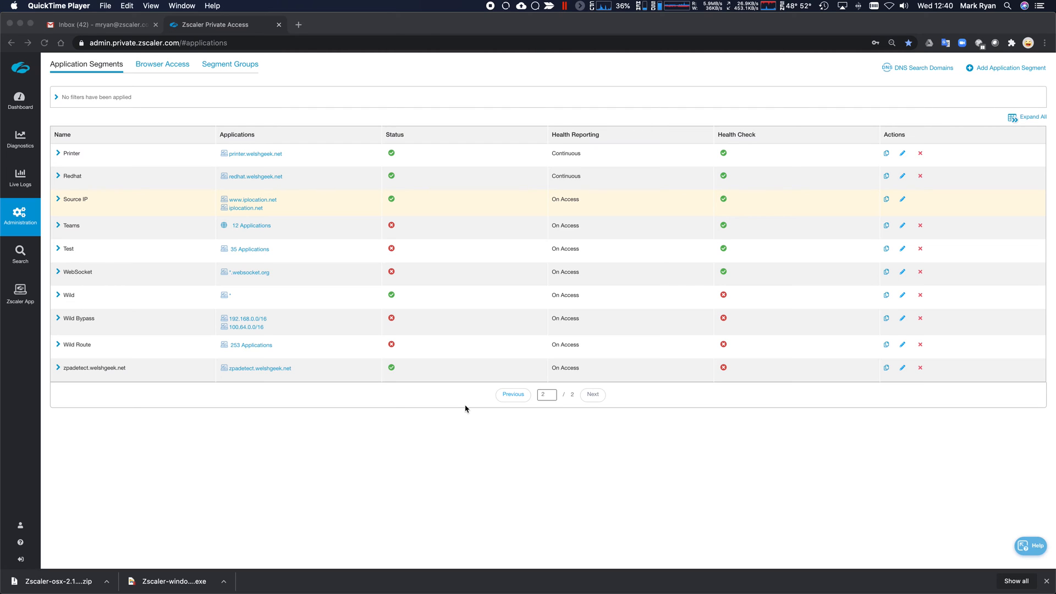
mouse_move(291, 405)
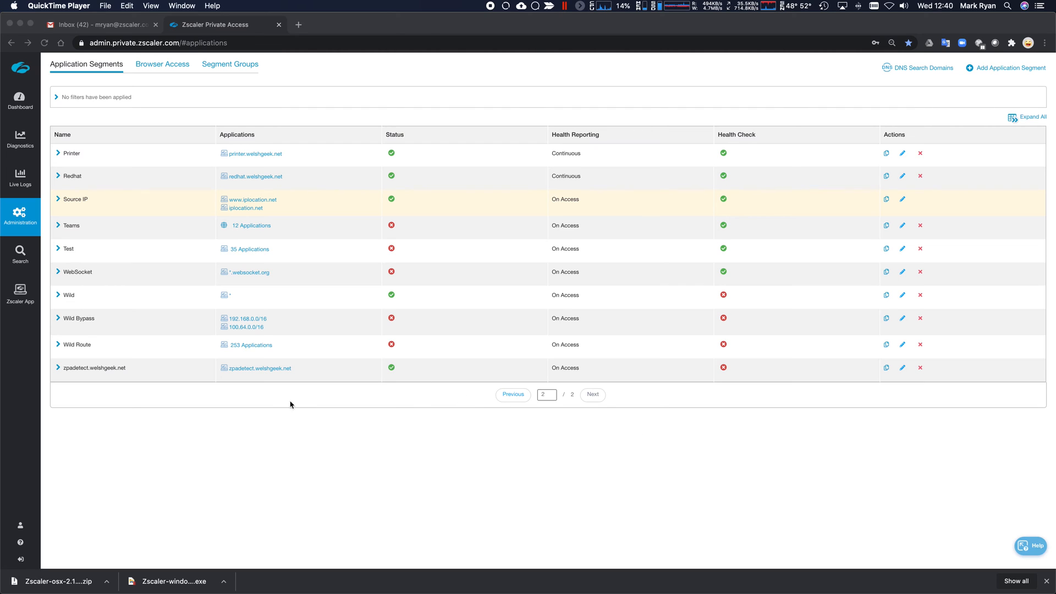
mouse_move(788, 341)
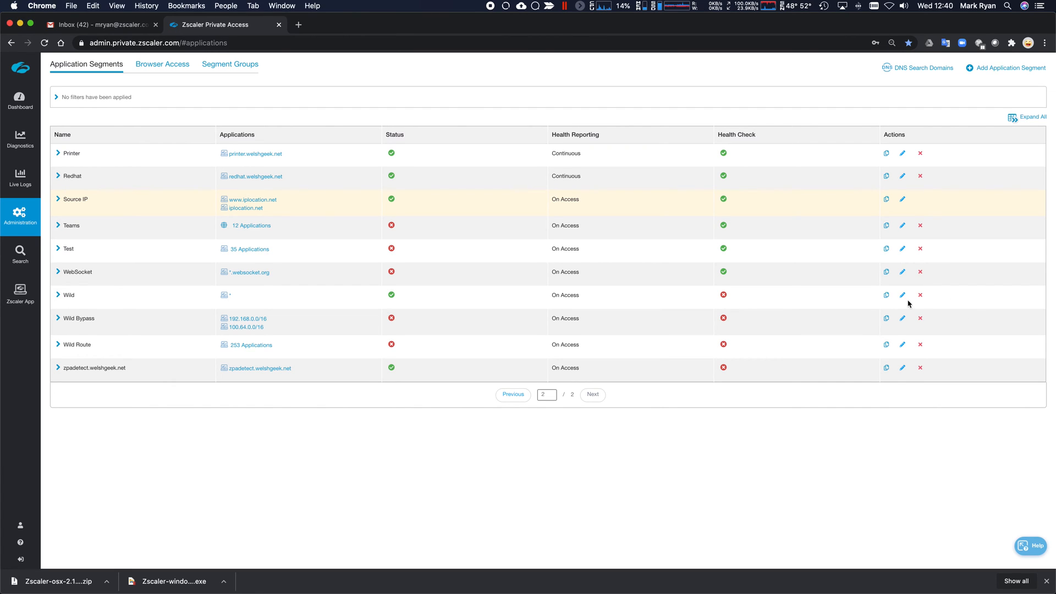
- Re-save the Wild segment for TCP/UDP ports 1–65535, continuing past the DNS warning
click(903, 295)
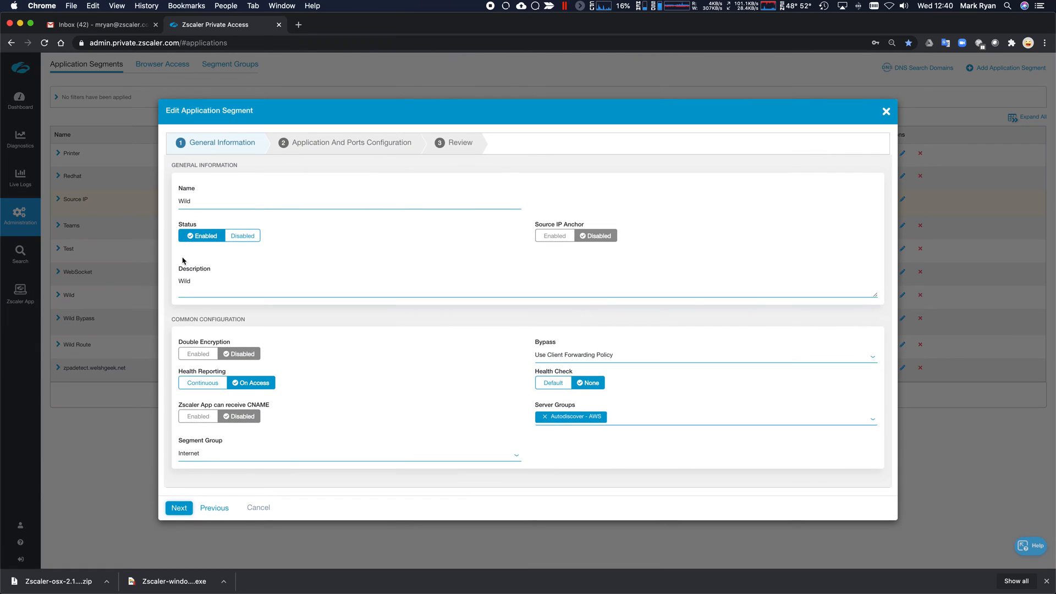
mouse_move(417, 458)
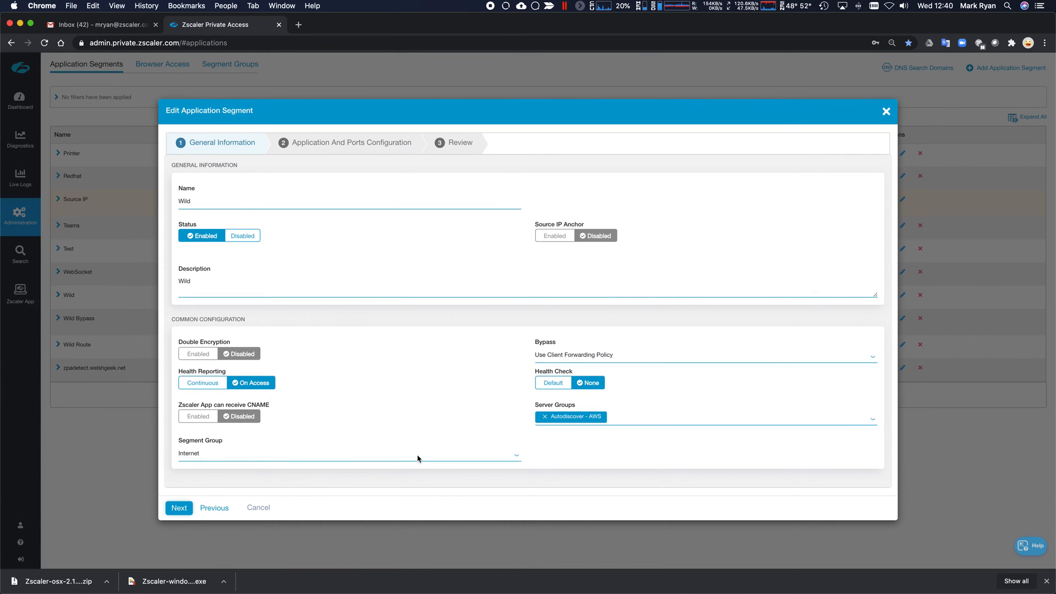
mouse_move(663, 441)
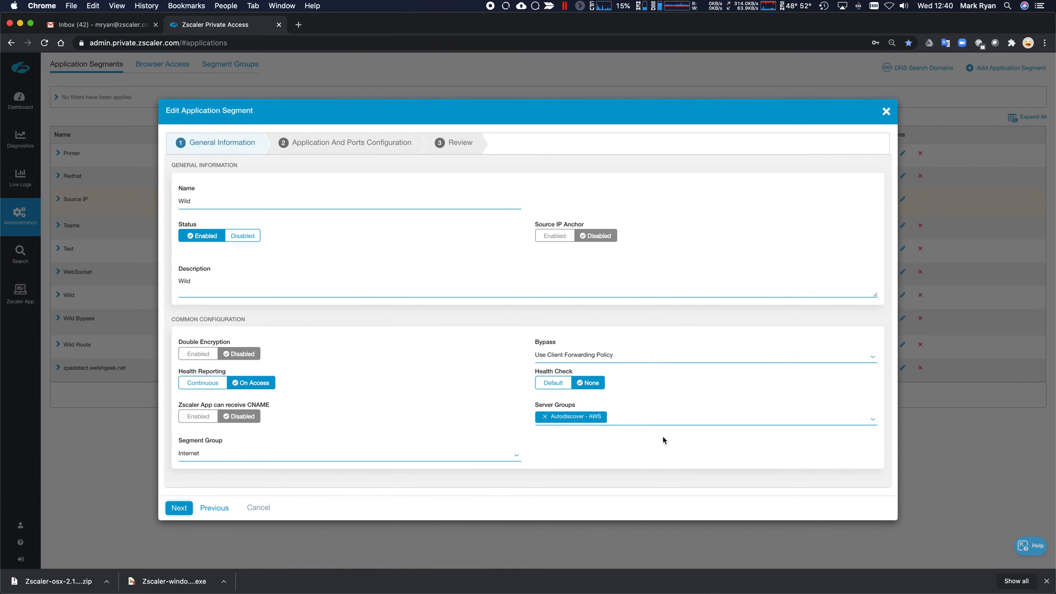
mouse_move(605, 422)
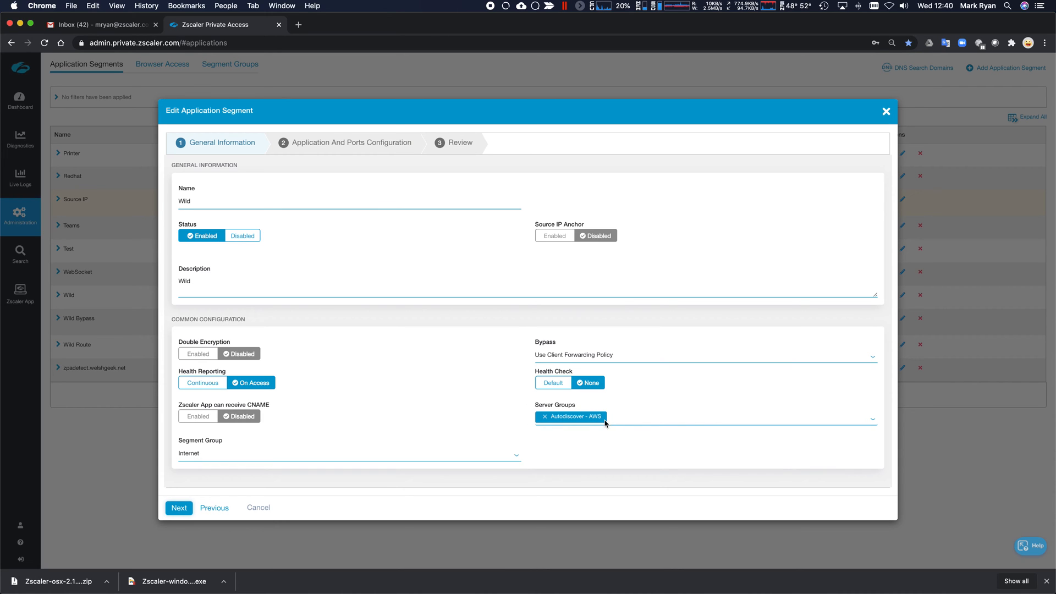
click(178, 507)
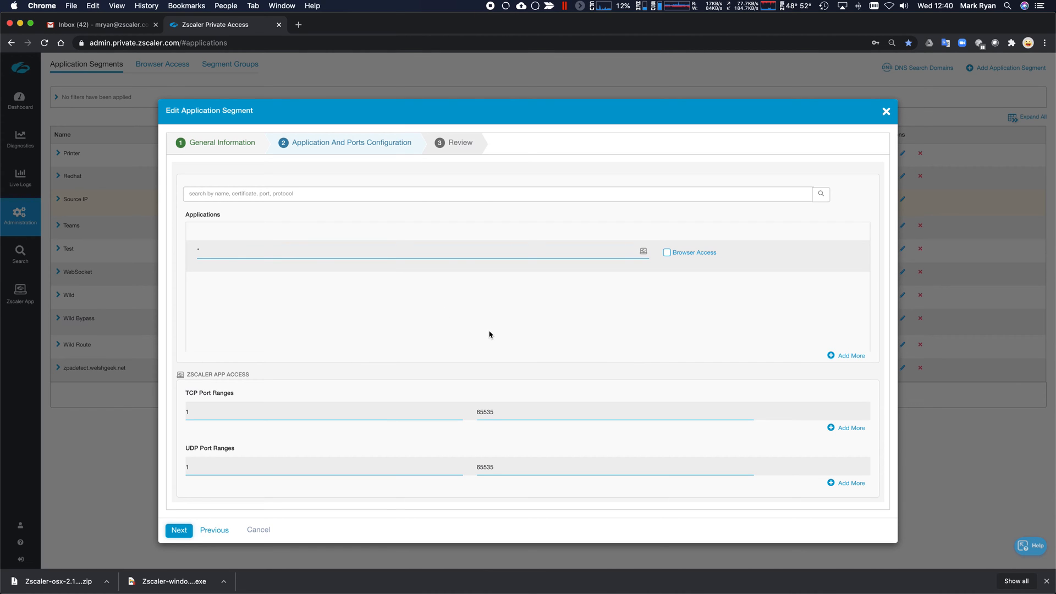
mouse_move(312, 311)
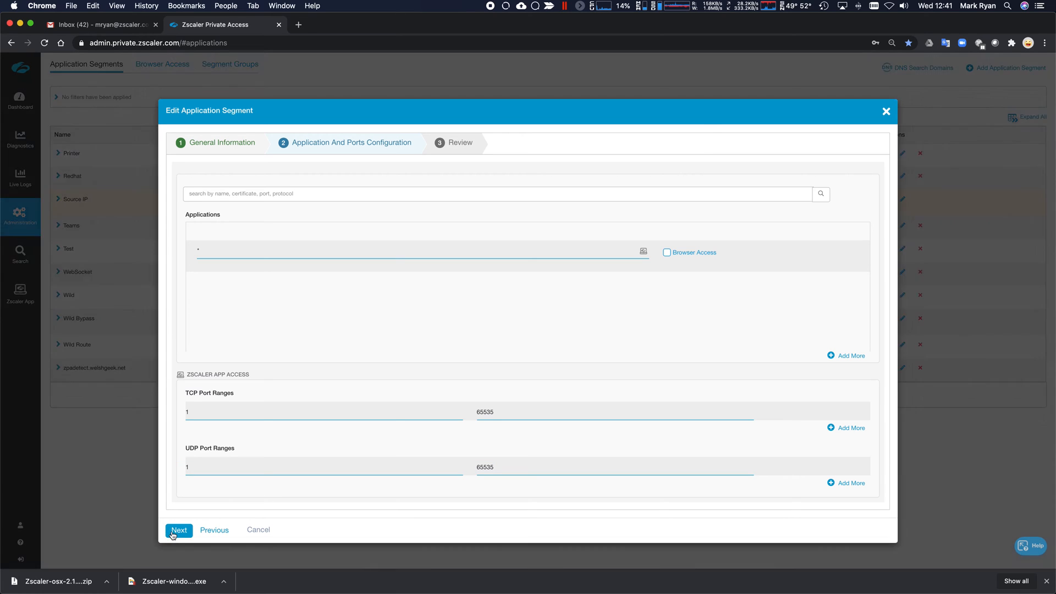
click(178, 530)
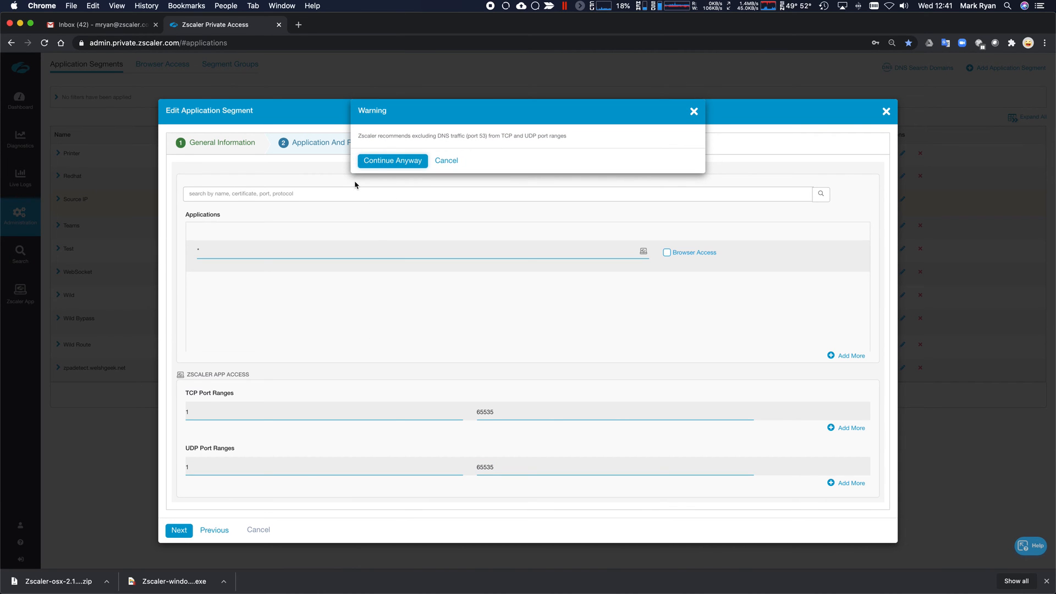
mouse_move(494, 144)
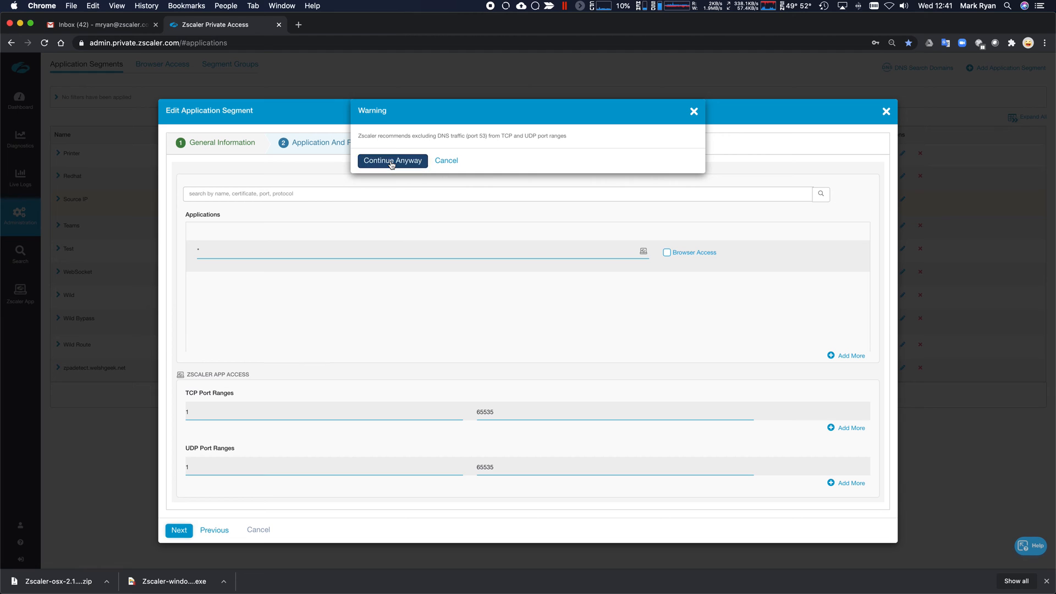
click(392, 160)
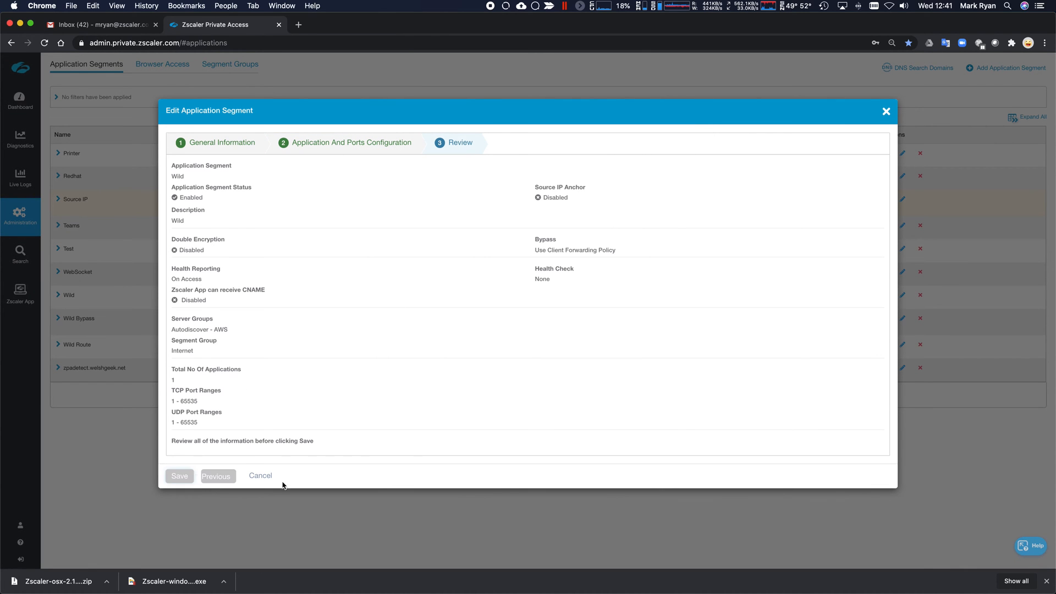
click(260, 475)
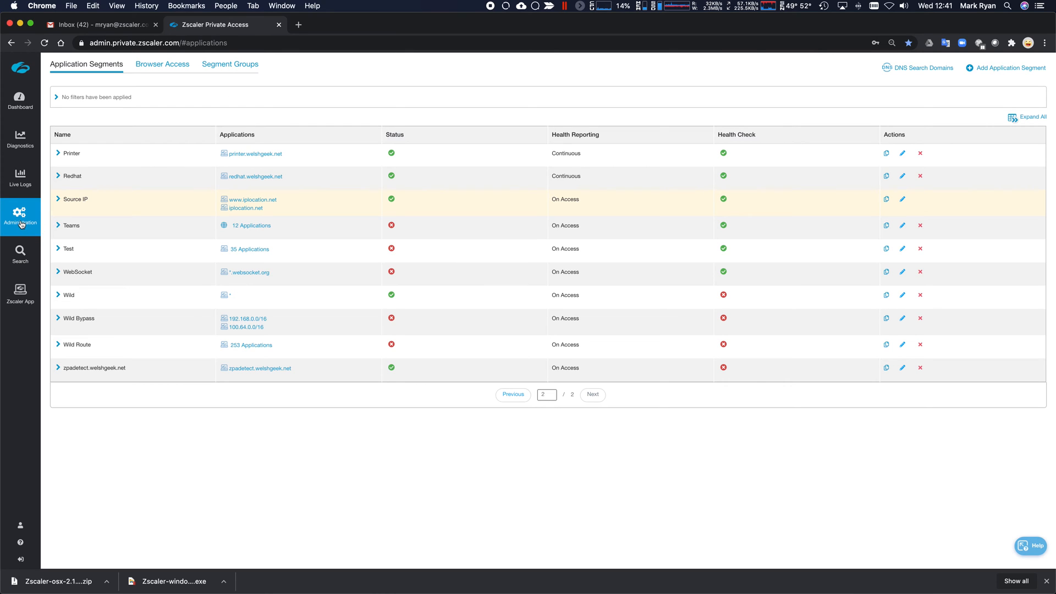
- Open Administration > Connectors, expand AWS-6 and select its public IP address
click(20, 215)
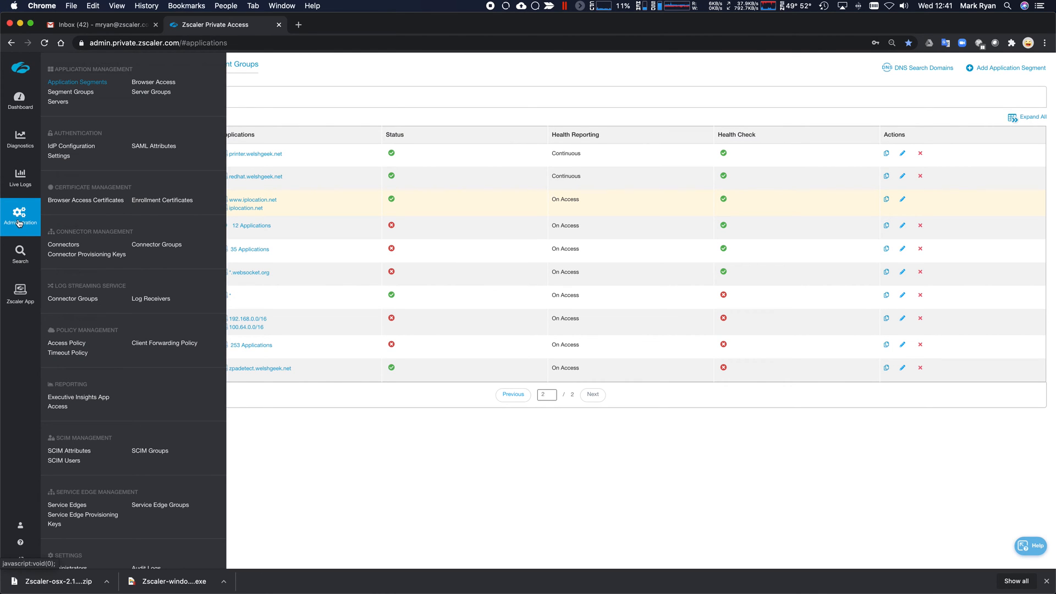
click(63, 244)
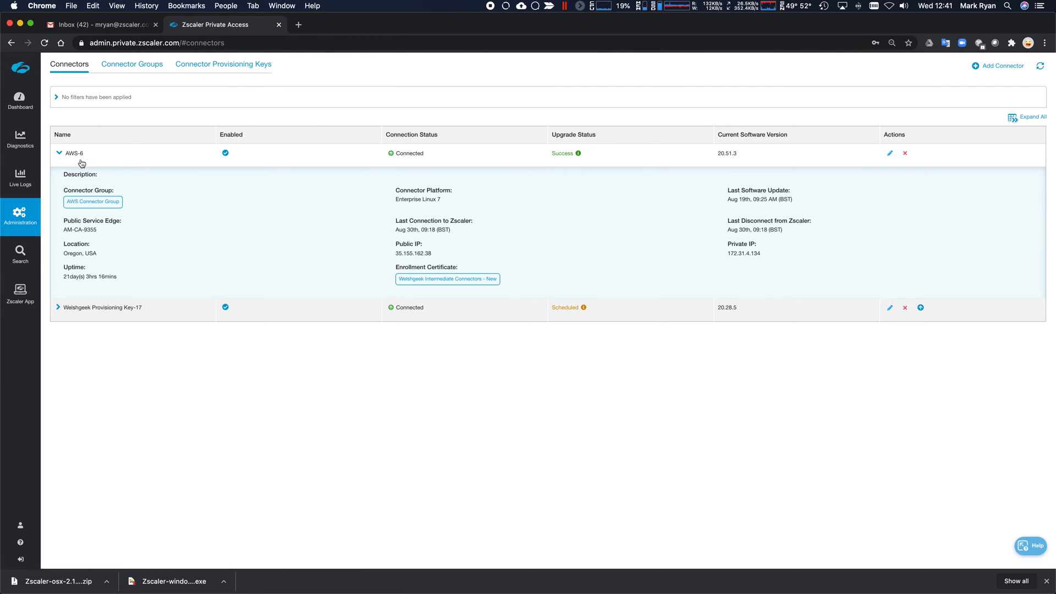
click(58, 153)
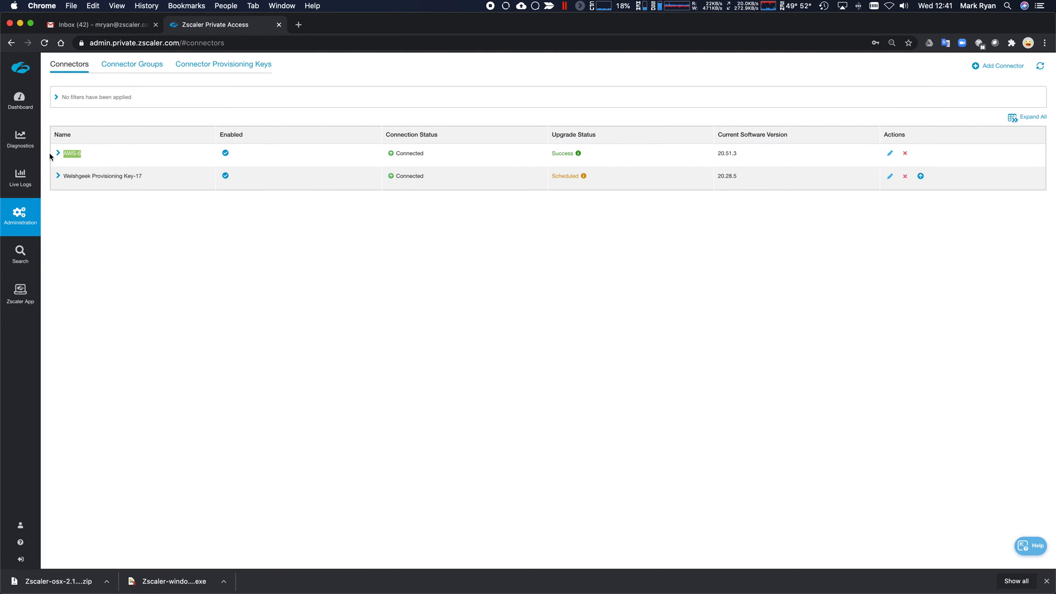
click(58, 153)
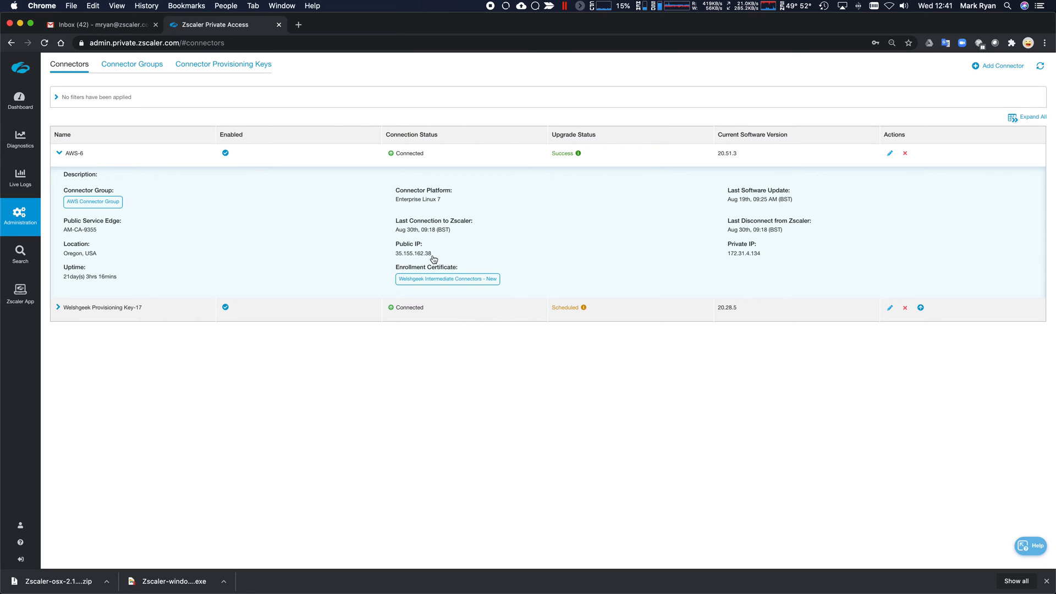
double_click(412, 253)
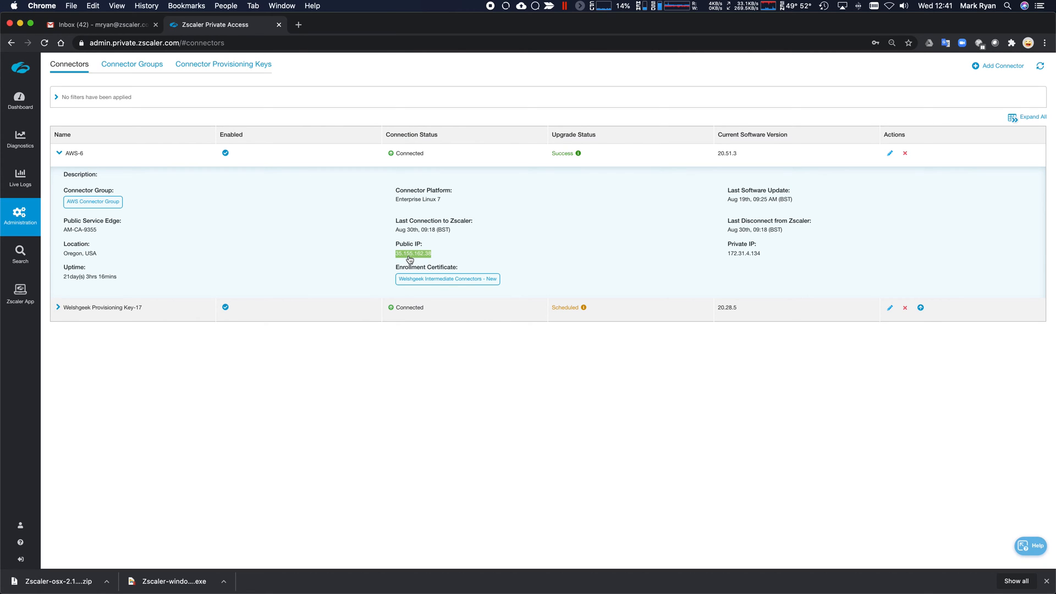
mouse_move(429, 261)
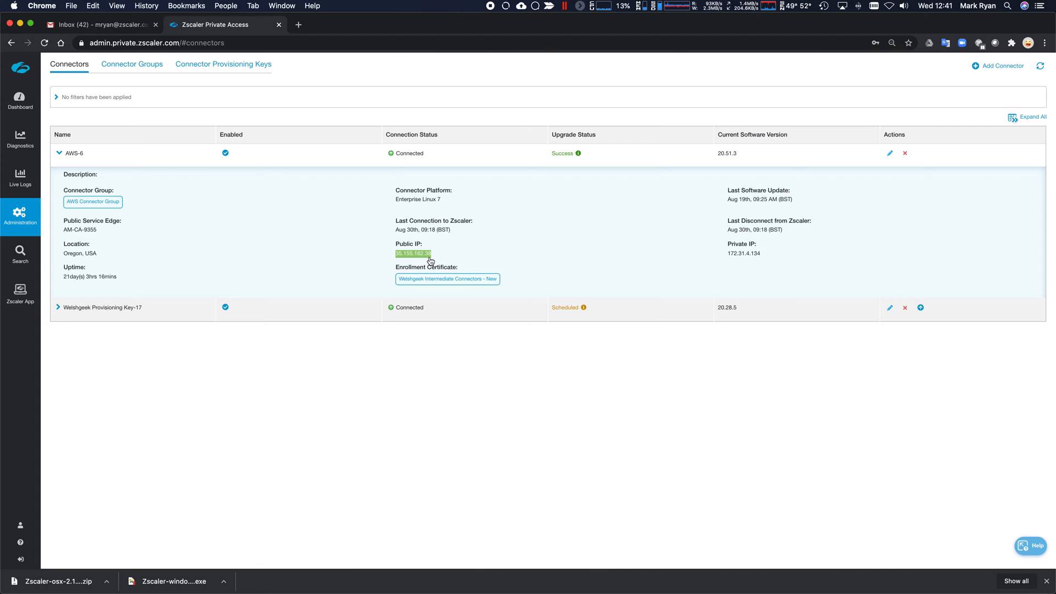
mouse_move(482, 251)
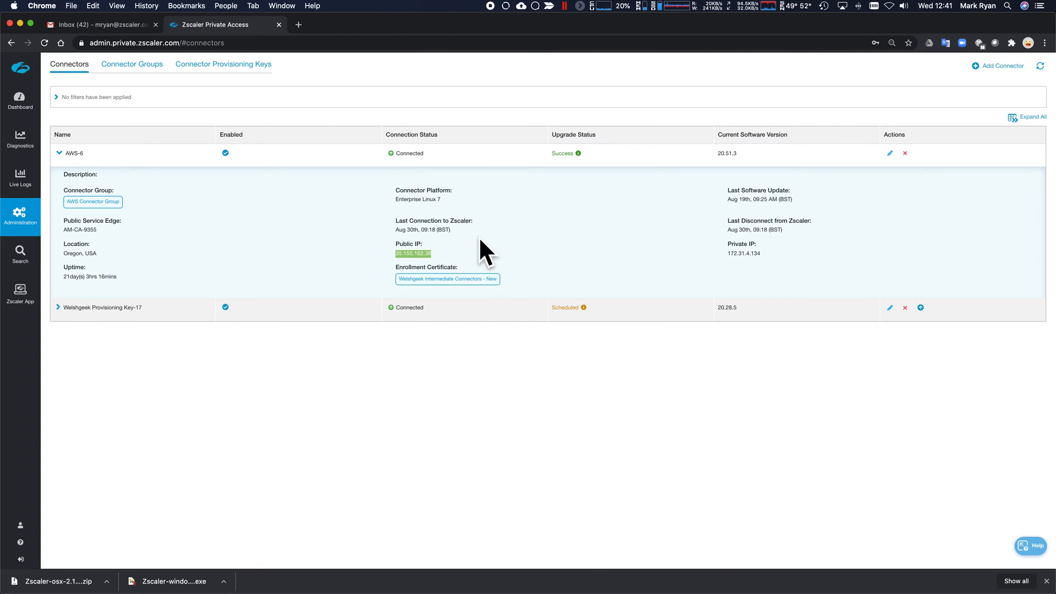
mouse_move(498, 251)
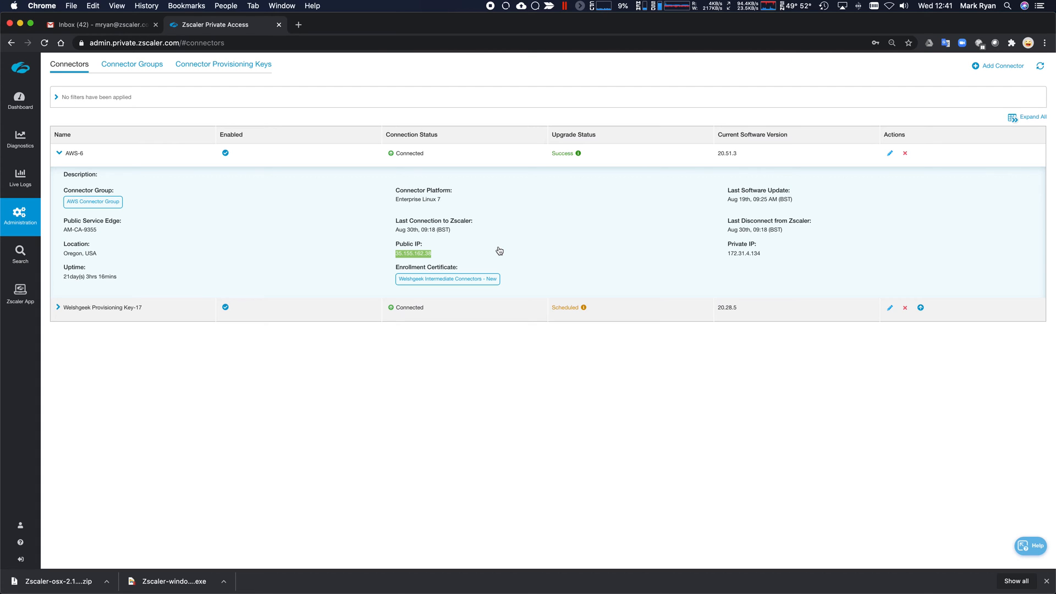
mouse_move(441, 255)
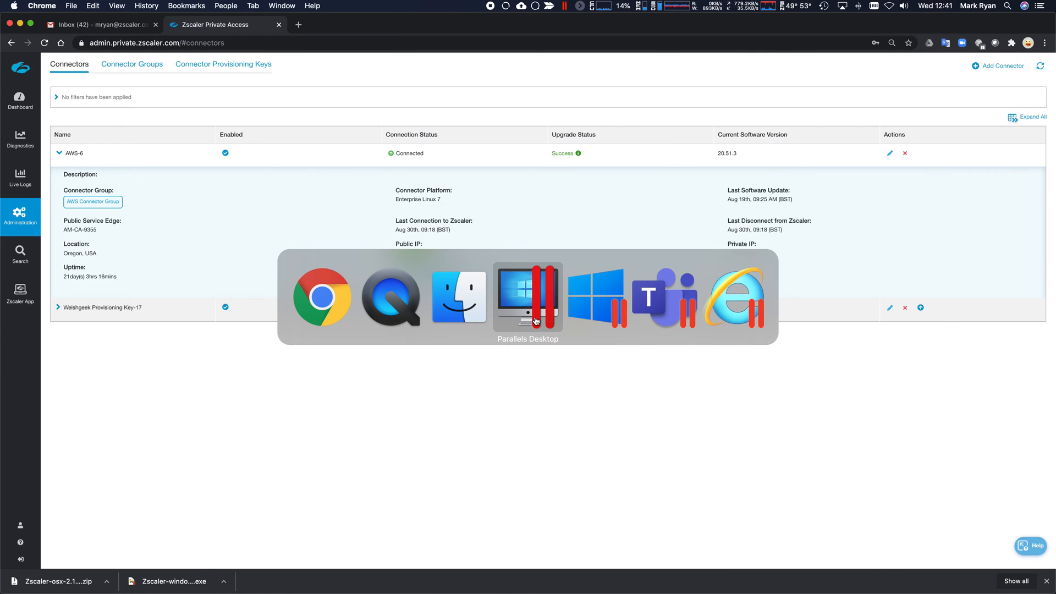
- On the Windows 10 VM, turn off Zscaler App's Internet Security and view Private Access status
click(527, 297)
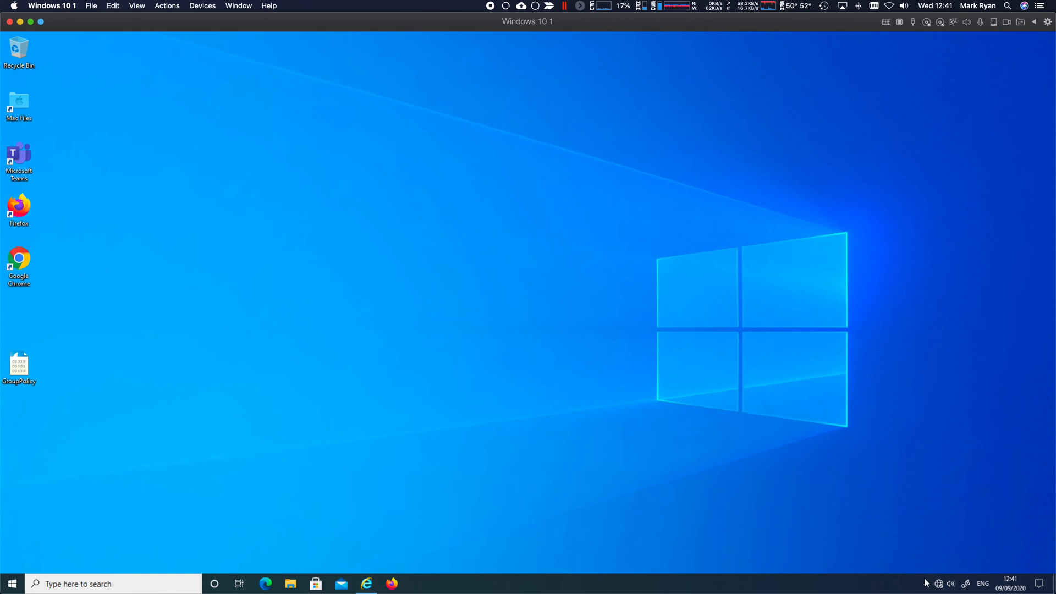
right_click(935, 561)
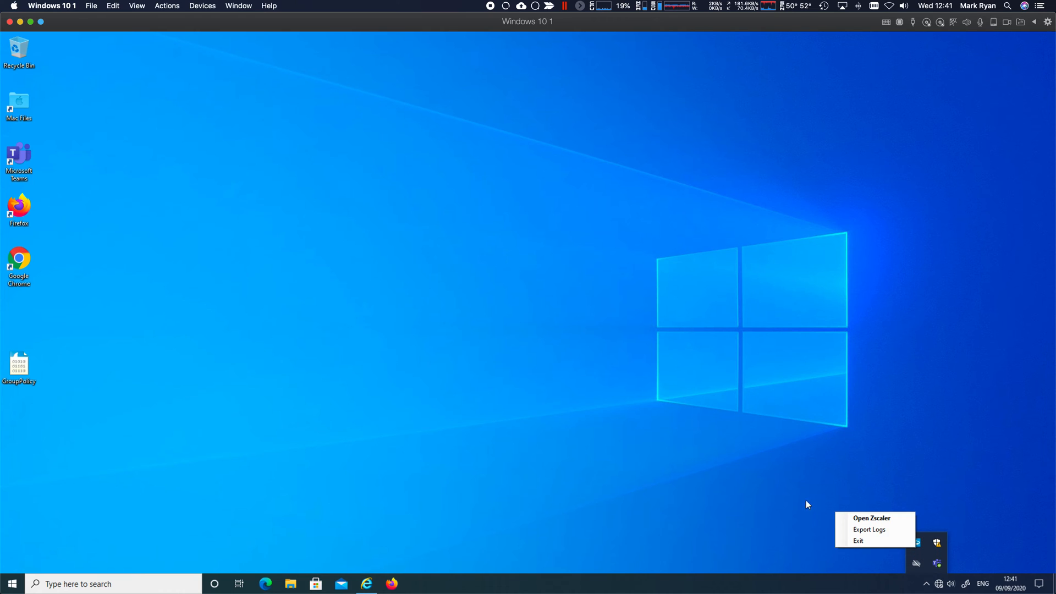
click(871, 518)
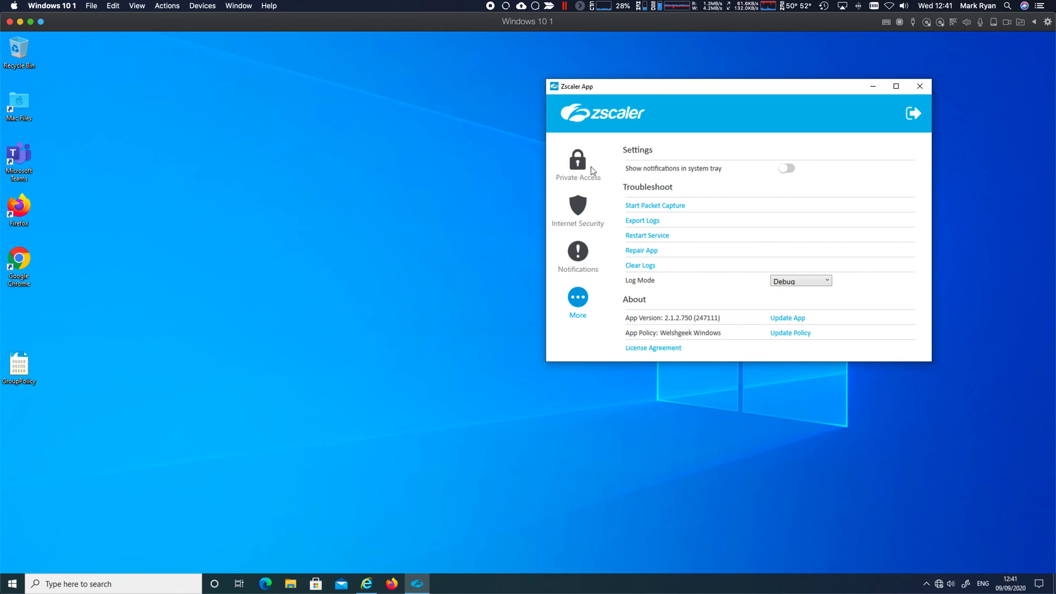
mouse_move(732, 327)
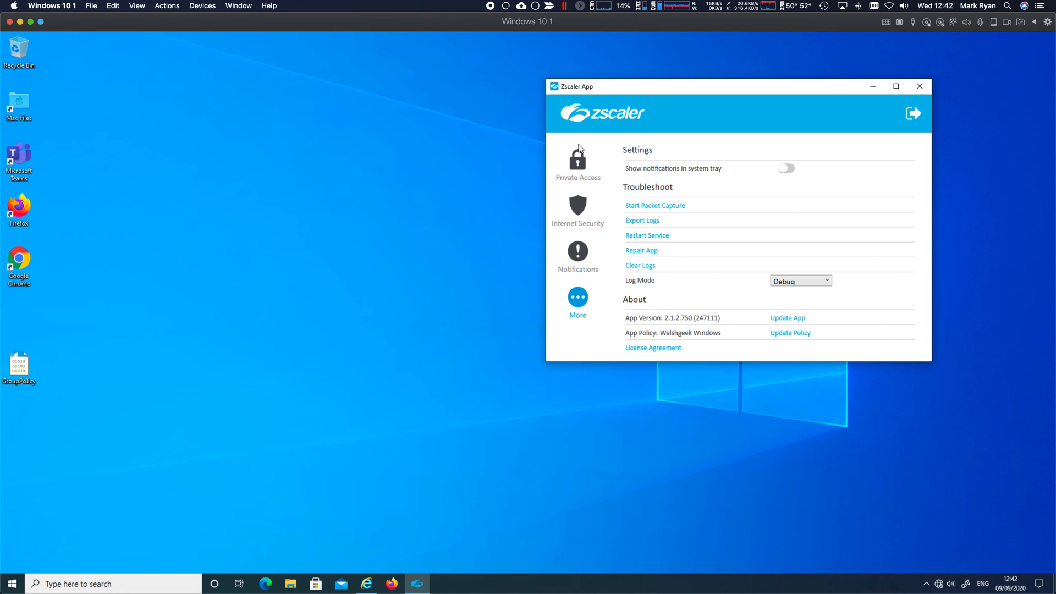
mouse_move(577, 162)
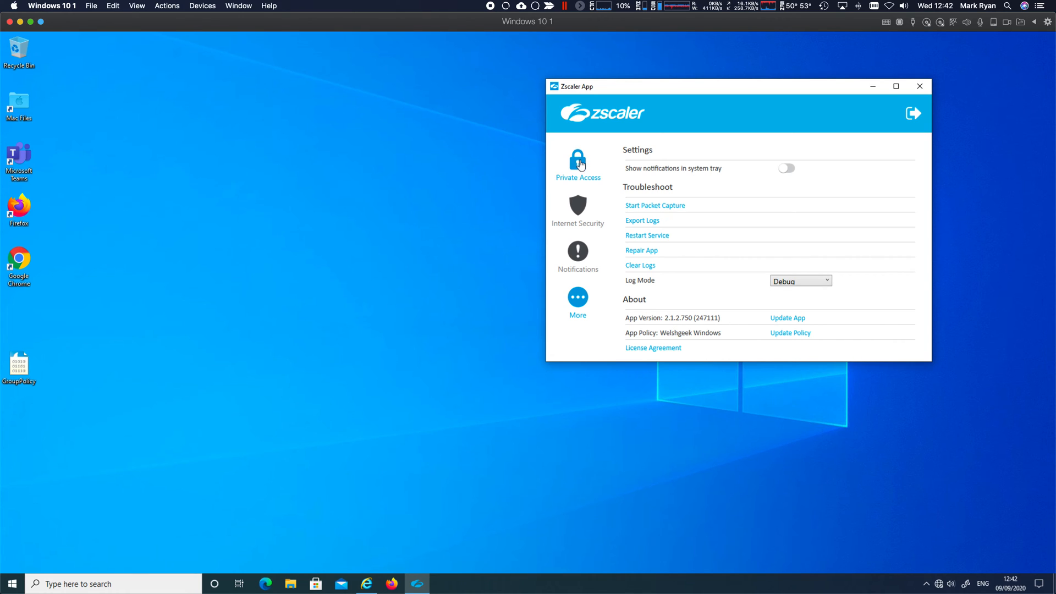
click(577, 162)
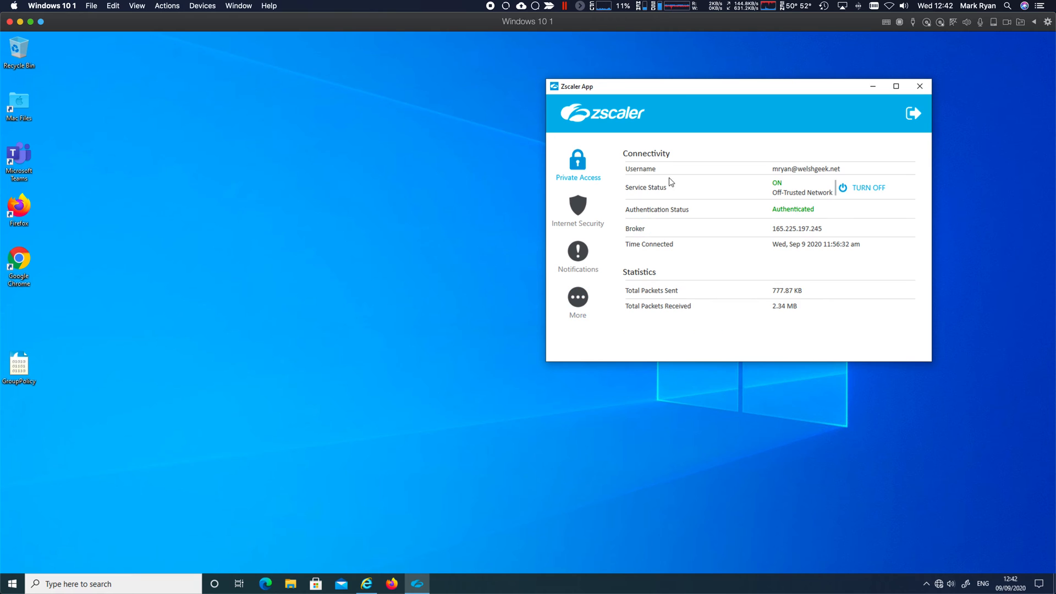
mouse_move(577, 158)
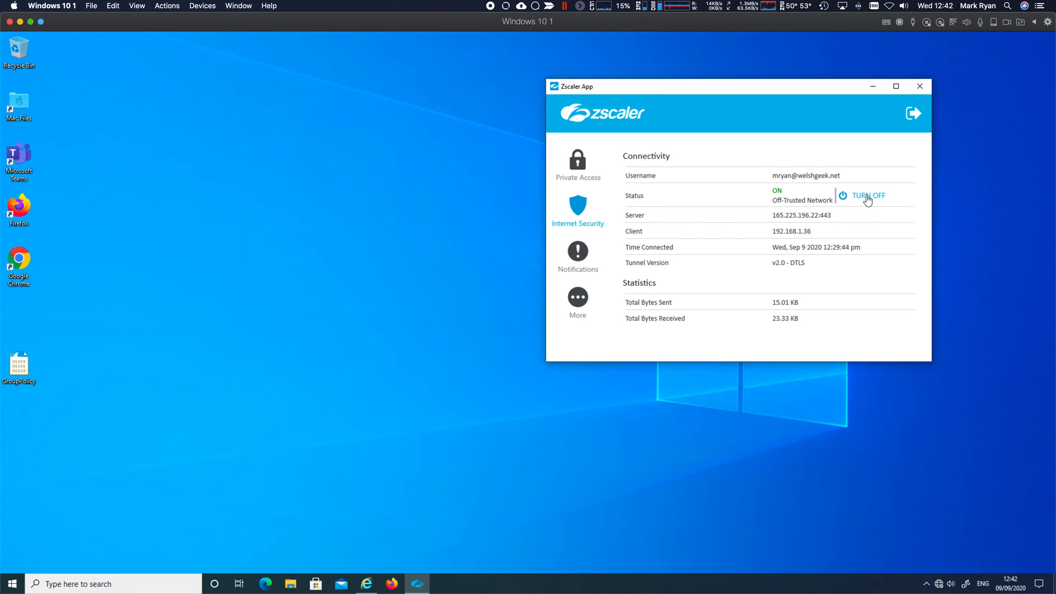
mouse_move(689, 263)
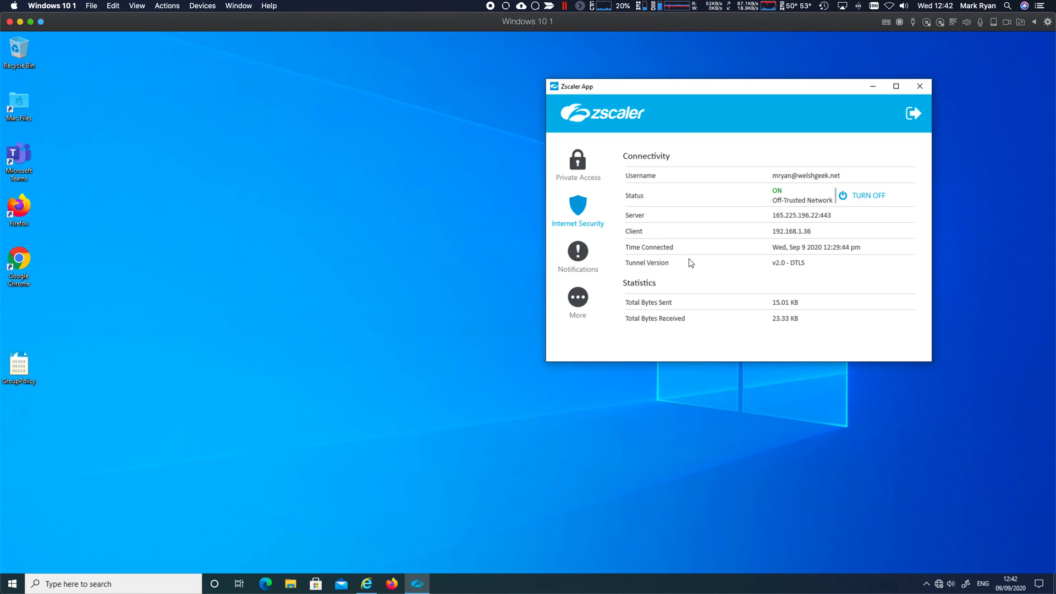
click(868, 194)
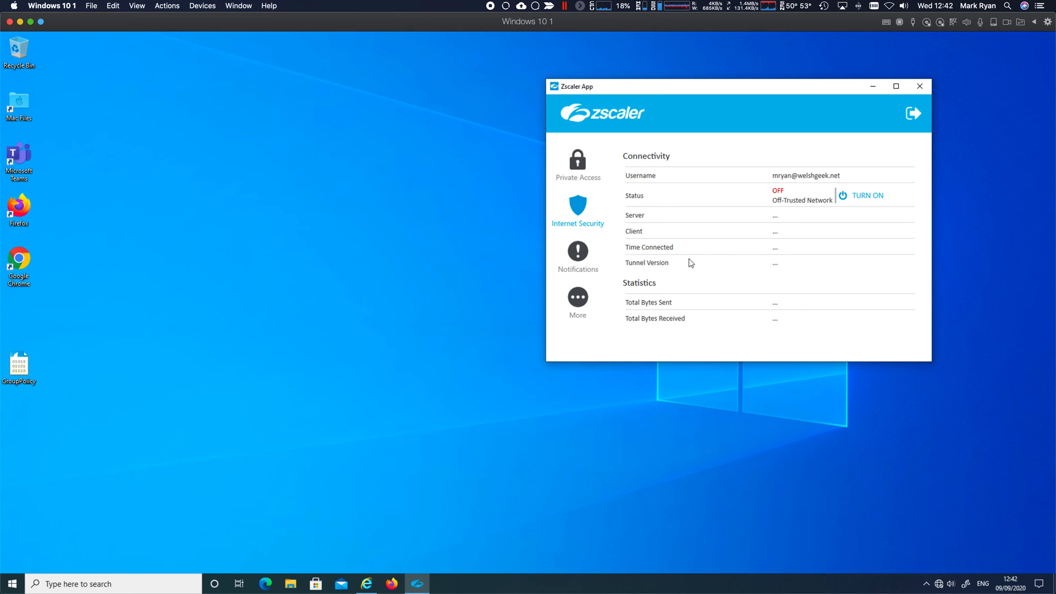
mouse_move(592, 168)
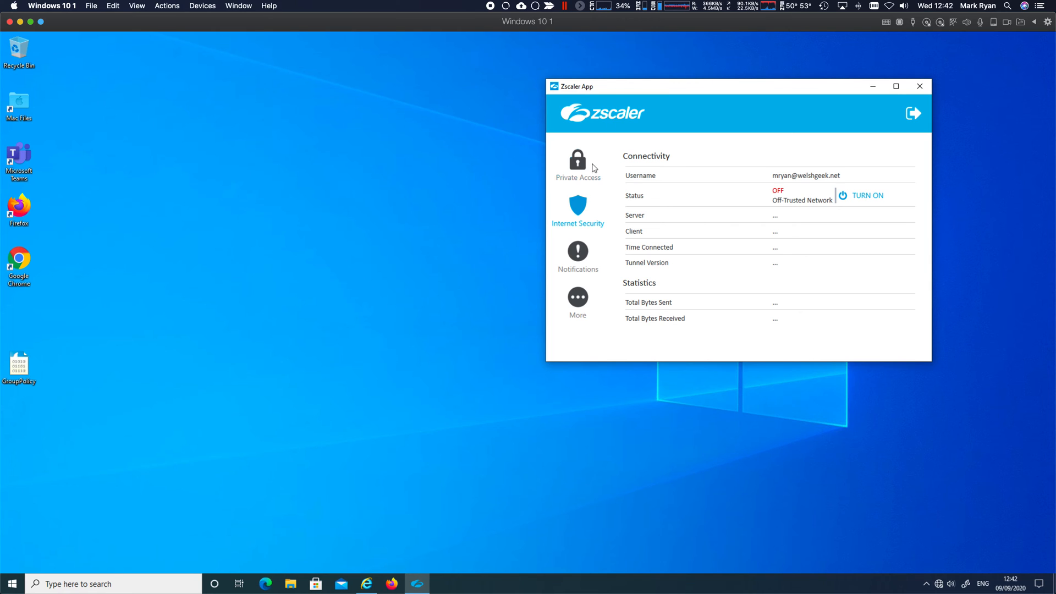
mouse_move(581, 174)
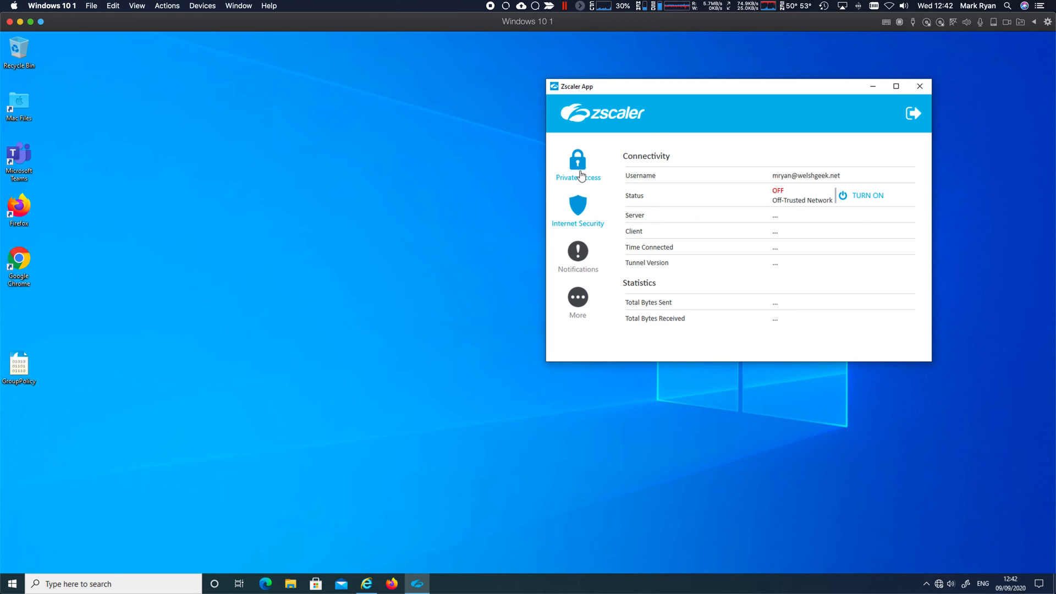
click(867, 195)
text(cm)
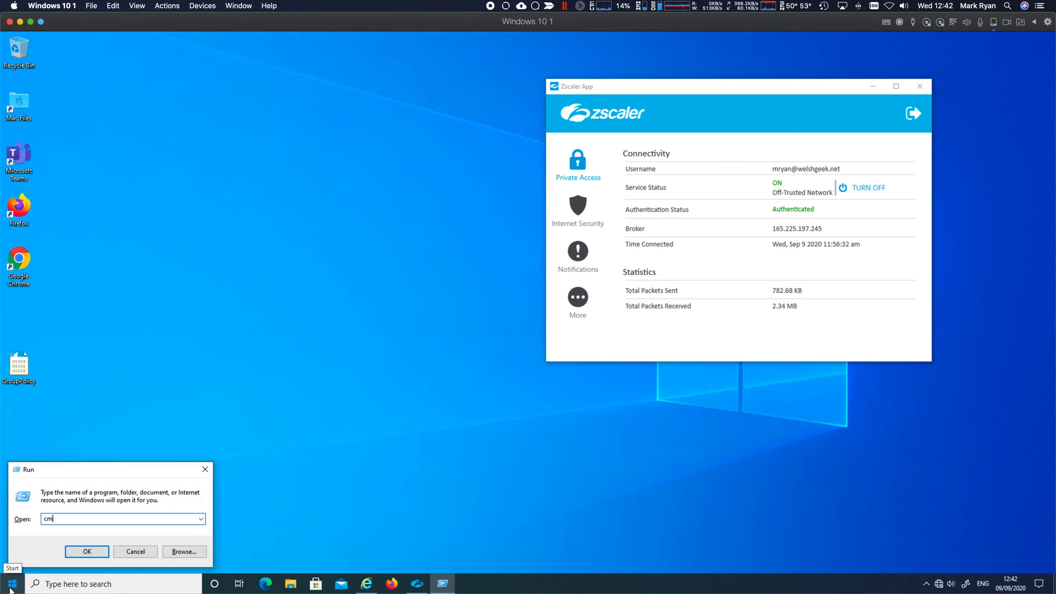
click(86, 551)
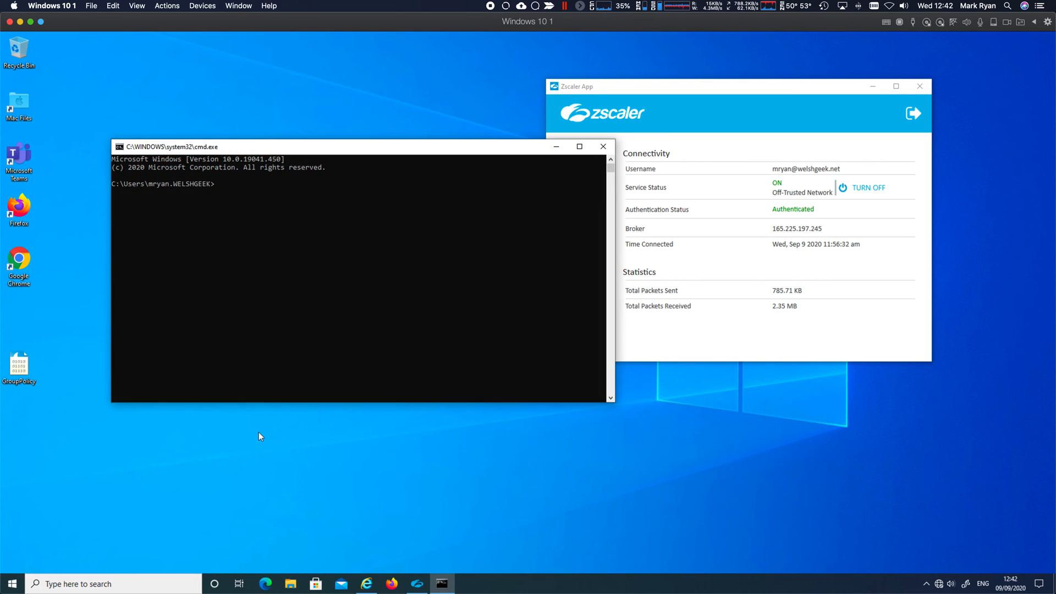
click(579, 146)
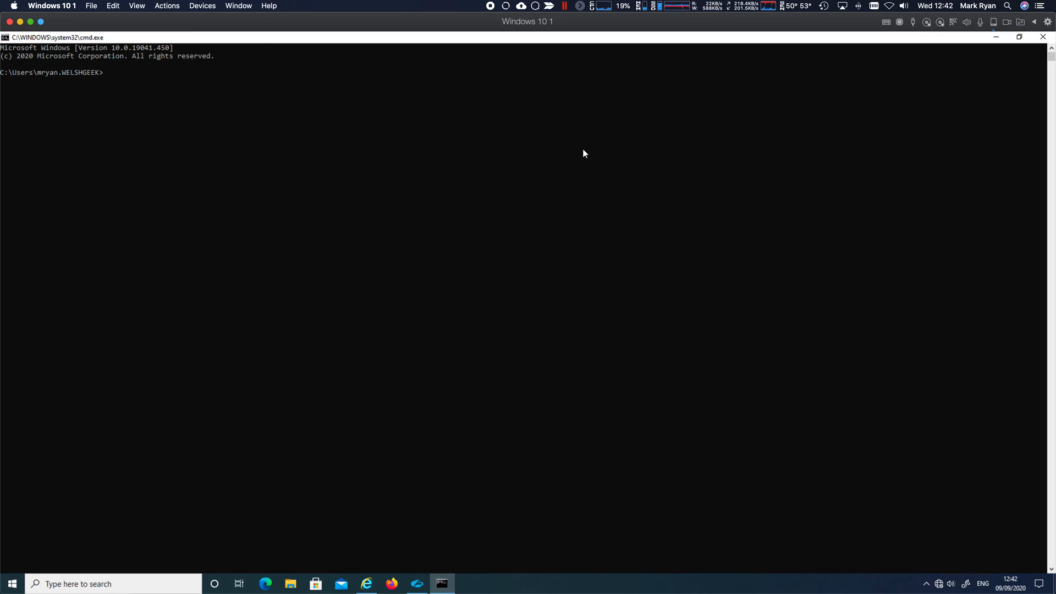
text(curl http://ip)
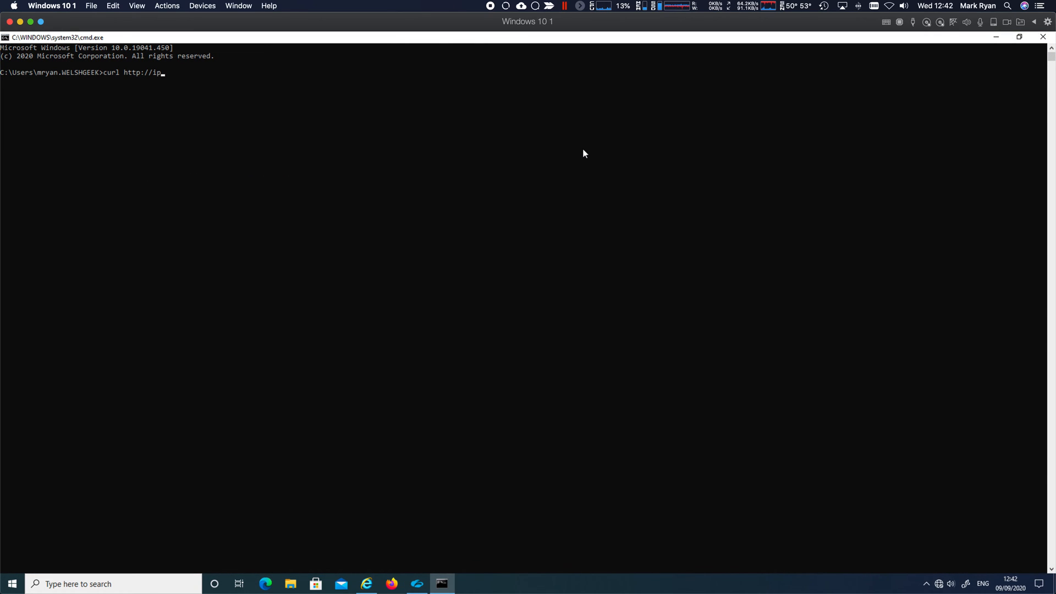
text(.zscaler.co)
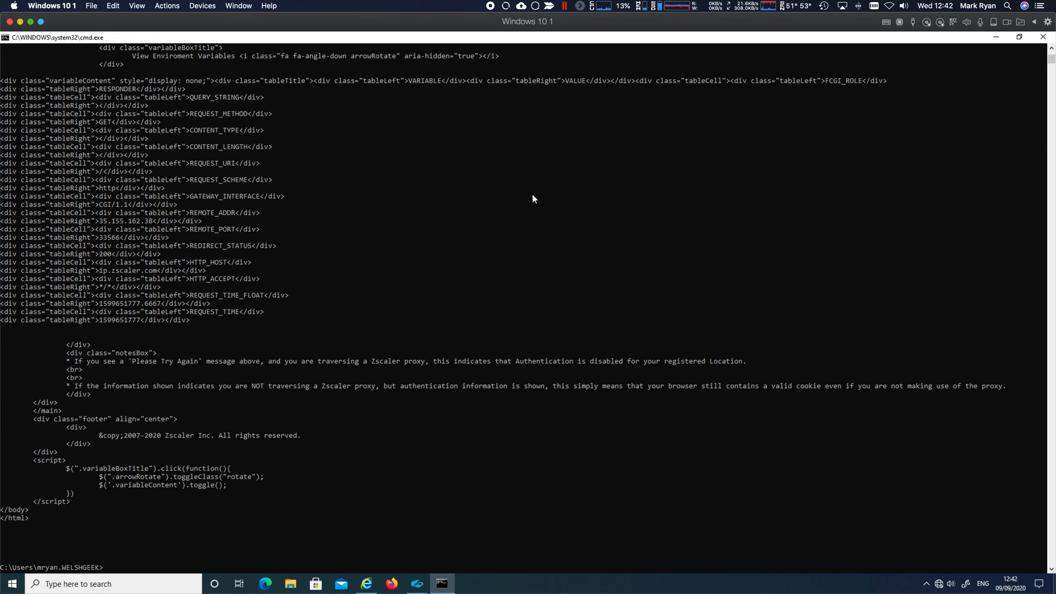
scroll(up, 3)
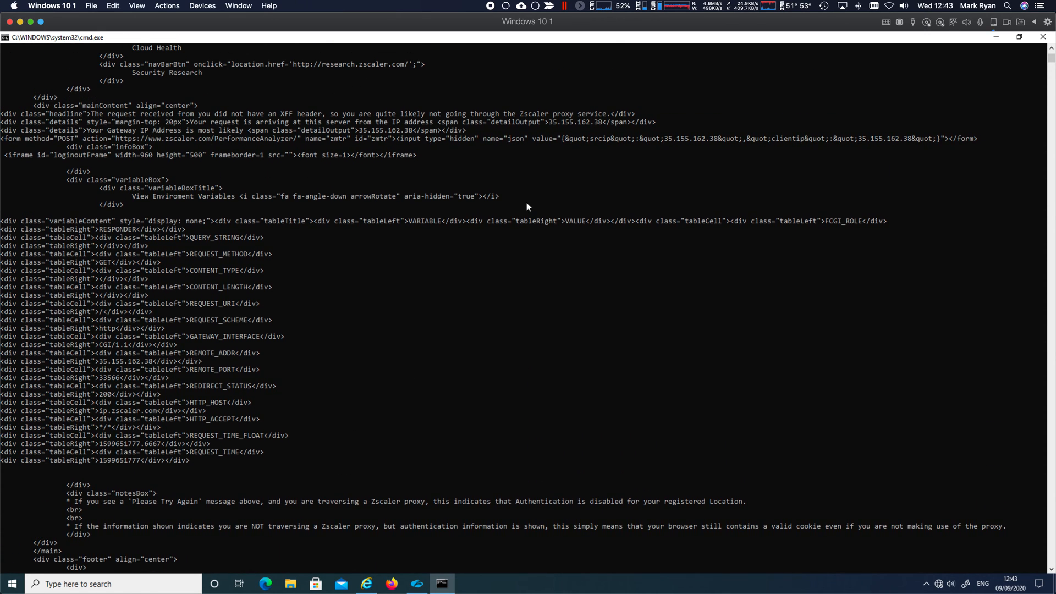
scroll(up, 3)
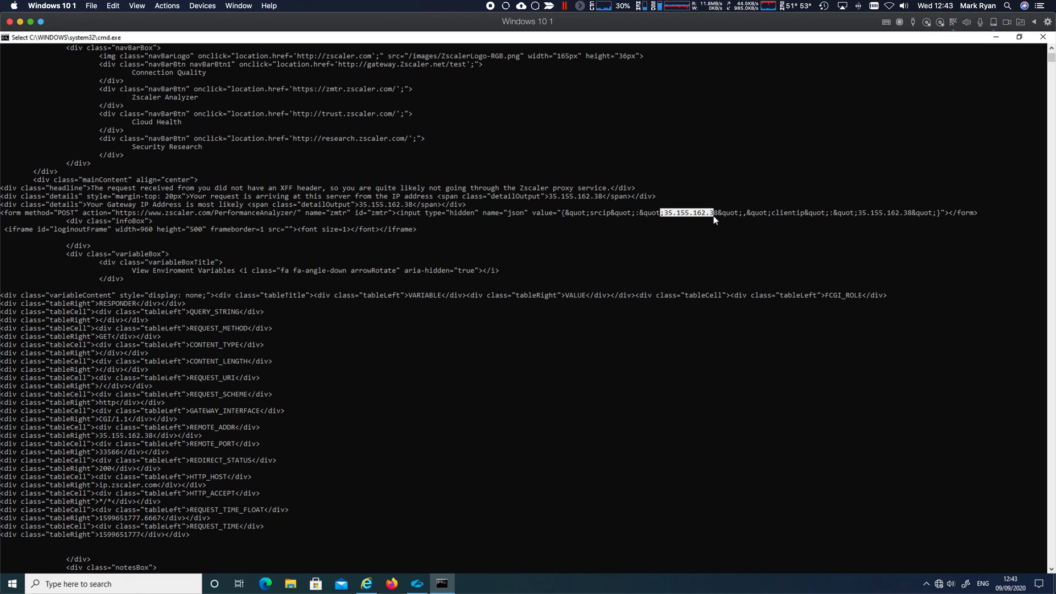
mouse_move(679, 218)
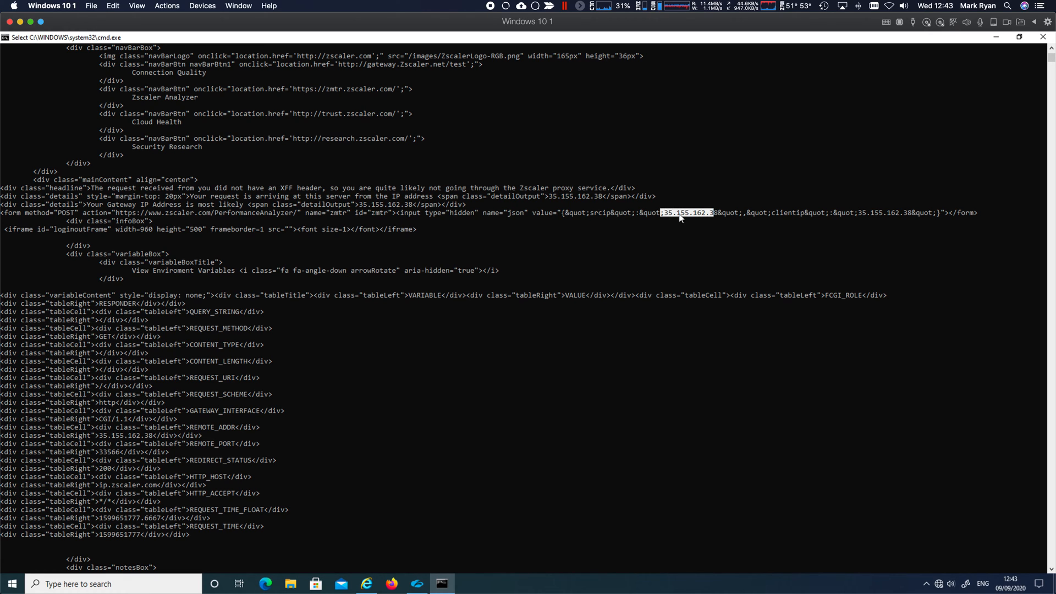
mouse_move(715, 216)
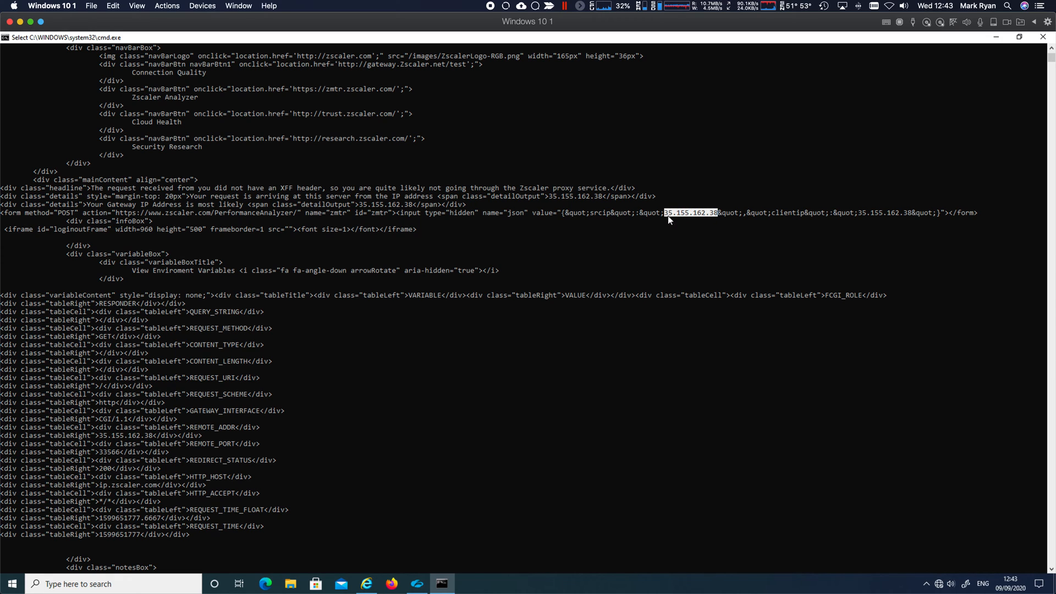
mouse_move(530, 249)
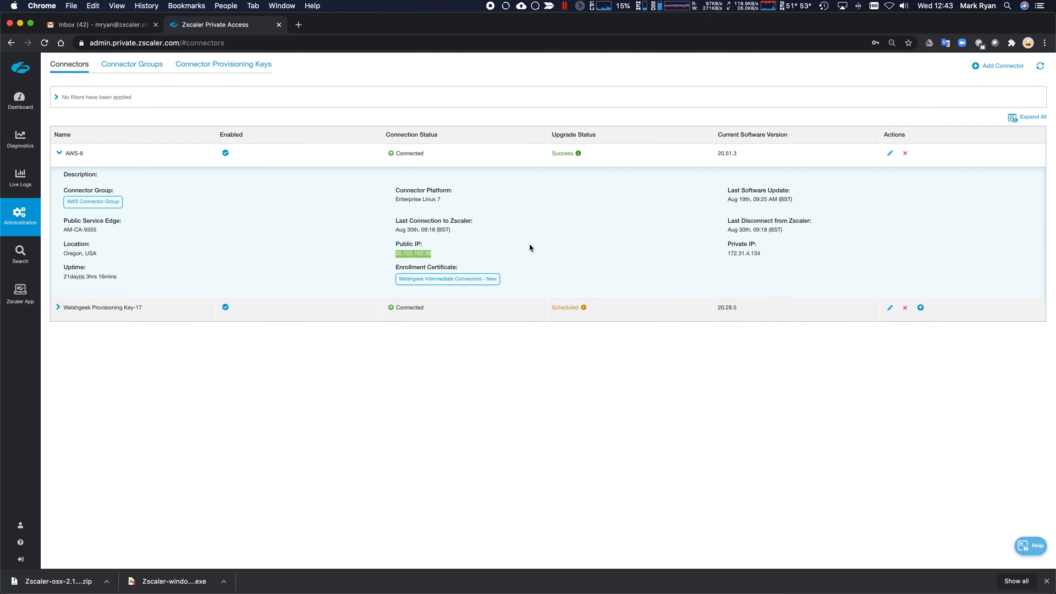
- Open ip.zscaler.com in a new Chrome tab to compare with the AWS-6 connector IP
click(298, 24)
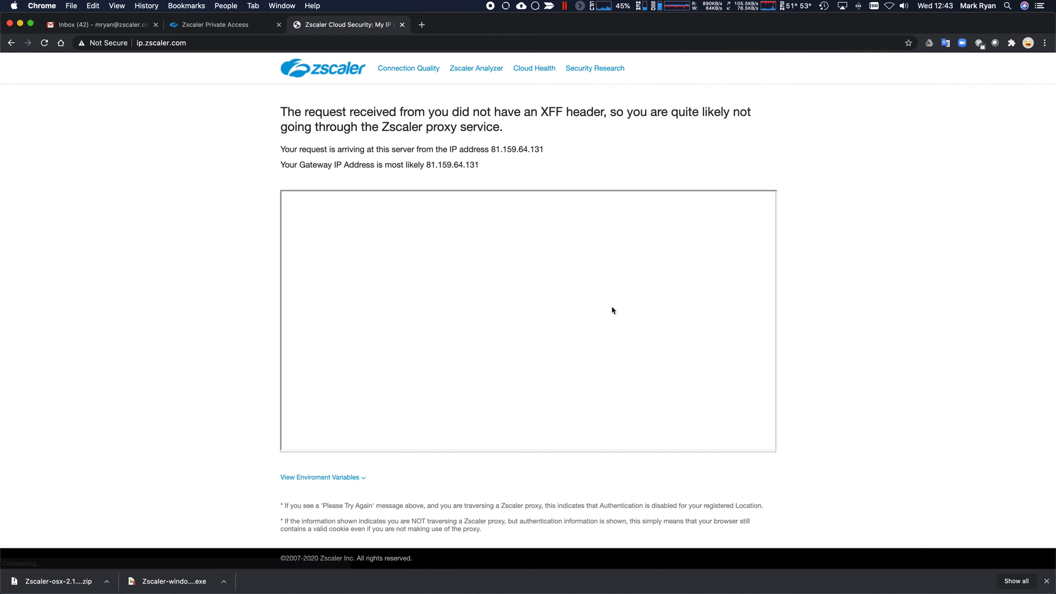
double_click(516, 149)
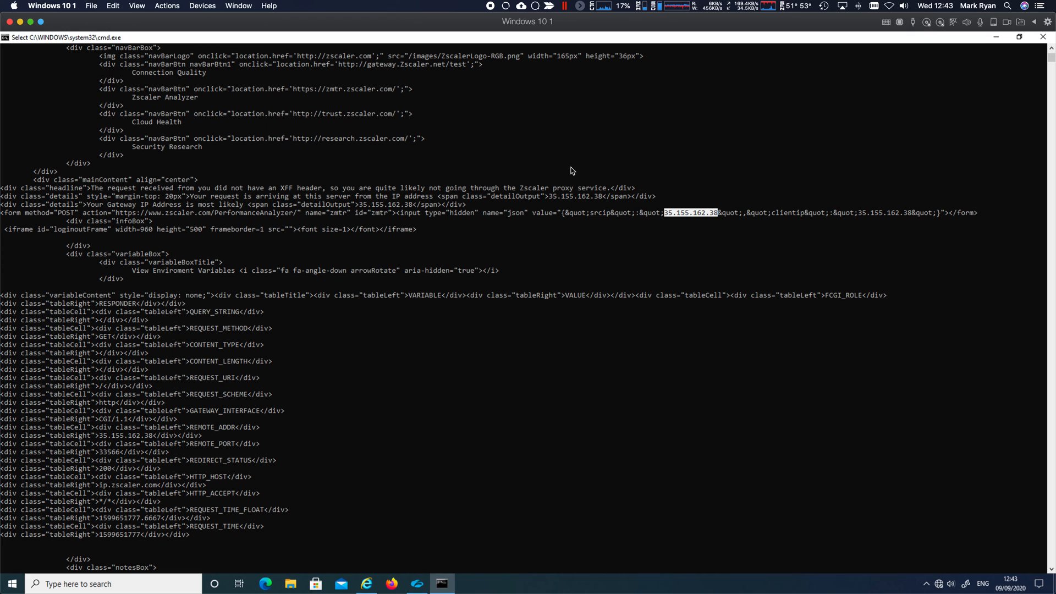
mouse_move(575, 153)
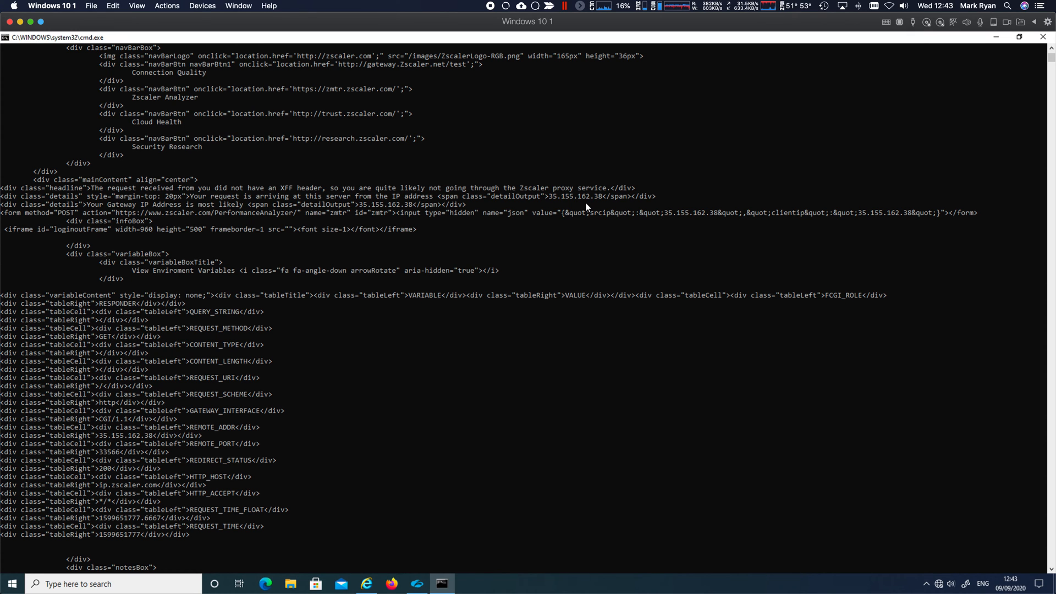
- Run nslookup ip.zscaler.com and highlight the resolved address 100.64.1.24
scroll(down, 3)
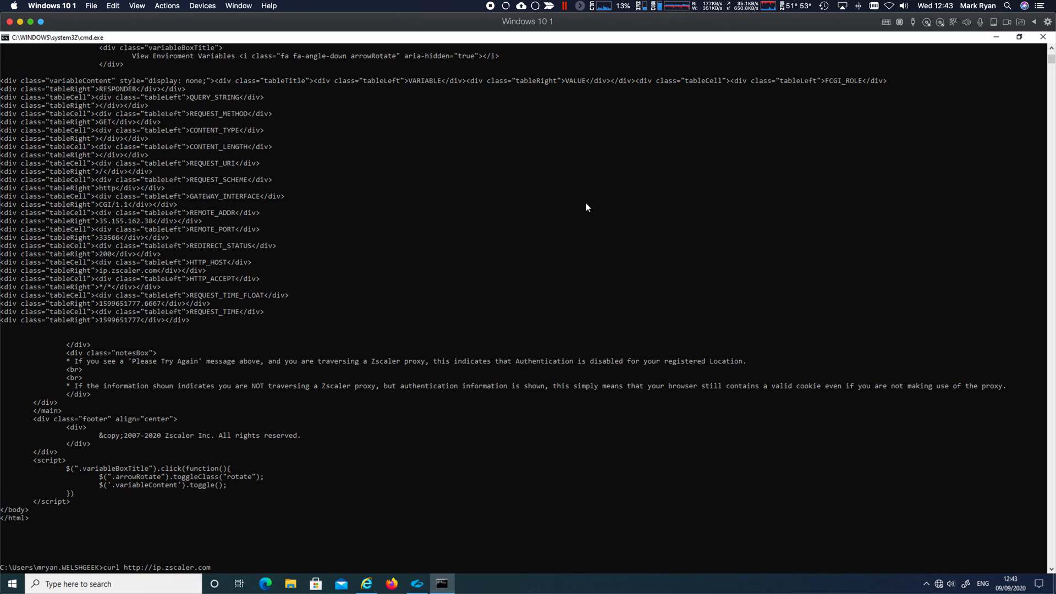
text(di)
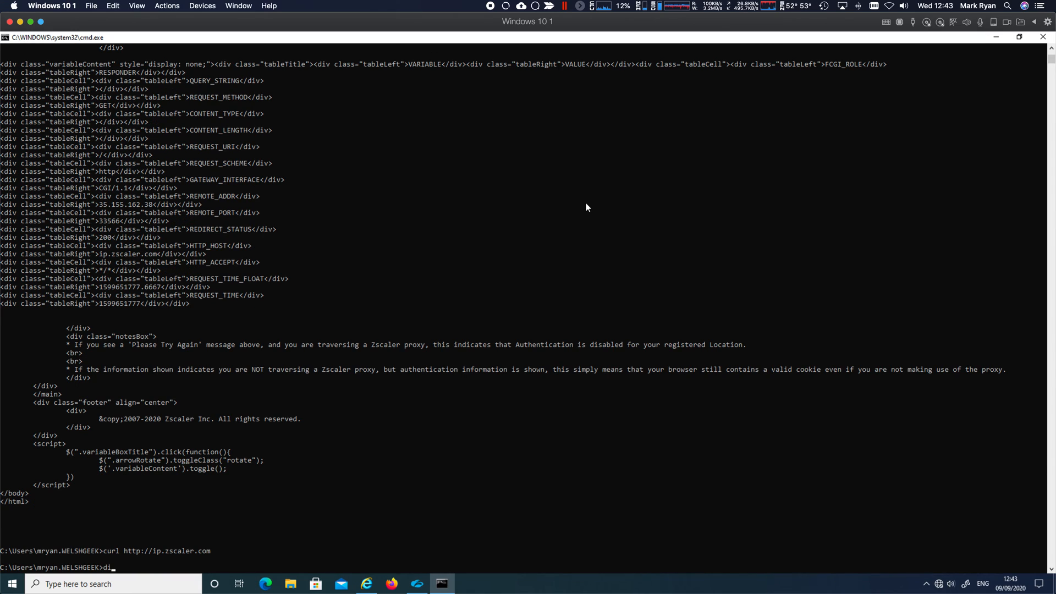
text(nslo)
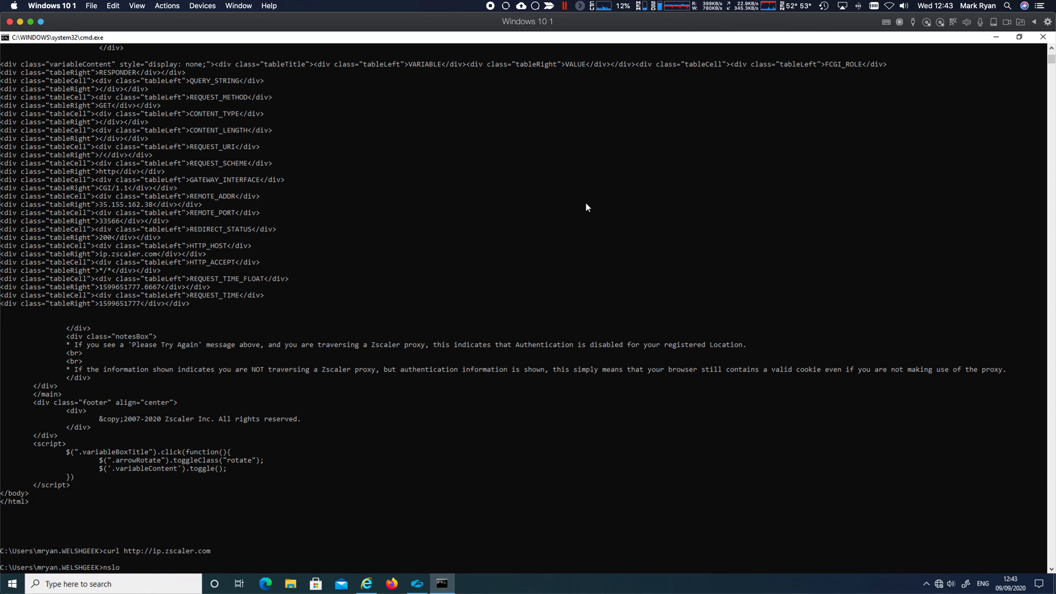
text(okup)
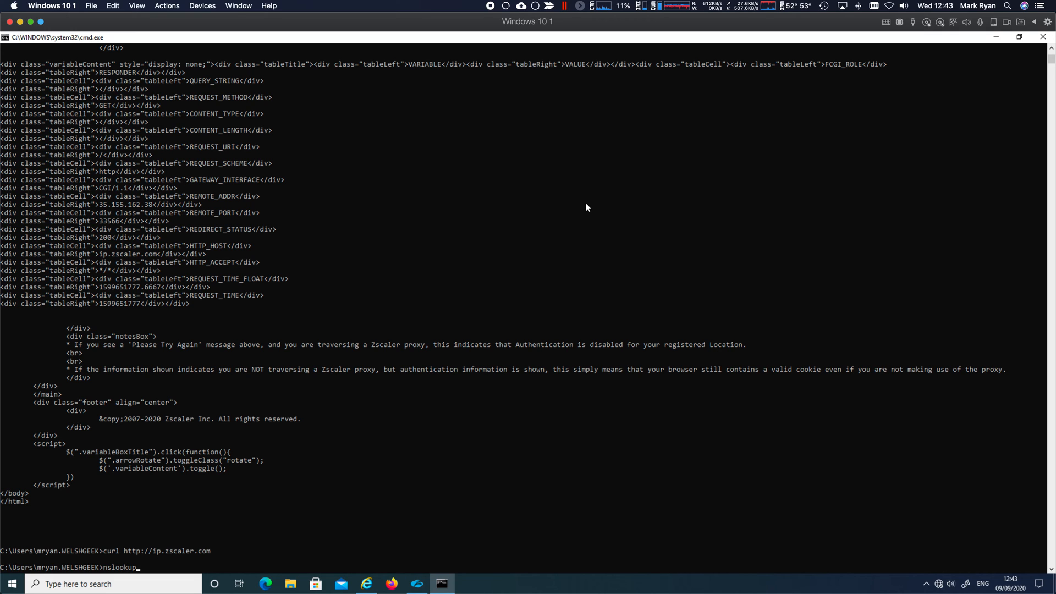
text(ip.zscaler.com)
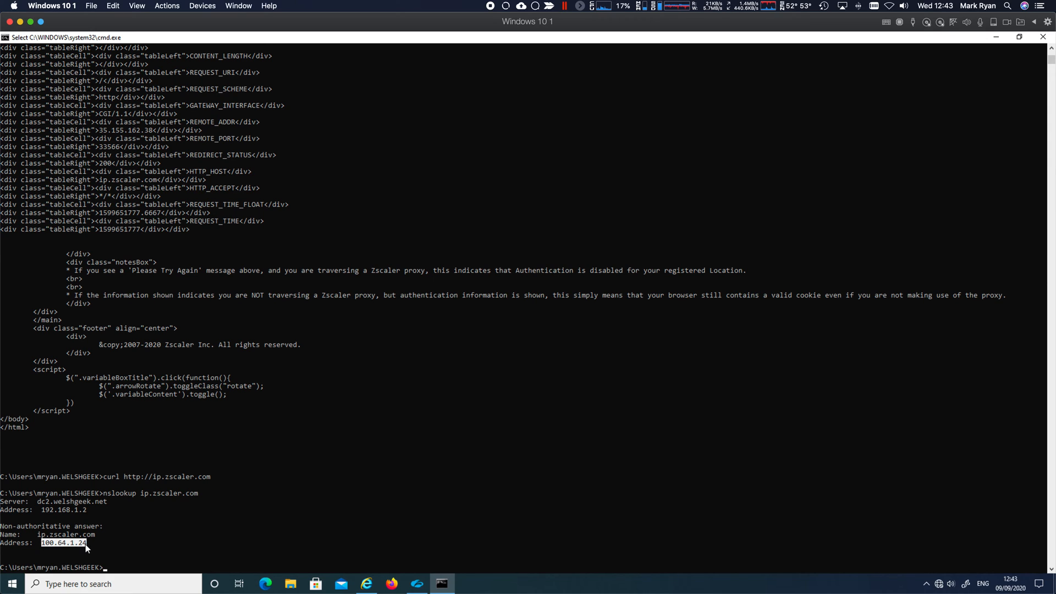
mouse_move(96, 507)
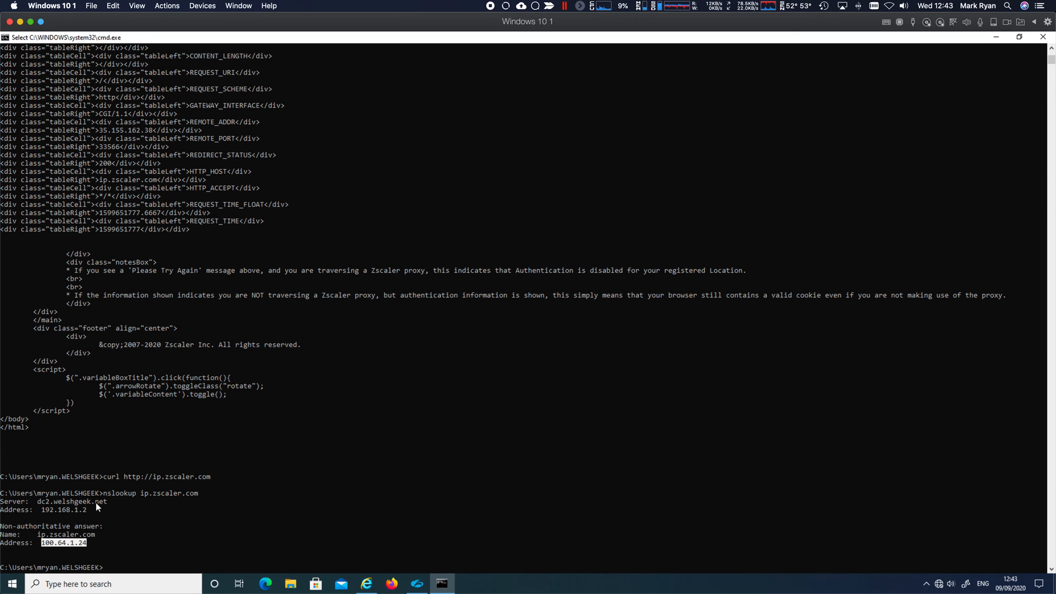
- Look up ip.zscaler.com on dnslookup.org, finding public A record 72.52.96.15
click(365, 583)
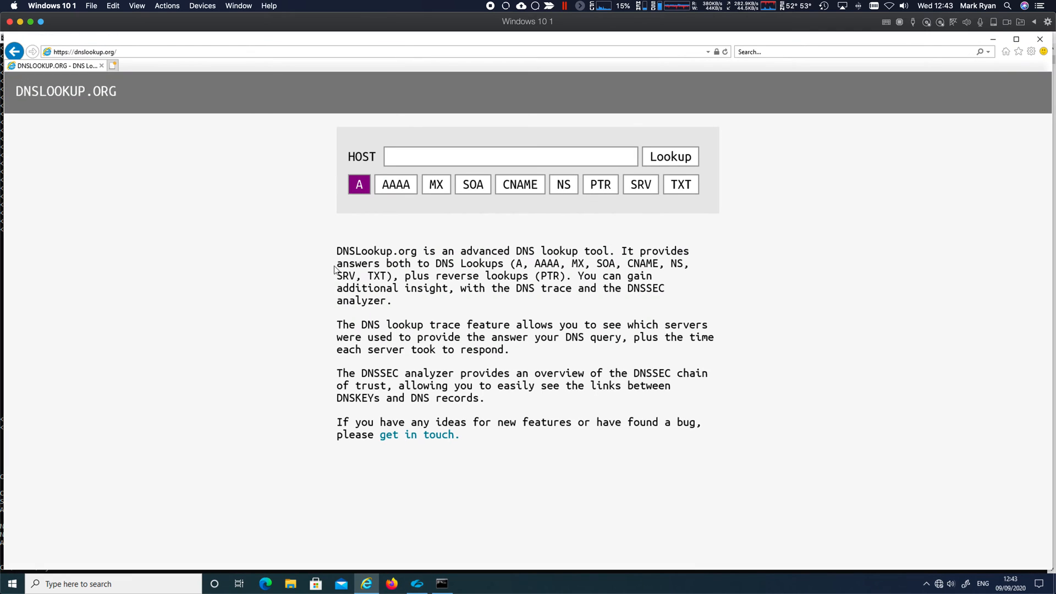
text(ip.z)
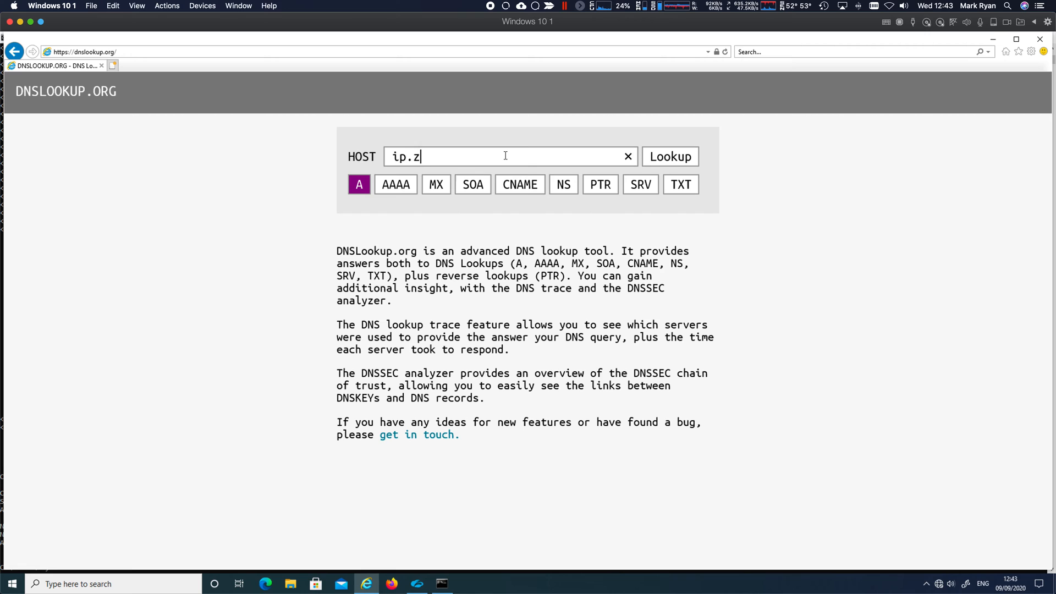
click(669, 156)
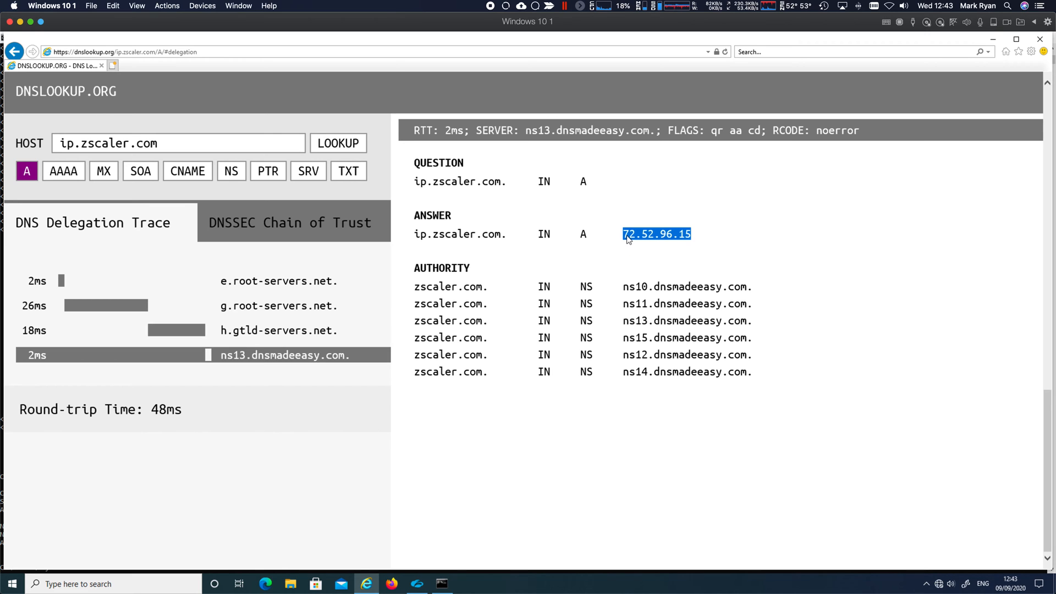
mouse_move(711, 246)
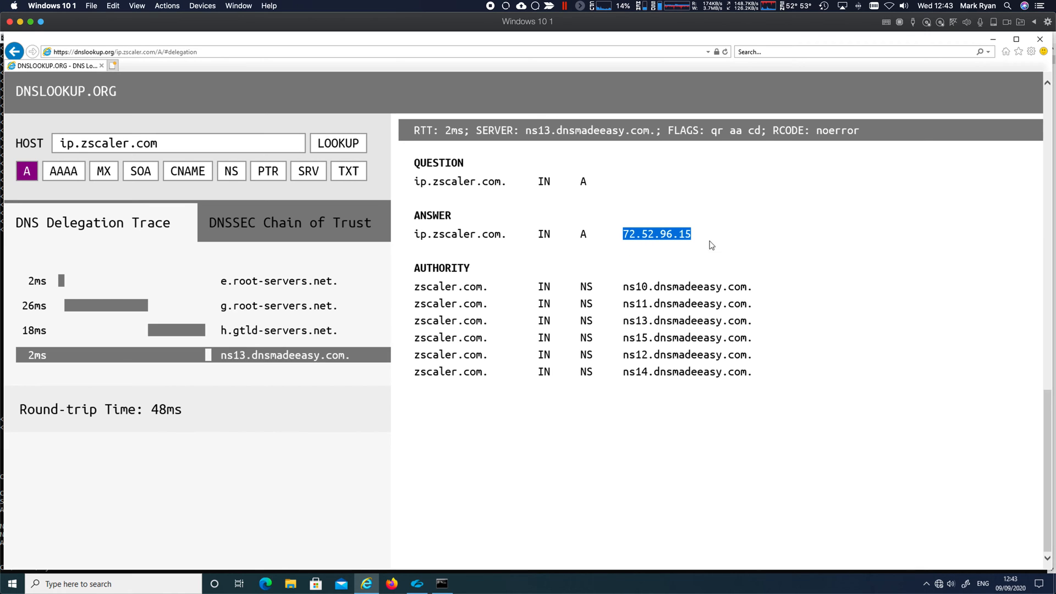
click(441, 583)
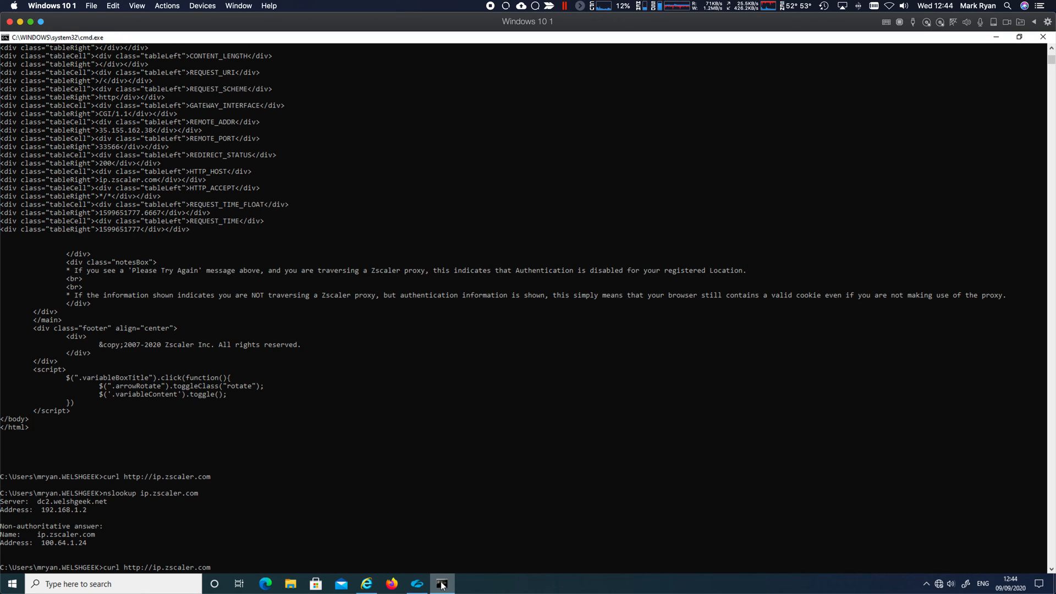
text(--)
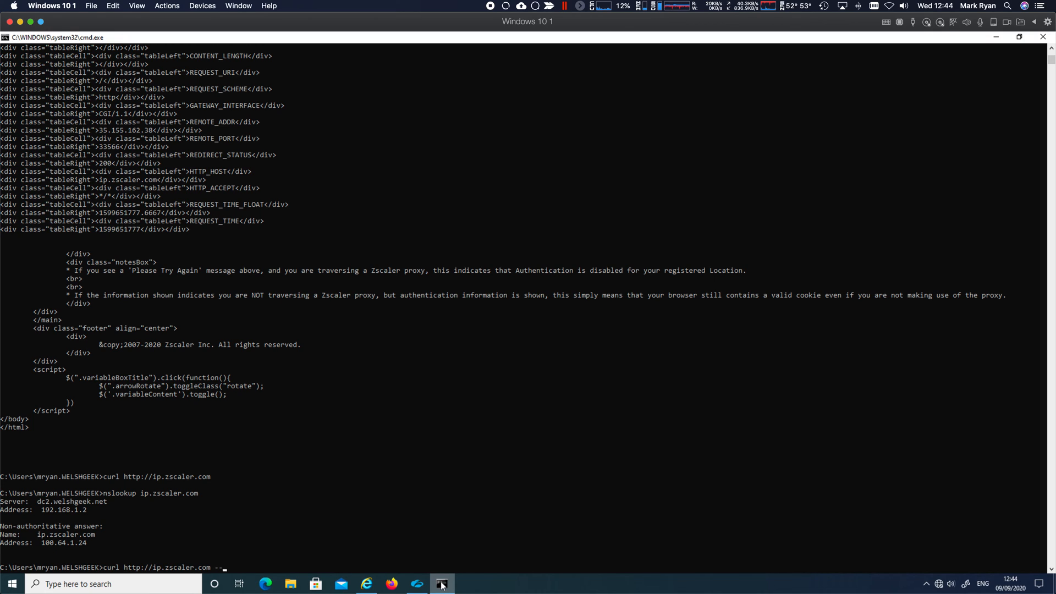
text(resolve ip.z)
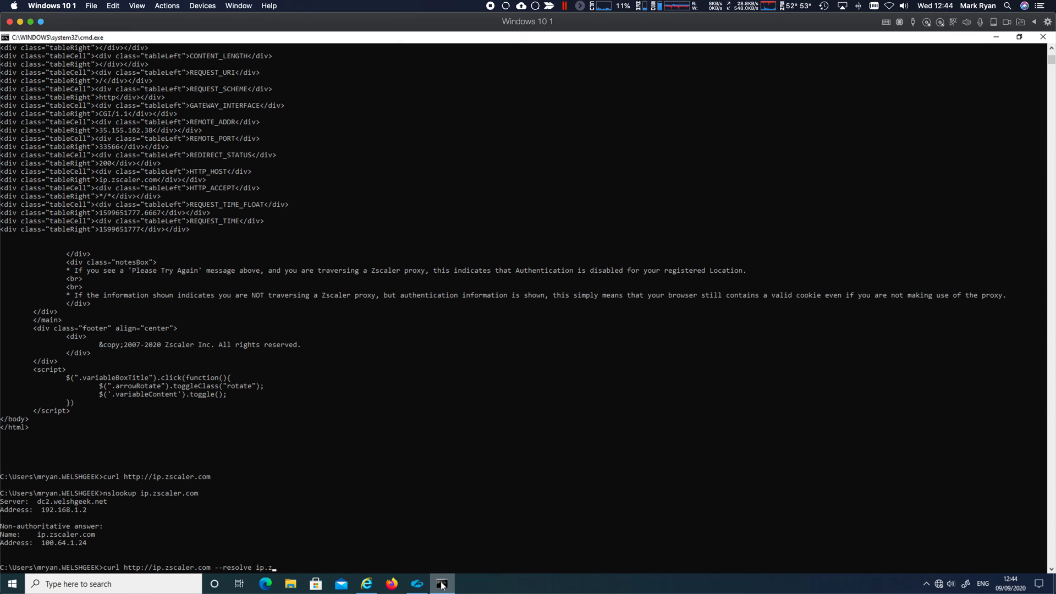
text(scaler.com:)
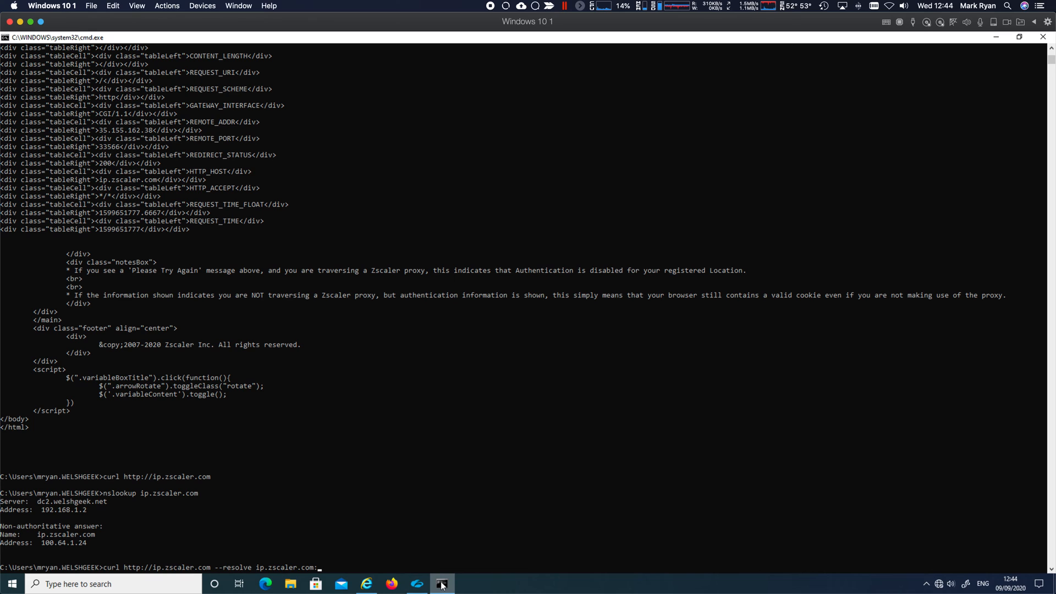
text(:80:72.52.96.15)
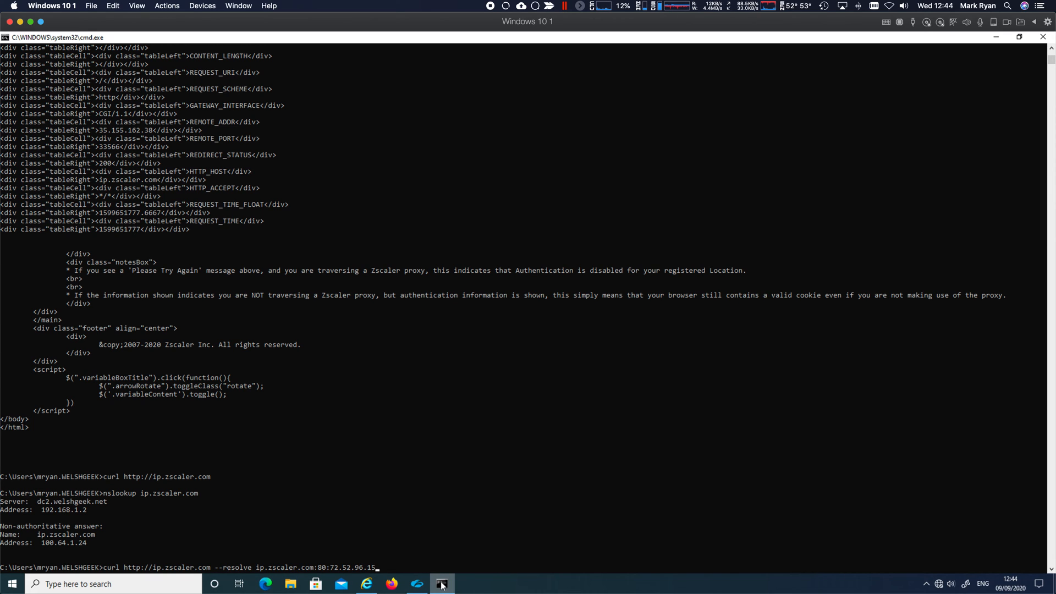
key(Return)
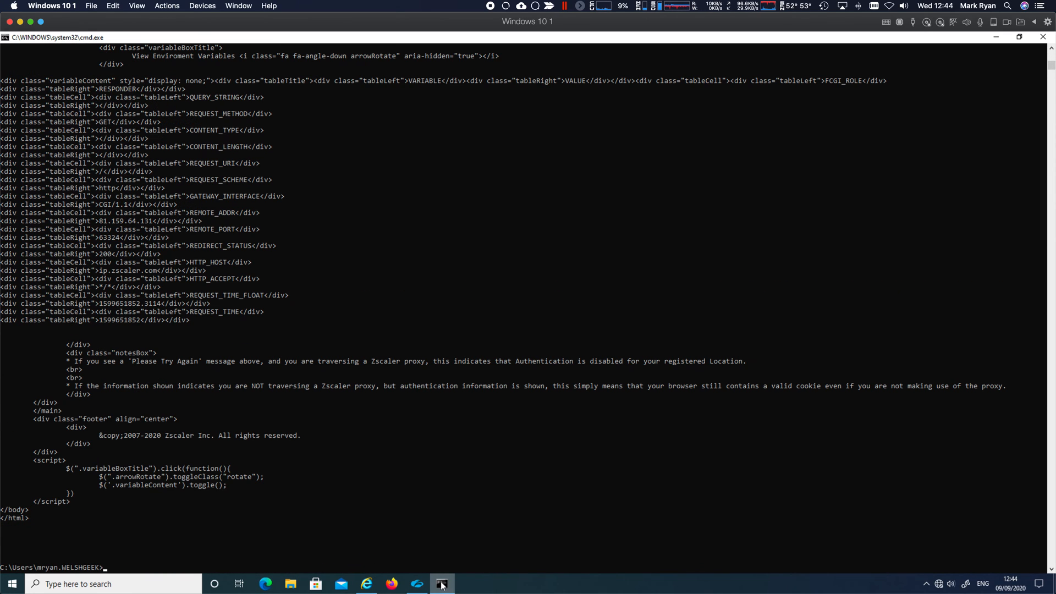
scroll(up, 3)
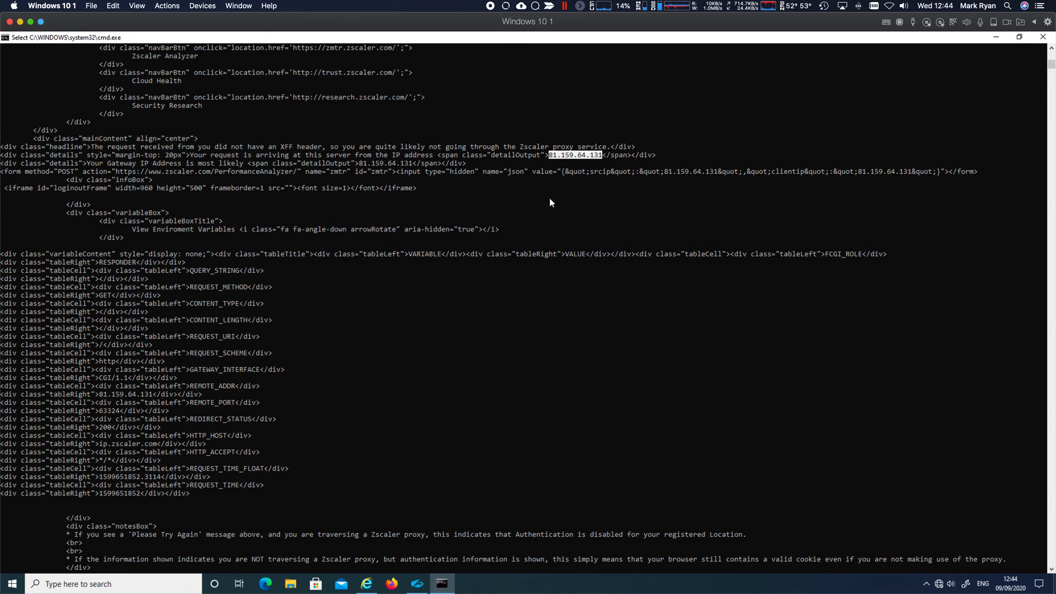
mouse_move(594, 168)
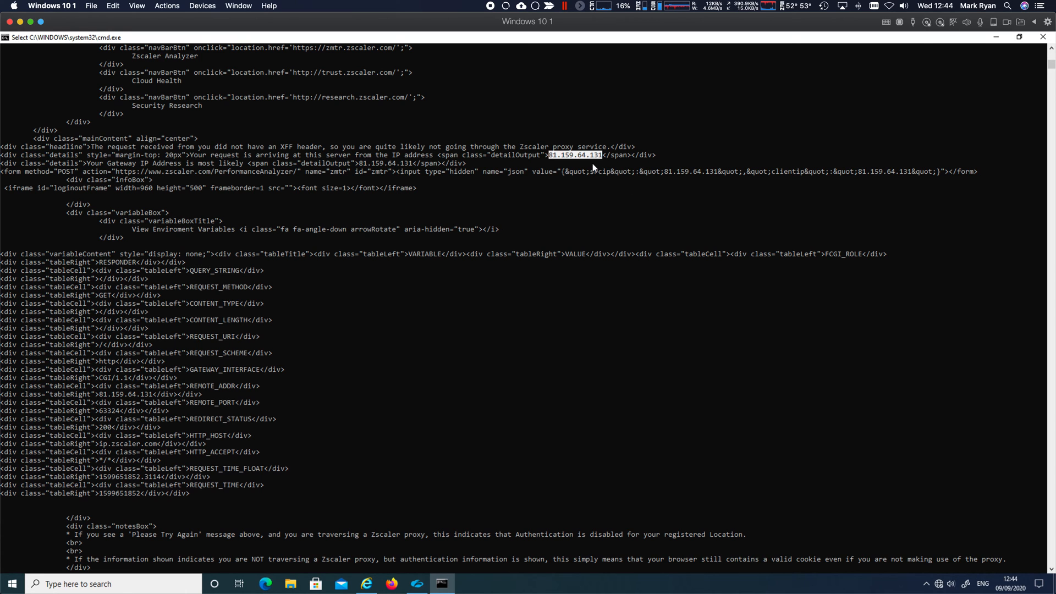
- Rerun the curl request pinned to 72.52.96.15, then begin typing netstat
scroll(down, 3)
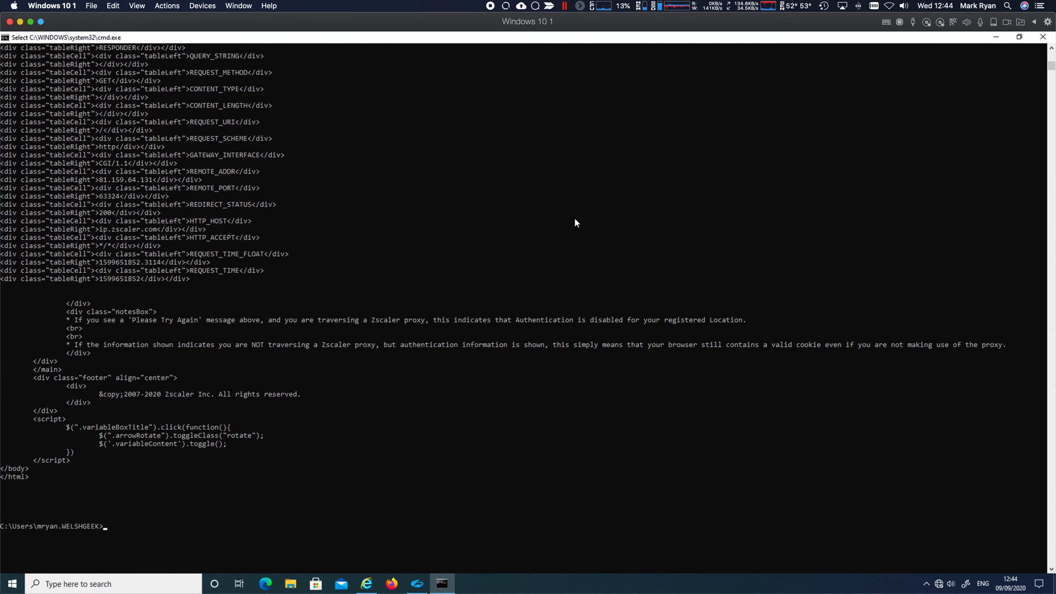
text(curl http://ip.zscaler.com --resolve ip.zscaler.com:80:72.52.96.15)
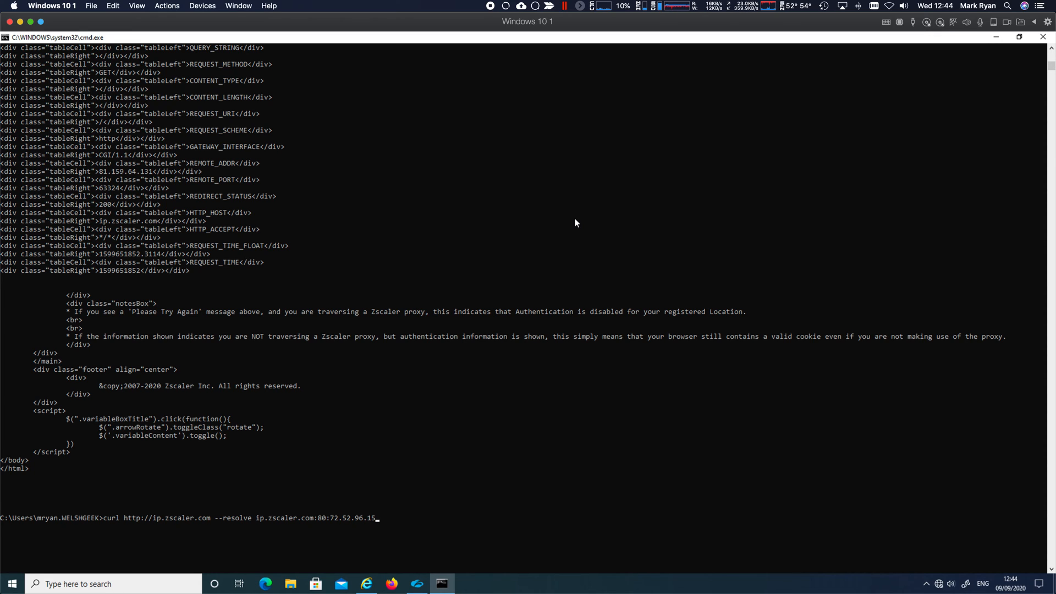
mouse_move(426, 473)
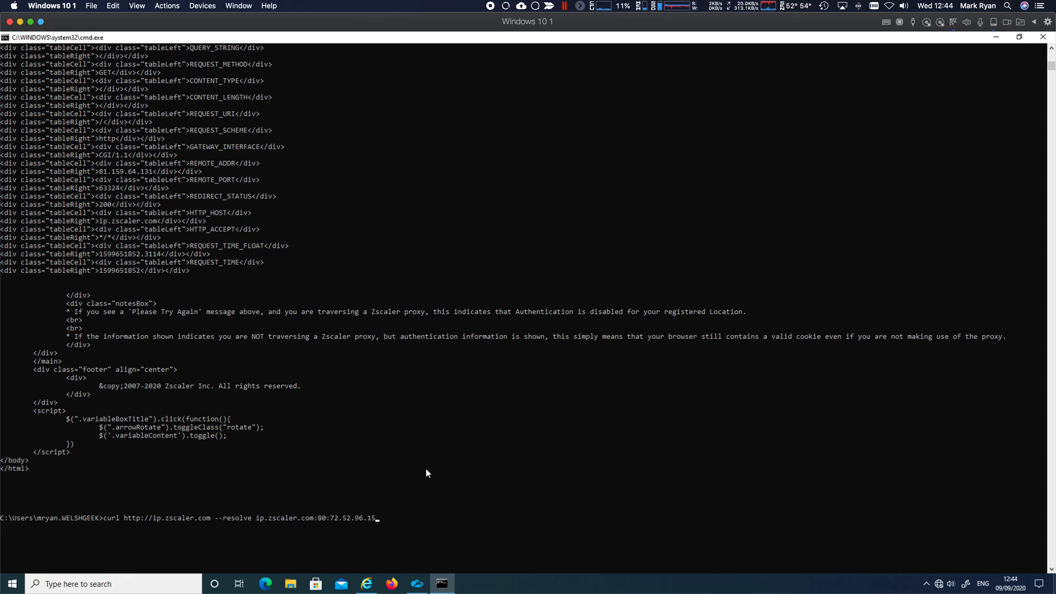
mouse_move(362, 540)
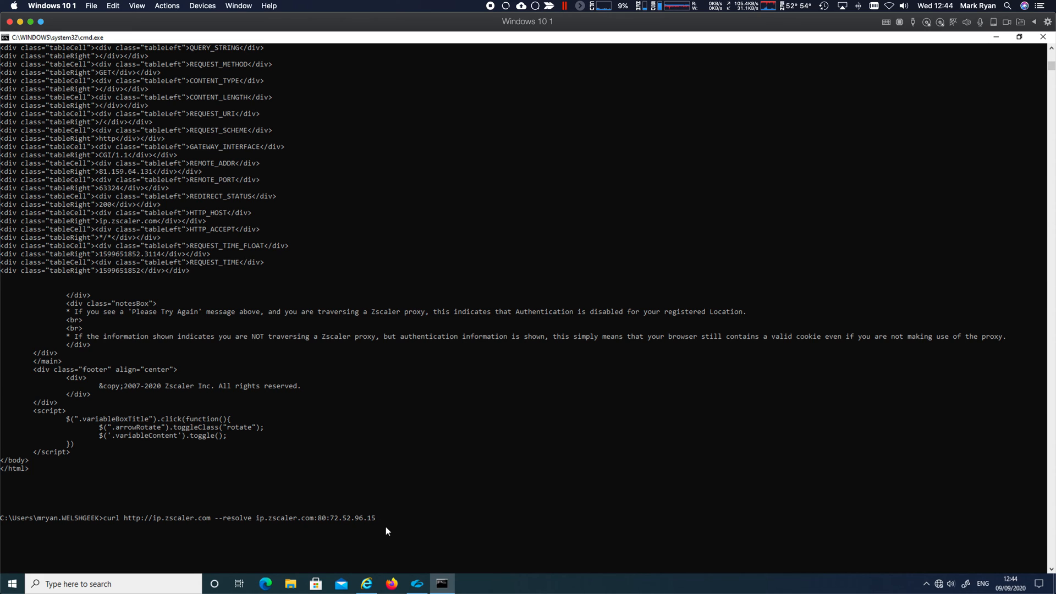
key(Return)
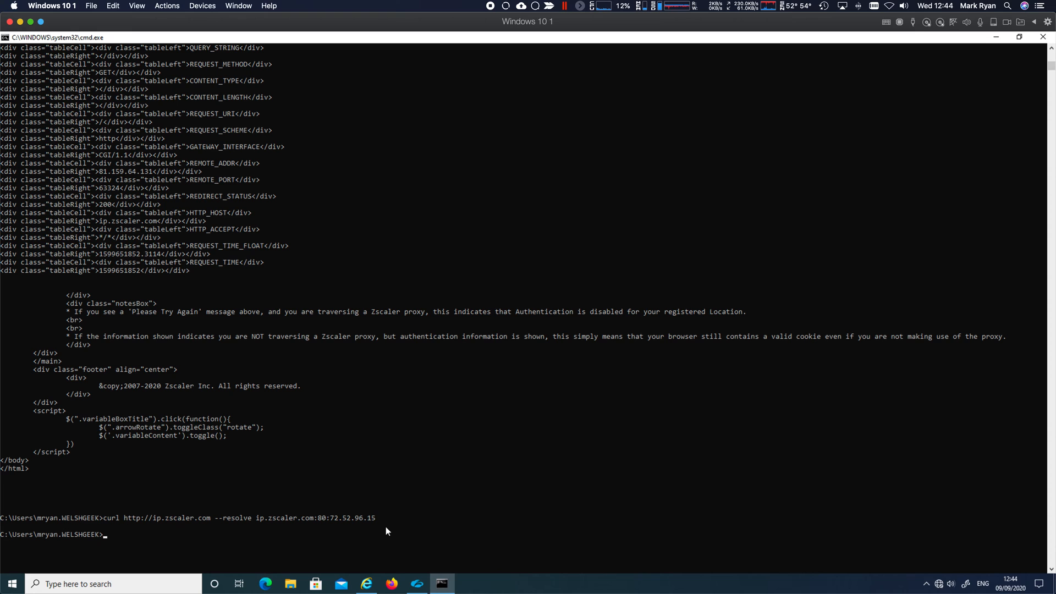
text(netstat -rn)
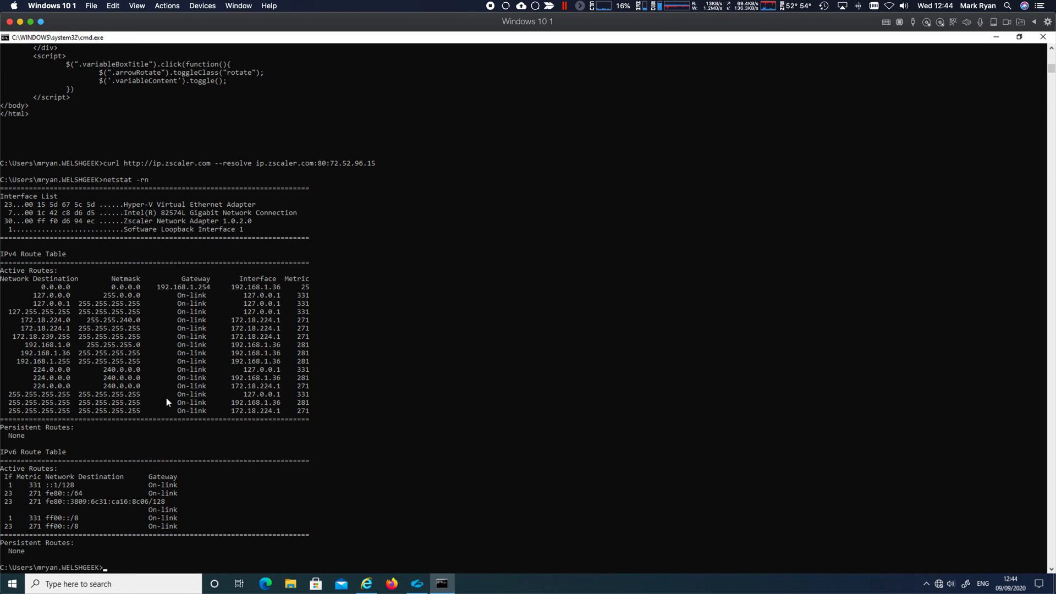
mouse_move(198, 294)
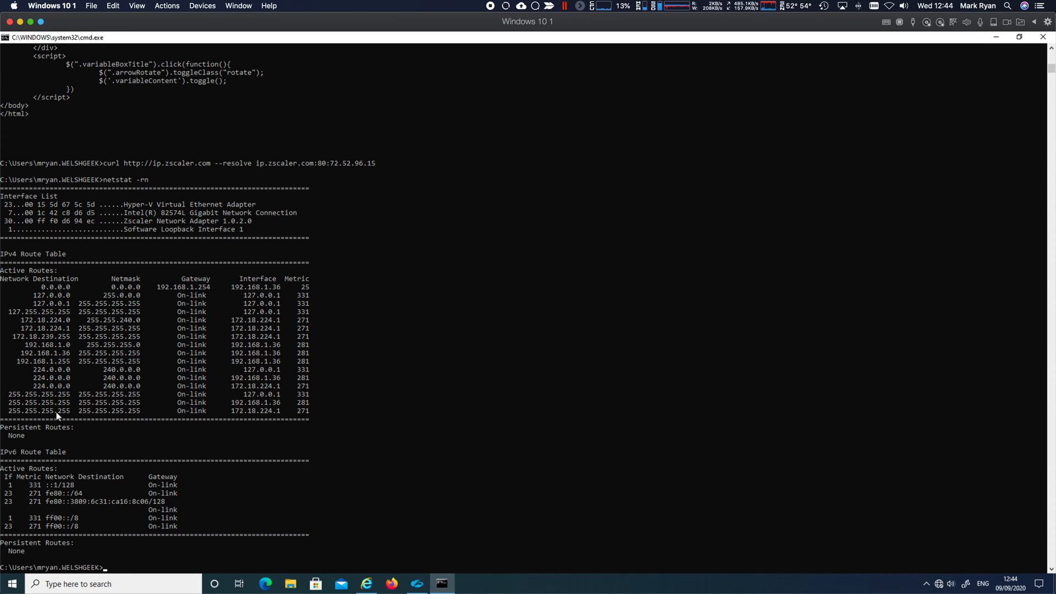
mouse_move(356, 433)
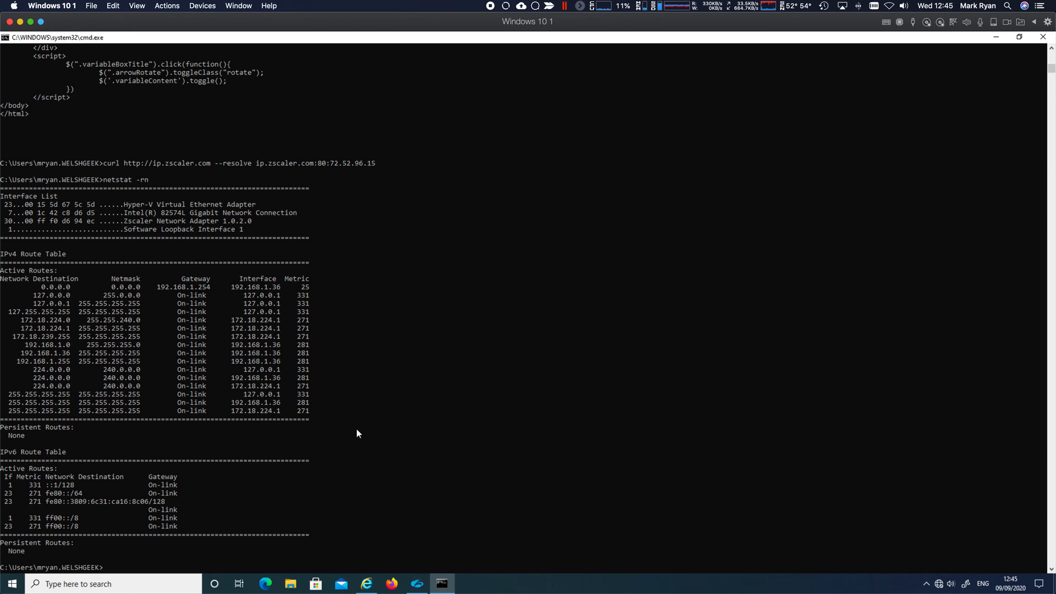
mouse_move(350, 430)
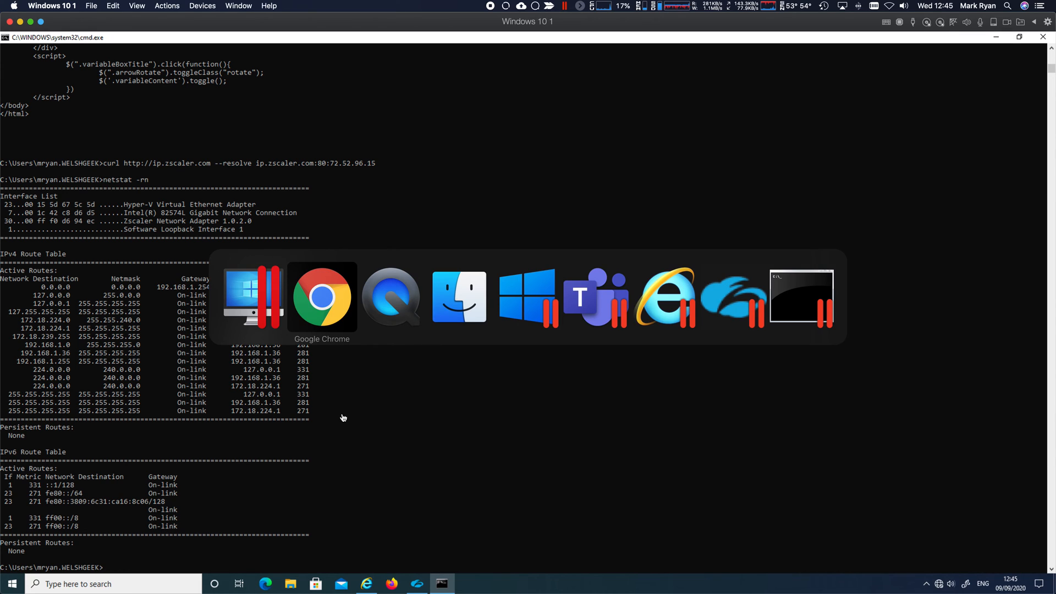
- Bring the ZPA portal forward in Chrome and go to Administration > Application Segments
click(321, 296)
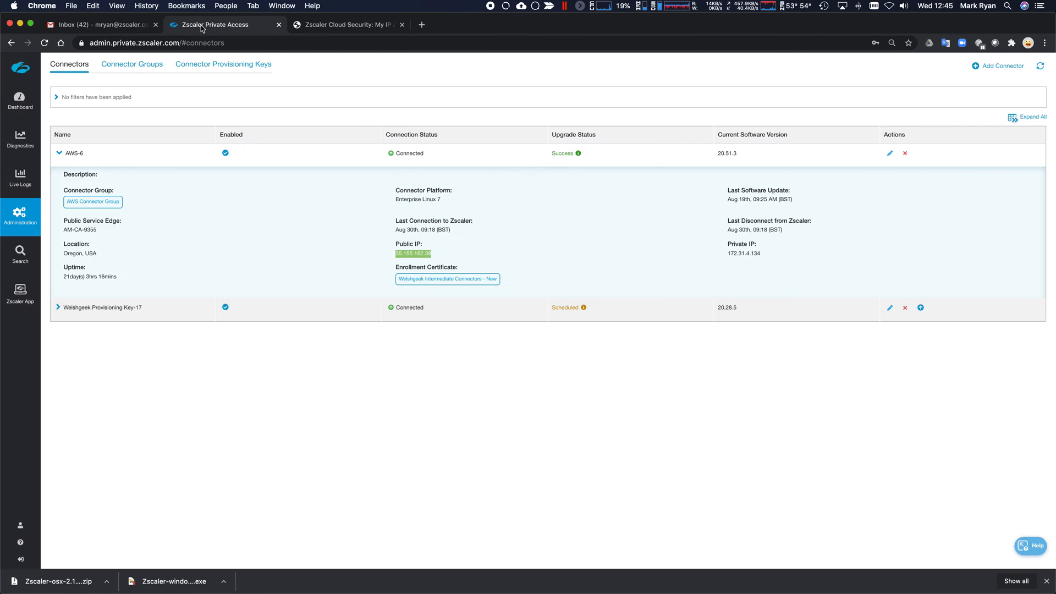
click(21, 217)
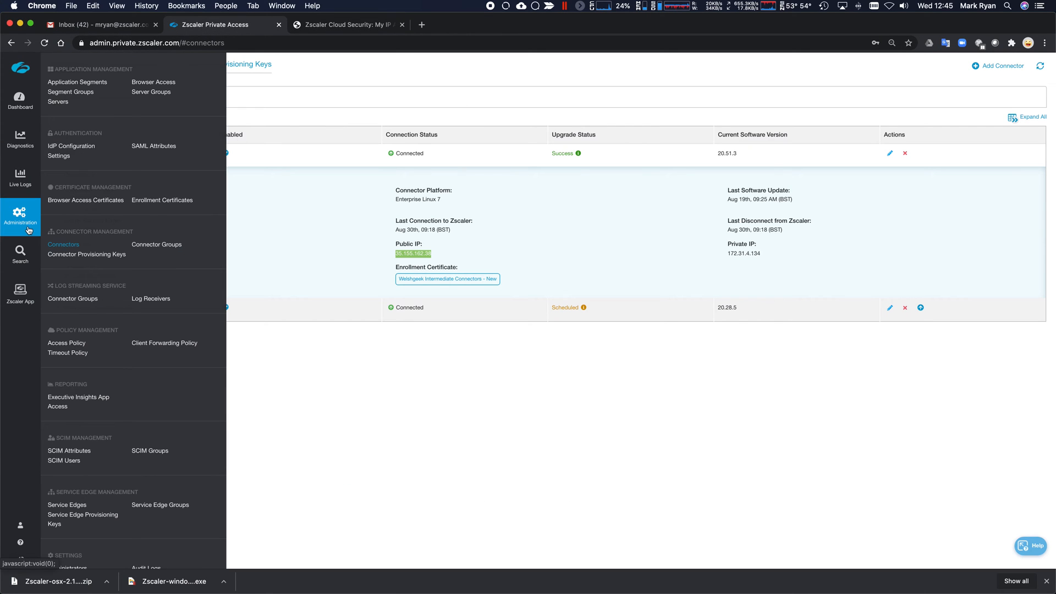
click(77, 82)
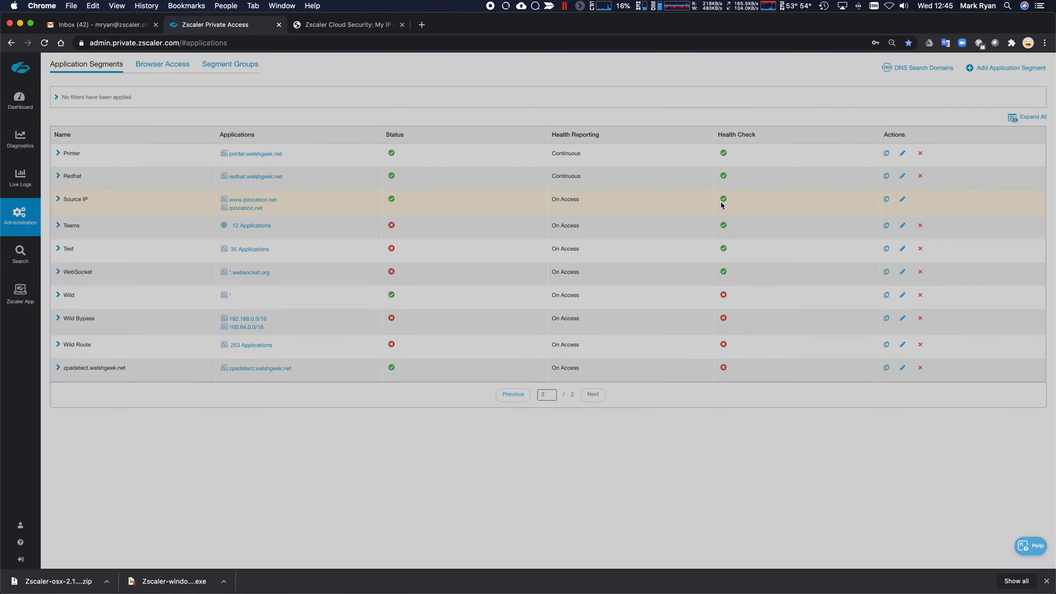
- Add application segment 'Route' for 0.0.0.0/0 with TCP and UDP ports 1–65535
click(1008, 67)
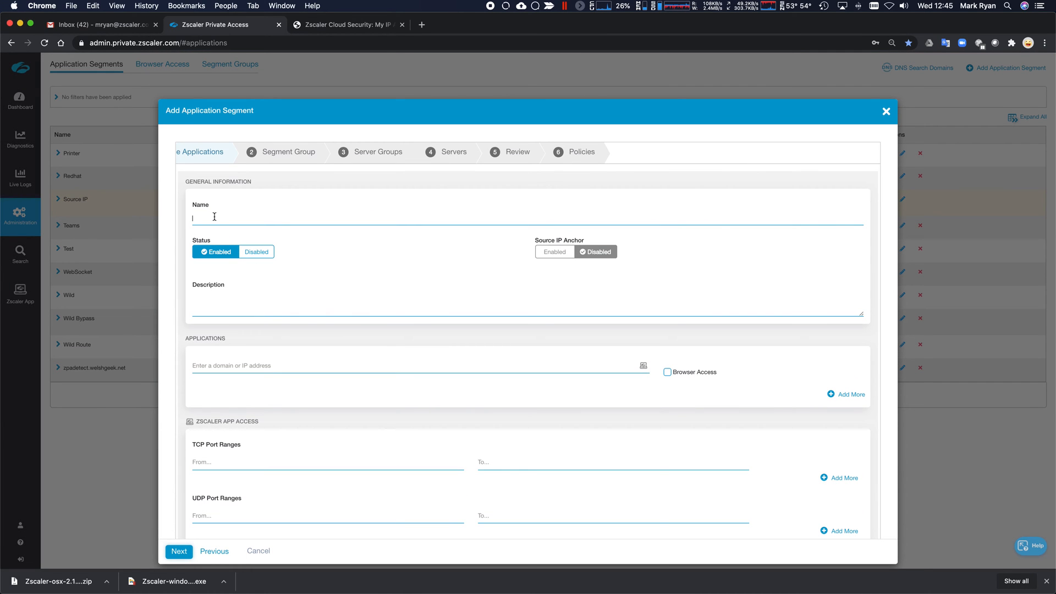
text(Route)
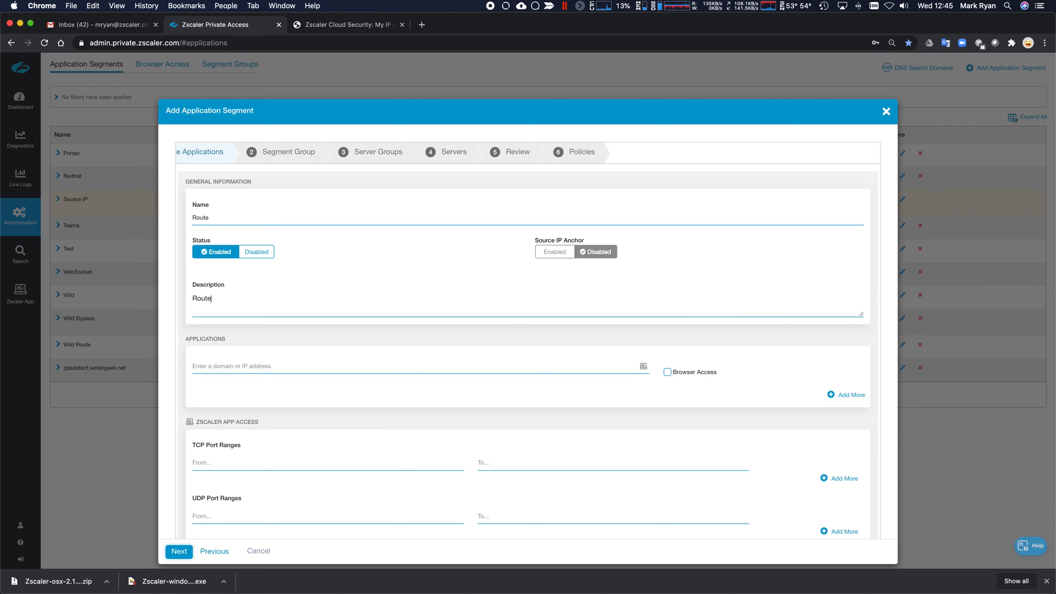
text(0.0.0.0)
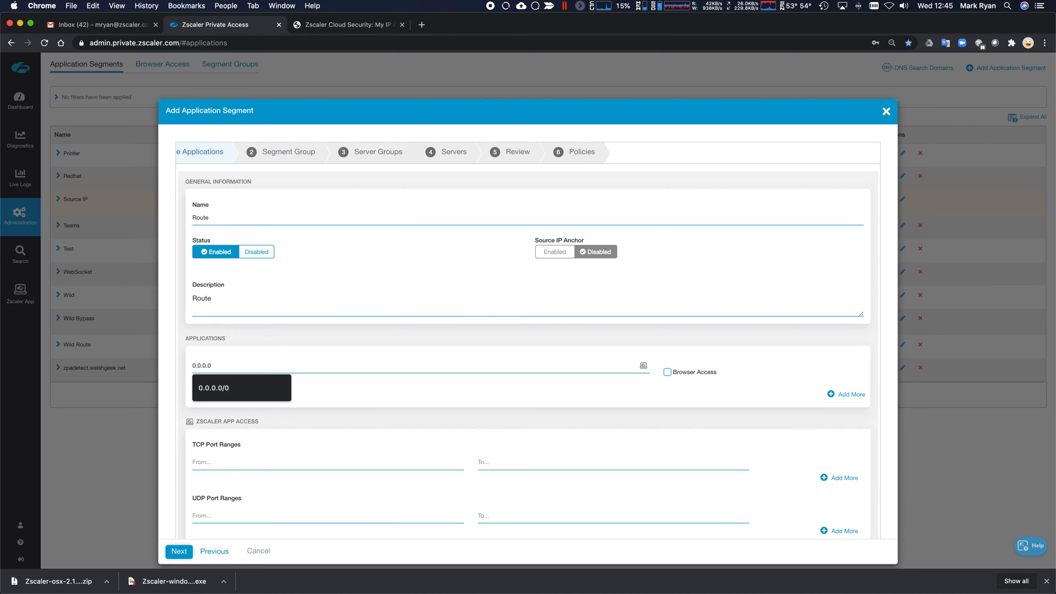
text(1)
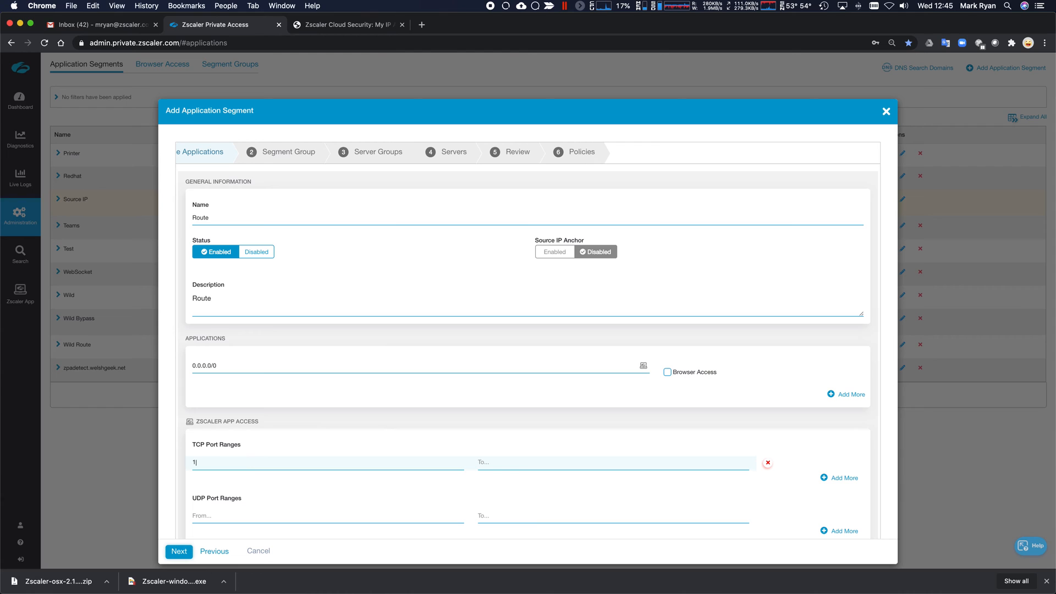
text(65535)
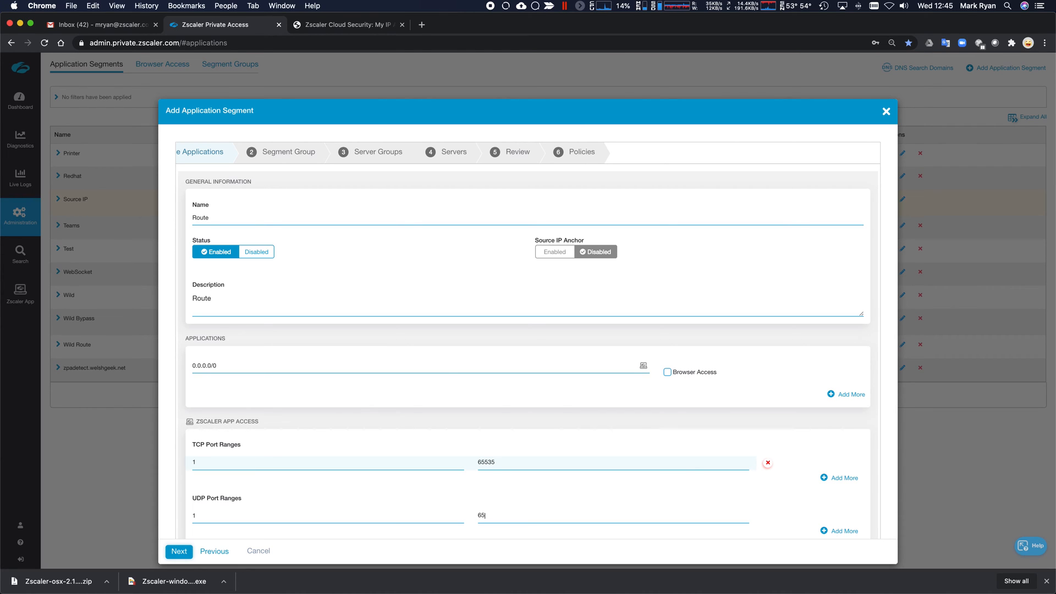
scroll(down, 3)
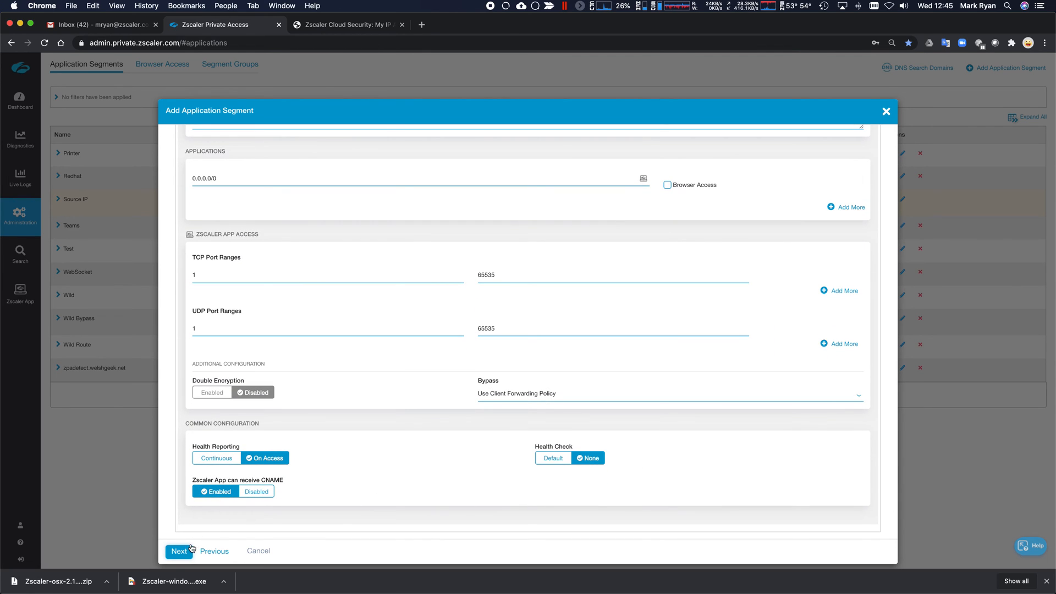
click(178, 551)
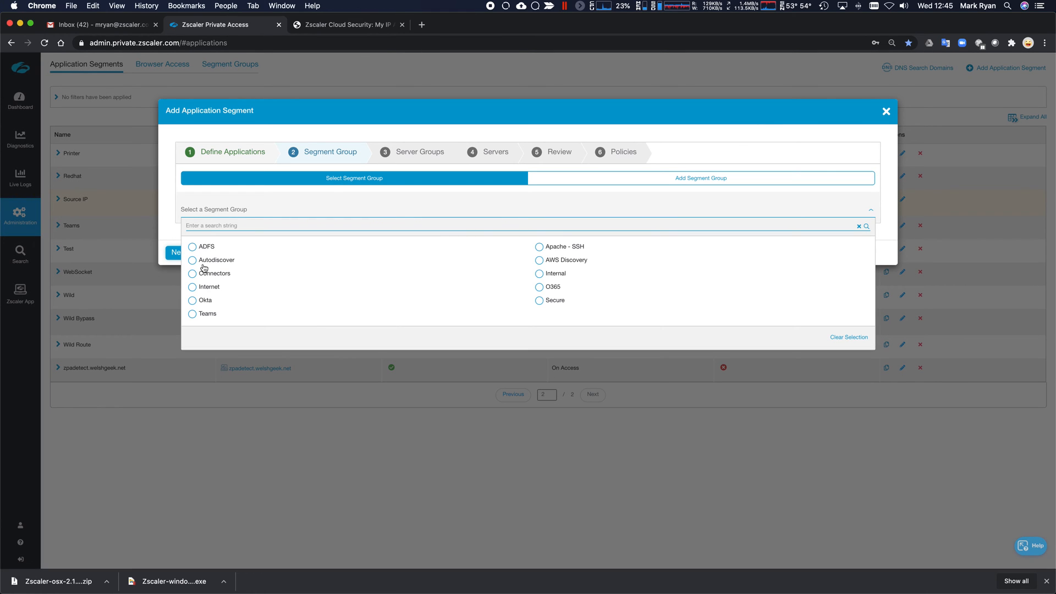
- Give Route the Internet segment group and Autodiscover - AWS server group; saving fails on 0.0.0.0/0
click(209, 286)
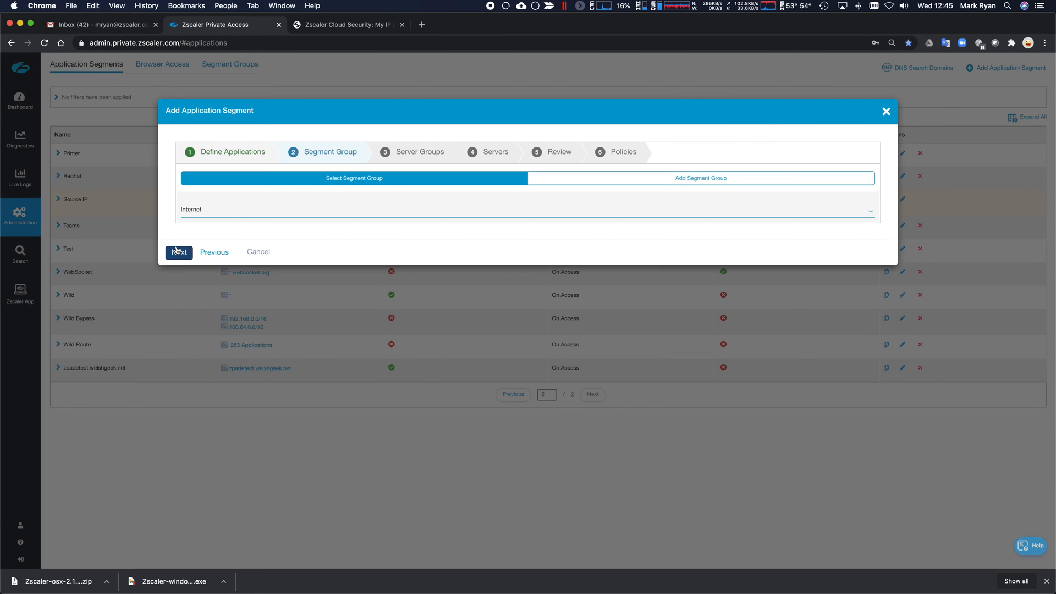
click(177, 252)
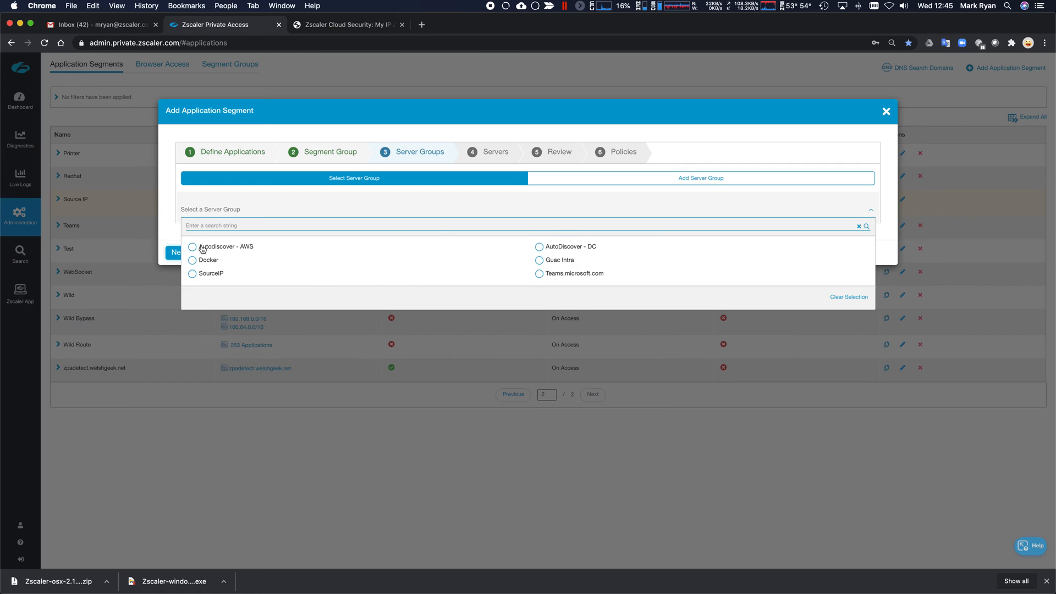
click(176, 252)
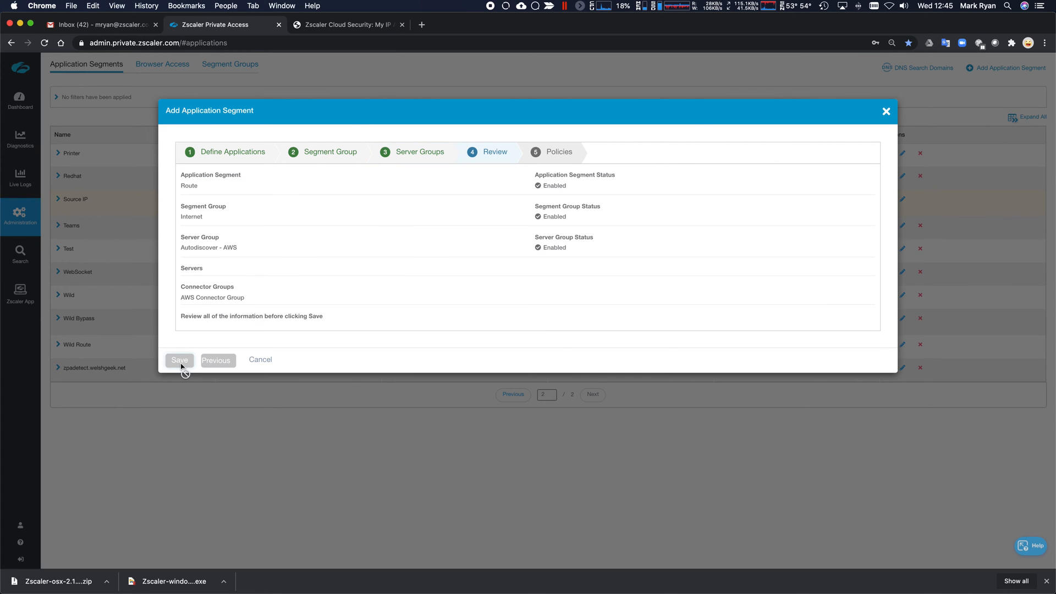
click(179, 359)
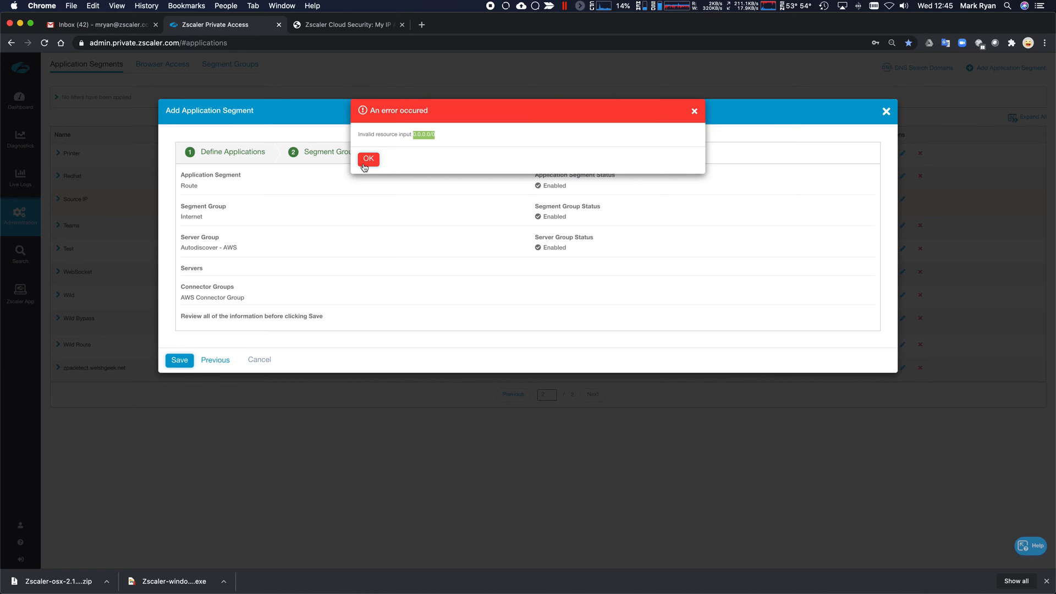
click(367, 159)
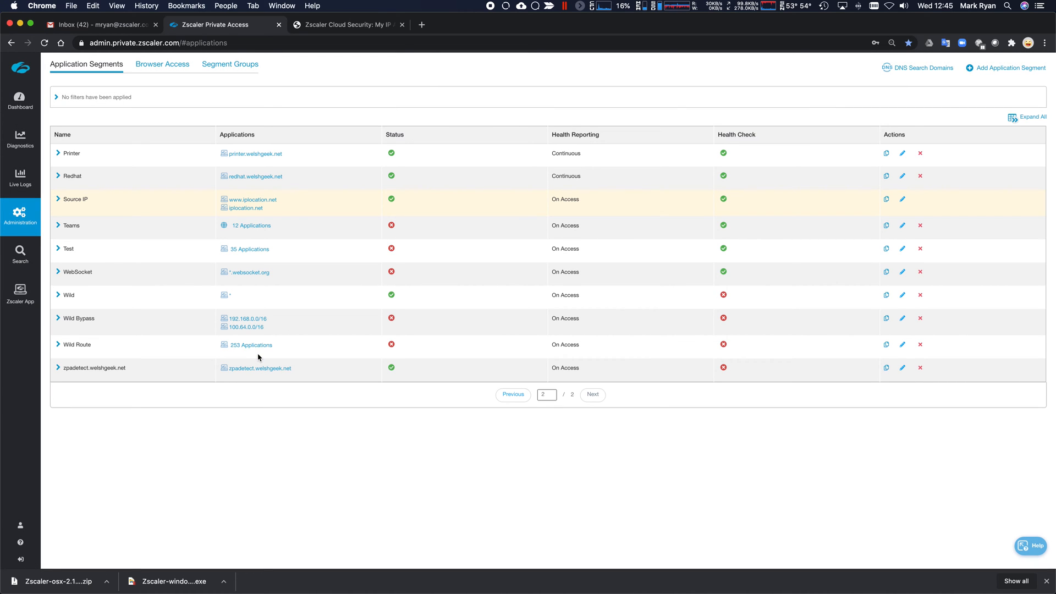
mouse_move(400, 384)
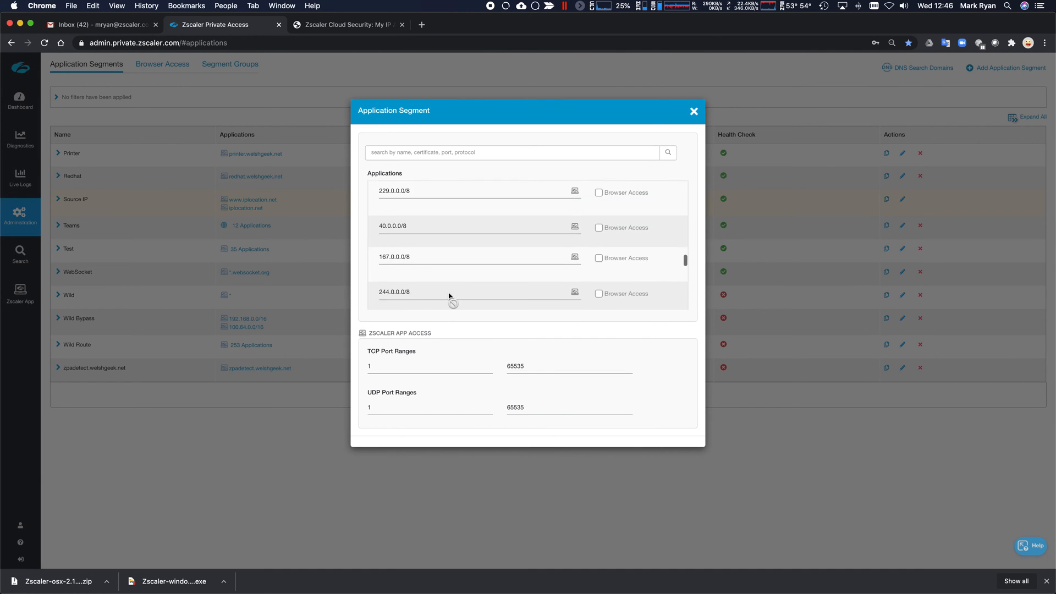
- Scroll through Wild Route's 253 applications, a list of /8 ranges on ports 1–65535
scroll(down, 3)
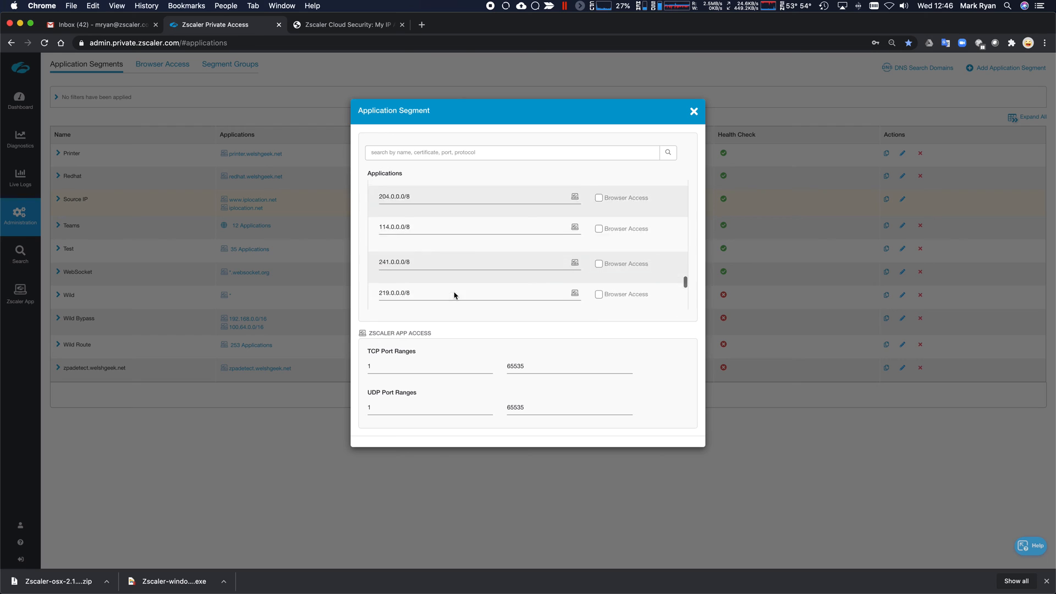
scroll(down, 3)
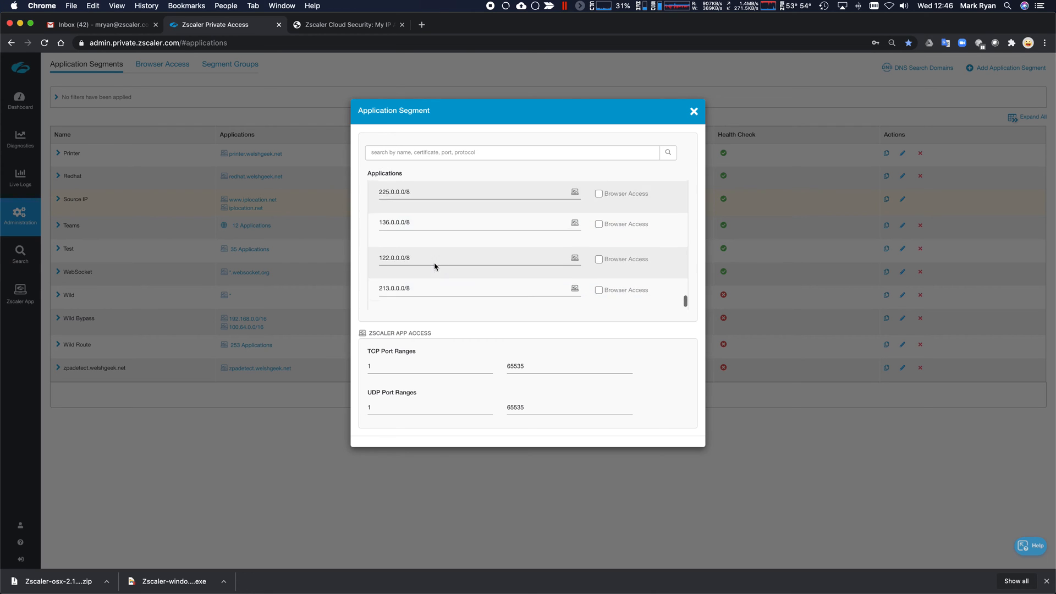
scroll(down, 3)
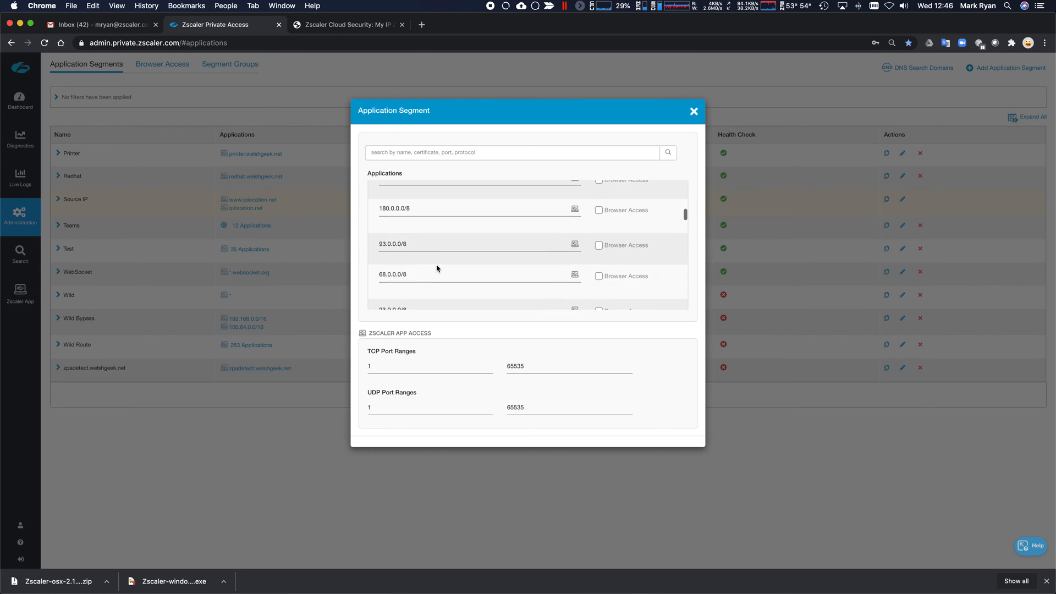
scroll(down, 3)
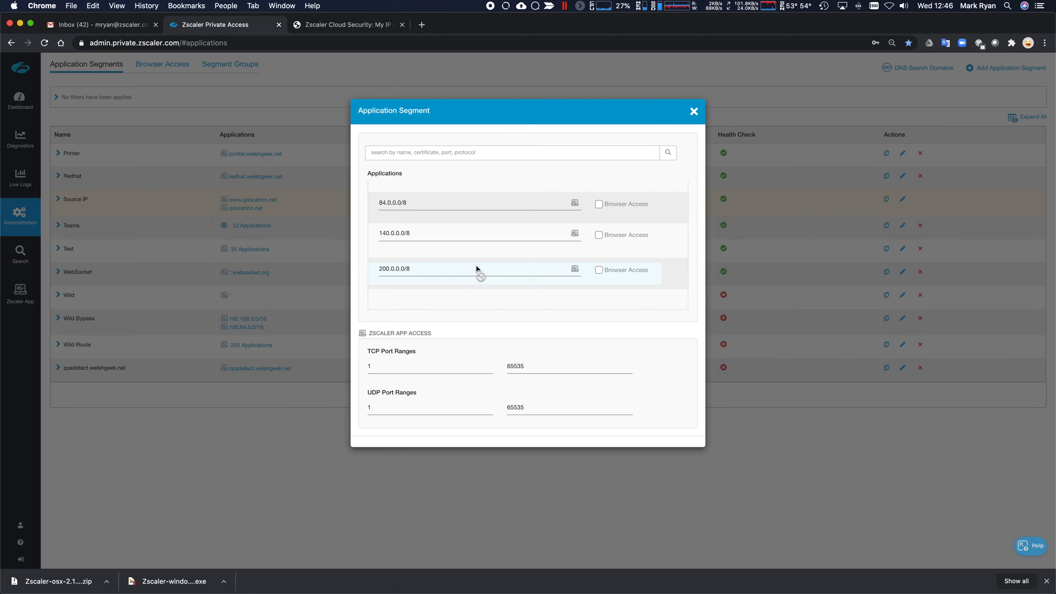
mouse_move(666, 130)
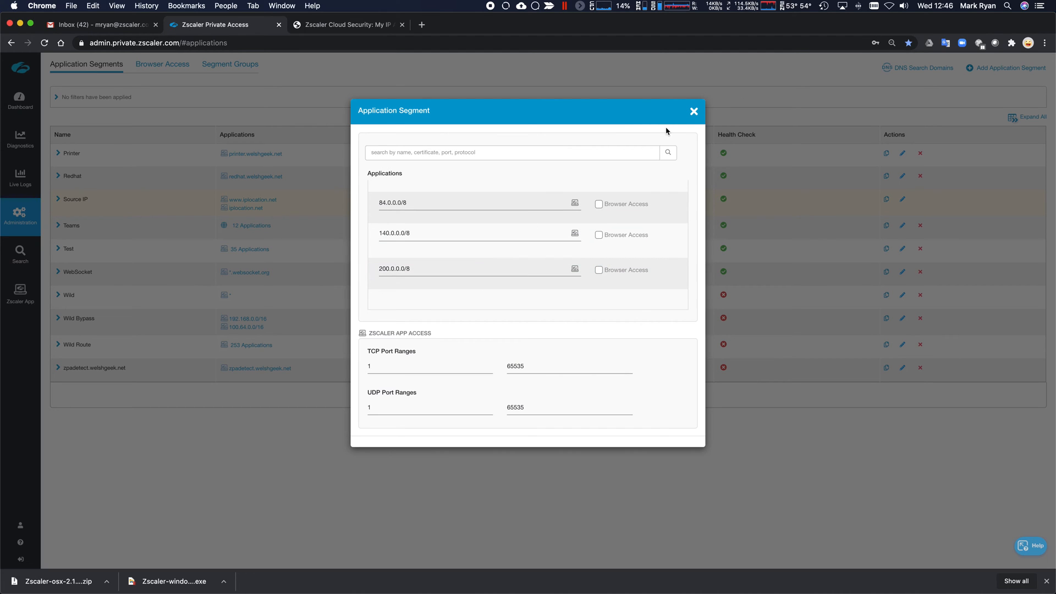
mouse_move(687, 119)
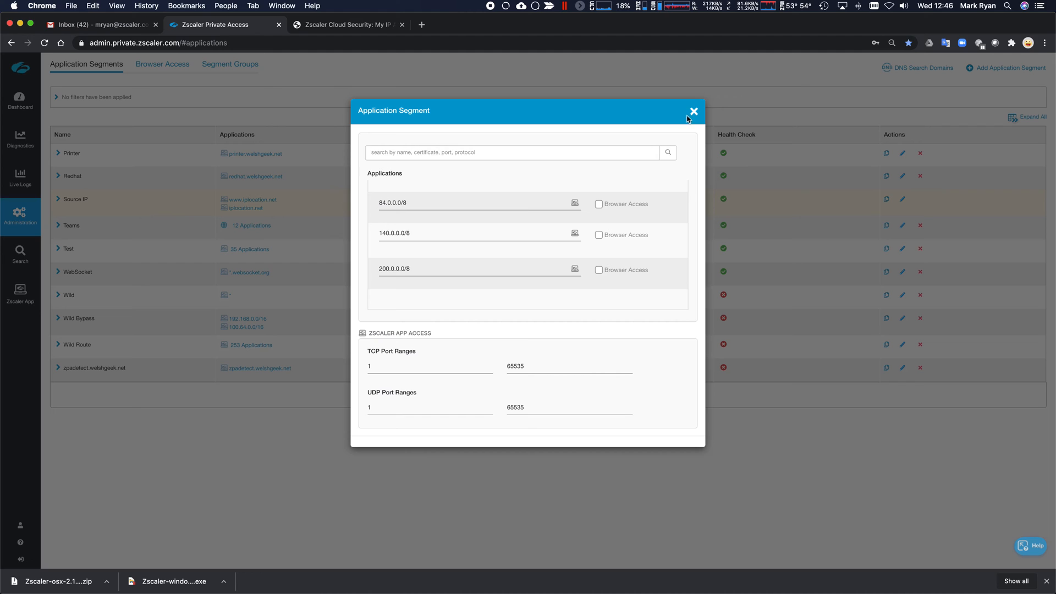
mouse_move(698, 117)
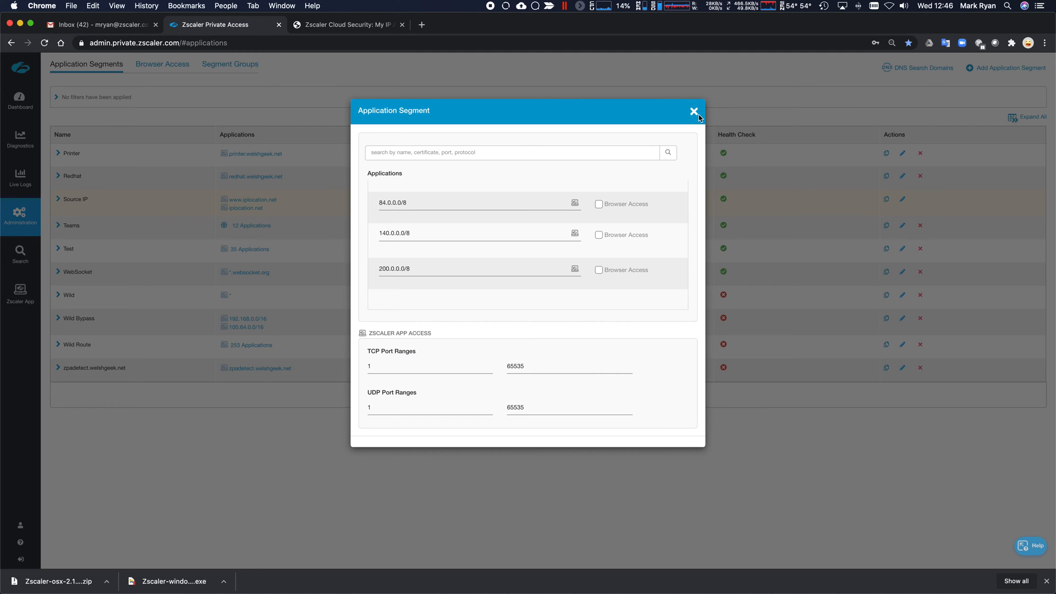
mouse_move(693, 111)
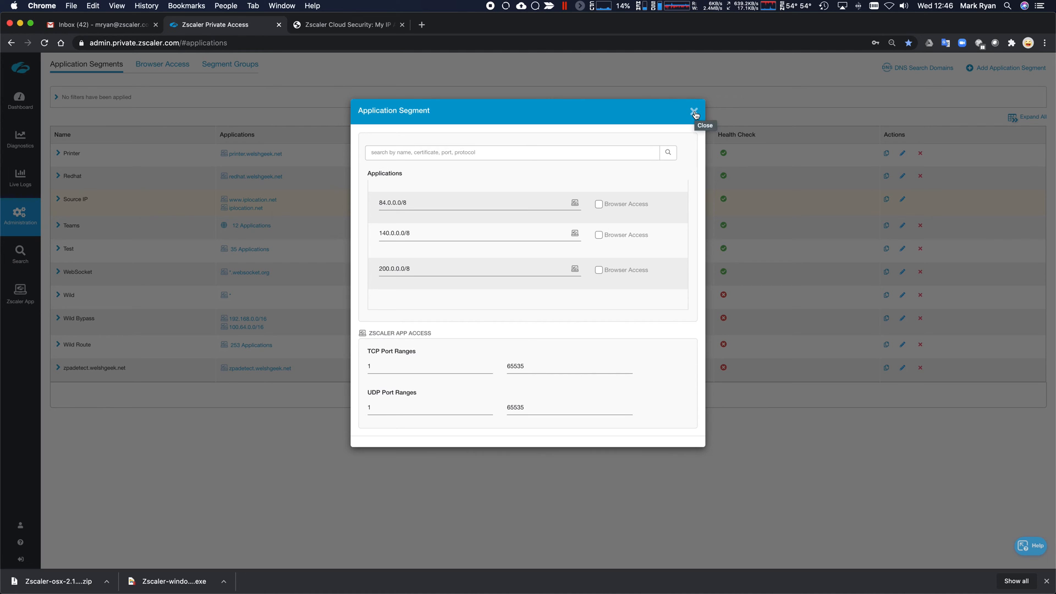
click(694, 111)
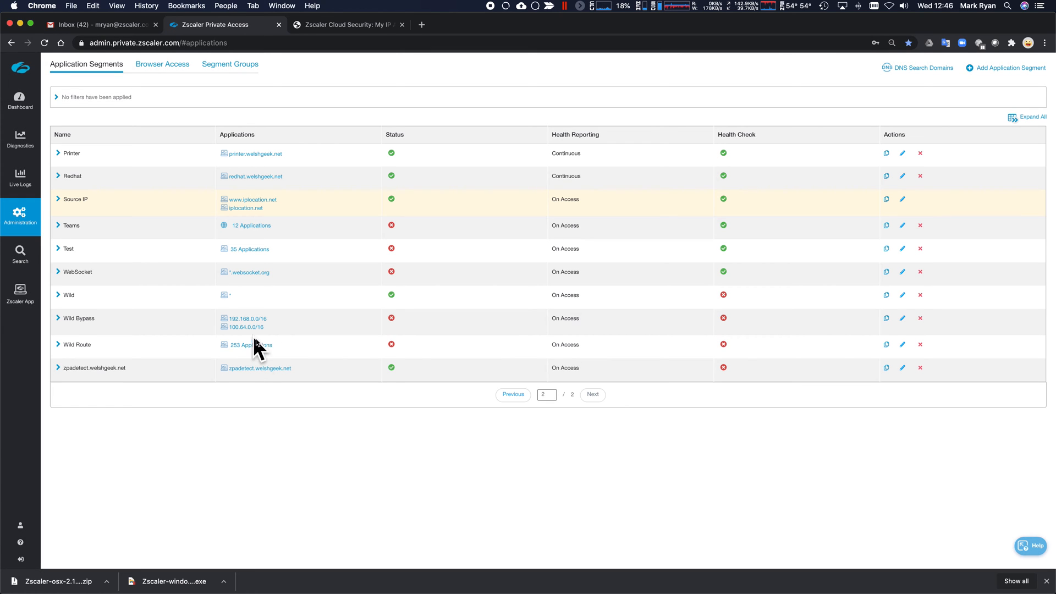
mouse_move(266, 244)
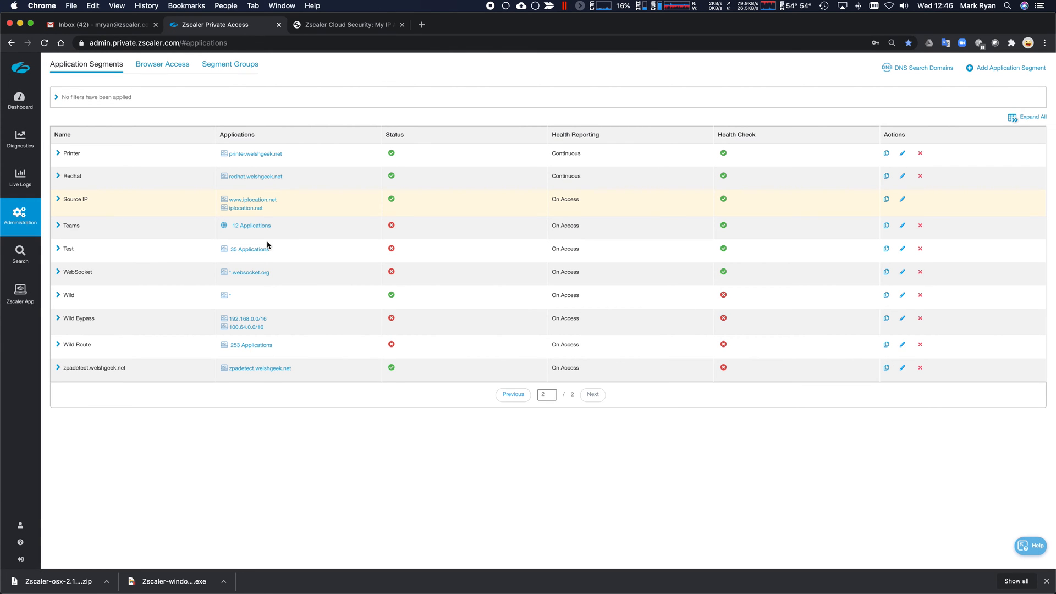
click(902, 344)
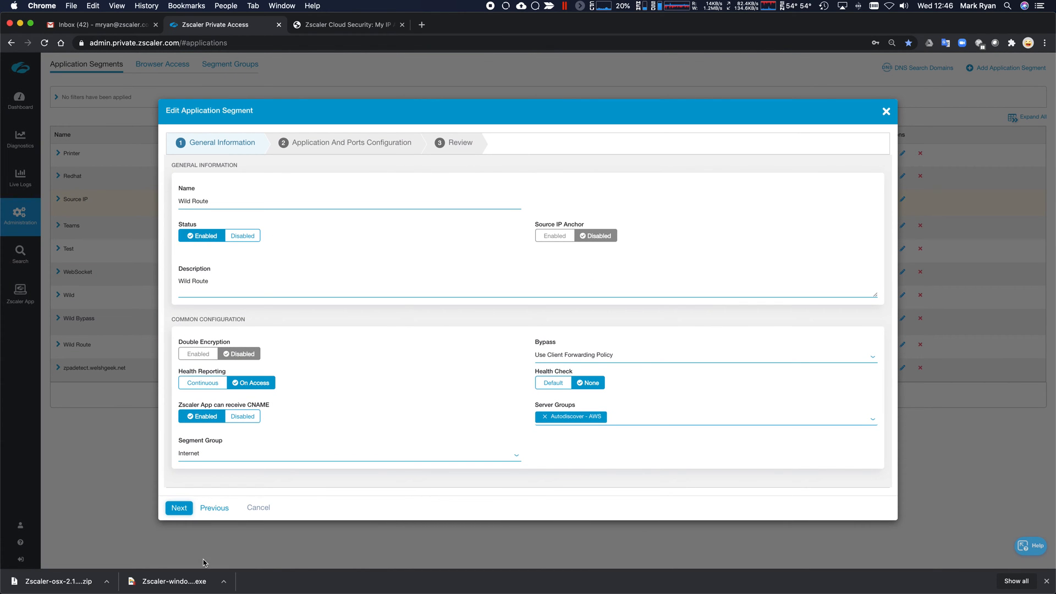
click(178, 507)
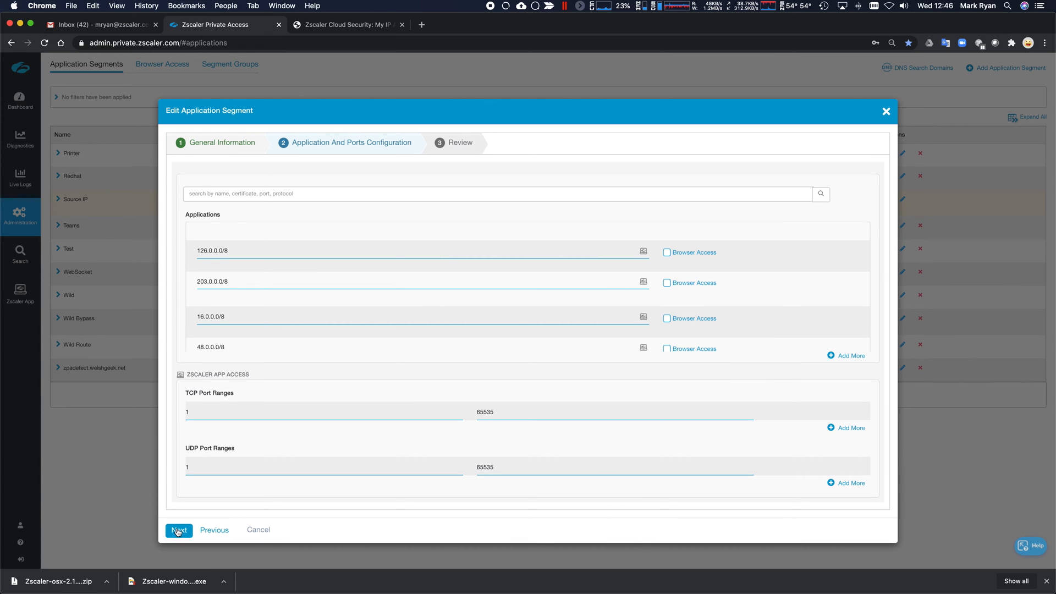
click(178, 531)
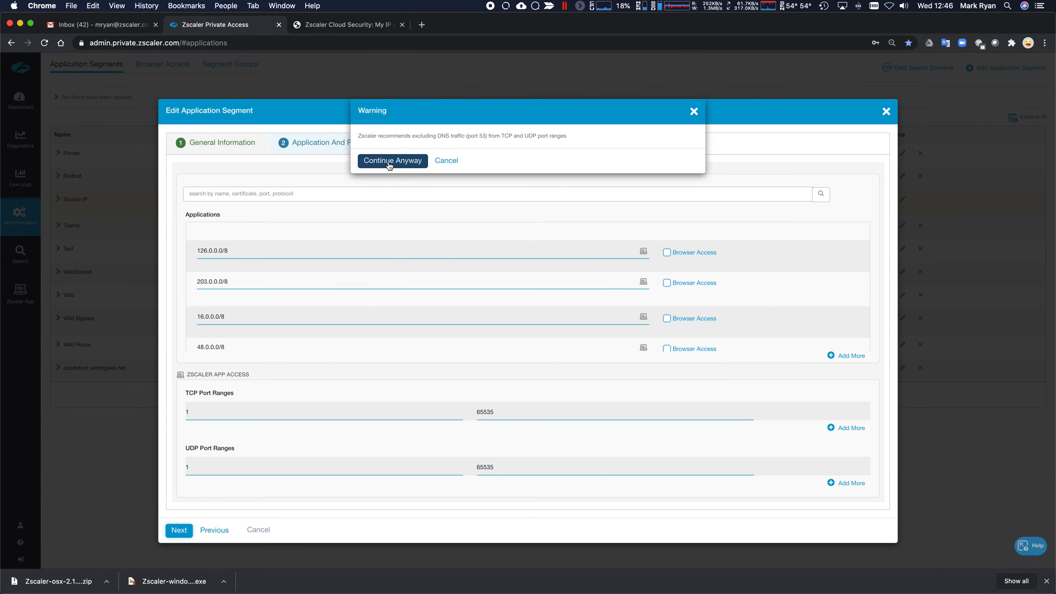
click(392, 160)
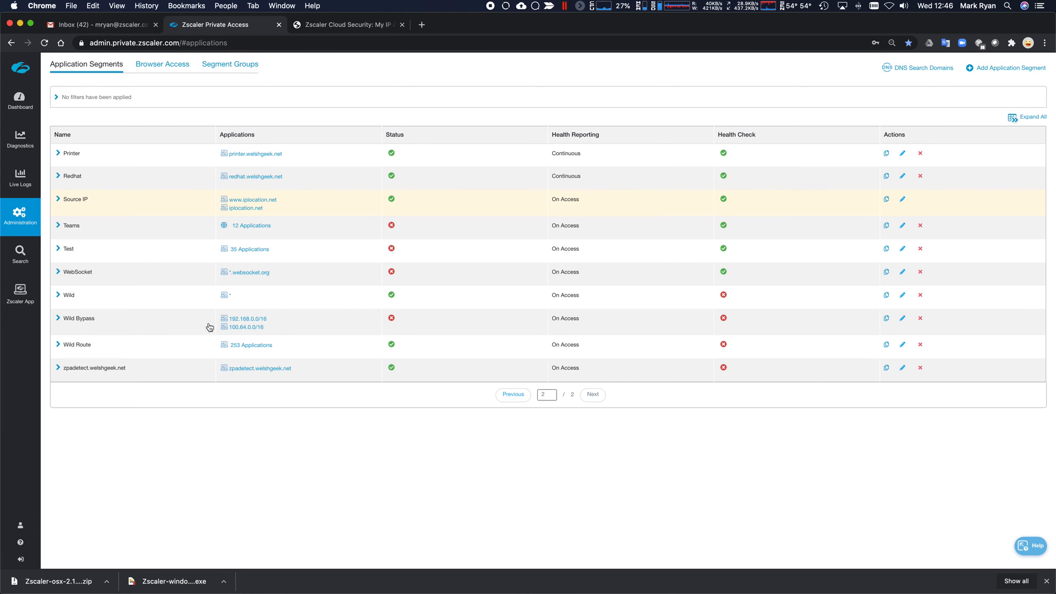
mouse_move(286, 331)
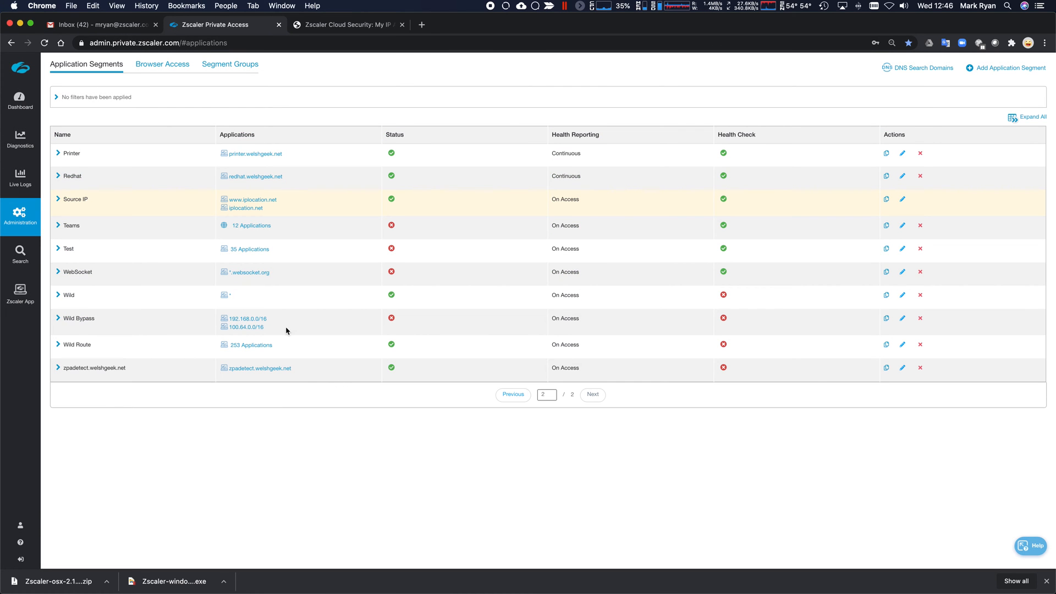
mouse_move(902, 318)
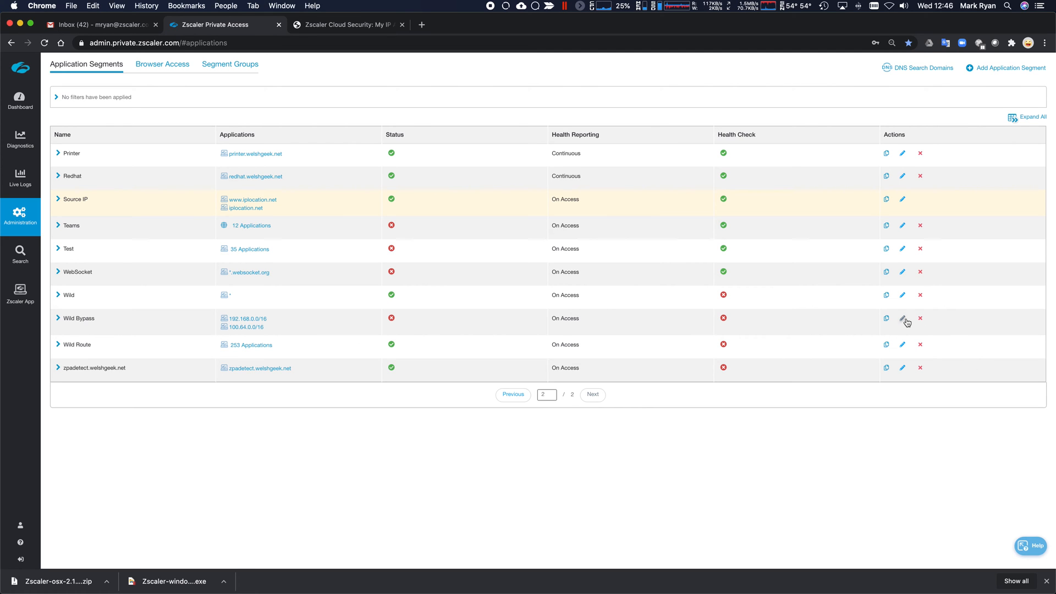
- Edit Wild Bypass and advance to its 192.168.0.0/16 and 100.64.0.0/16 application ranges
click(901, 318)
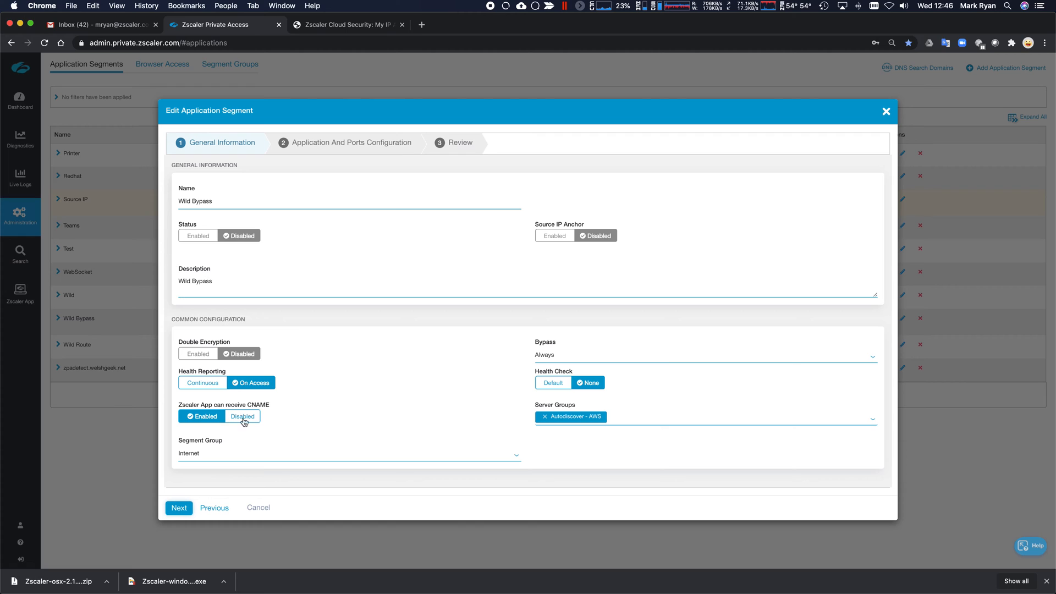
mouse_move(323, 425)
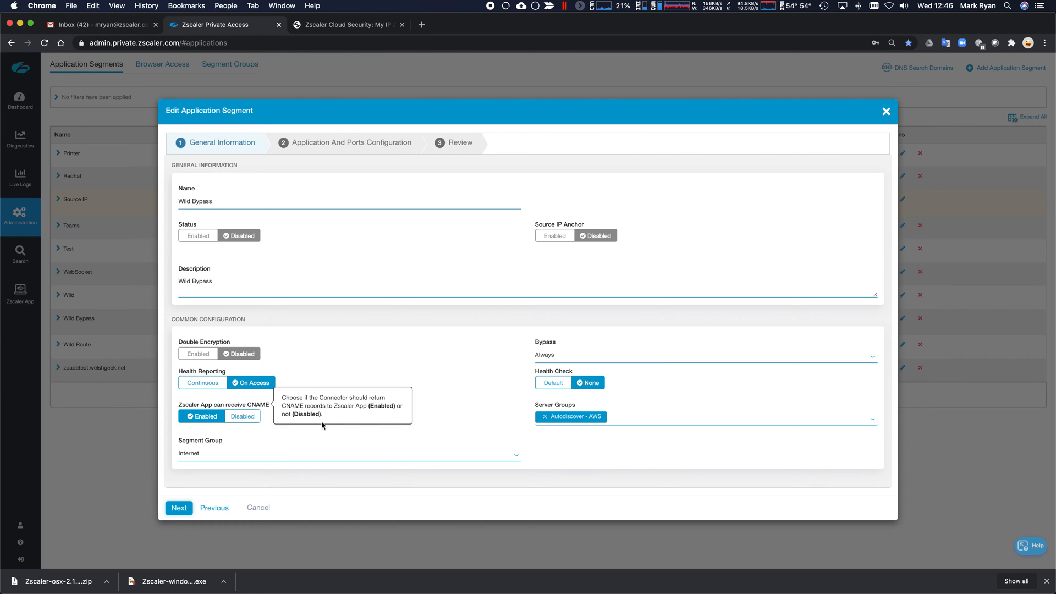
mouse_move(179, 508)
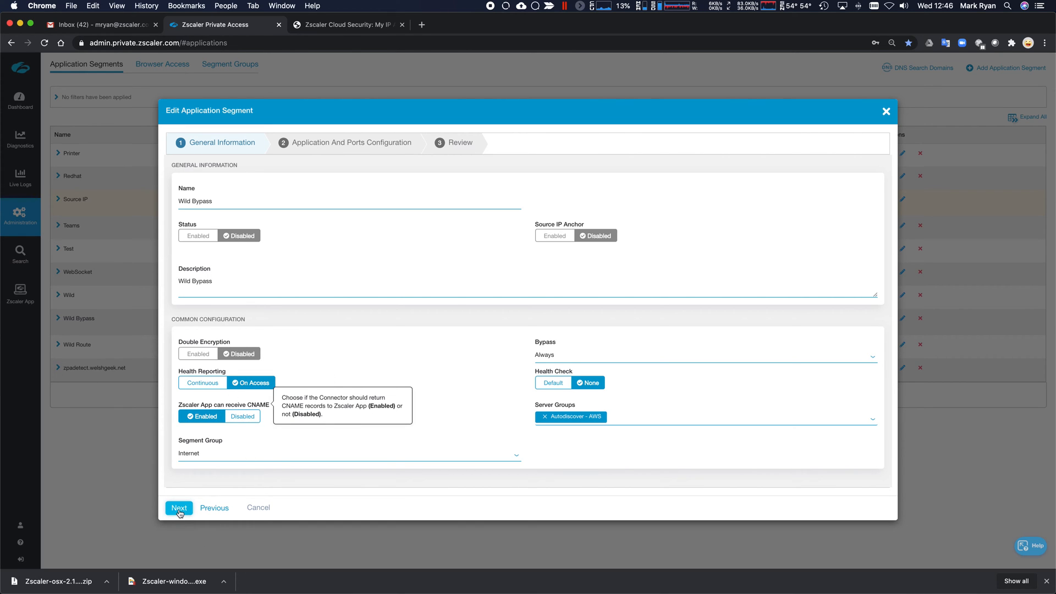
click(178, 507)
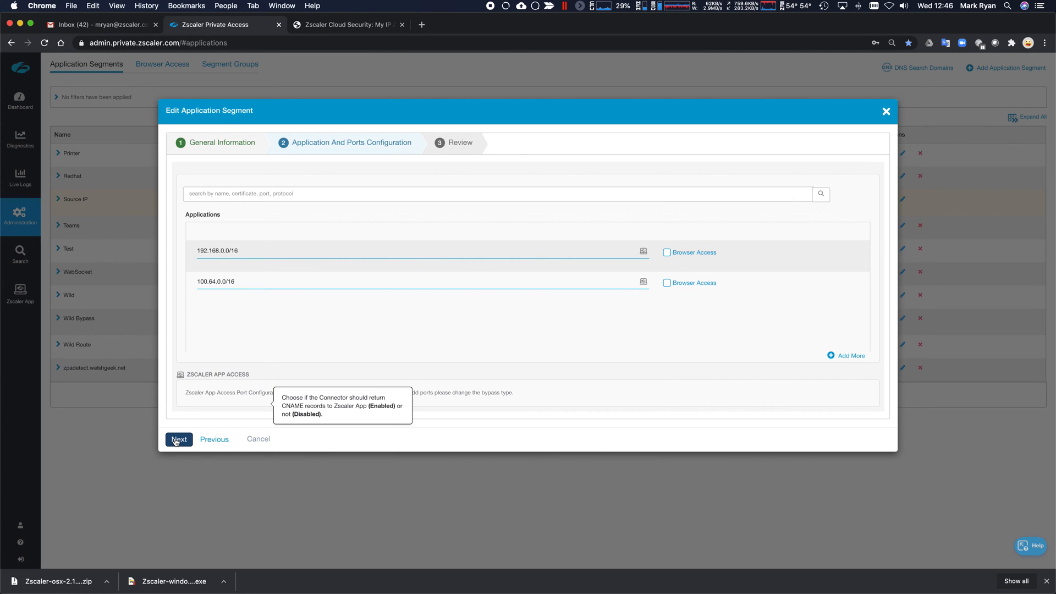
mouse_move(253, 275)
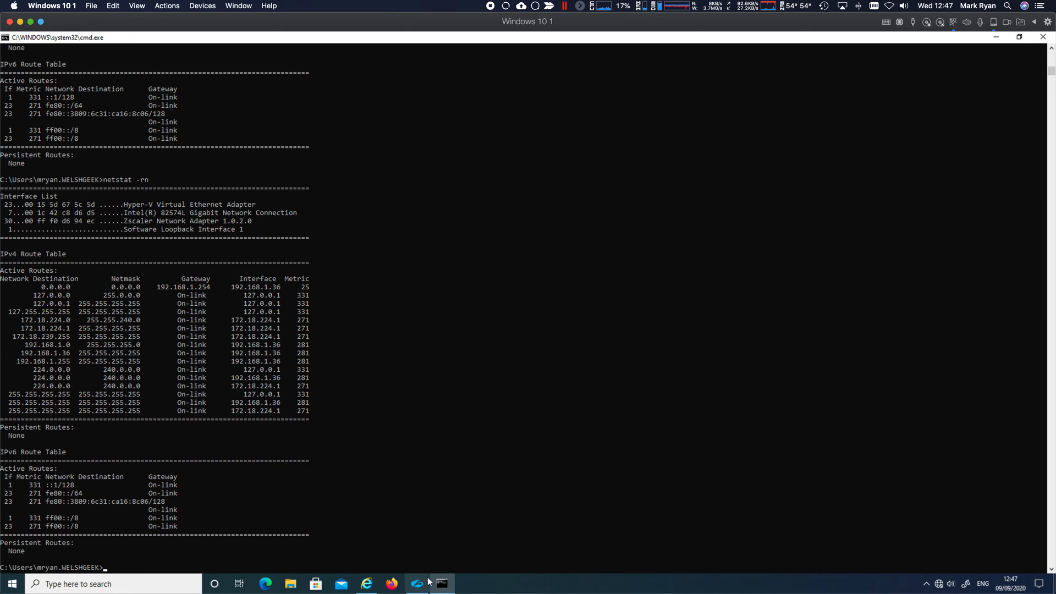
- Refresh the Zscaler App policy, then curl ip.zscaler.com resolved to 72.52.96.15, showing source 35.155.162.38
click(417, 583)
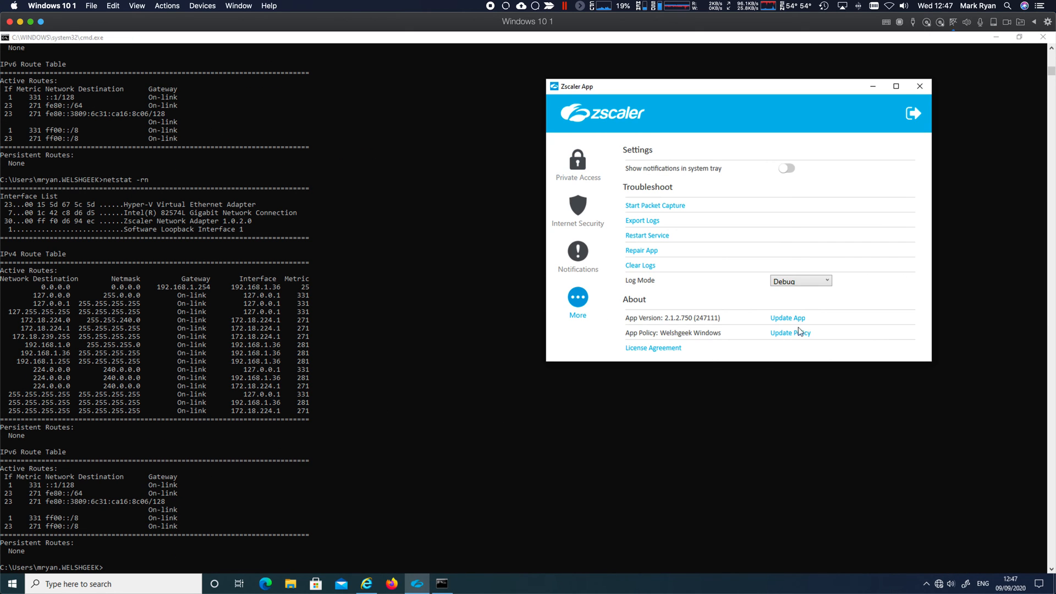
click(789, 332)
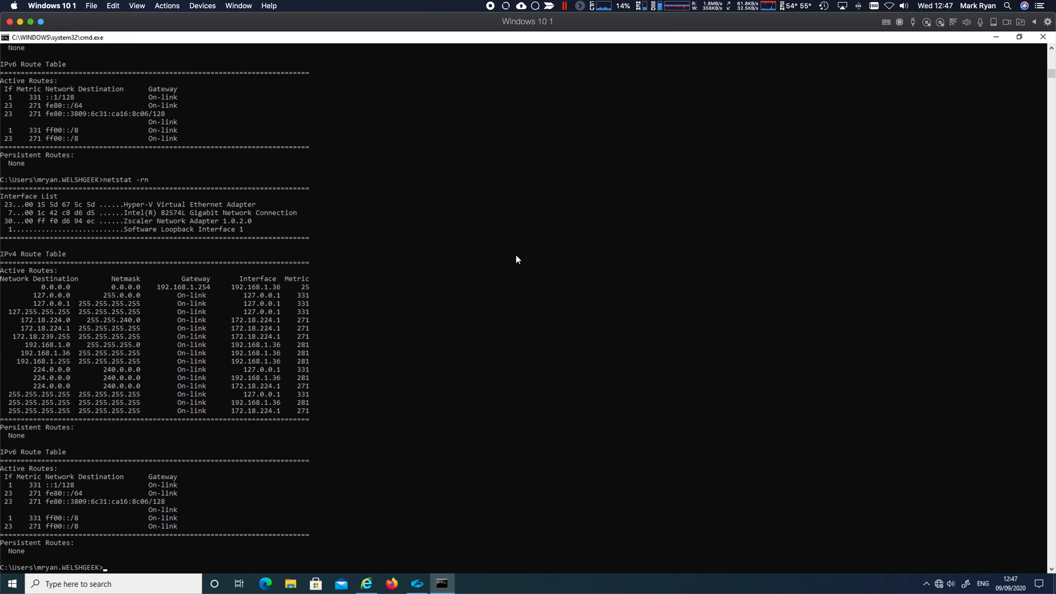
mouse_move(552, 274)
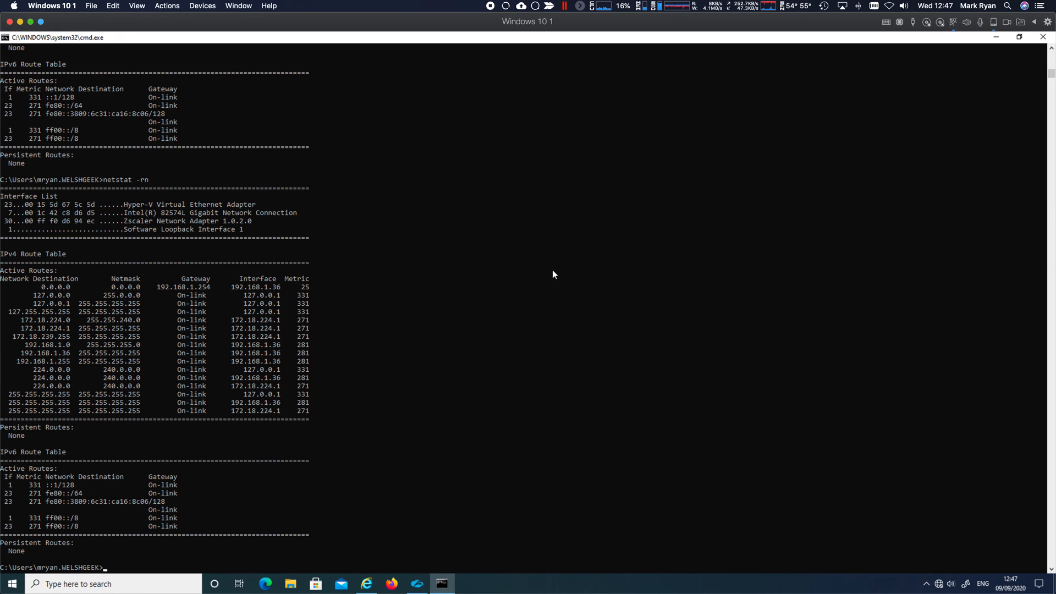
mouse_move(728, 332)
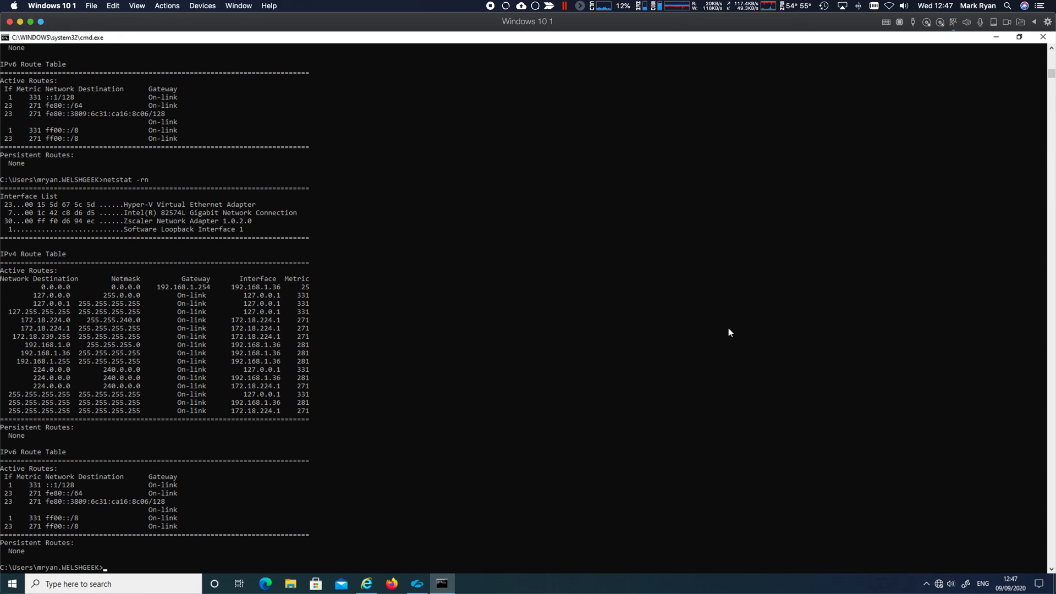
text(curl http://ip.zscaler.com --resolve ip.zscaler.com:80:72.52.96.15)
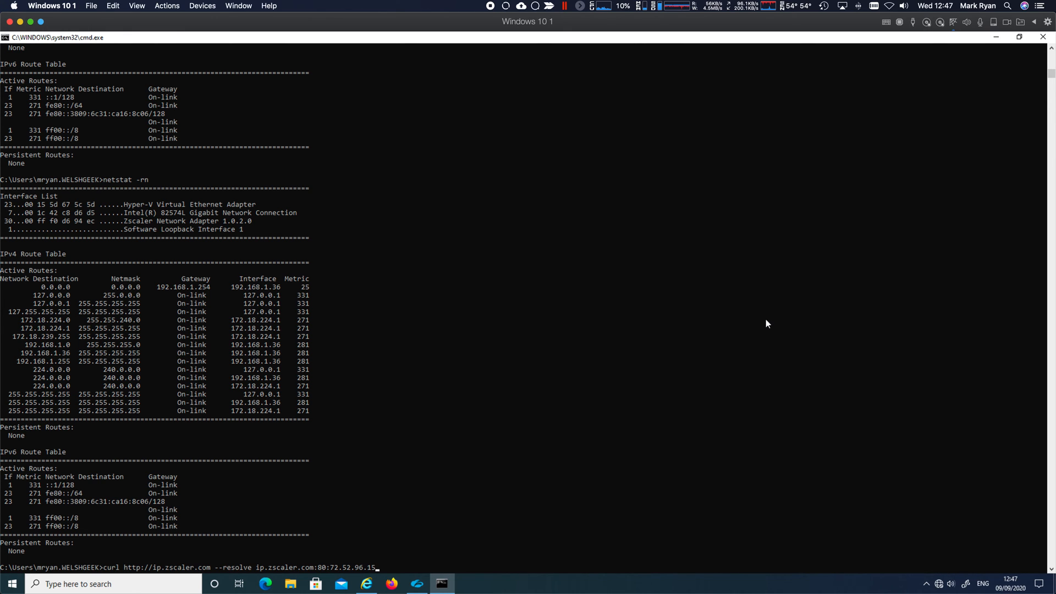
key(Return)
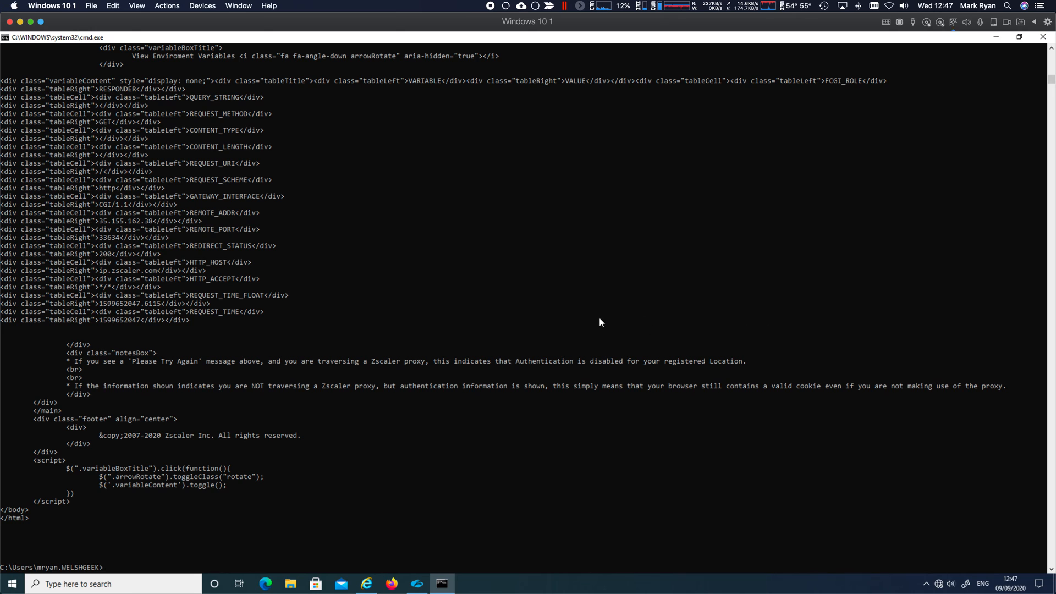
scroll(up, 3)
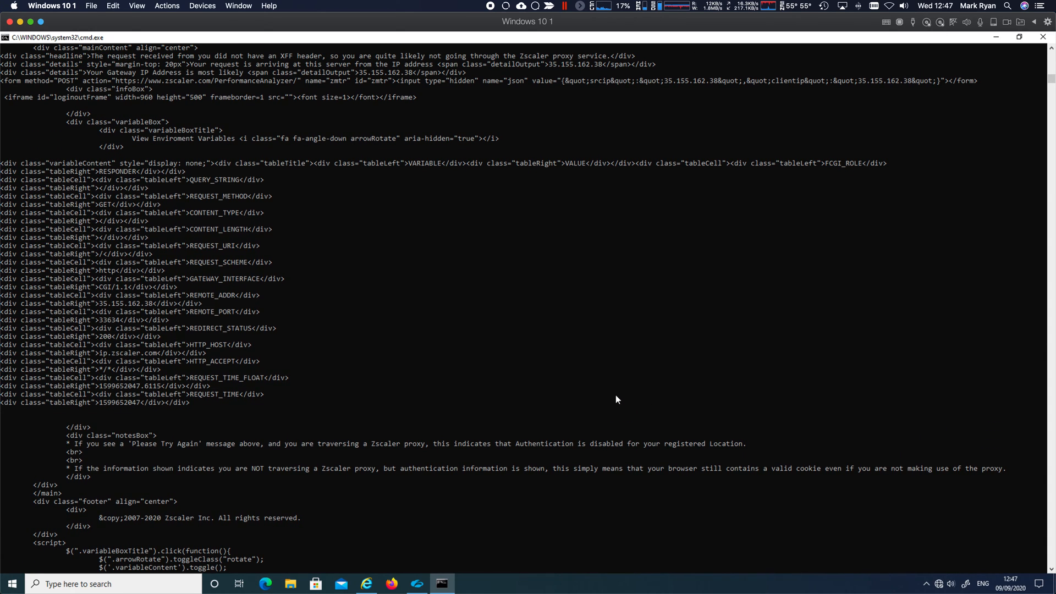
double_click(566, 63)
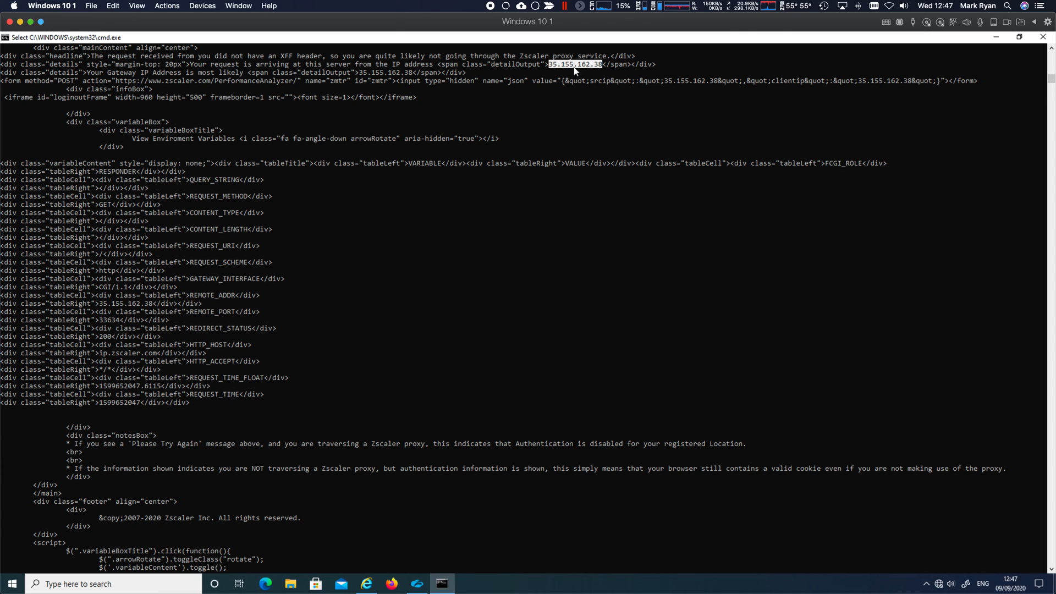
mouse_move(598, 72)
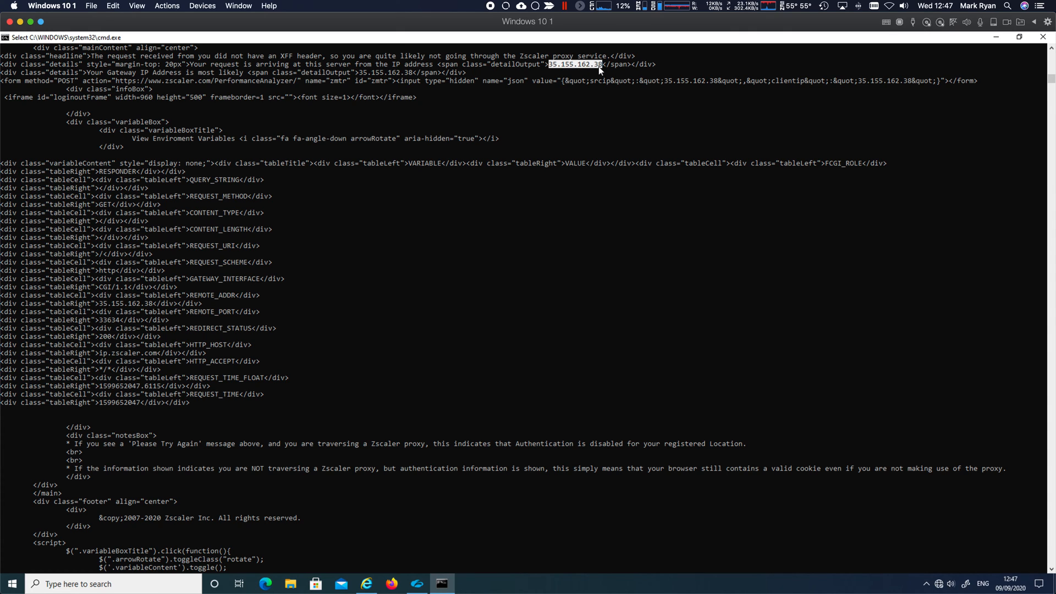
mouse_move(534, 83)
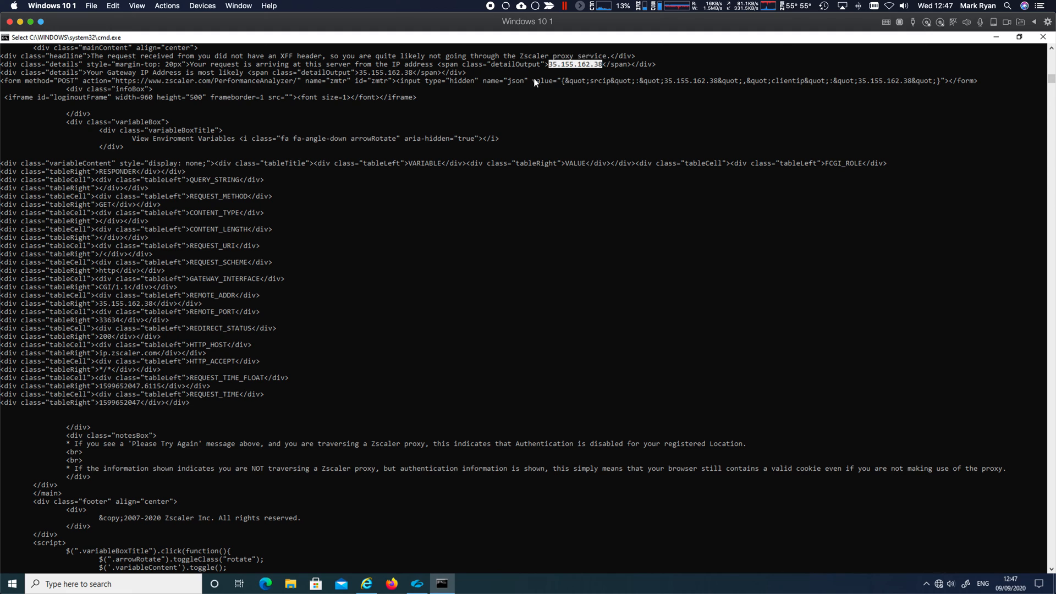
mouse_move(586, 104)
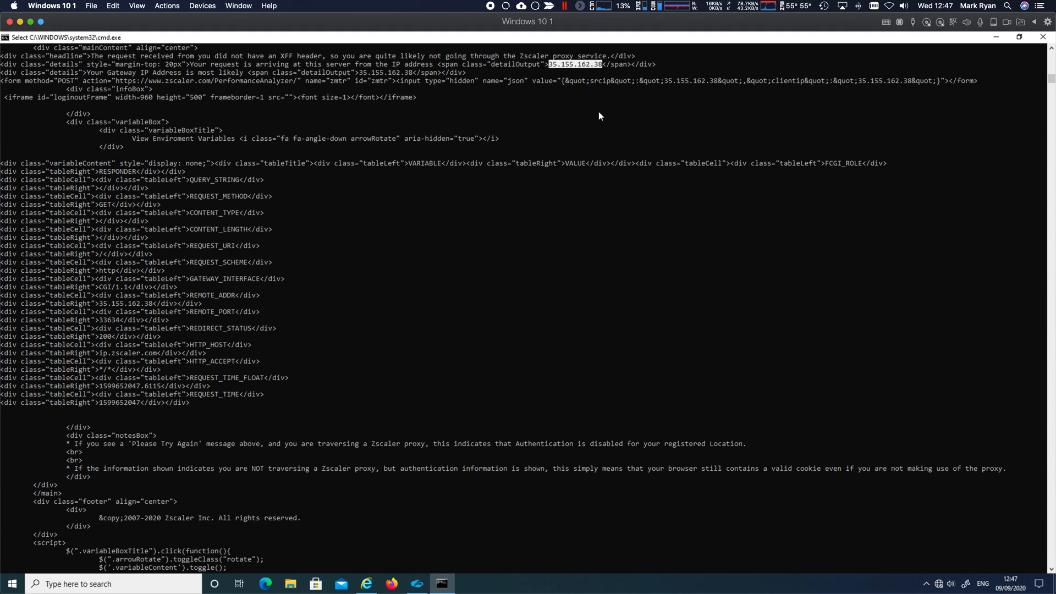
scroll(down, 3)
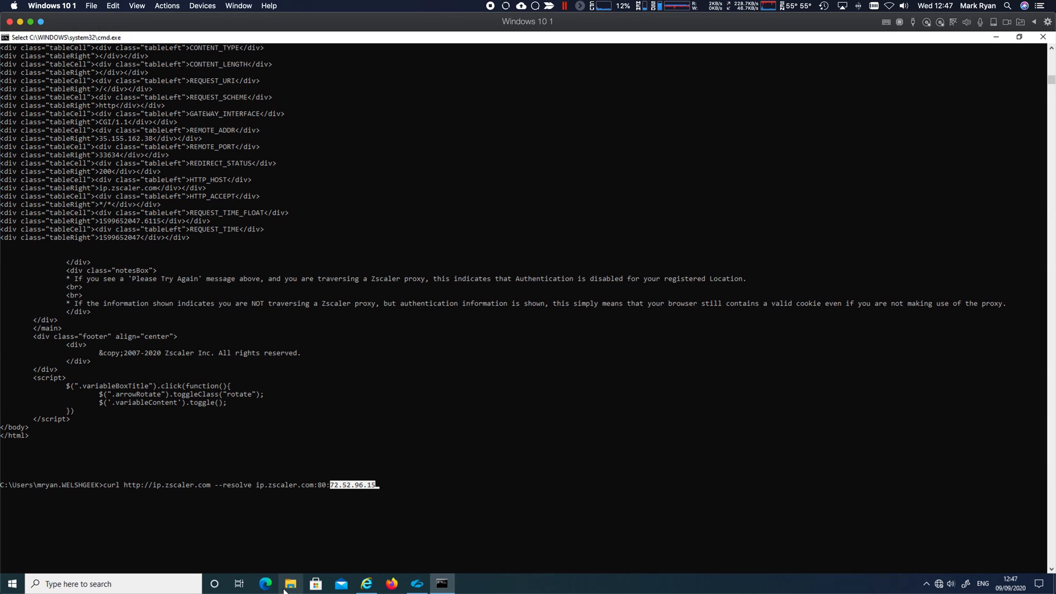
- Inspect the 72.52.96.15:80 User Activity entry in Diagnostics, allowed via Wild Route and AWS-6
click(291, 583)
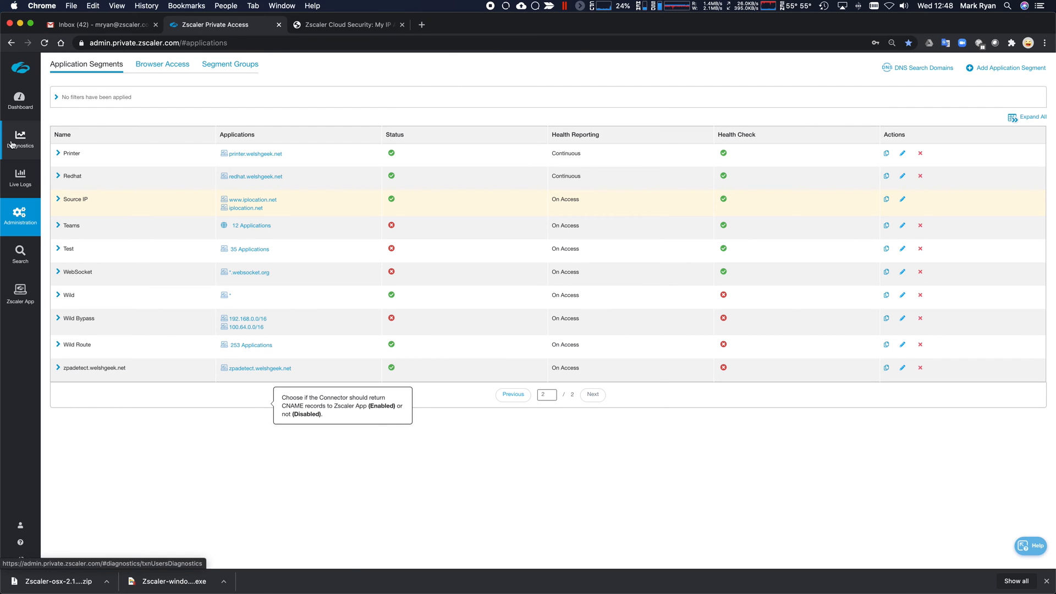
click(20, 139)
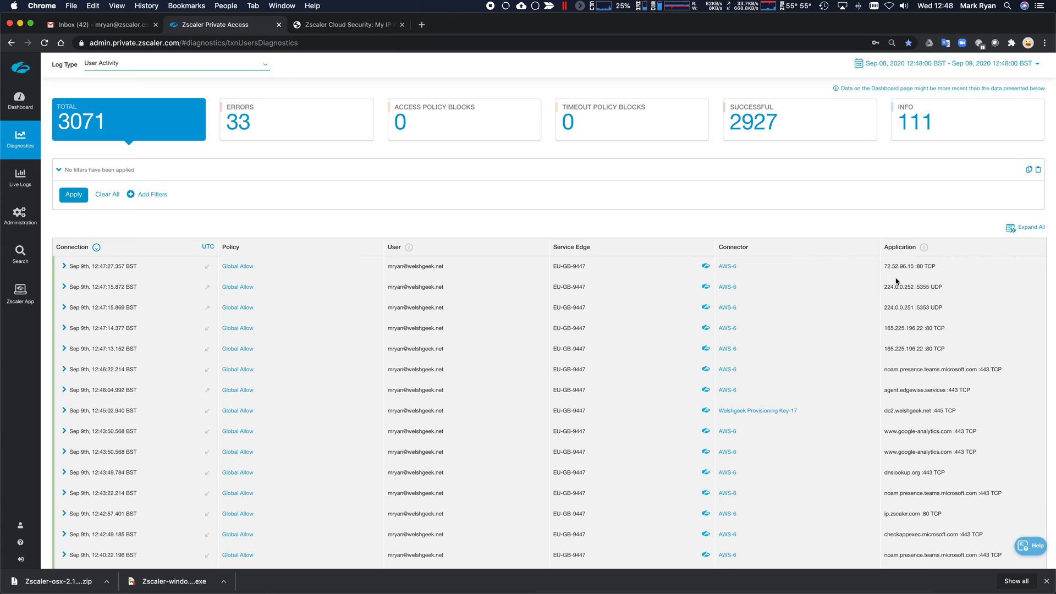
mouse_move(65, 268)
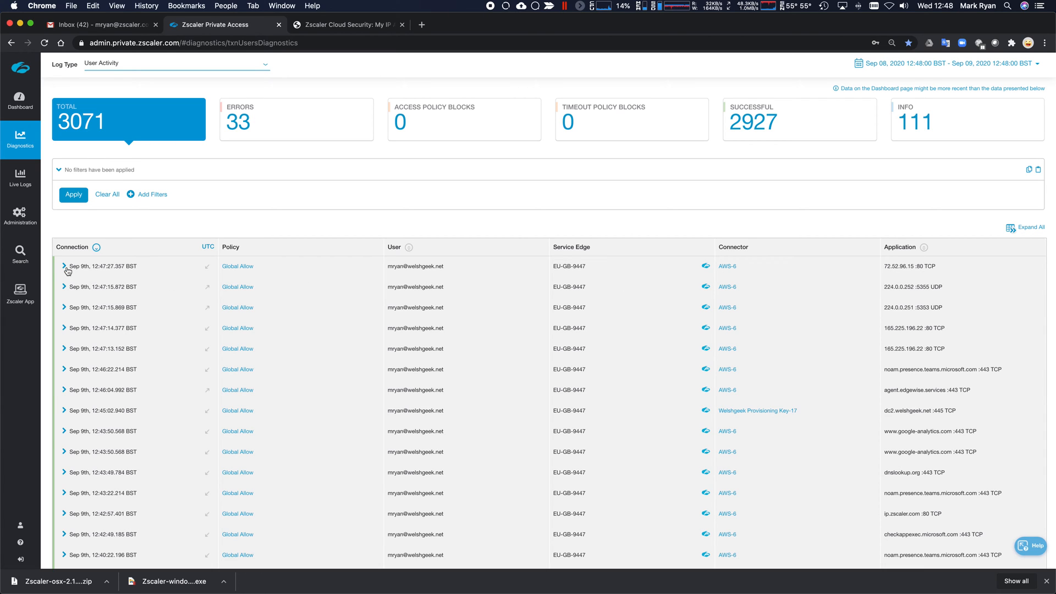
click(65, 266)
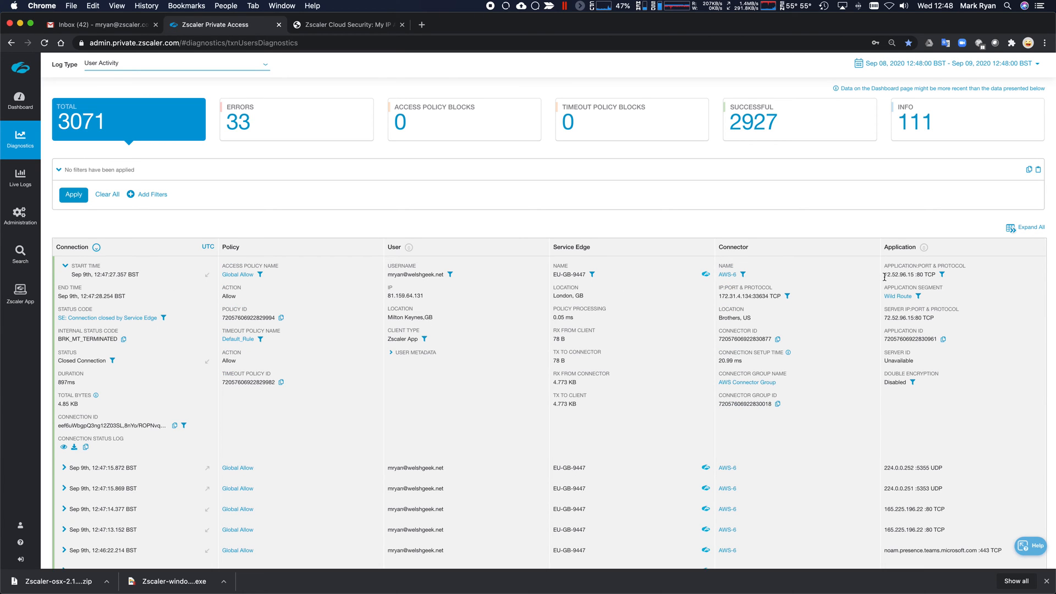
double_click(897, 275)
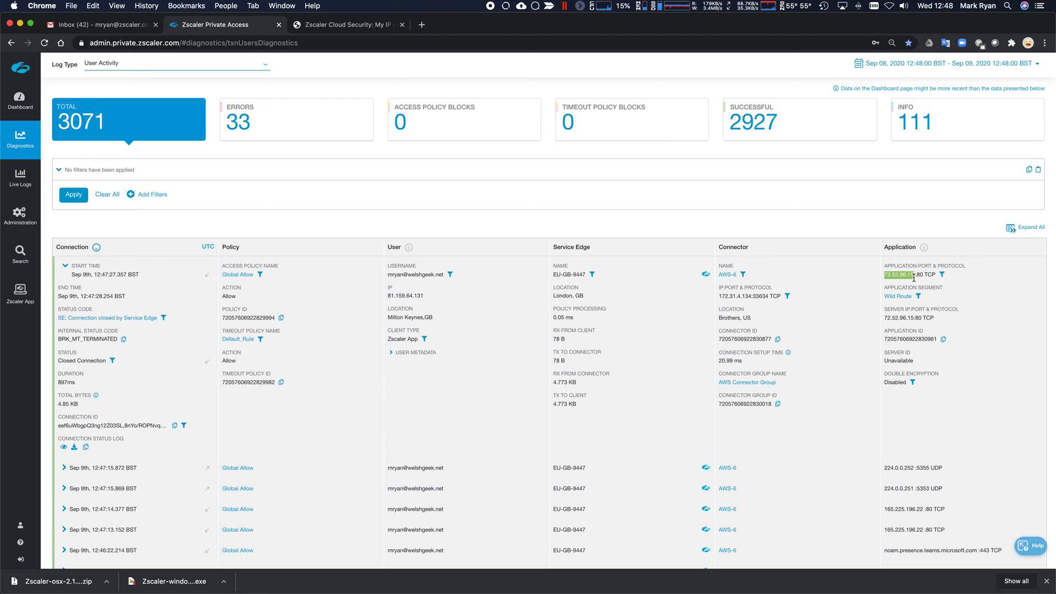
mouse_move(942, 295)
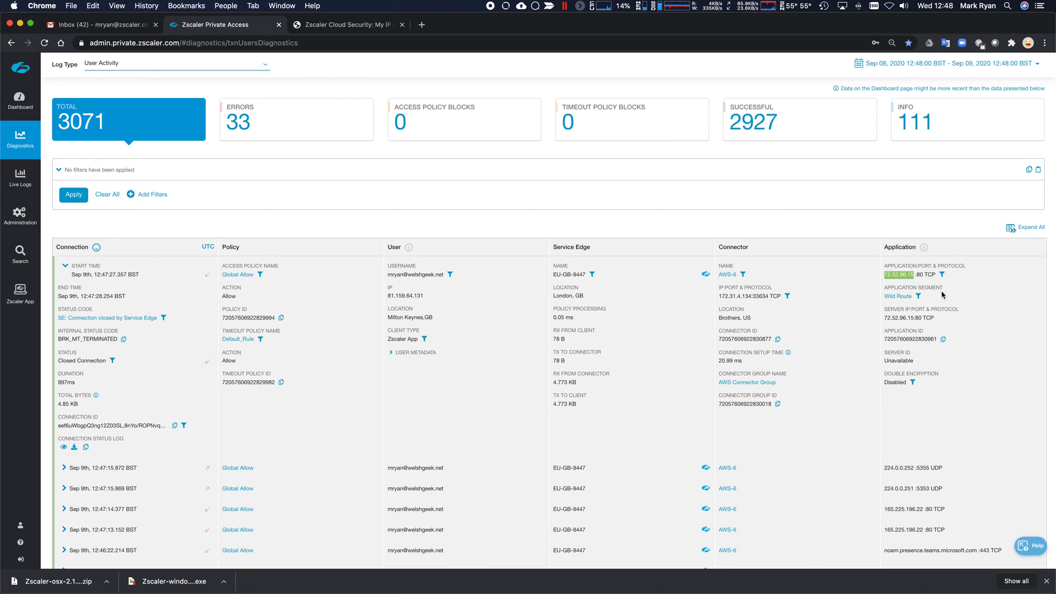
mouse_move(326, 555)
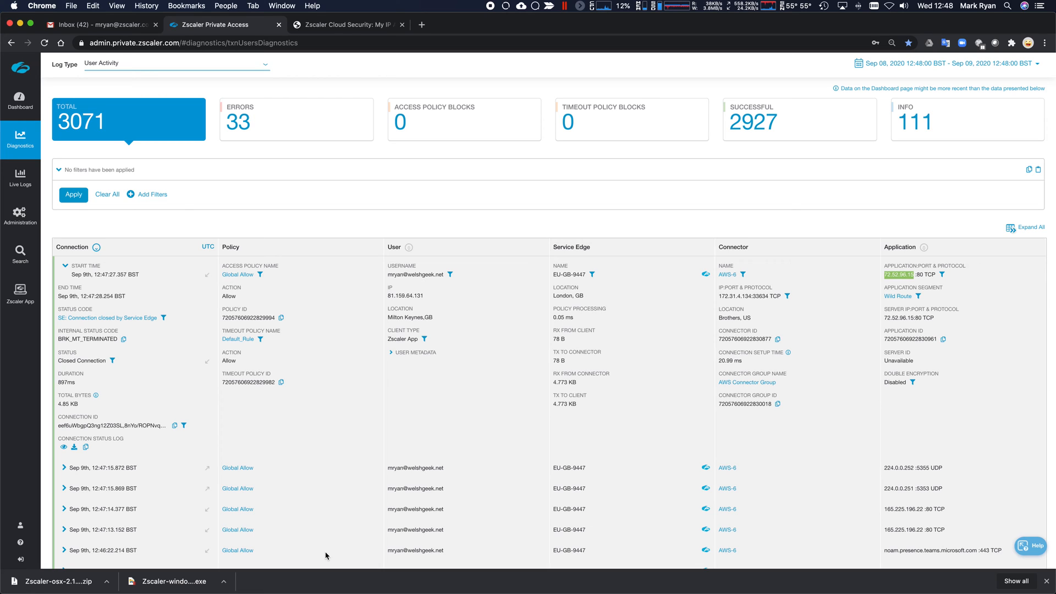
mouse_move(444, 496)
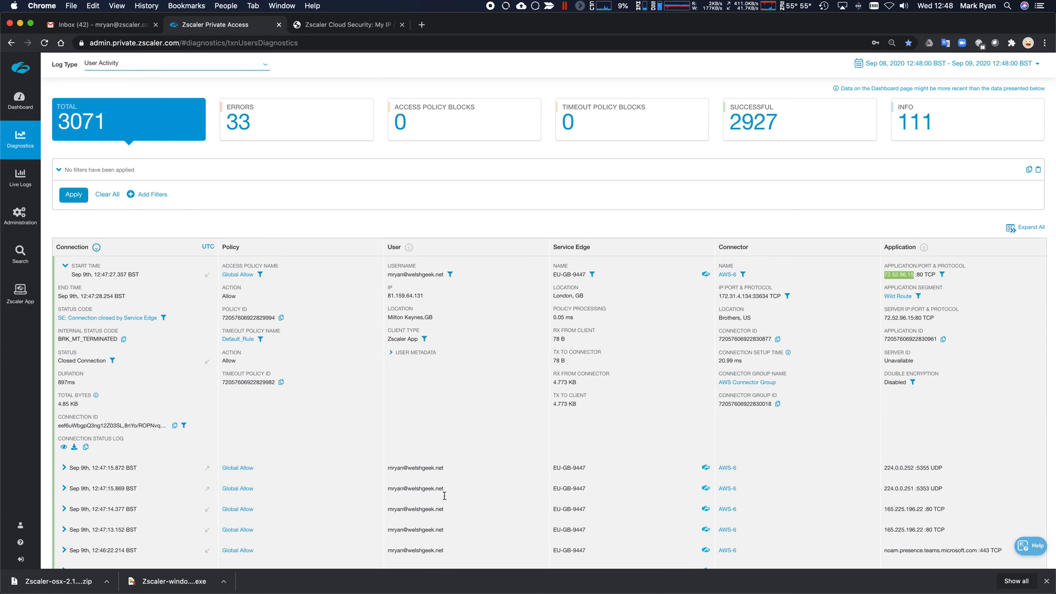
mouse_move(565, 469)
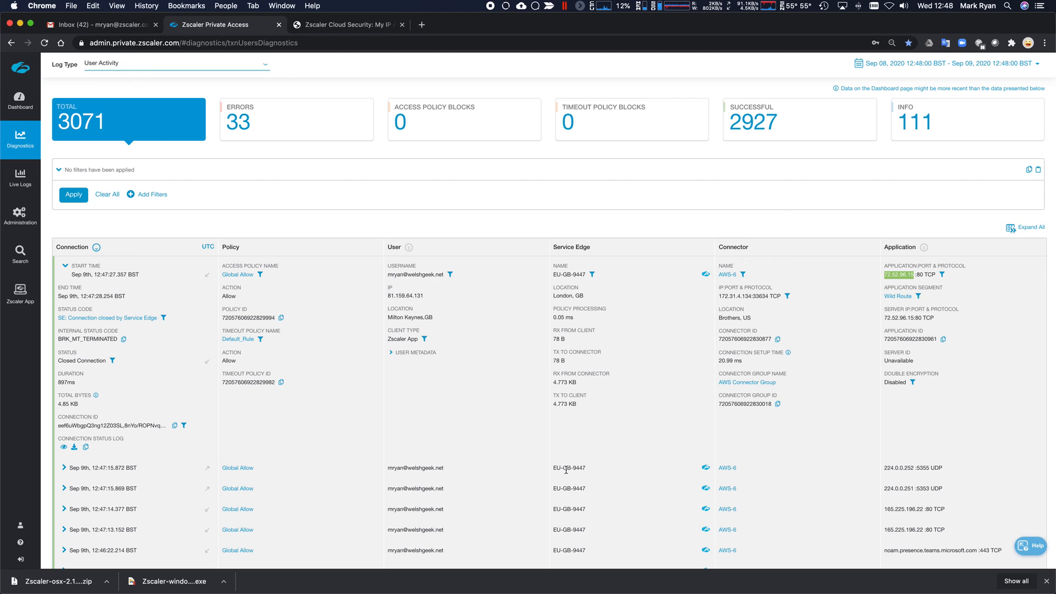
mouse_move(570, 470)
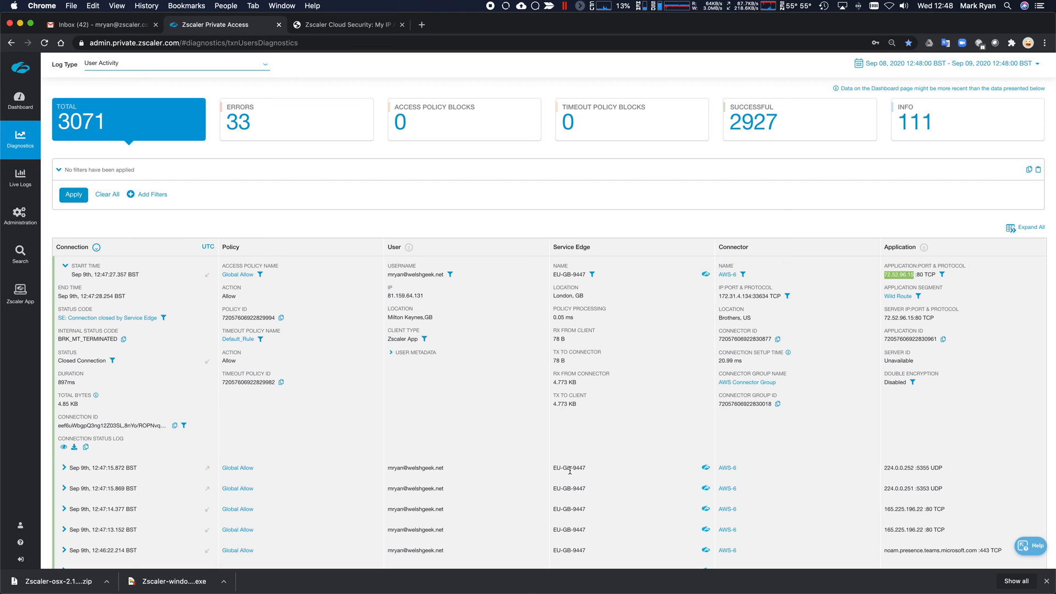
mouse_move(501, 438)
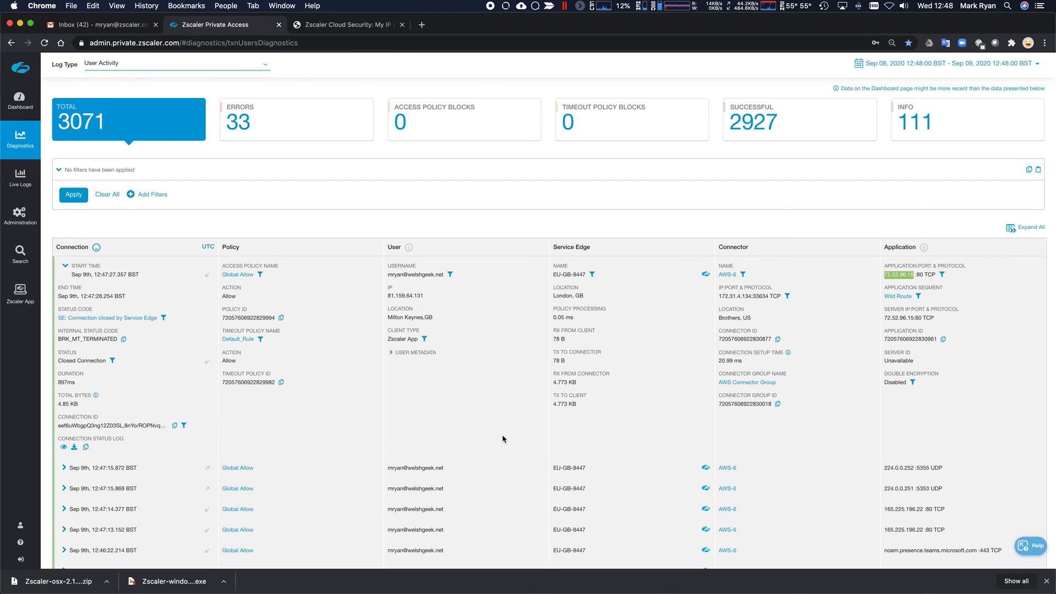
scroll(down, 3)
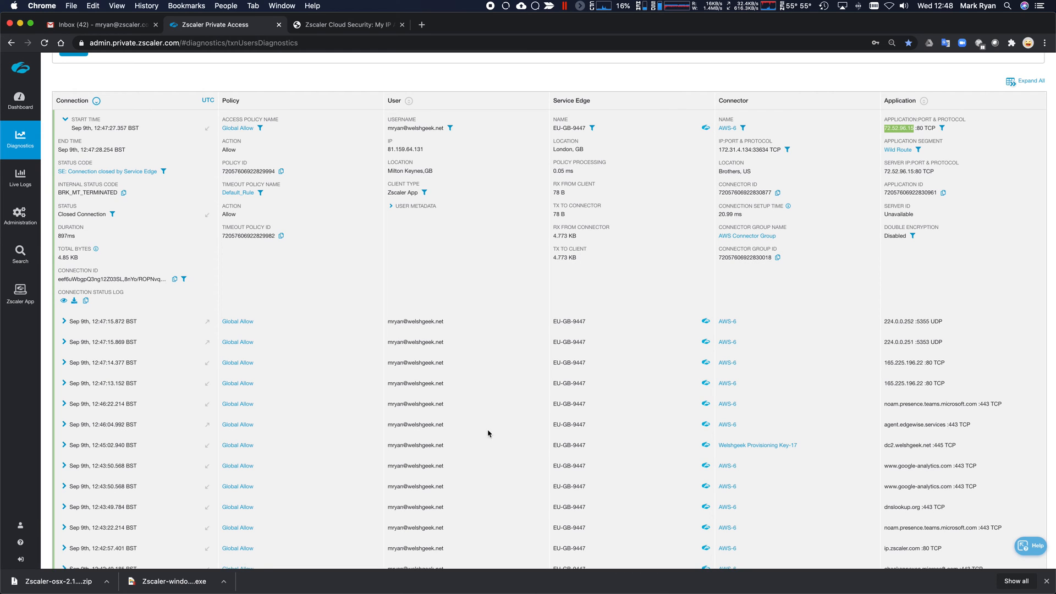
mouse_move(429, 353)
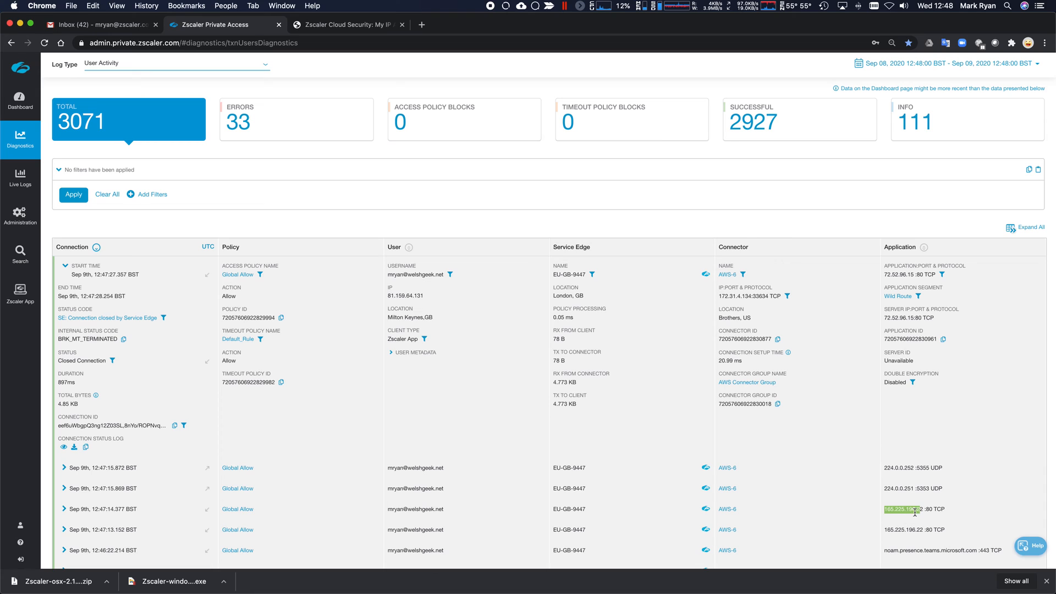
mouse_move(923, 517)
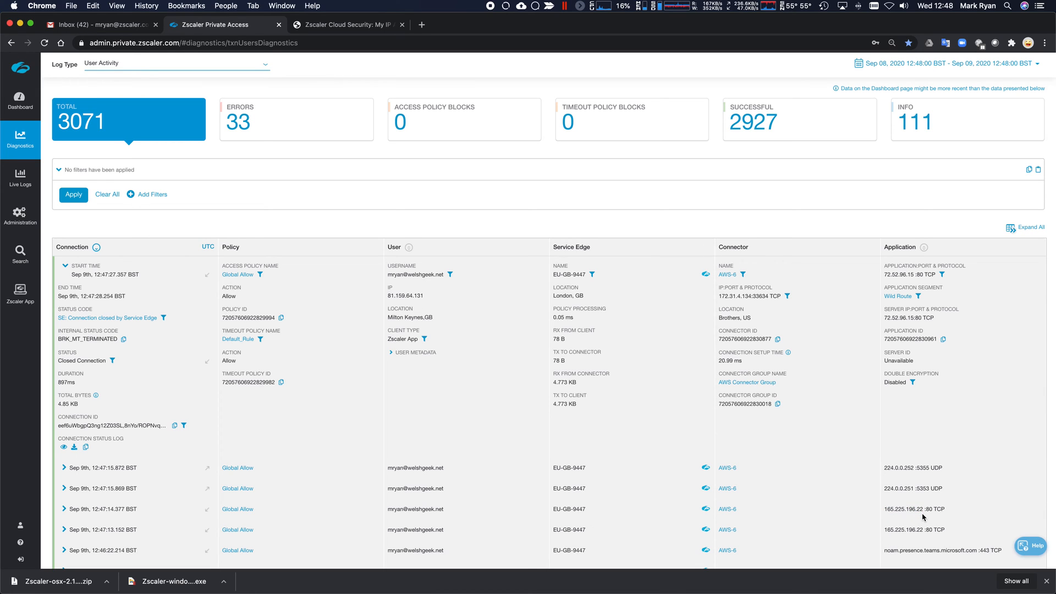
scroll(down, 3)
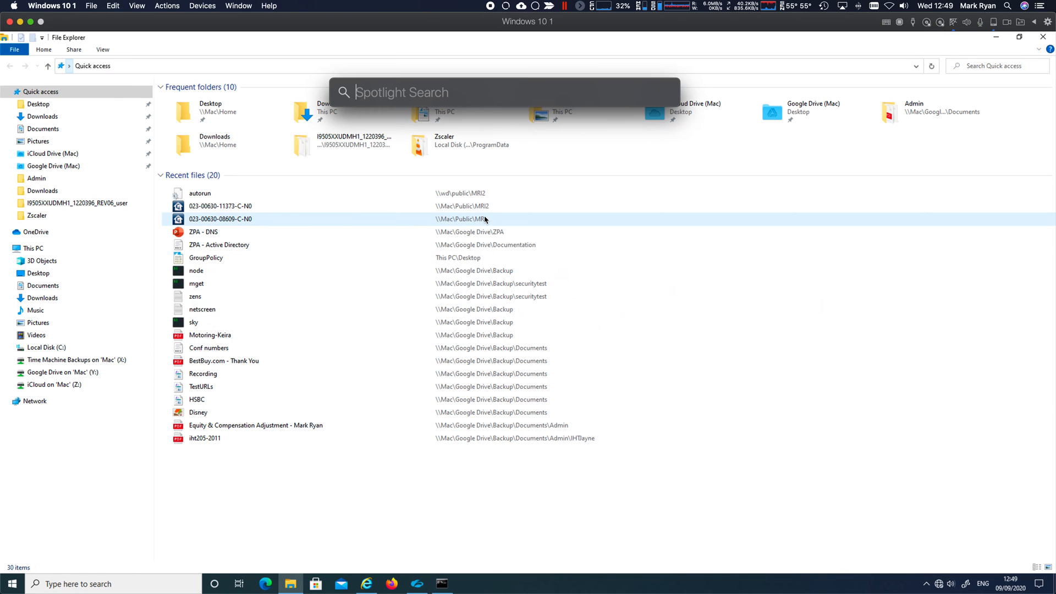
text(zscaler)
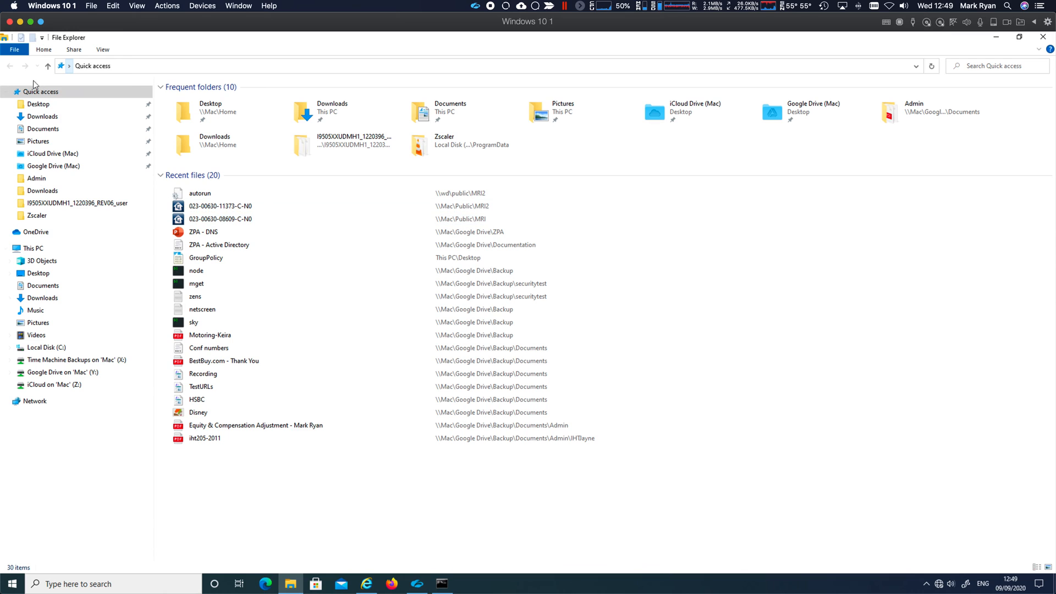
- Turn off Internet Security in the Zscaler app and check Private Access stays connected
click(474, 6)
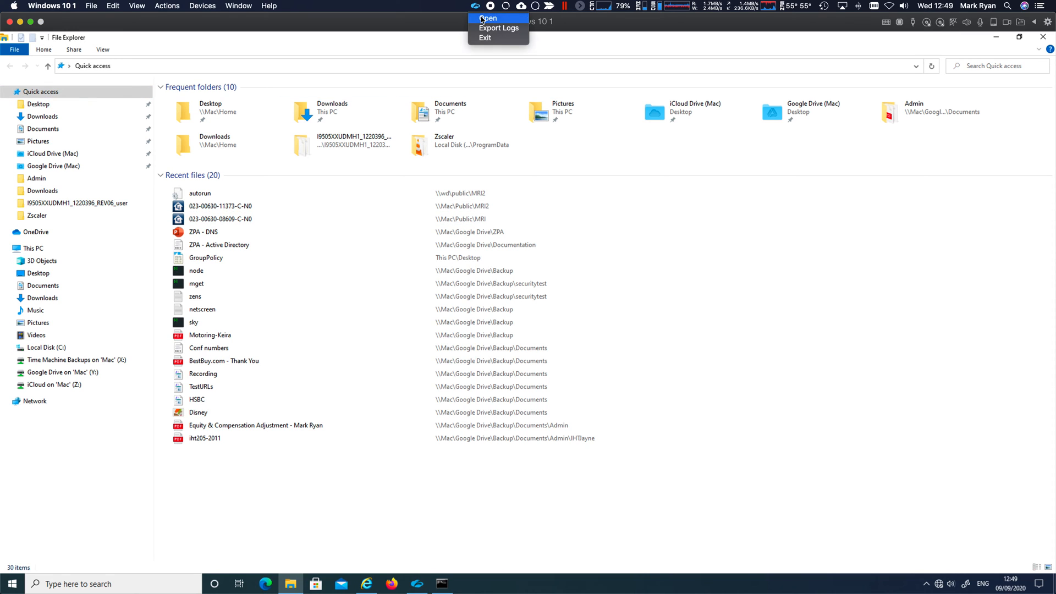
click(486, 18)
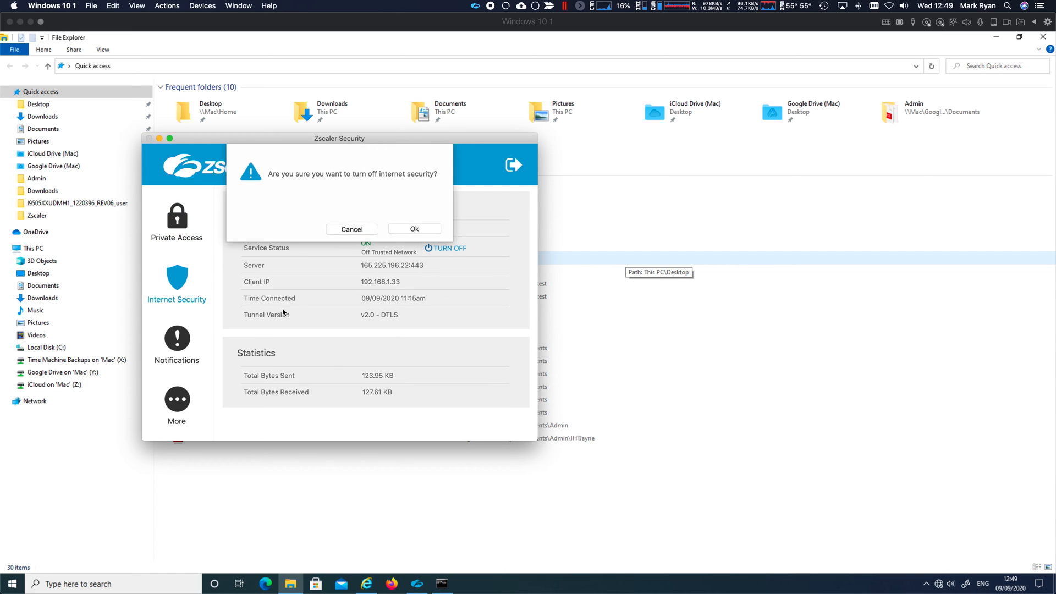
click(413, 229)
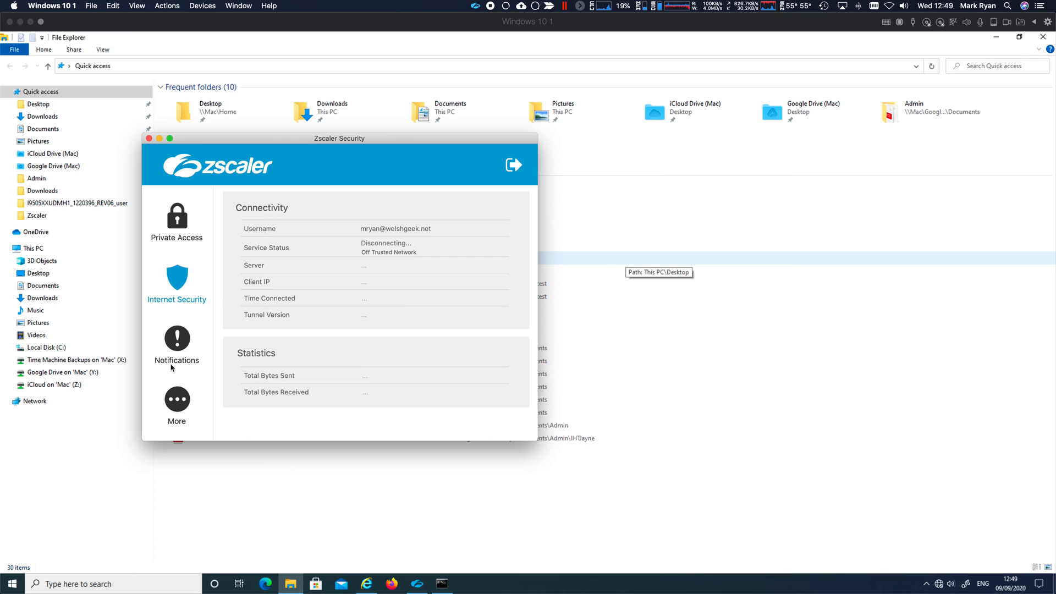
mouse_move(177, 275)
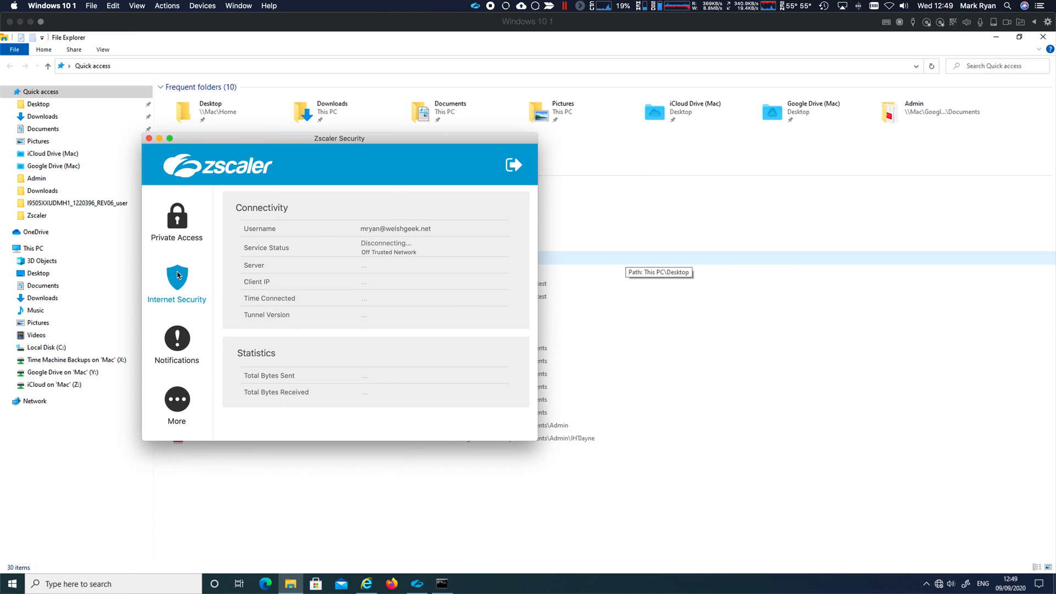
click(176, 218)
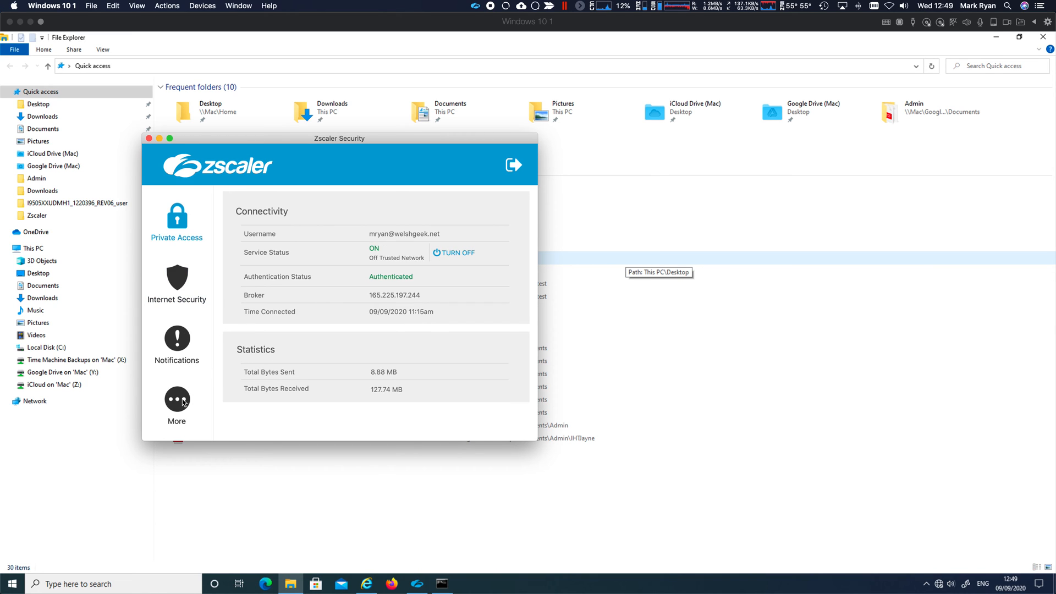
click(176, 404)
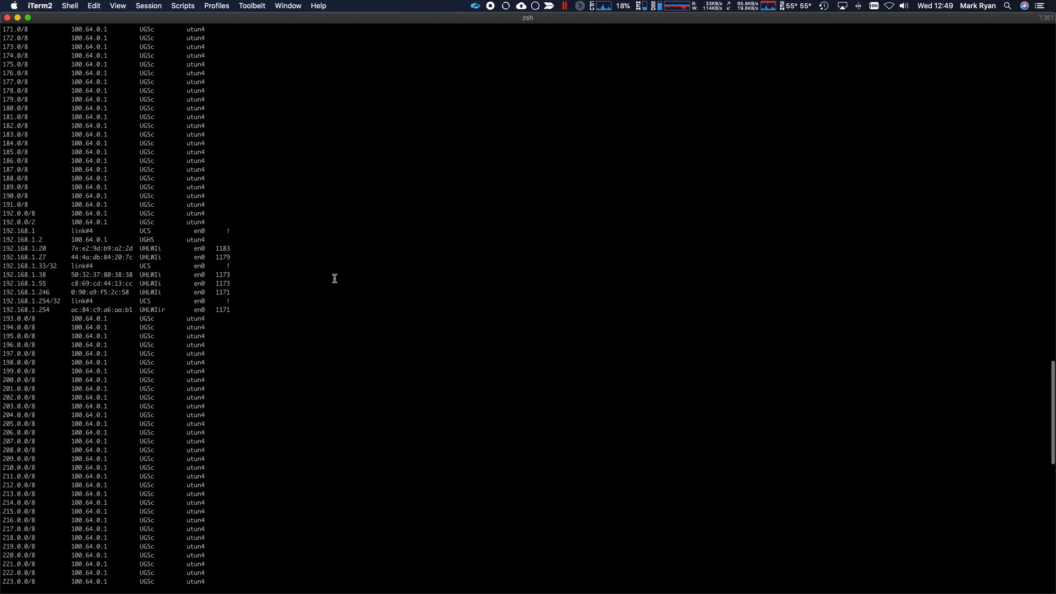
- Scroll back through the netstat -rn output showing routes via 100.64.0.1 on utun4
scroll(up, 3)
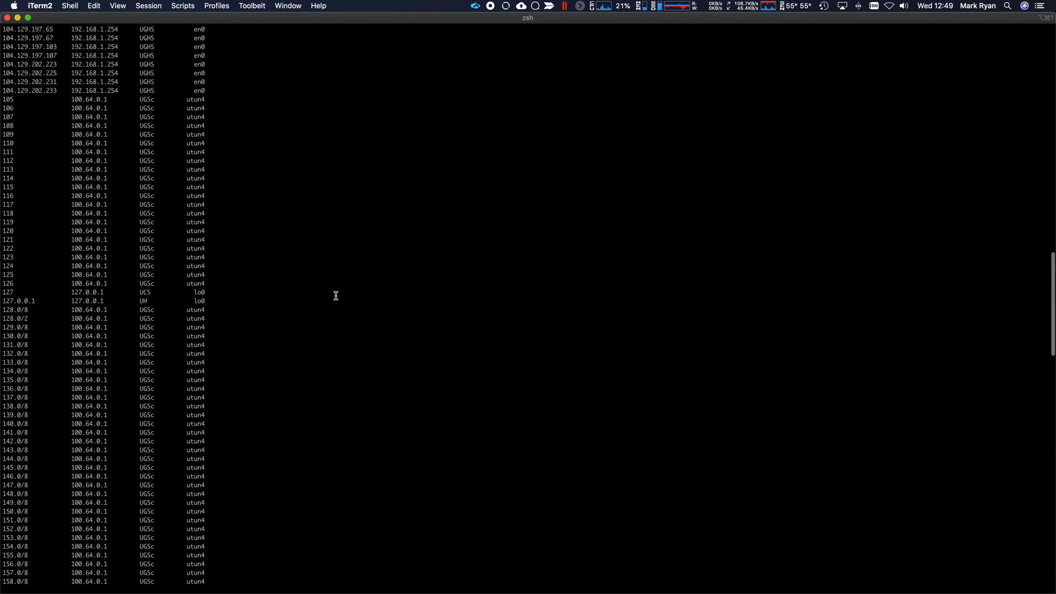
scroll(up, 3)
text(cur)
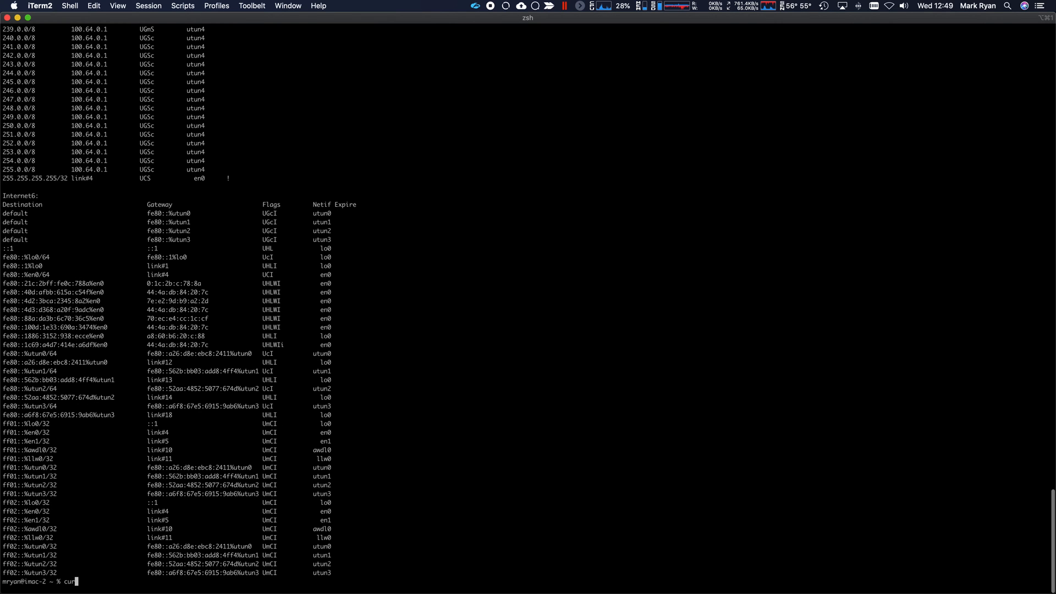
text(http://ip.zscaler.com/)
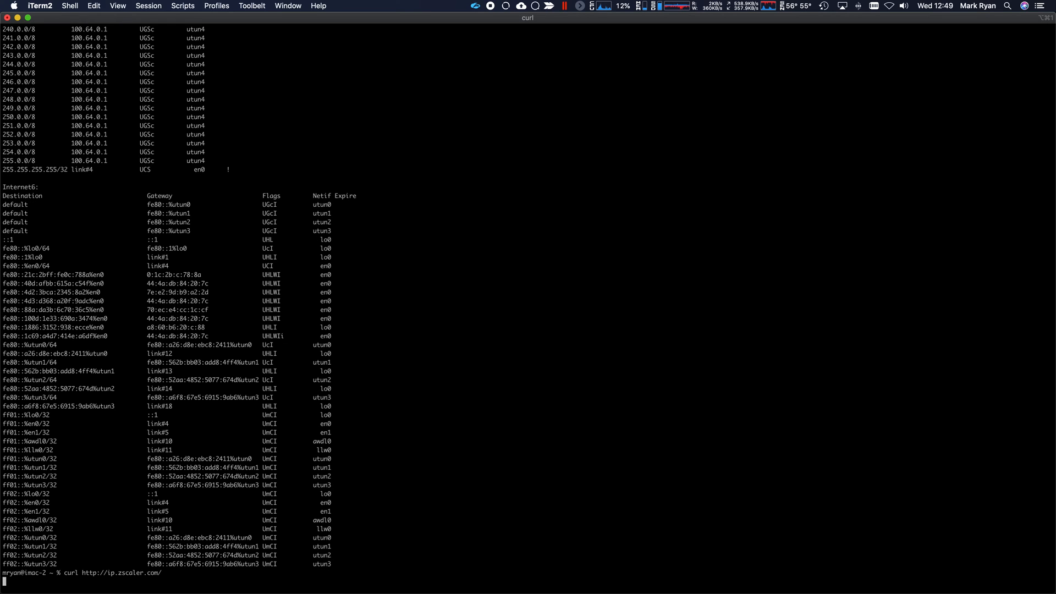
mouse_move(551, 339)
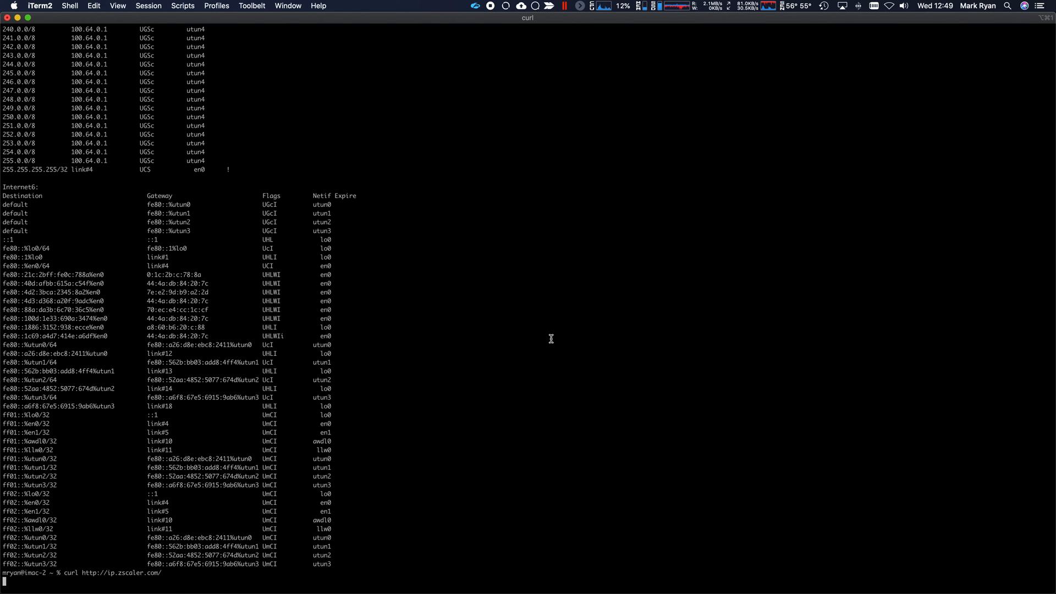
key(Return)
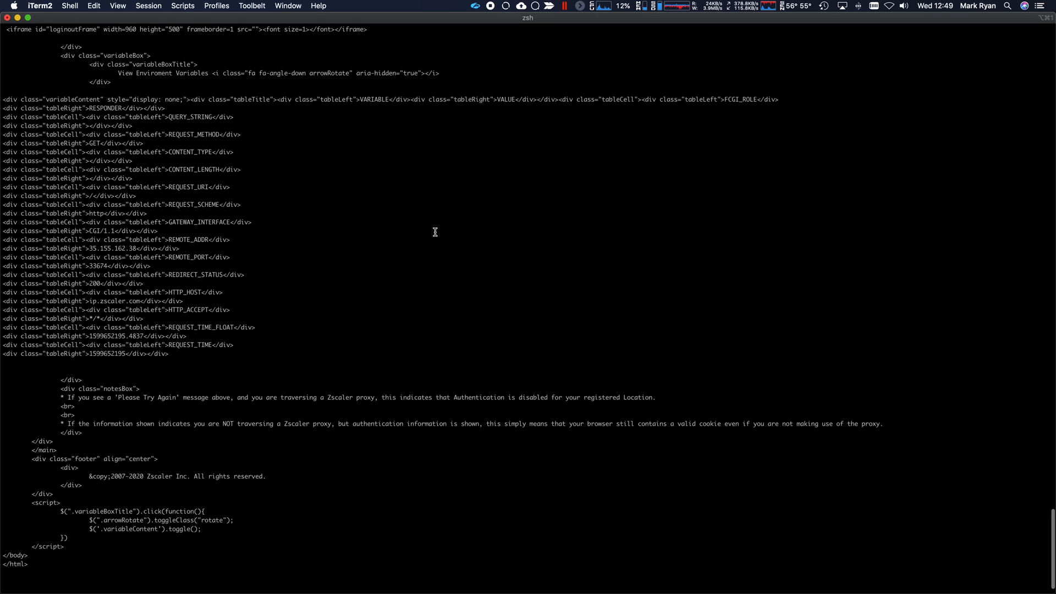
scroll(up, 3)
text(curl http://ip.zscaler.com/ )
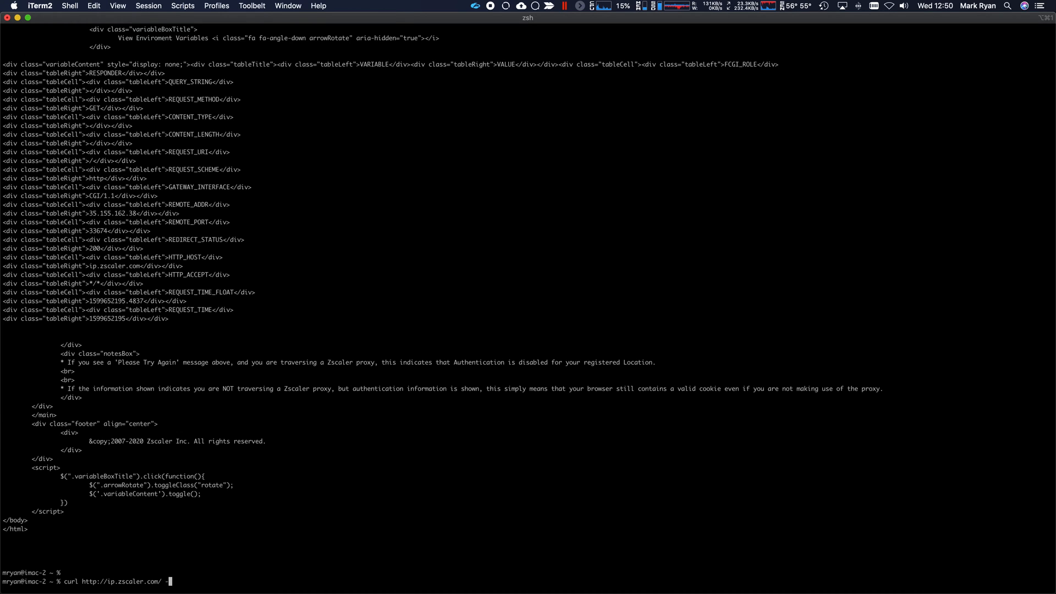
- Rerun the curl with -v, showing the connection to 72.52.96.15
text(-v)
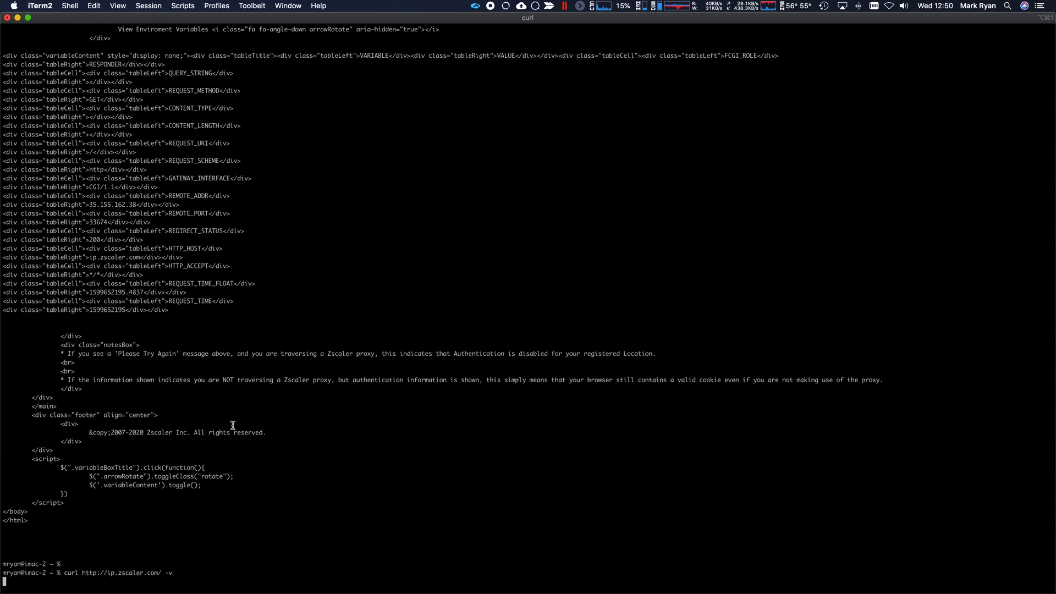
mouse_move(66, 571)
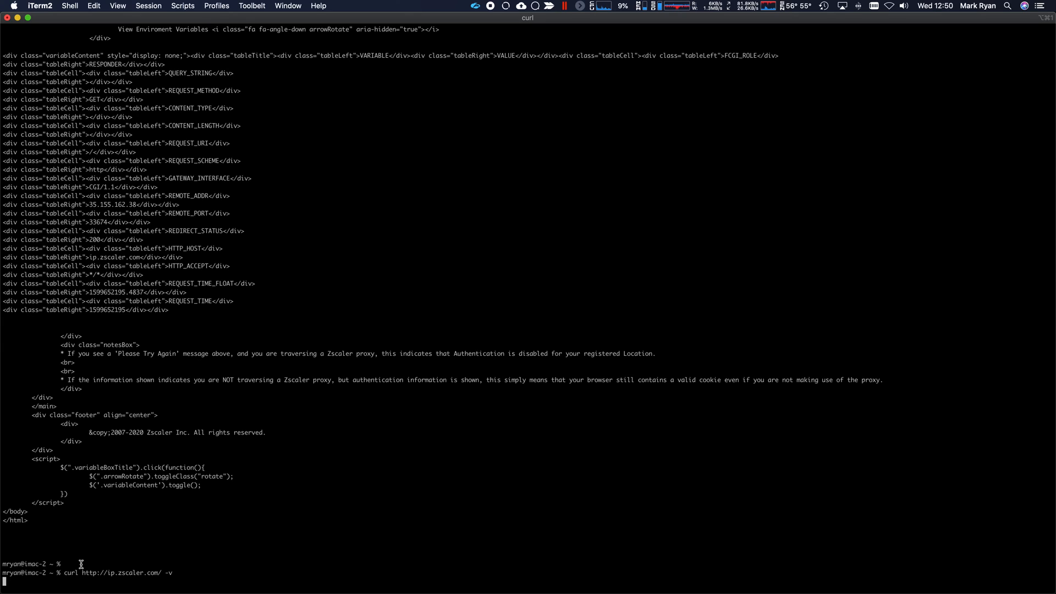
double_click(111, 572)
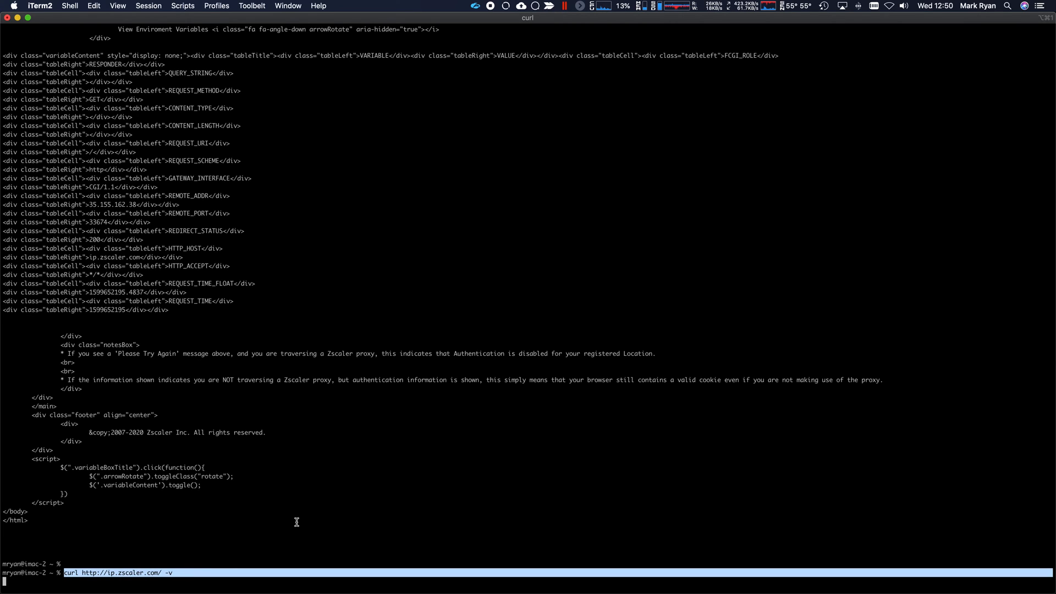
mouse_move(252, 510)
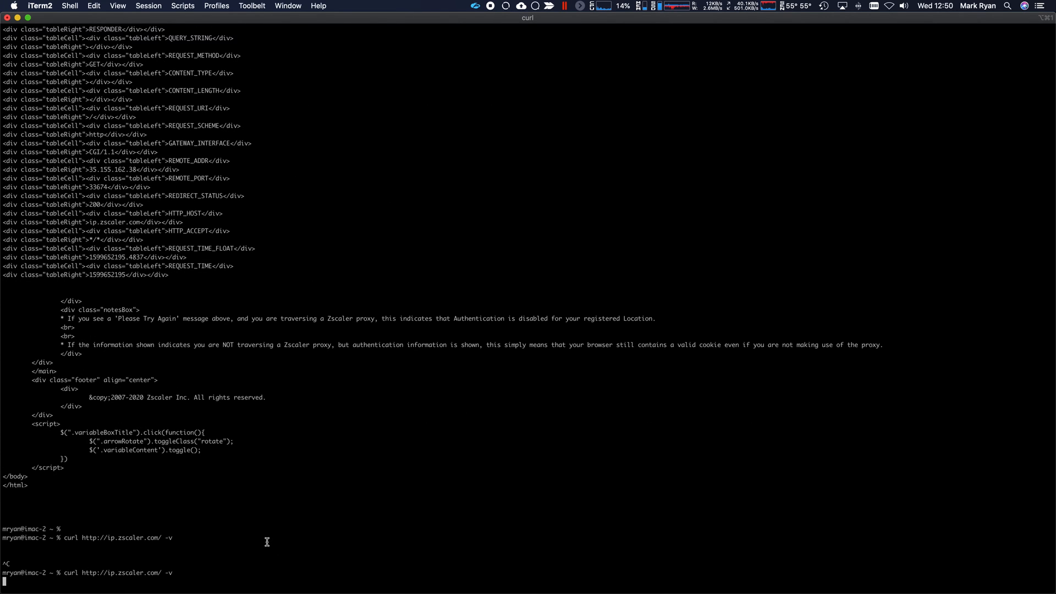
key(Return)
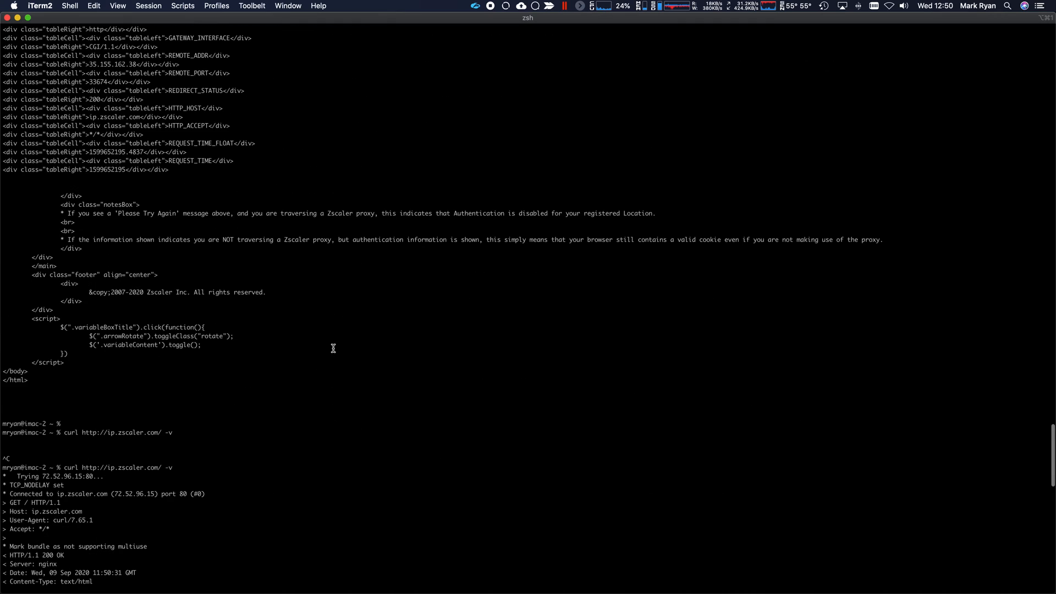
scroll(down, 3)
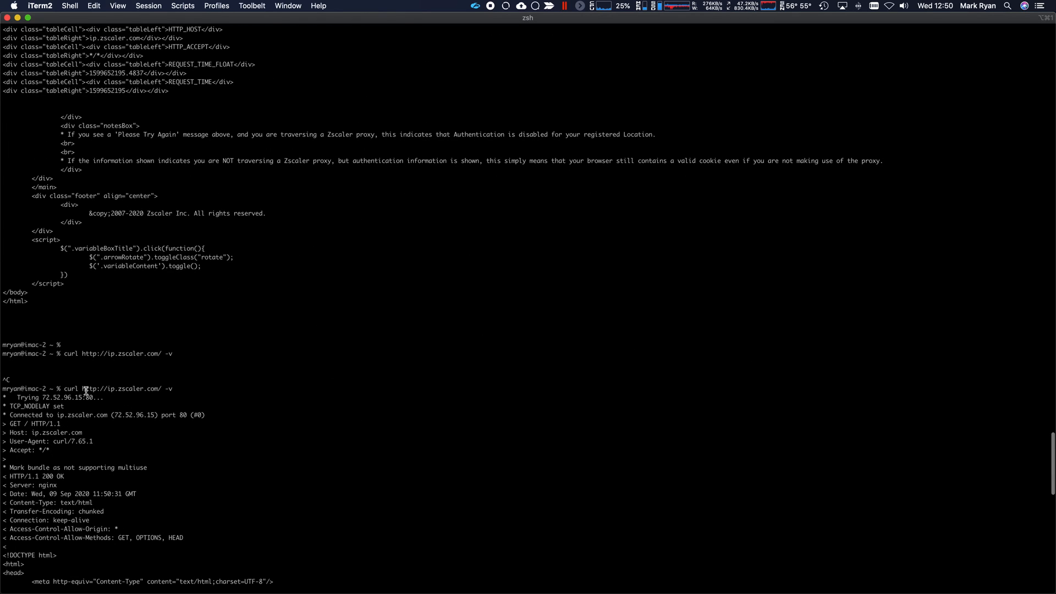
double_click(118, 388)
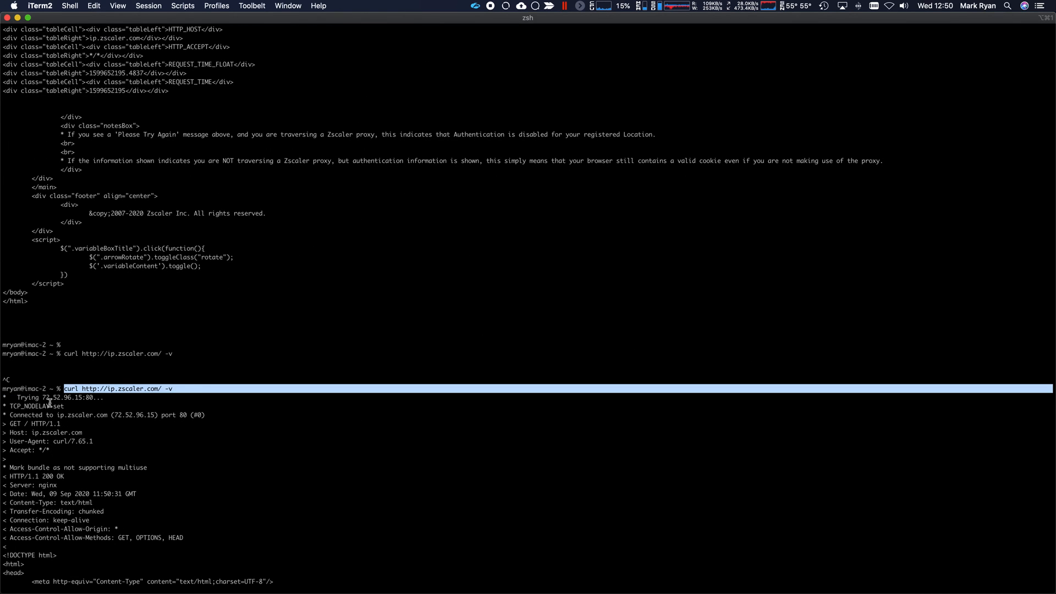
double_click(64, 397)
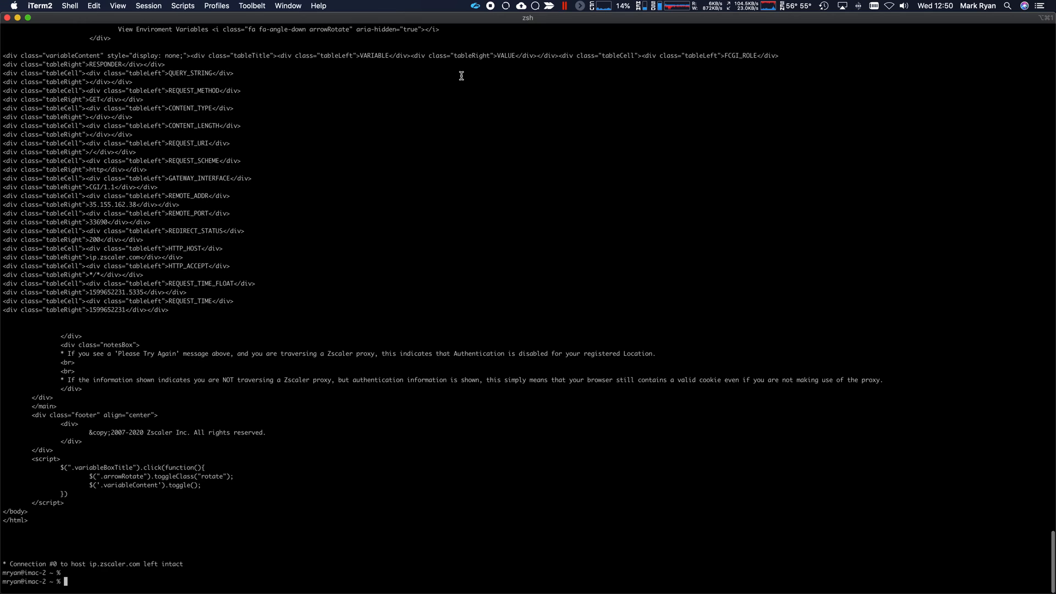
- Run dns-sd -G v4 ip.zscaler.com, review the output, then stop it with Ctrl+C
text(dns-sd -G v4 ip.)
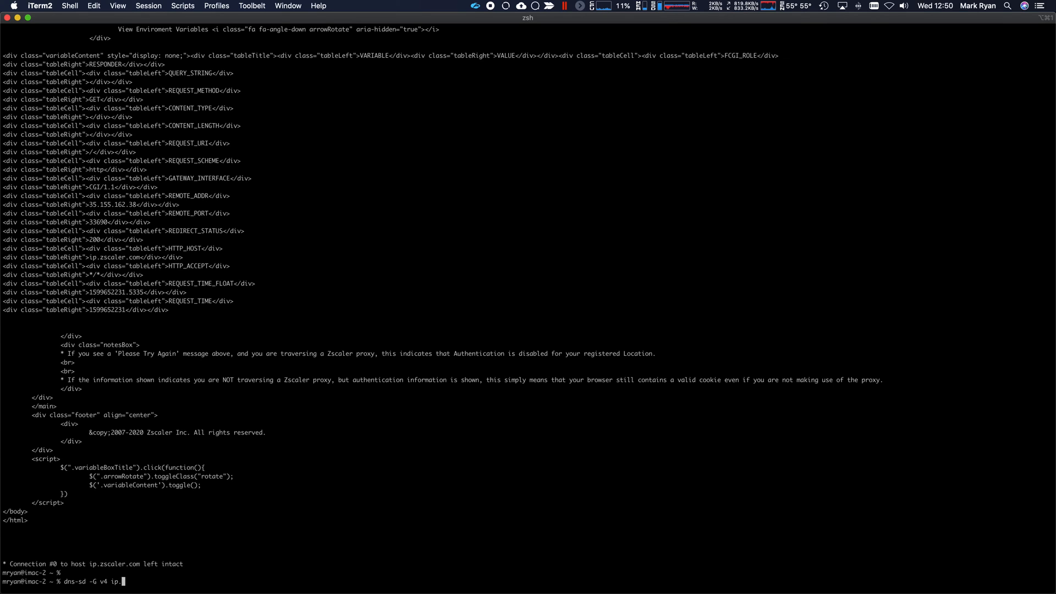
key(Return)
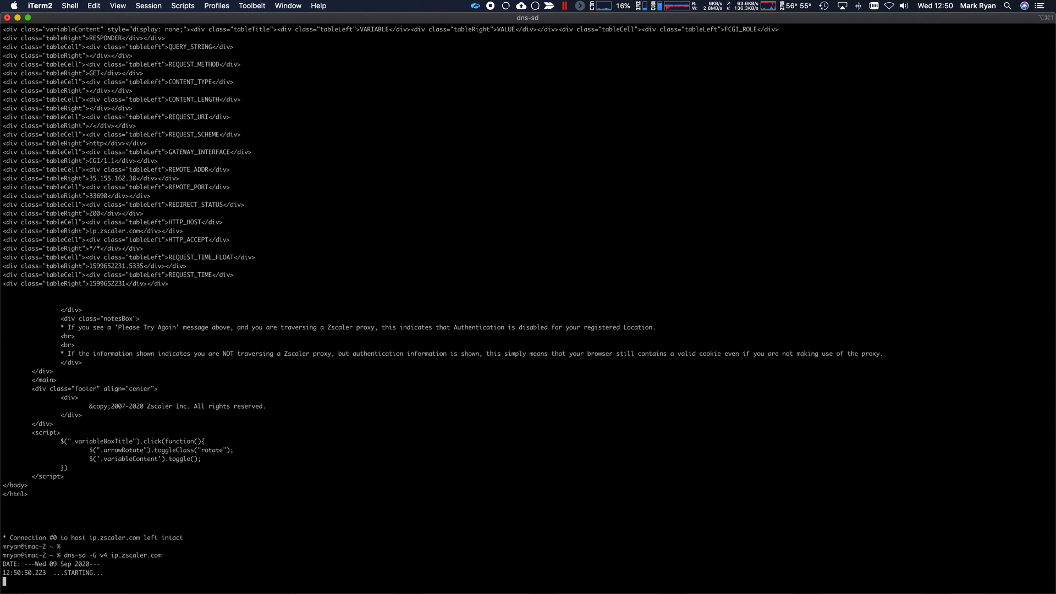
mouse_move(508, 392)
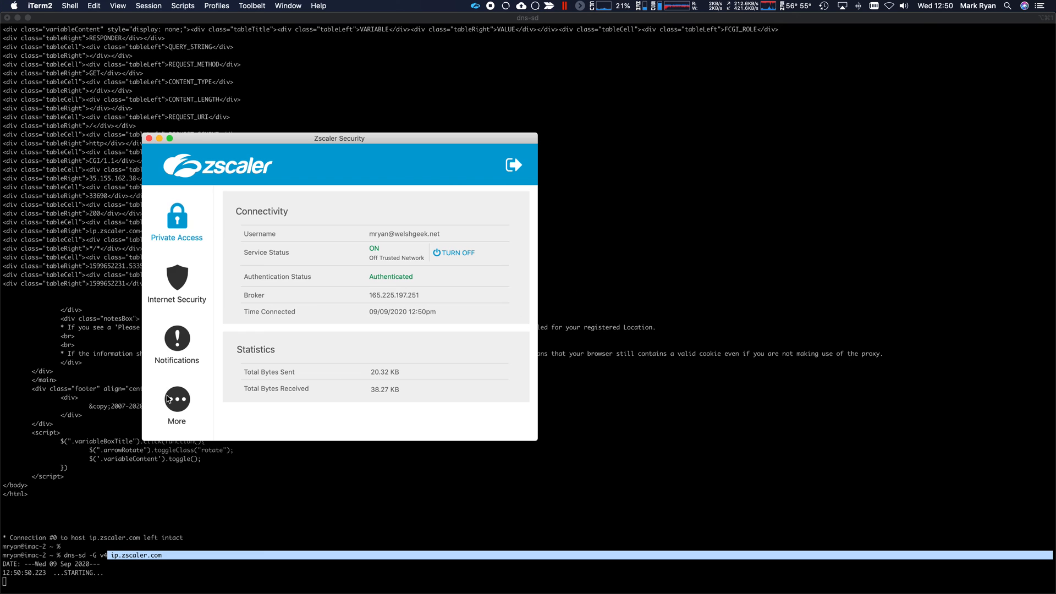
click(176, 405)
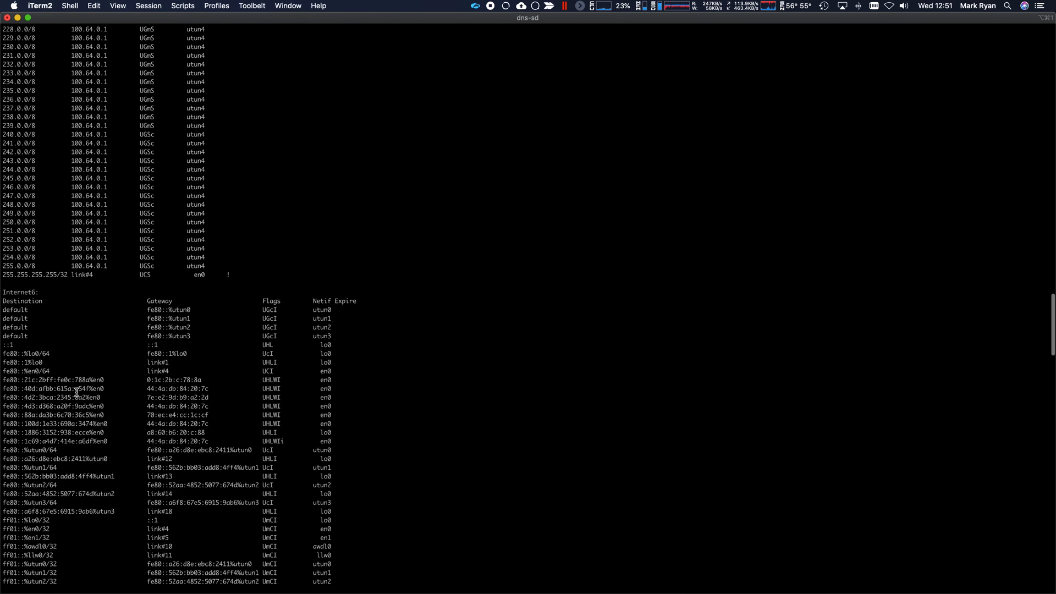
scroll(up, 3)
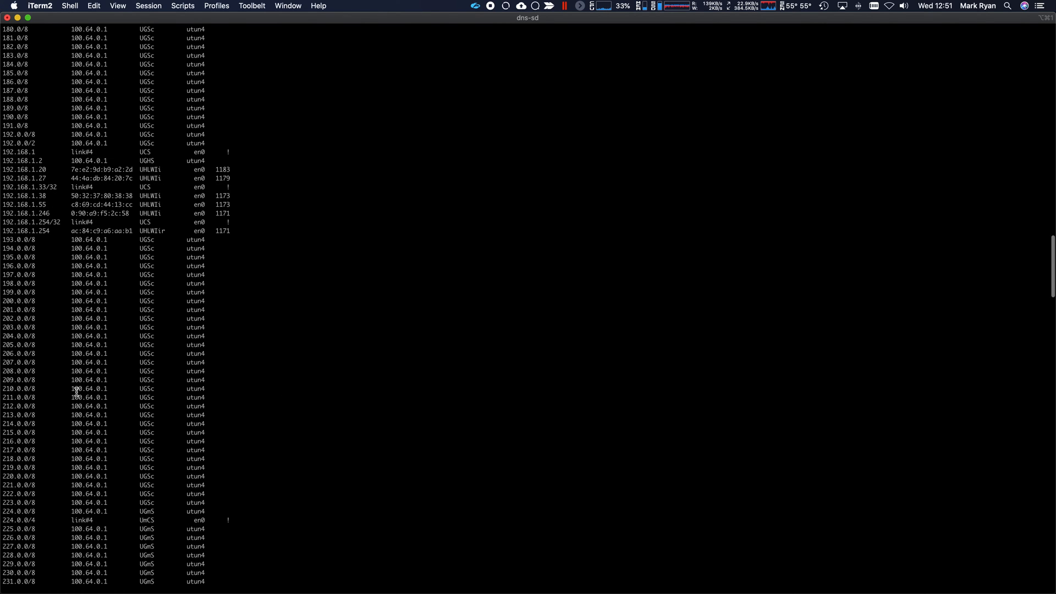
double_click(23, 134)
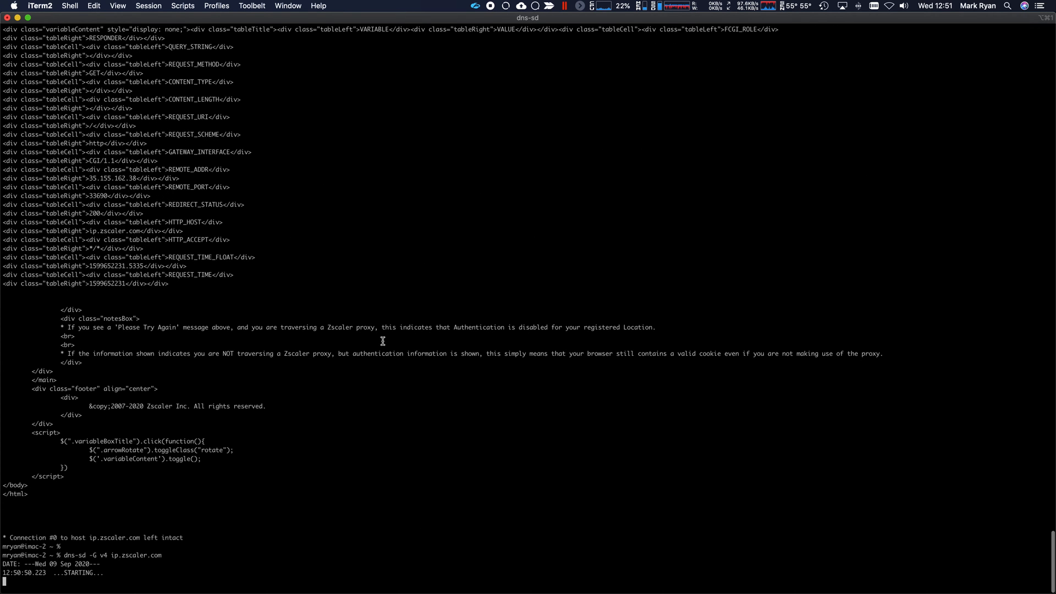
key(ctrl+c)
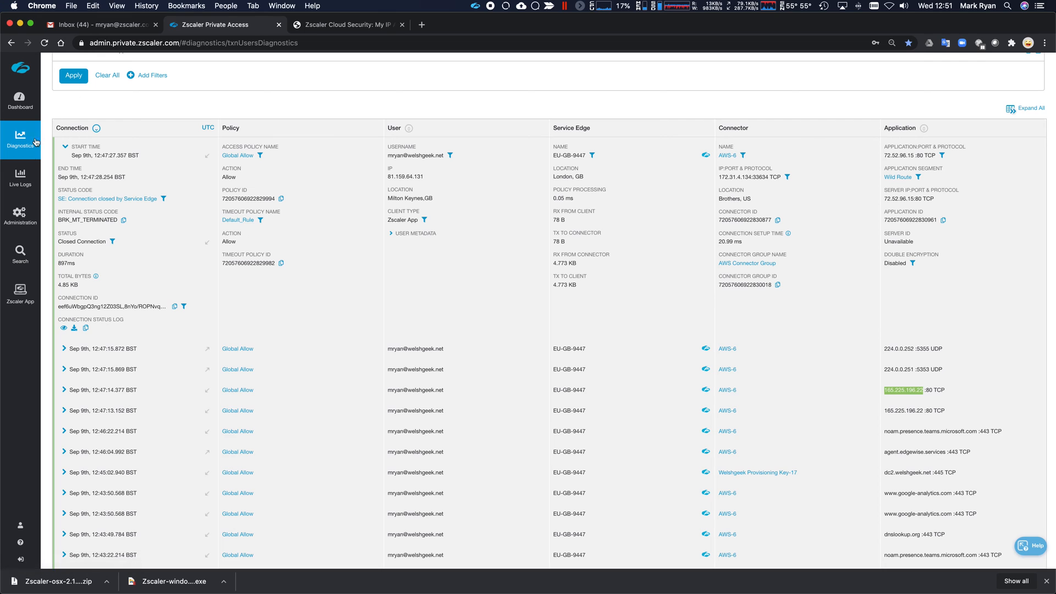
- Go to Administration > Application Segments in the ZPA portal
click(20, 216)
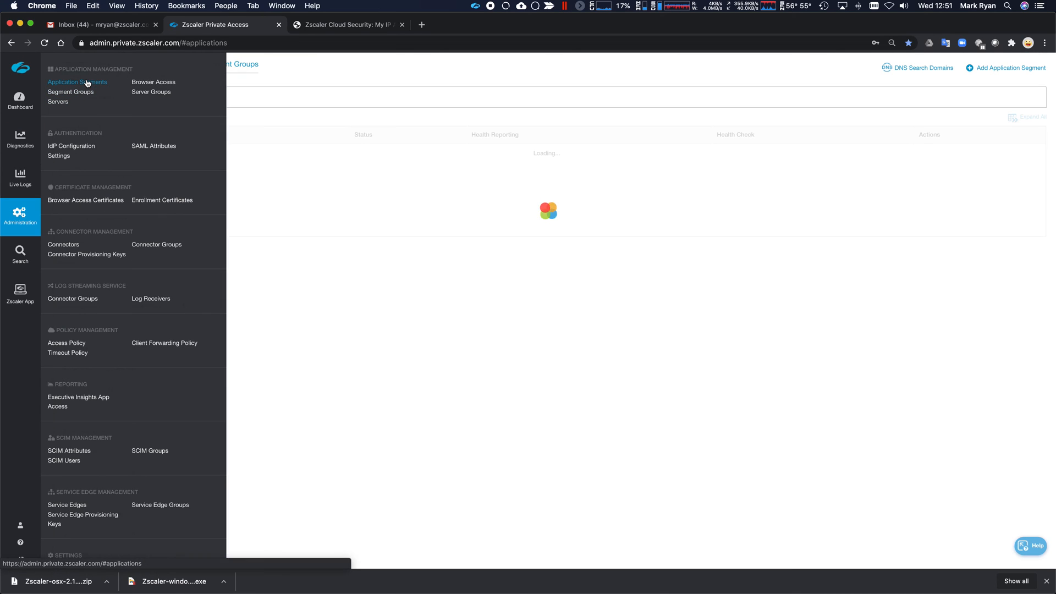
click(77, 82)
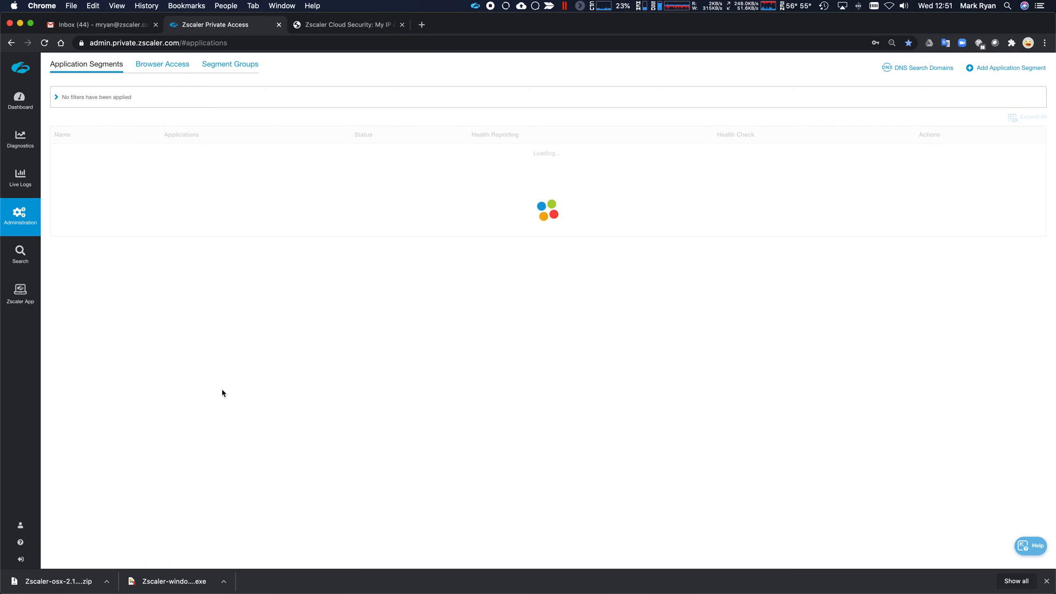
mouse_move(160, 324)
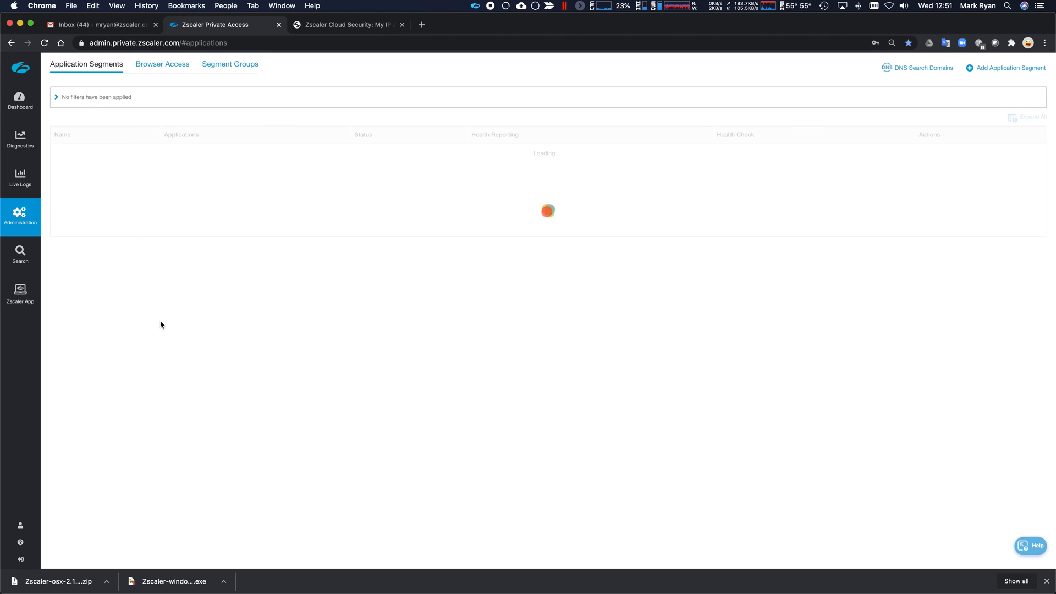
mouse_move(152, 243)
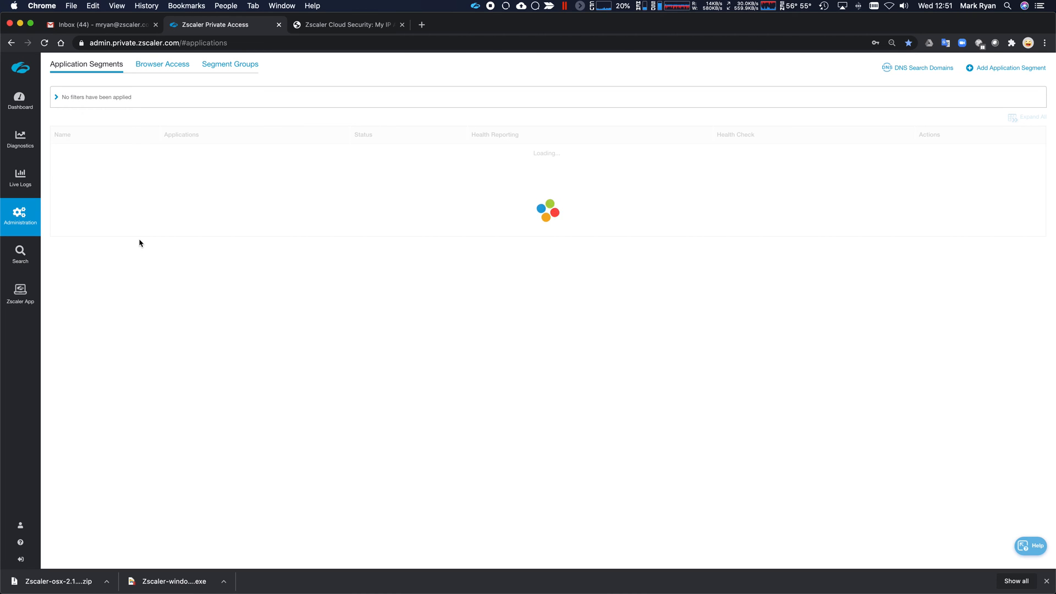
mouse_move(407, 339)
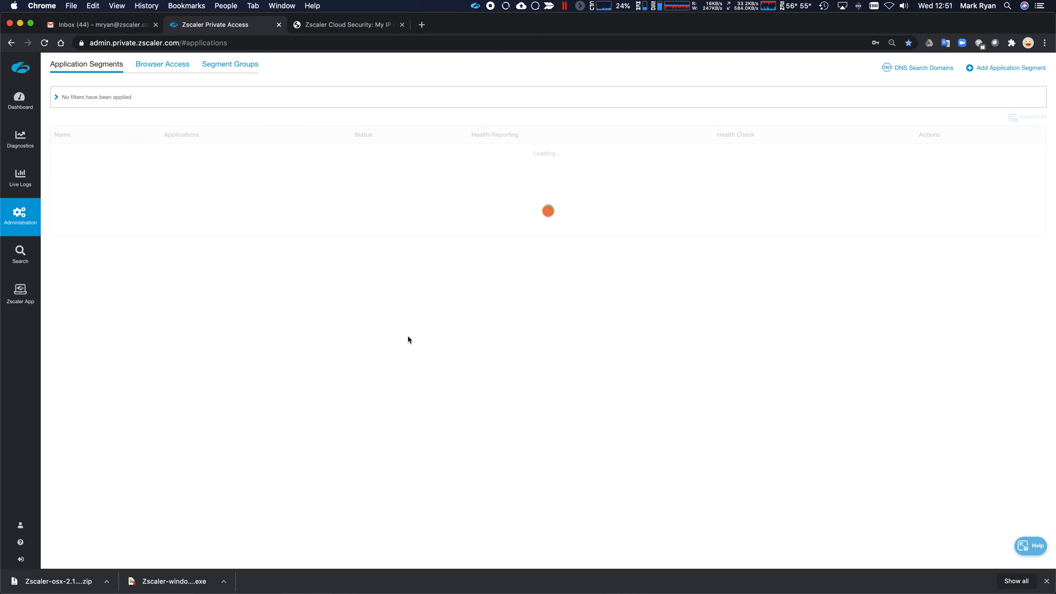
mouse_move(450, 273)
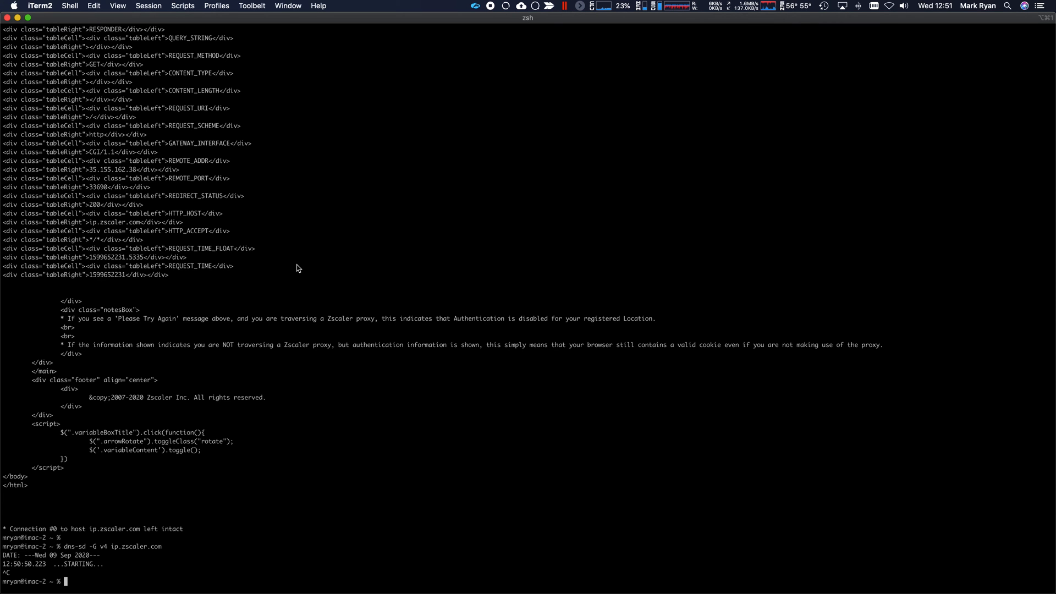
- Run netstat -rn | grep 192 to show only the routes containing 192
text(netstat -rn)
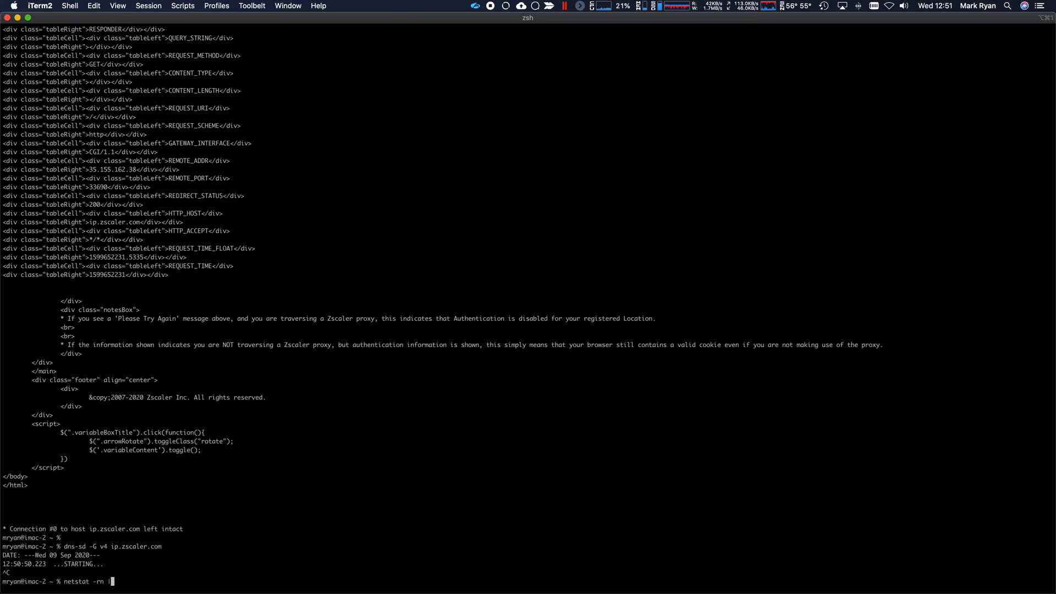
text(| grep 192)
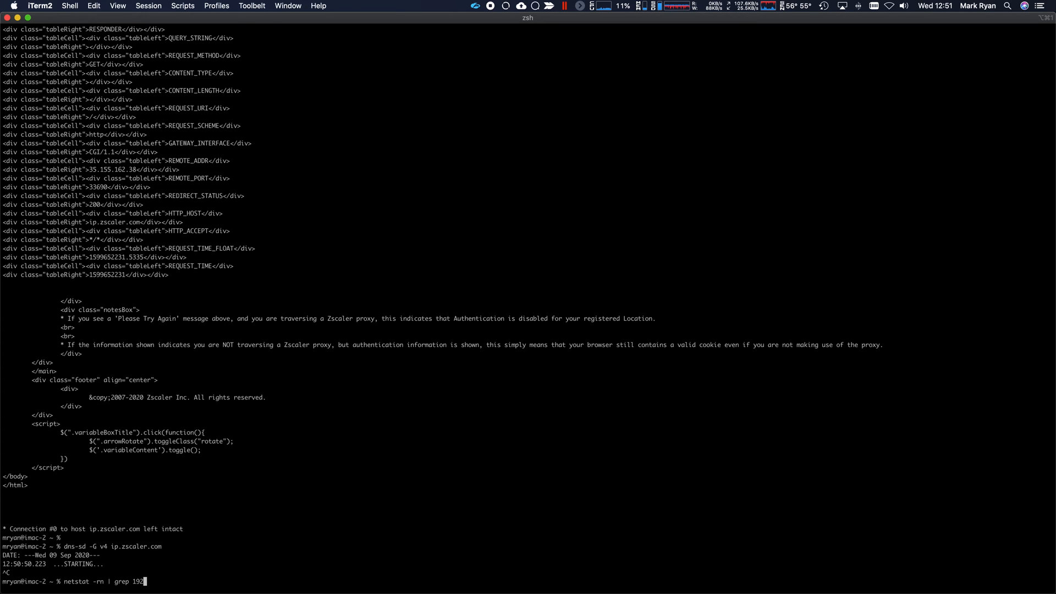
key(Return)
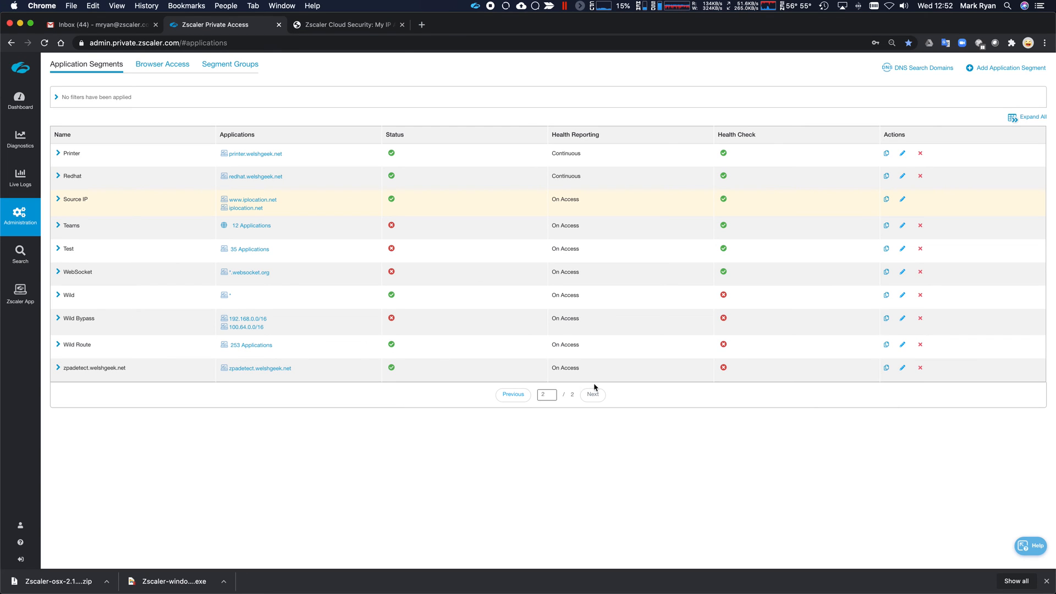
- Expand the IP segment to show segment group Autodiscover and server group AutoDiscover - DC
click(513, 394)
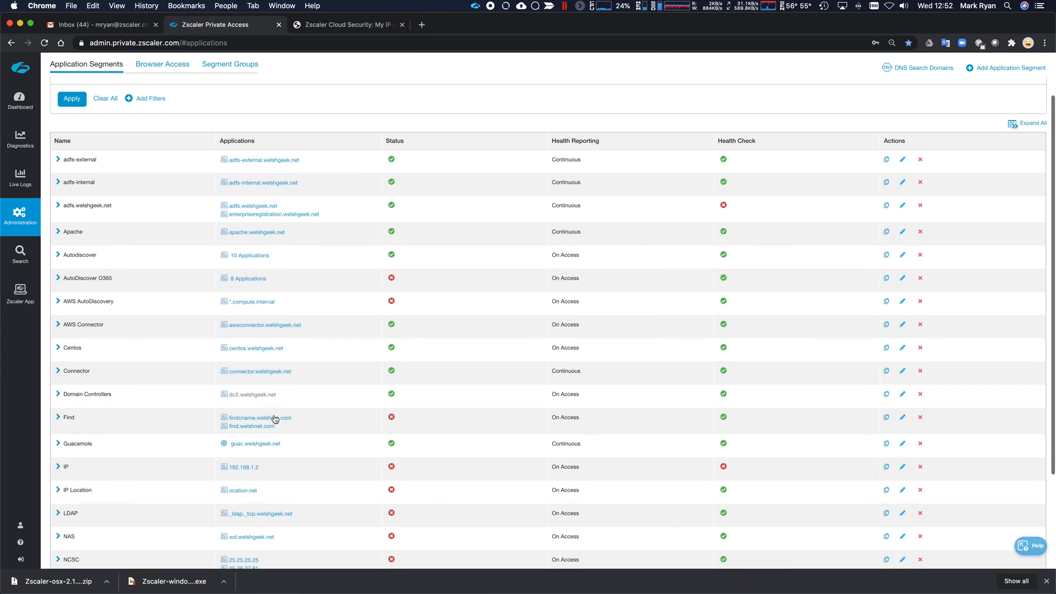
scroll(up, 3)
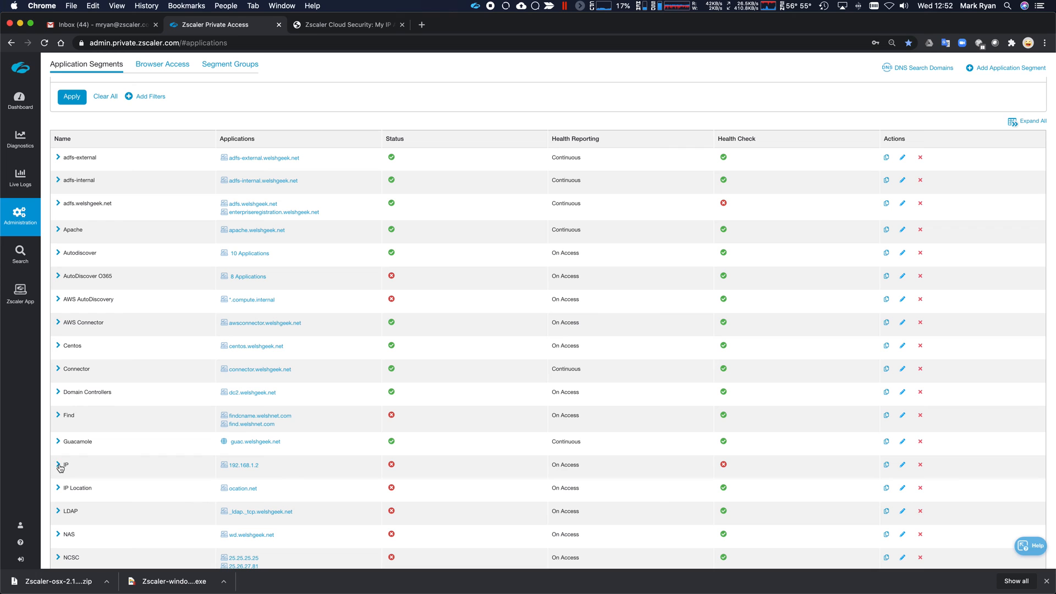
click(57, 465)
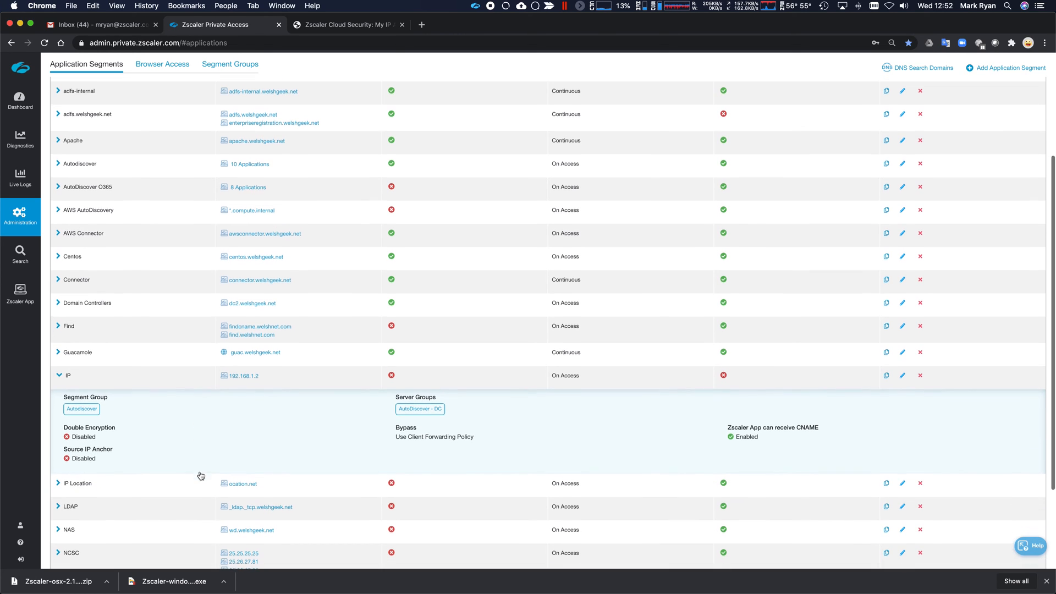
scroll(down, 3)
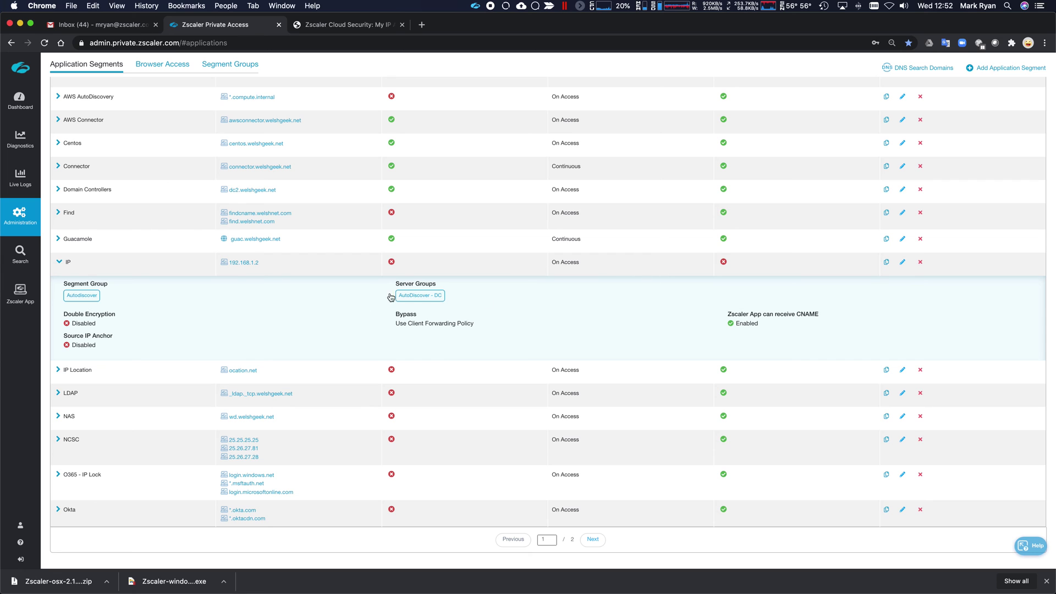
mouse_move(56, 298)
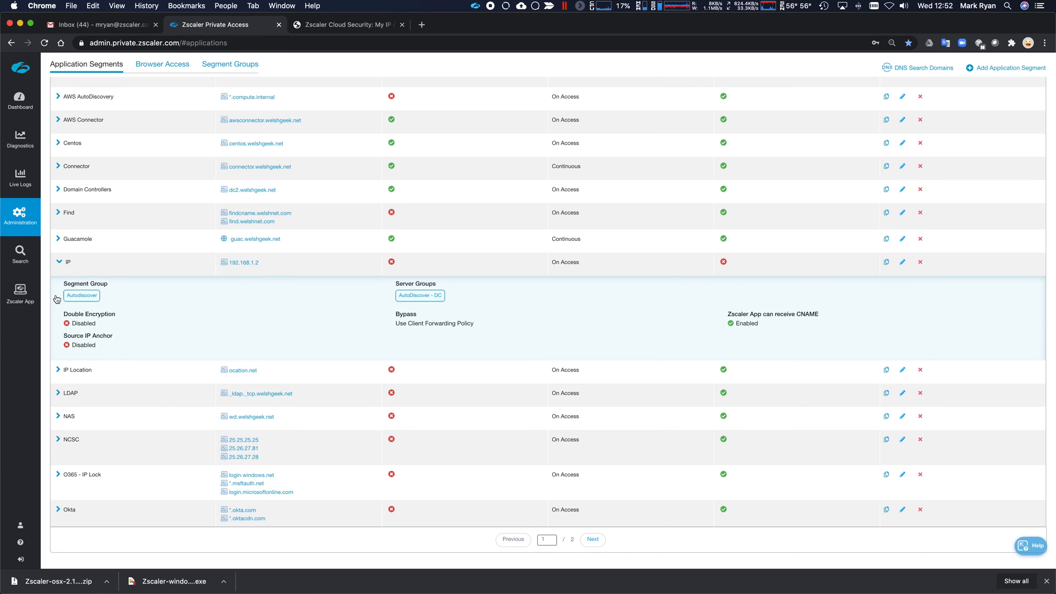
- Remove IP from the Autodiscover segment group, save, and delete the IP application segment
click(81, 294)
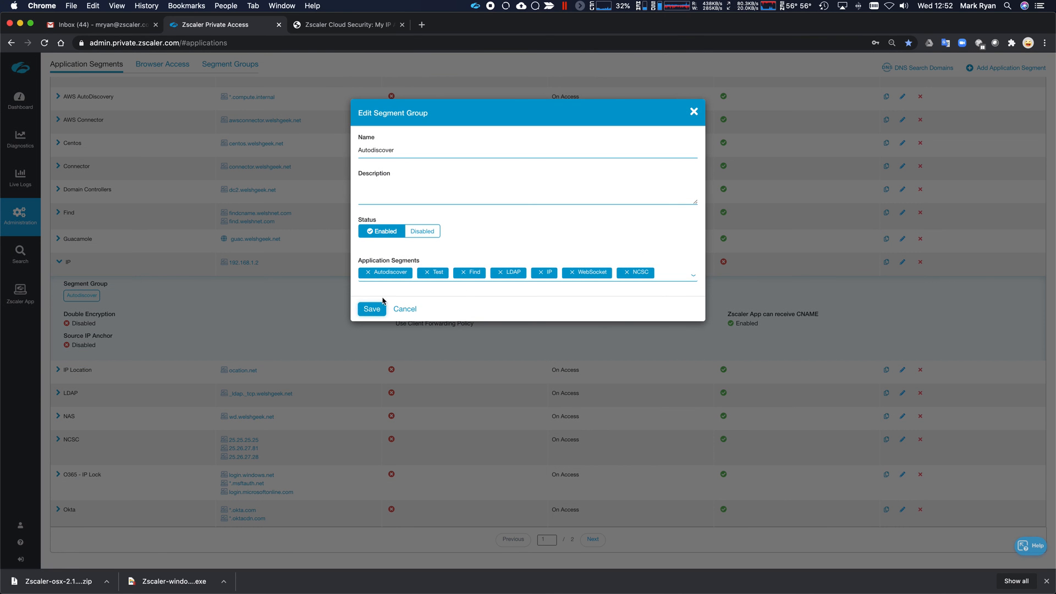
mouse_move(548, 279)
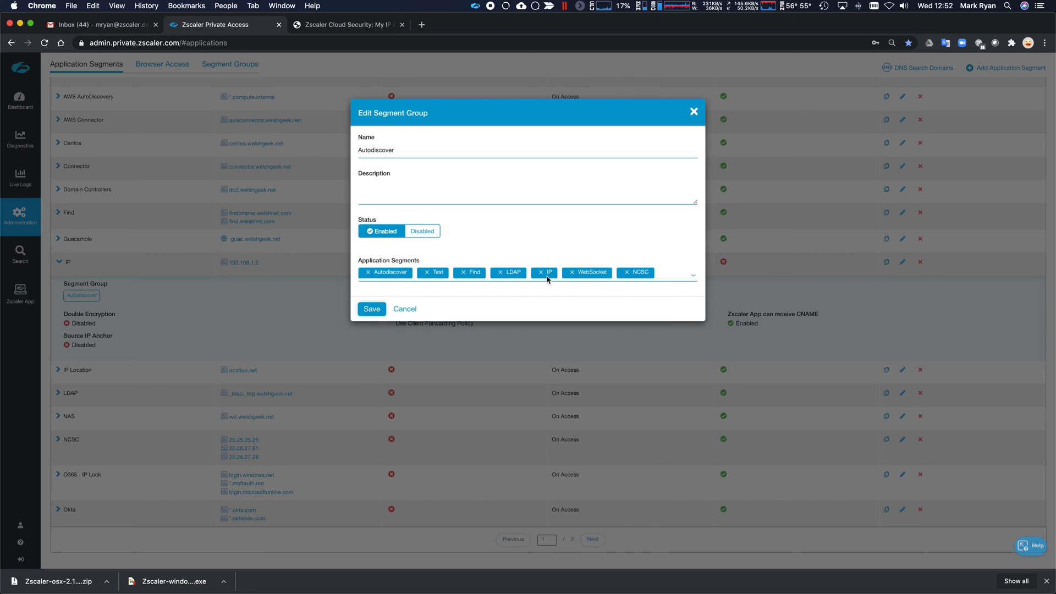
click(538, 273)
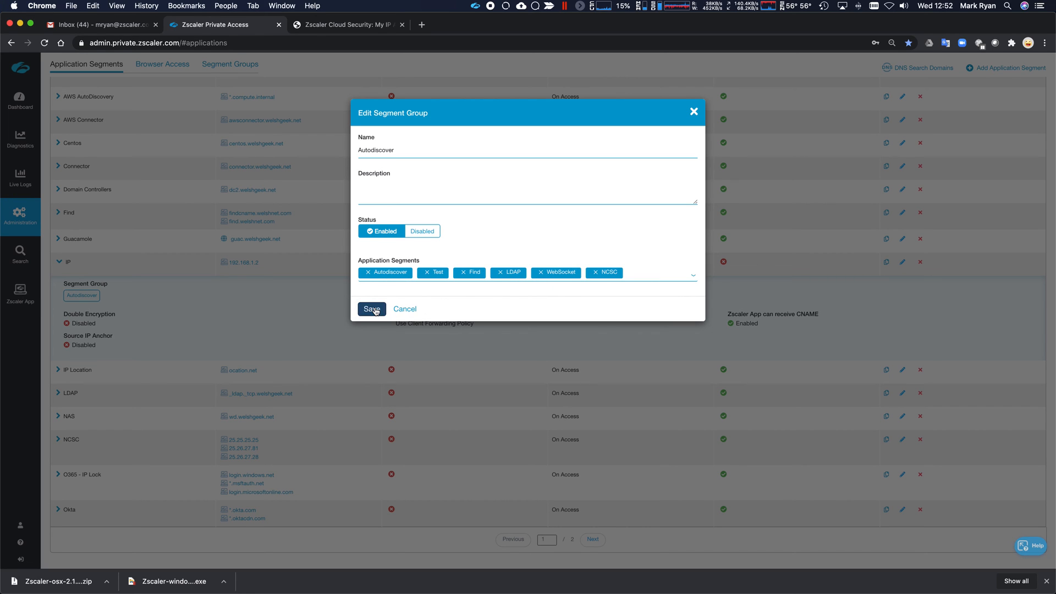
click(371, 309)
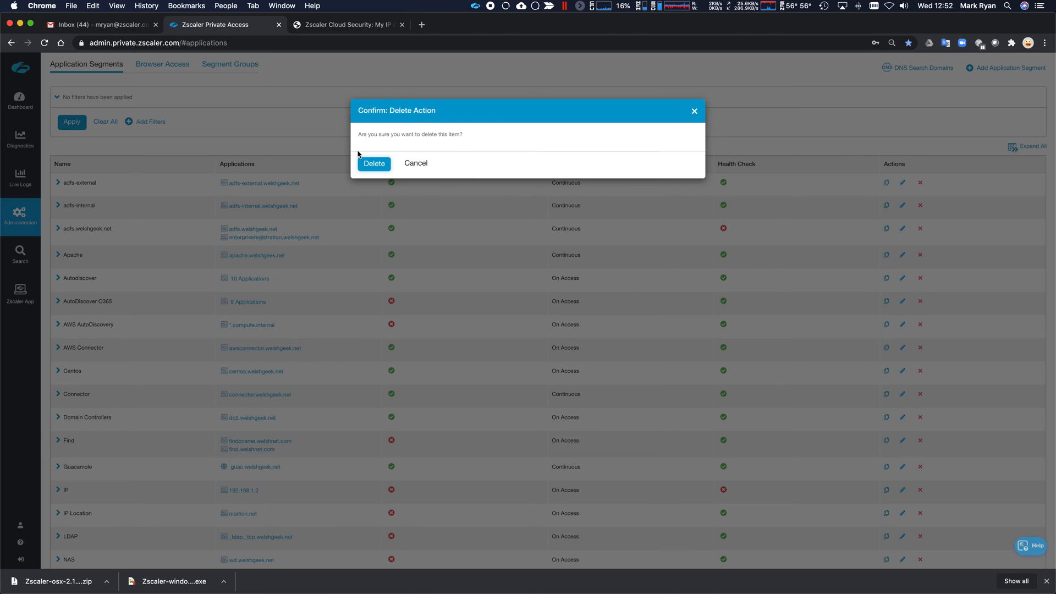
click(374, 164)
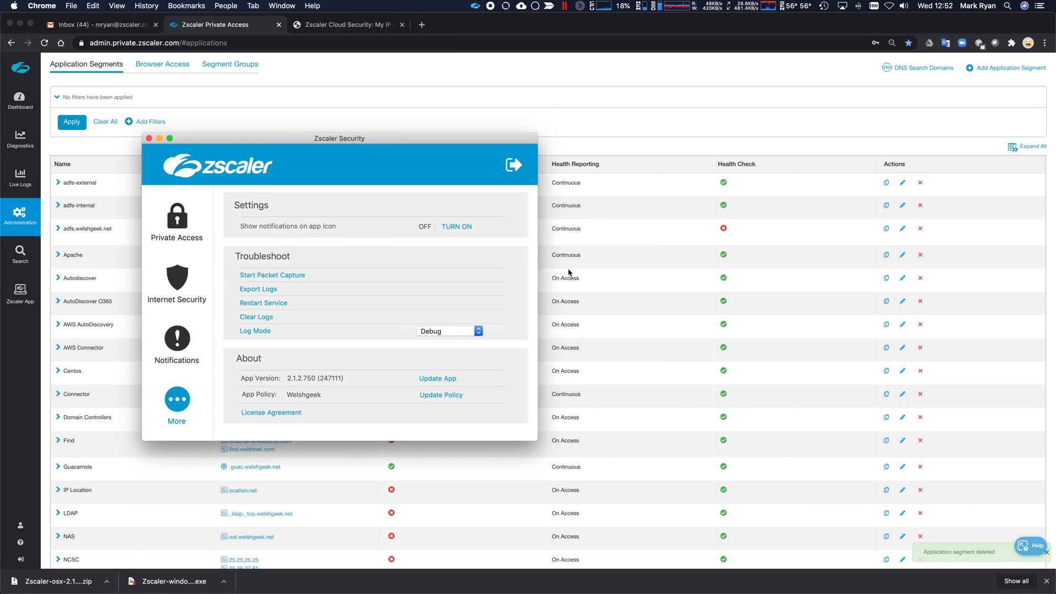
click(438, 378)
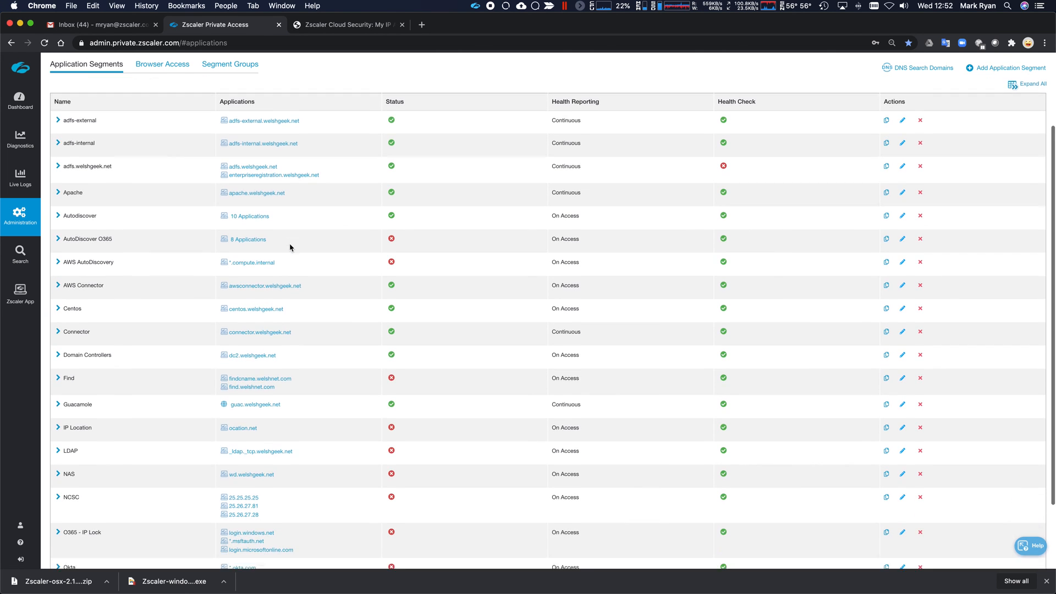
- On page 2, edit Wild Bypass and set its status to Enabled
scroll(down, 3)
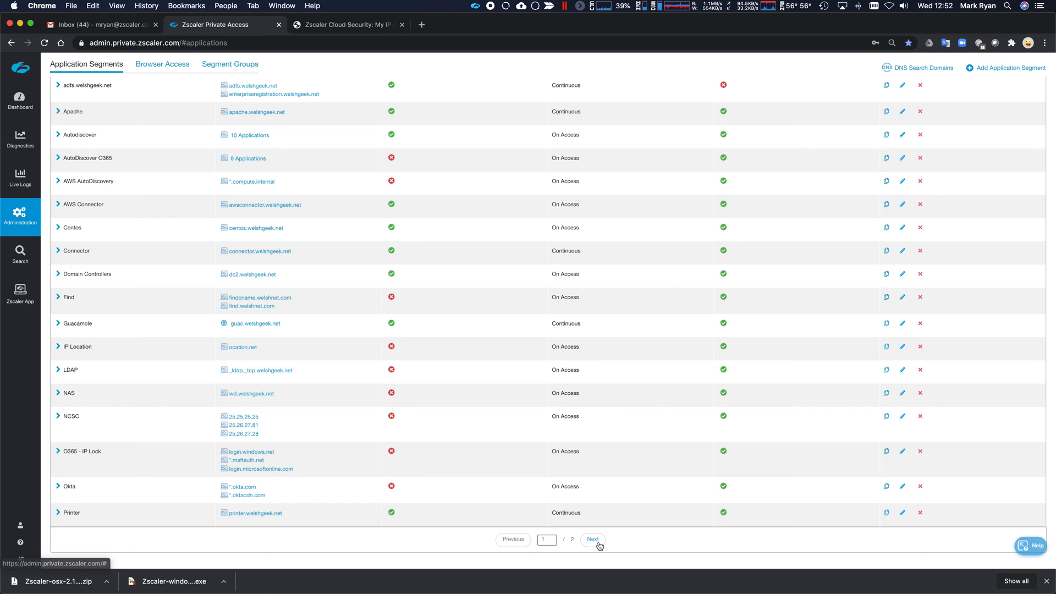
click(591, 539)
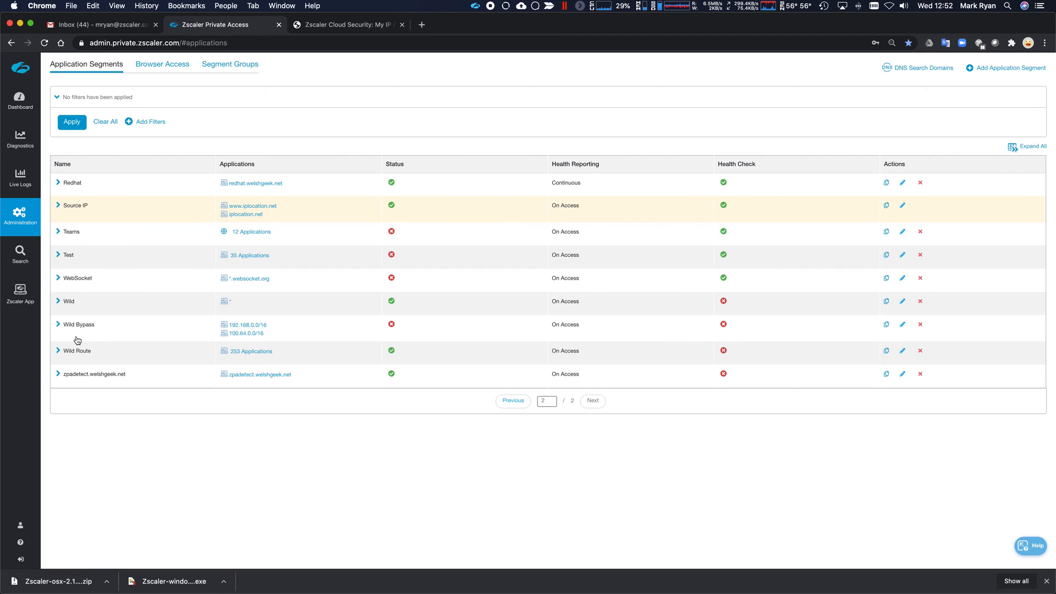
click(57, 351)
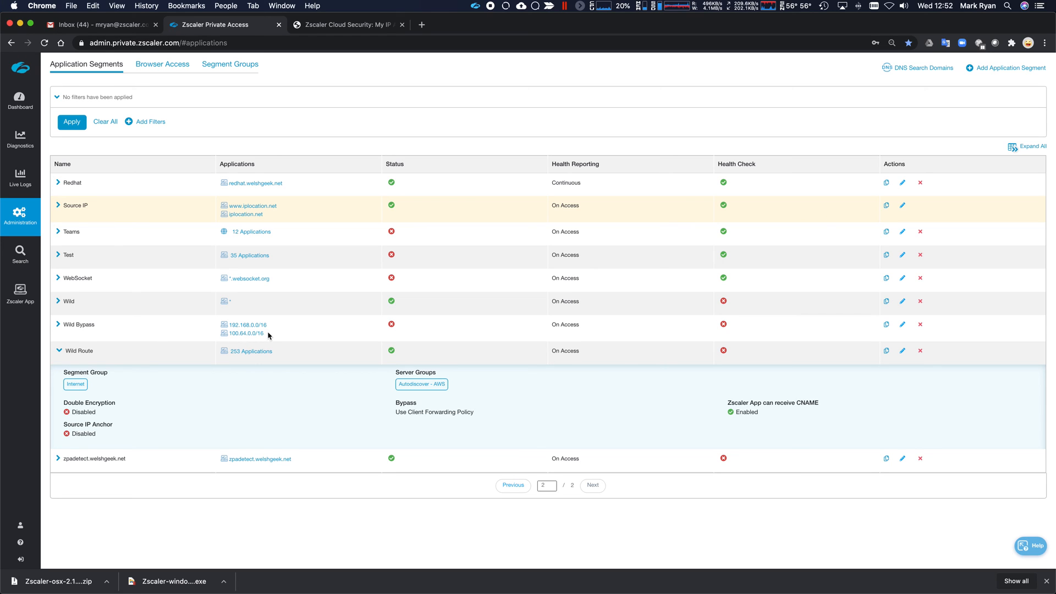
mouse_move(398, 333)
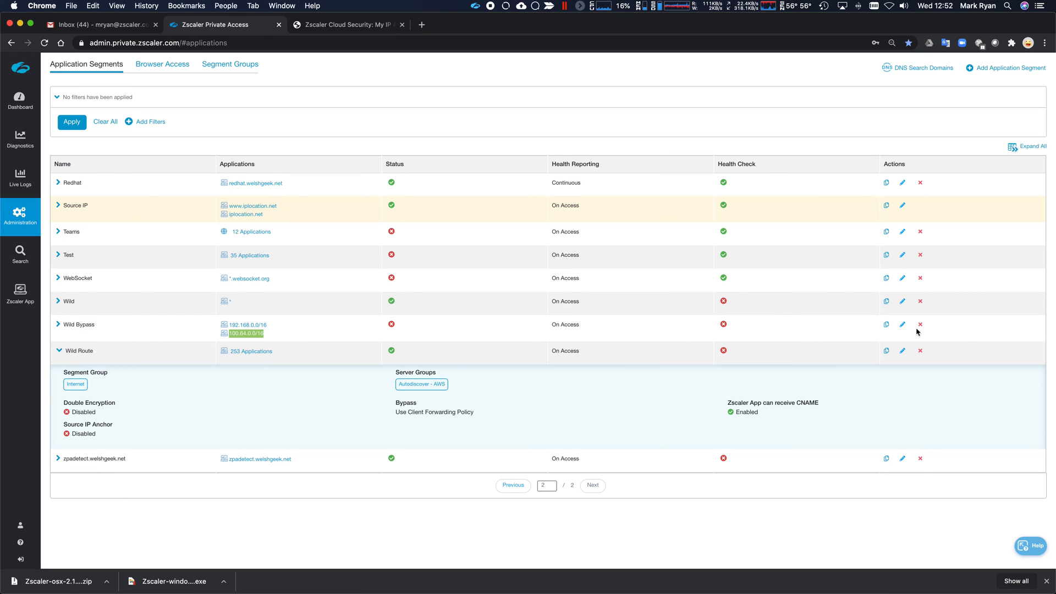
click(901, 323)
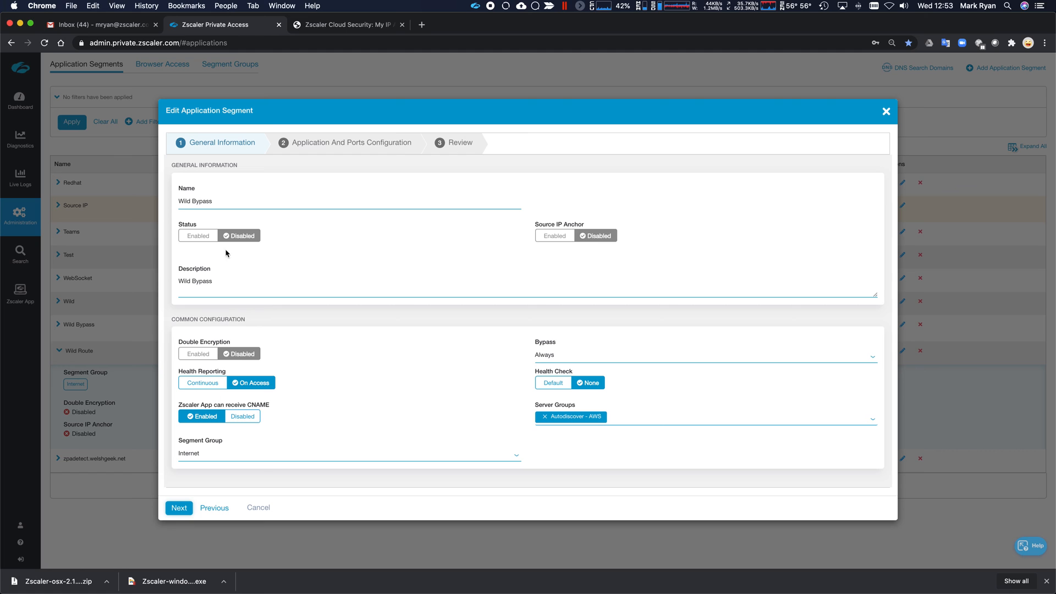
click(178, 507)
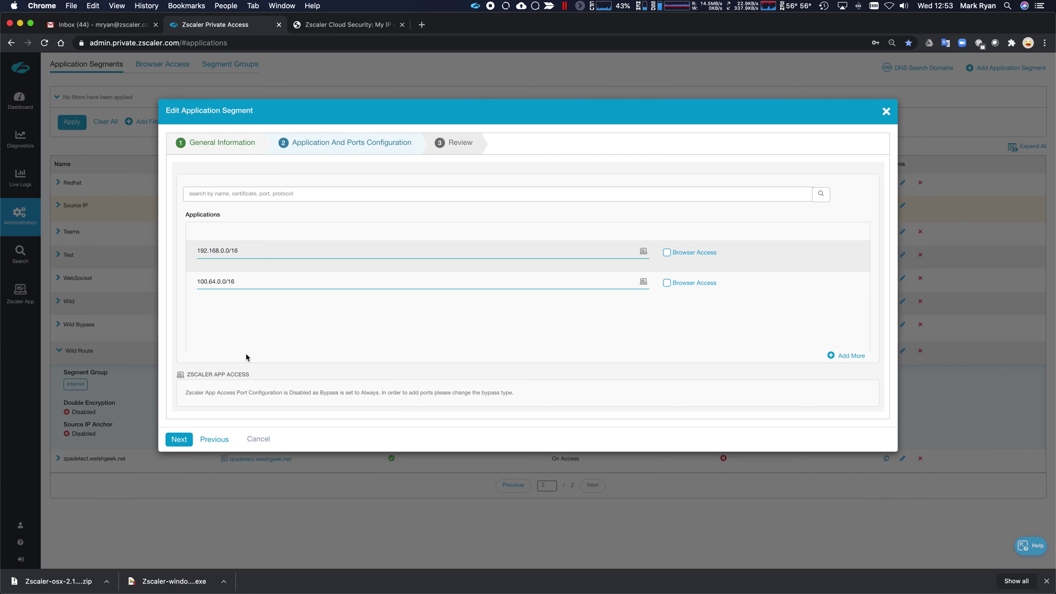
click(179, 438)
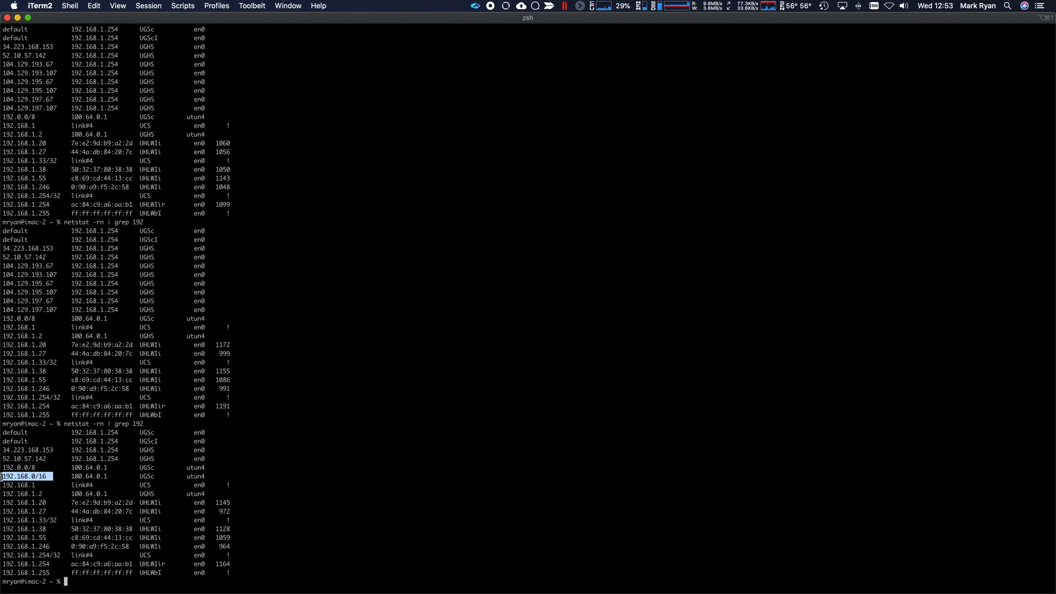
mouse_move(410, 513)
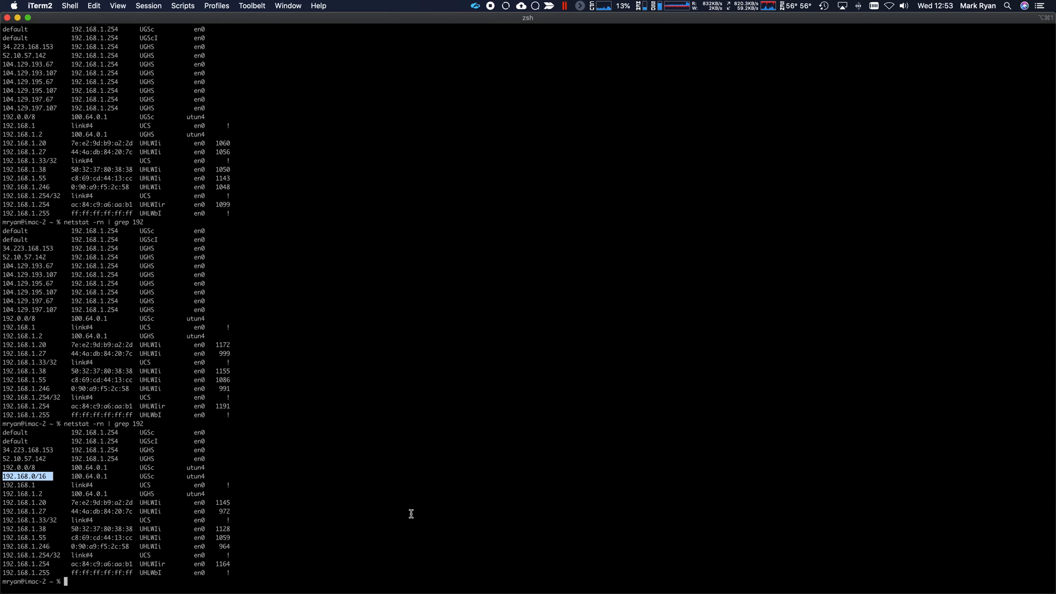
text(dns-sd -G v4 ip.zscaler.com)
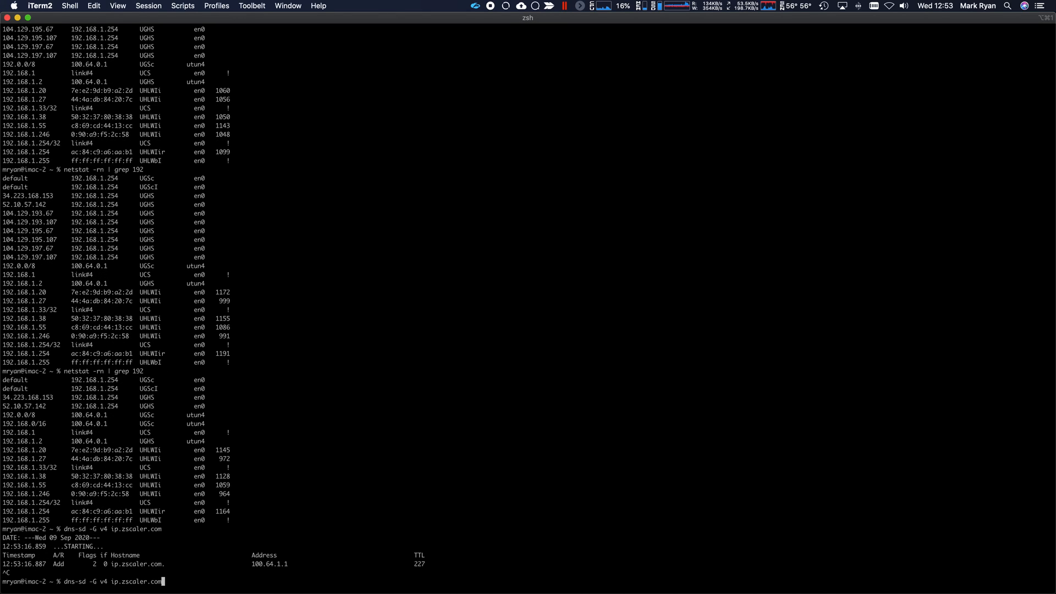
text(curl http://ip.zscaler.com/ -v)
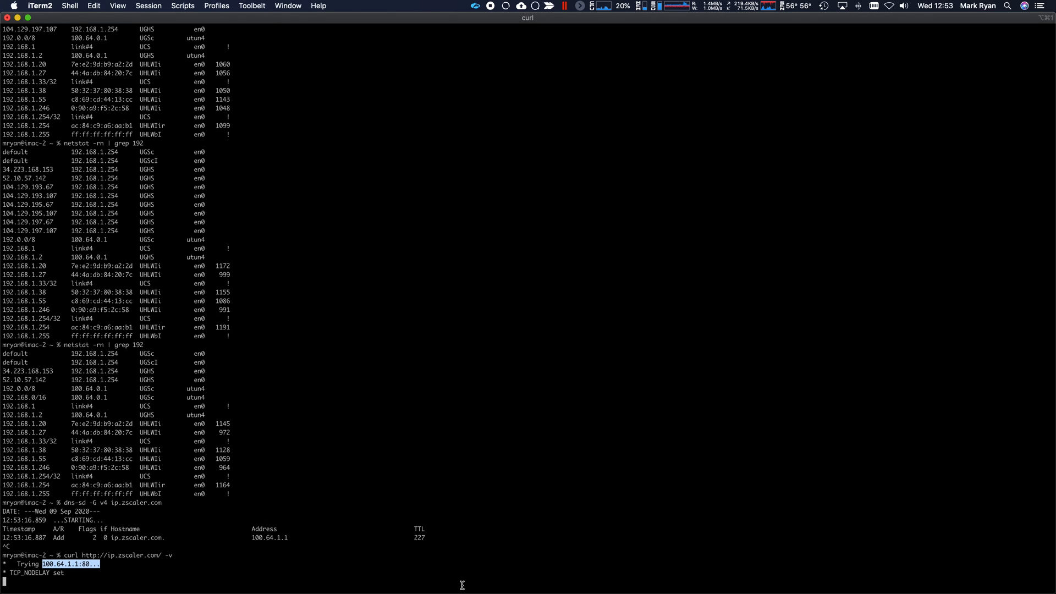
mouse_move(365, 474)
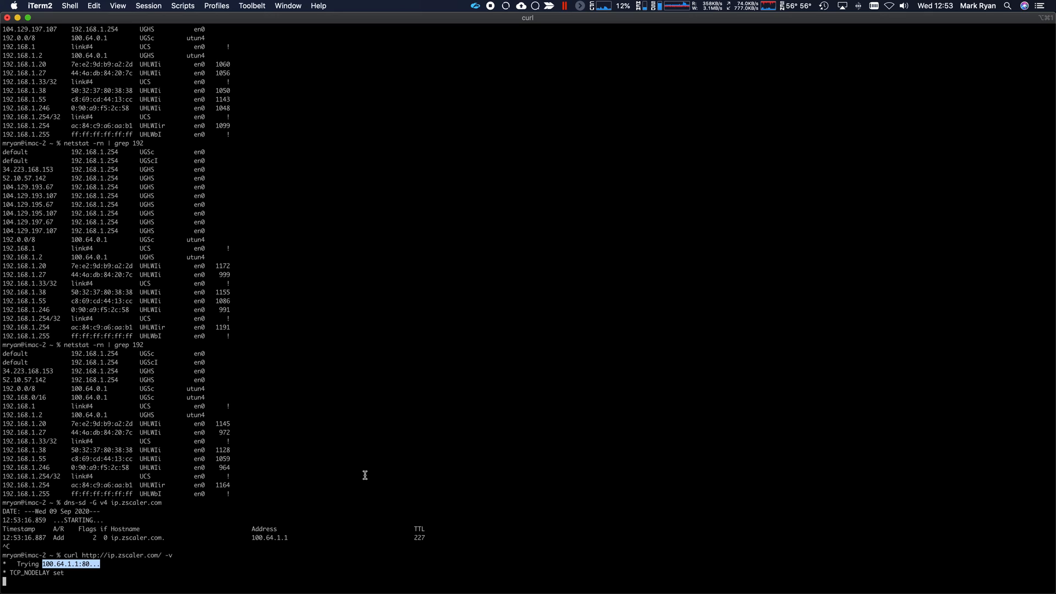
mouse_move(620, 528)
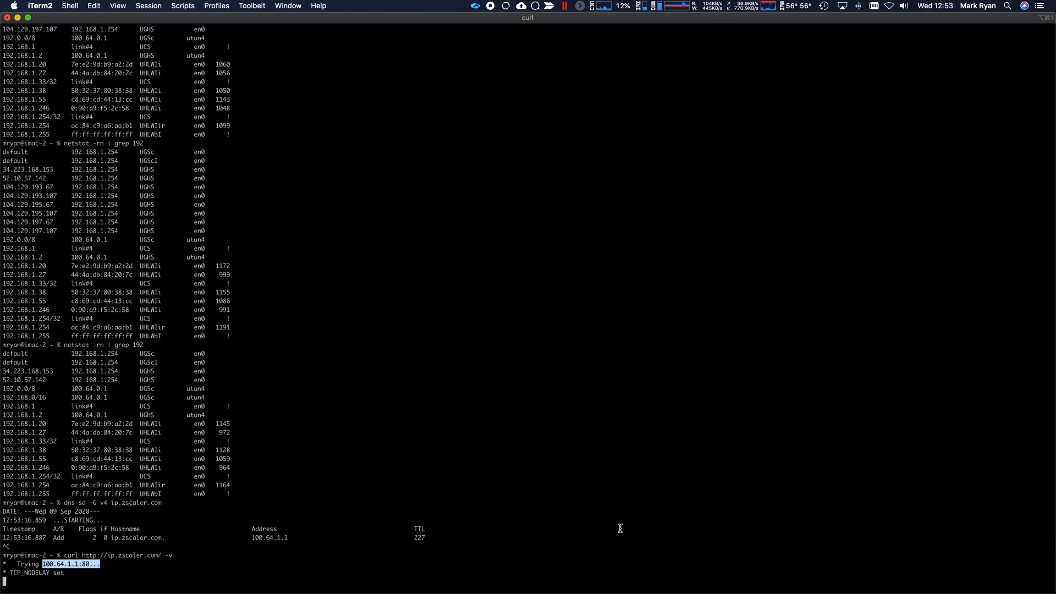
mouse_move(490, 533)
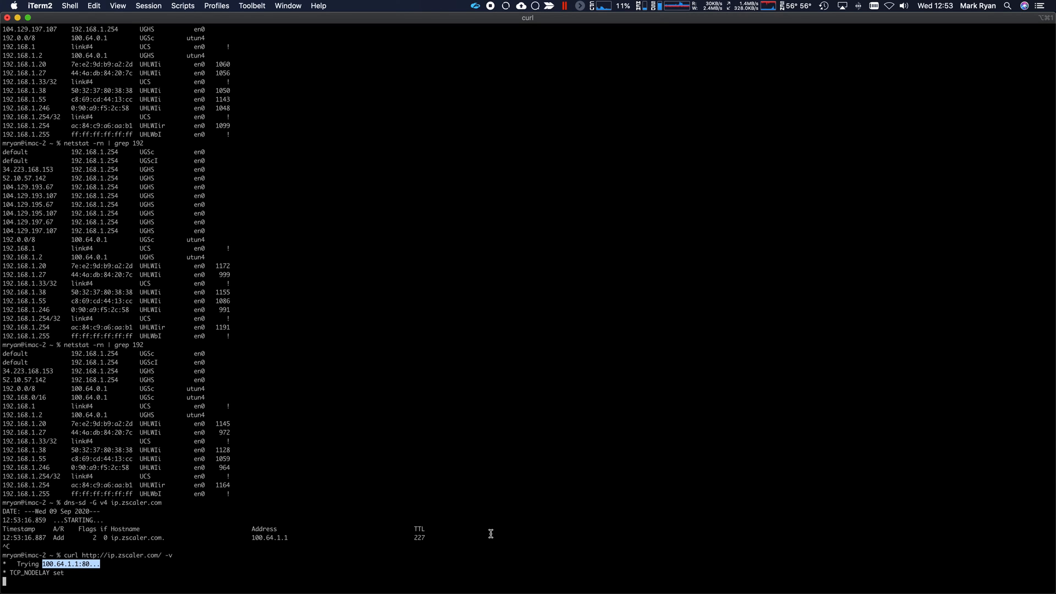
mouse_move(420, 504)
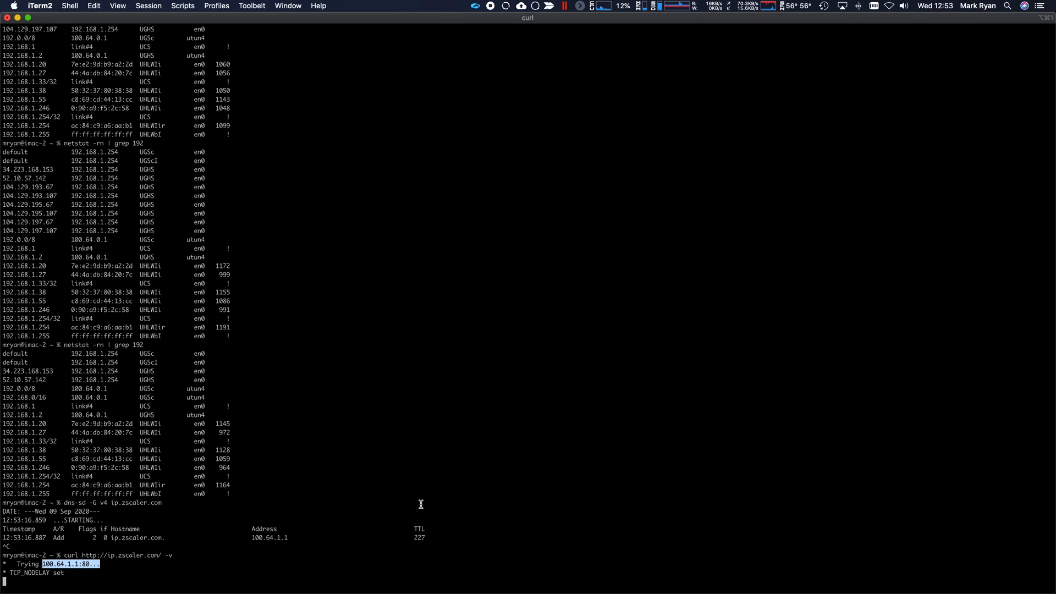
mouse_move(494, 22)
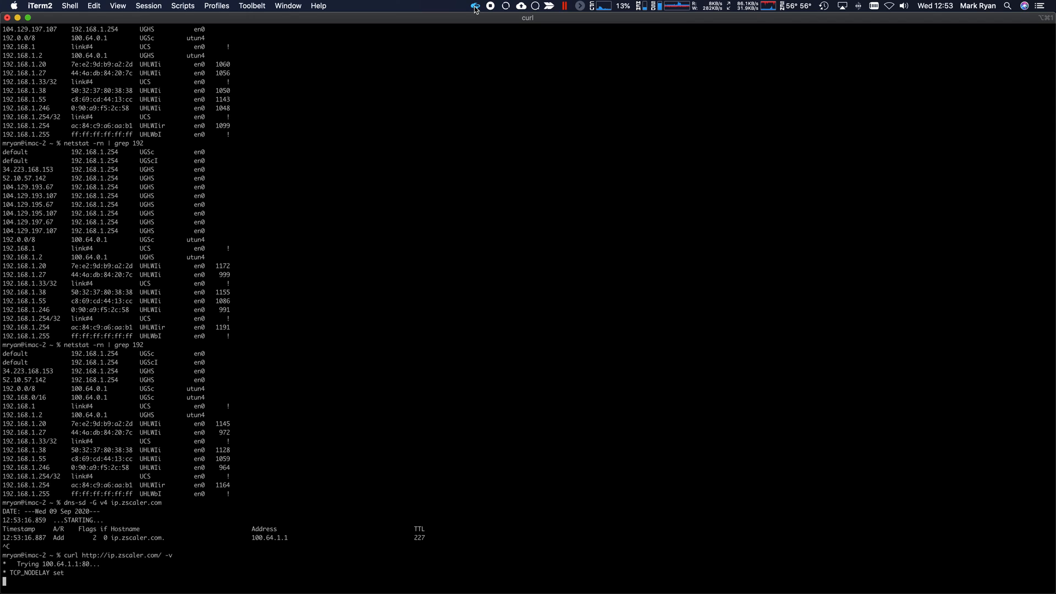
- Check Private Access status in Zscaler Client Connector, then cancel the stalled curl
click(475, 6)
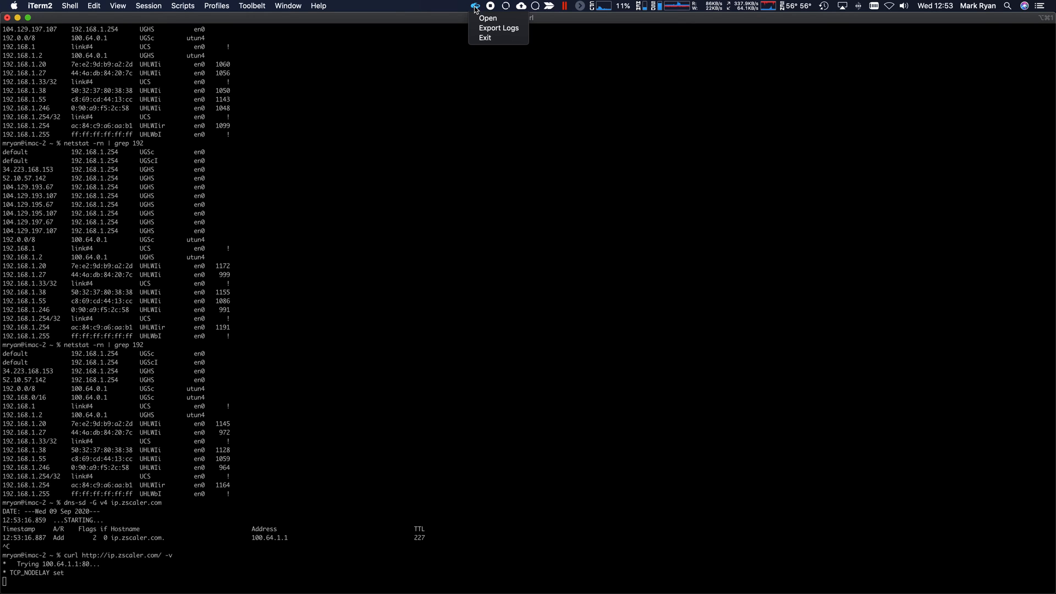
click(486, 18)
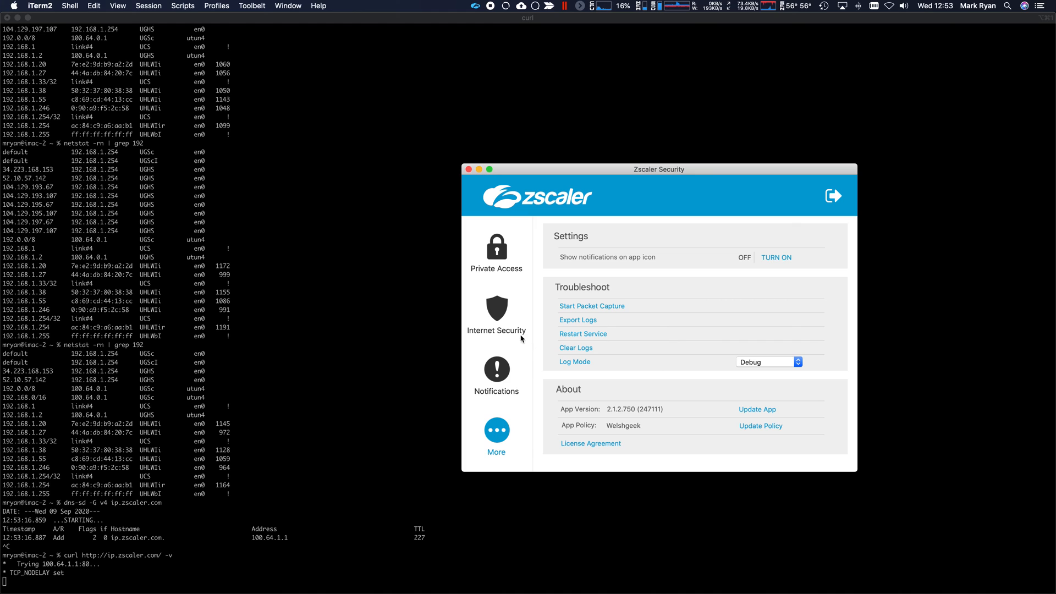
click(495, 259)
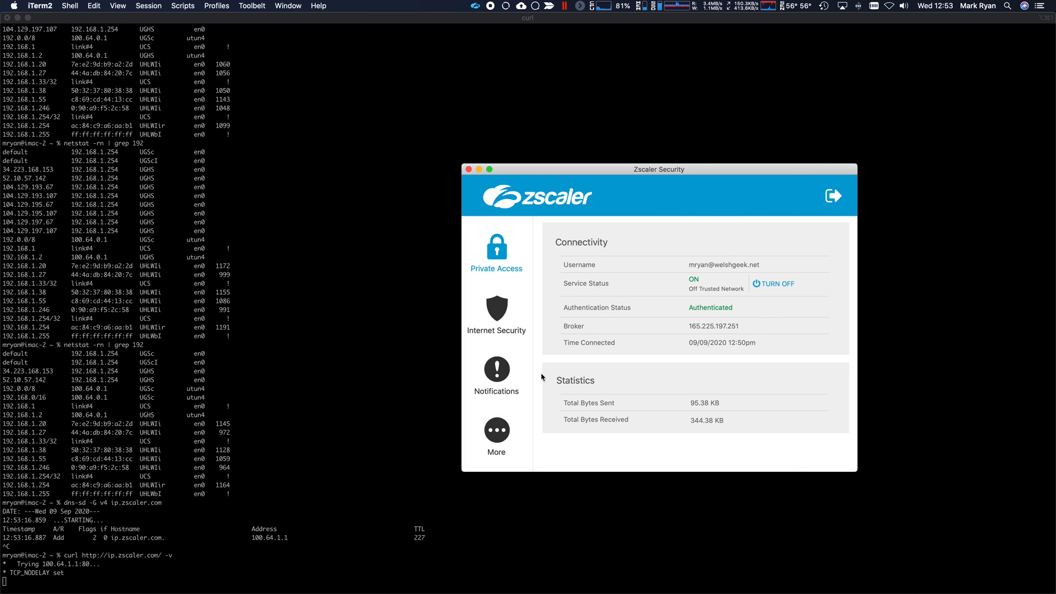
click(467, 169)
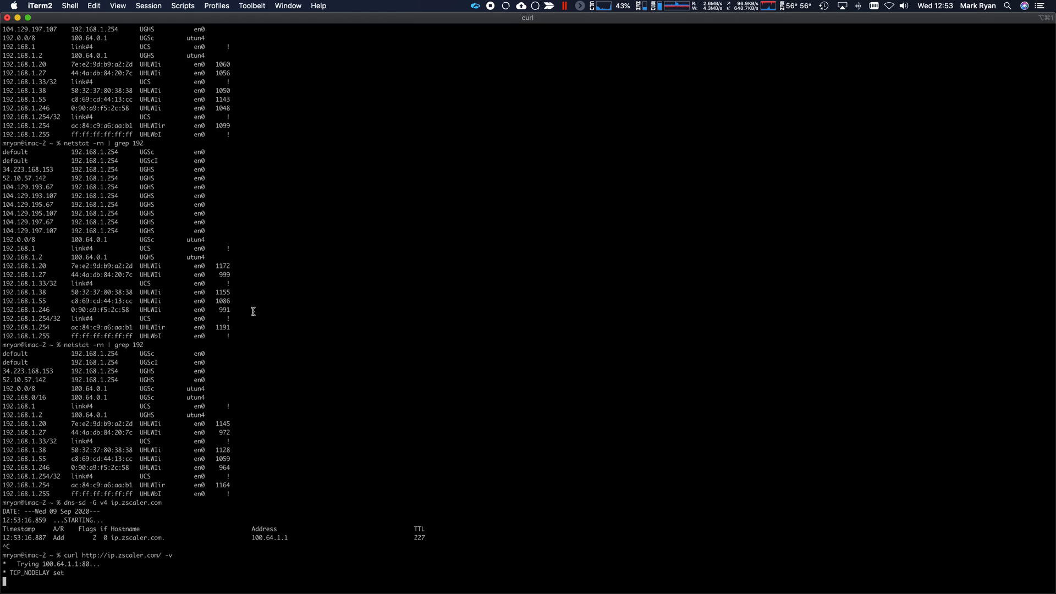
key(ctrl+c)
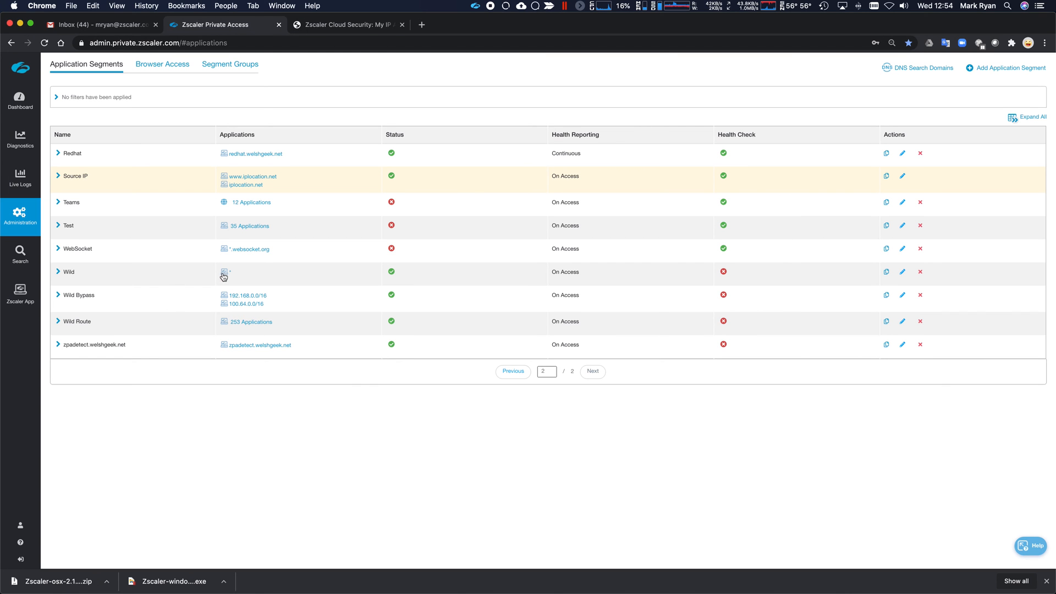
mouse_move(265, 279)
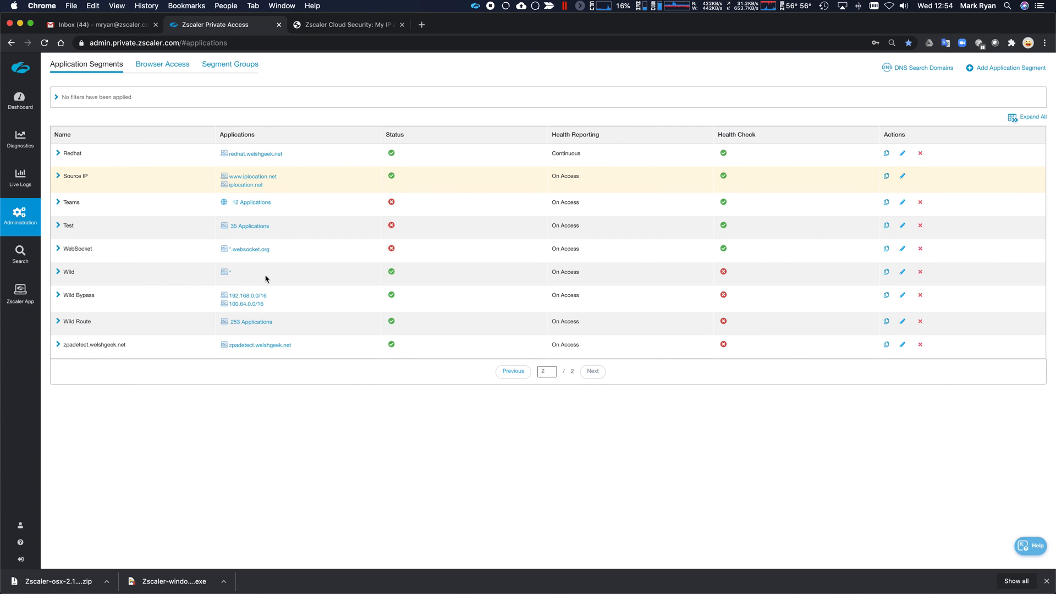
mouse_move(301, 315)
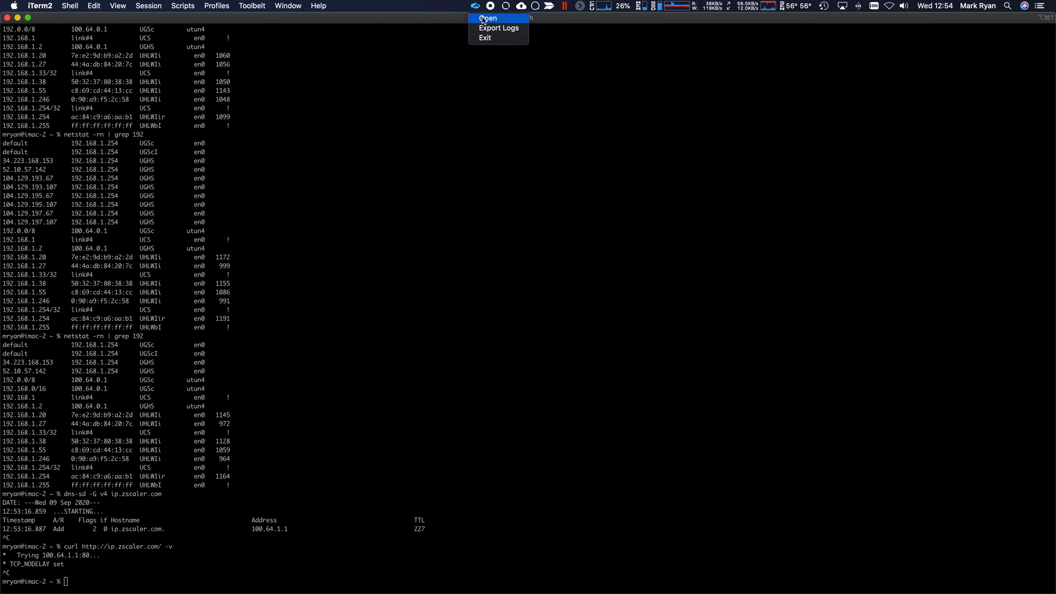
- Open the Zscaler Client Connector window from the menu-bar menu
click(489, 18)
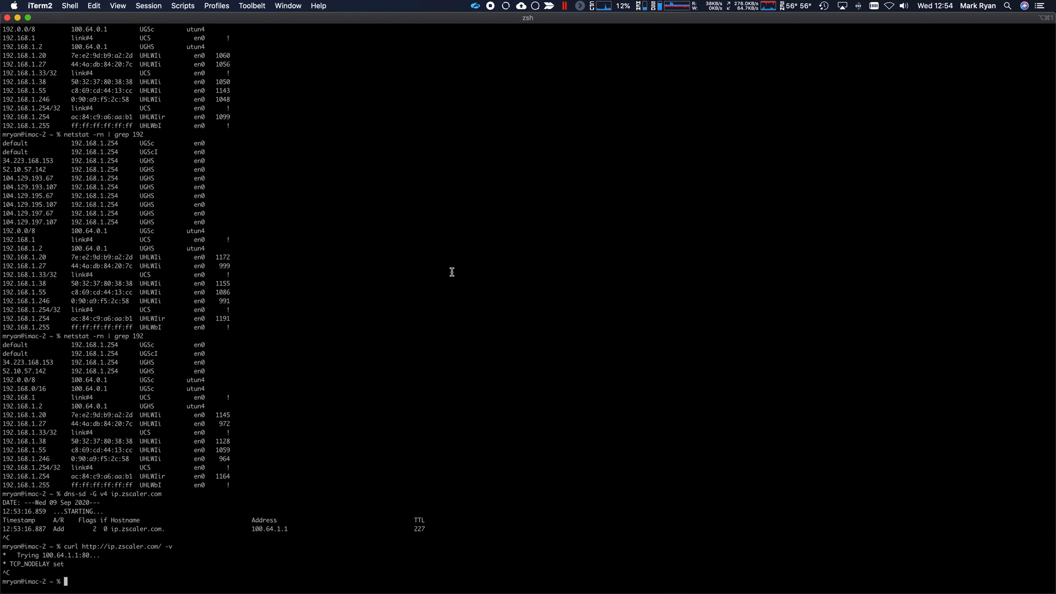
mouse_move(582, 186)
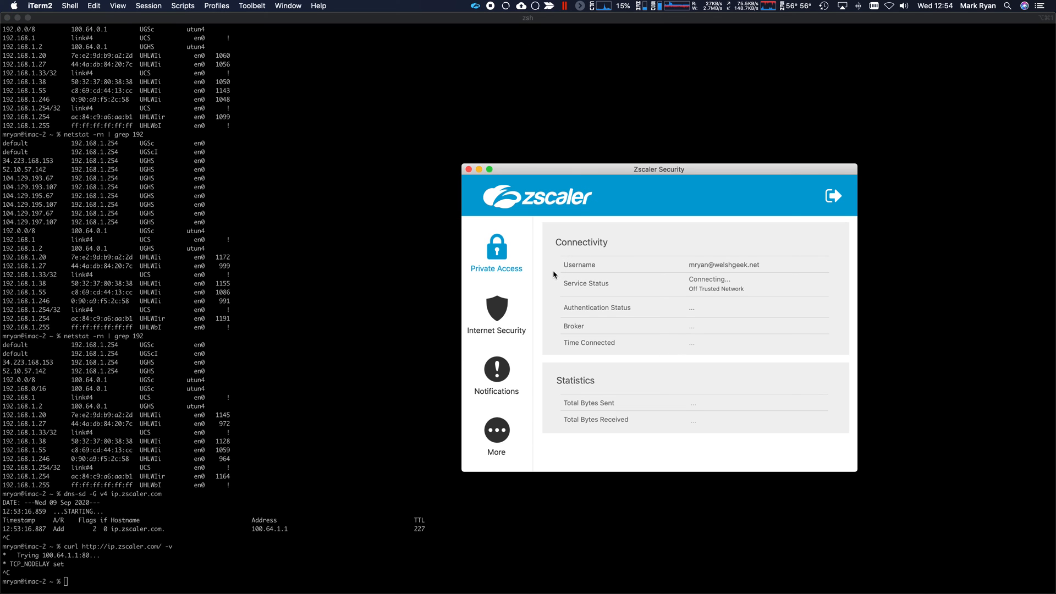
mouse_move(524, 248)
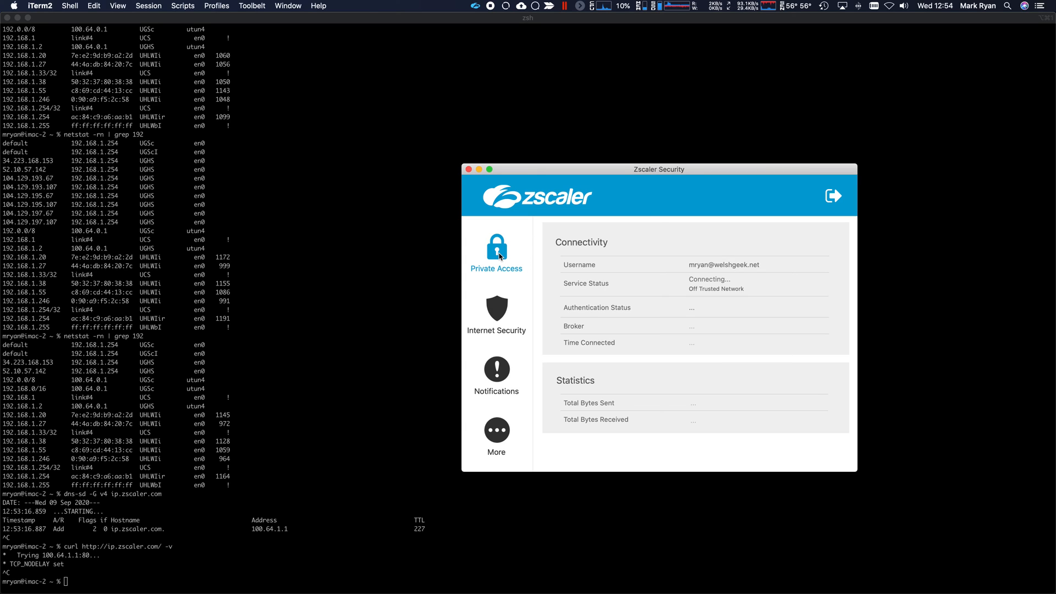
mouse_move(511, 348)
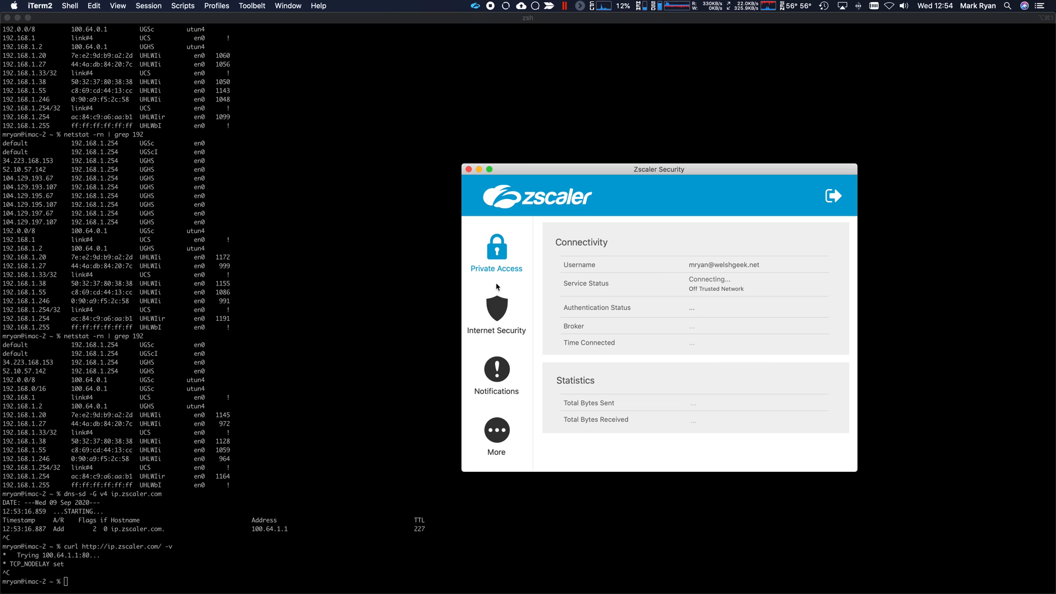
mouse_move(502, 403)
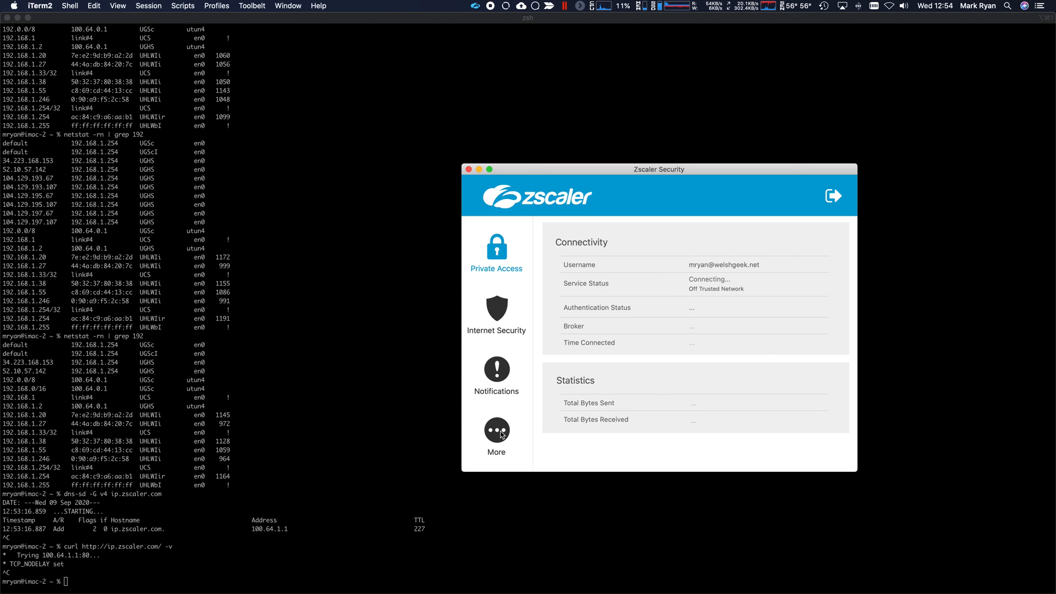
mouse_move(504, 338)
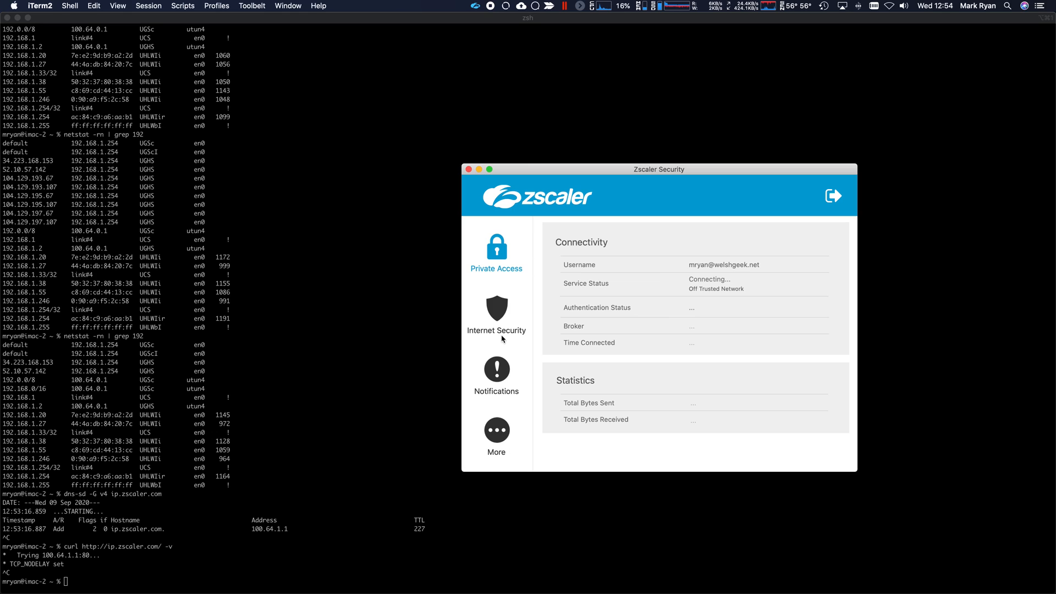
mouse_move(506, 347)
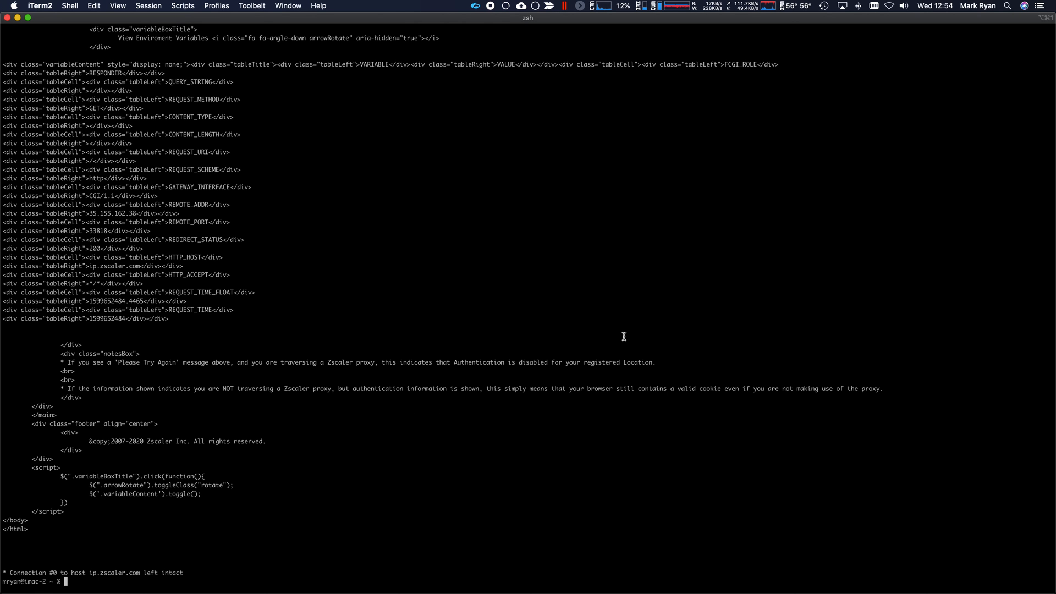
- Review curl output (100.64.1.11, source 35.155.162.38) and begin a --resolve curl for ip.zscaler.com
scroll(up, 3)
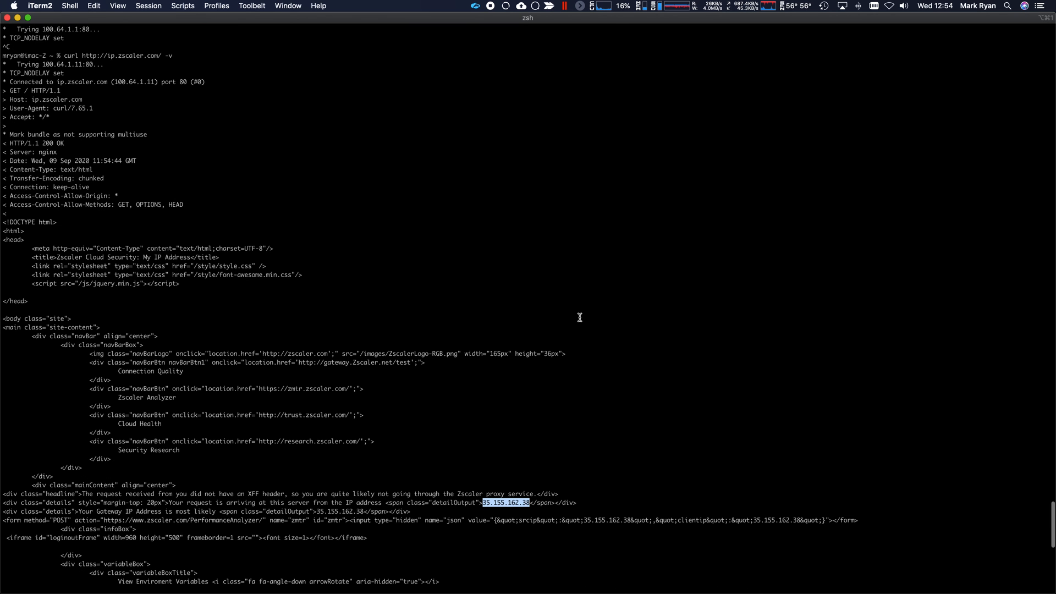
mouse_move(534, 503)
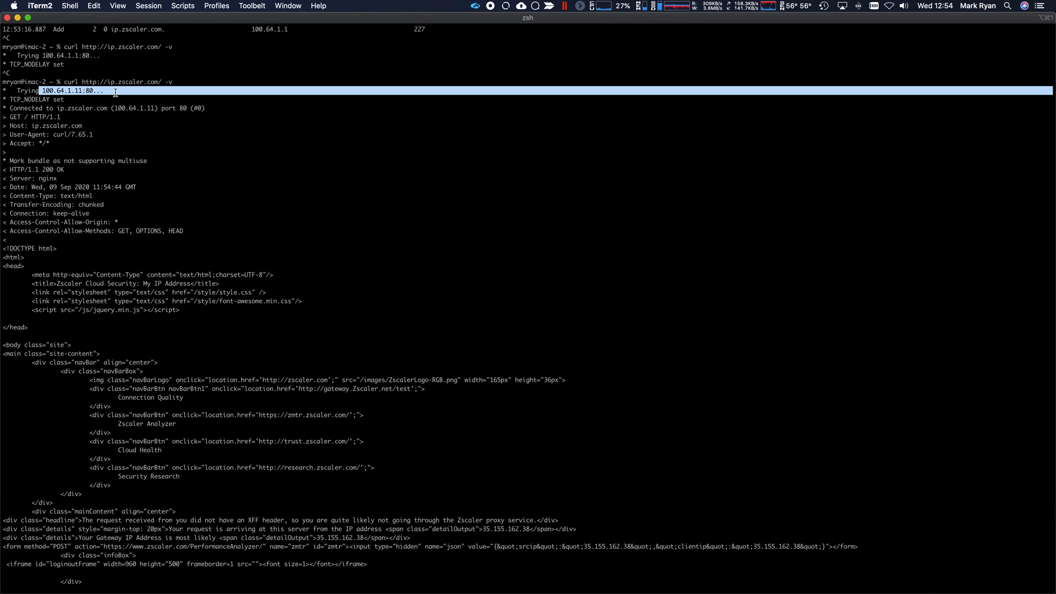
mouse_move(510, 236)
text(curl http://ip.zscaler.com/)
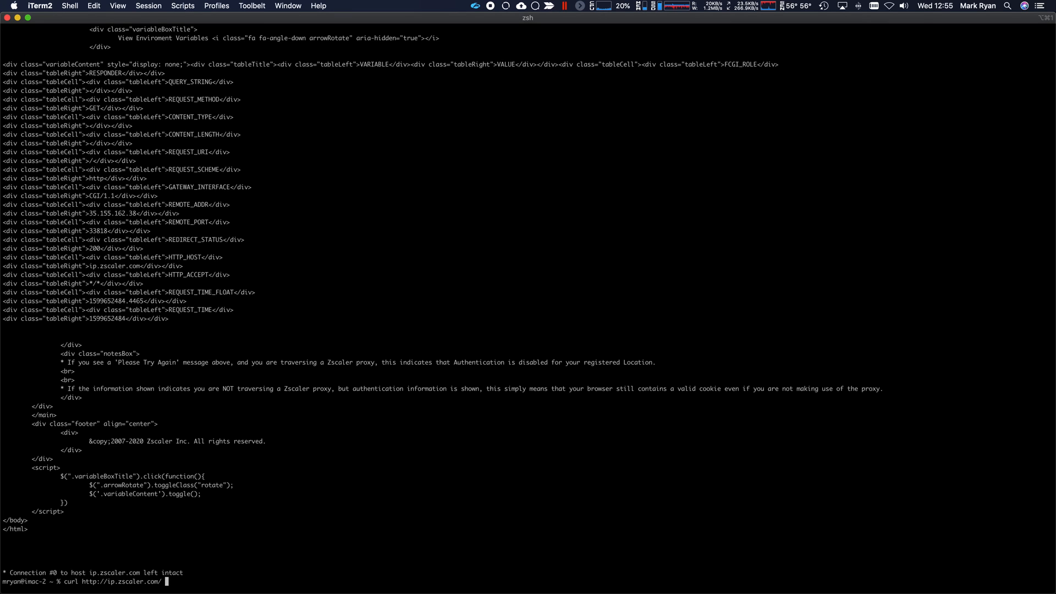
text(--resolv)
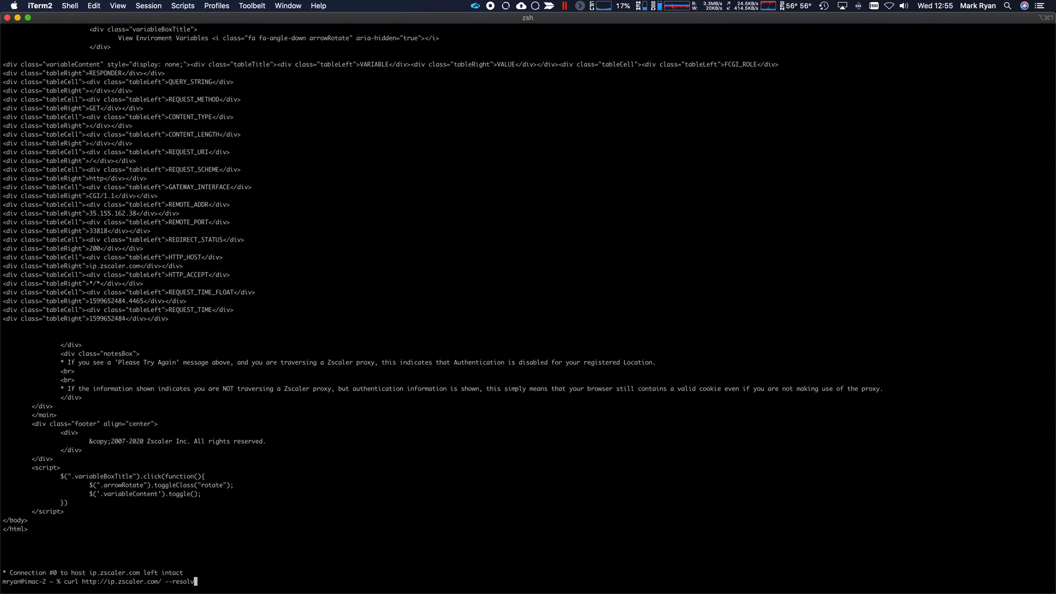
text(ip.zscler.c)
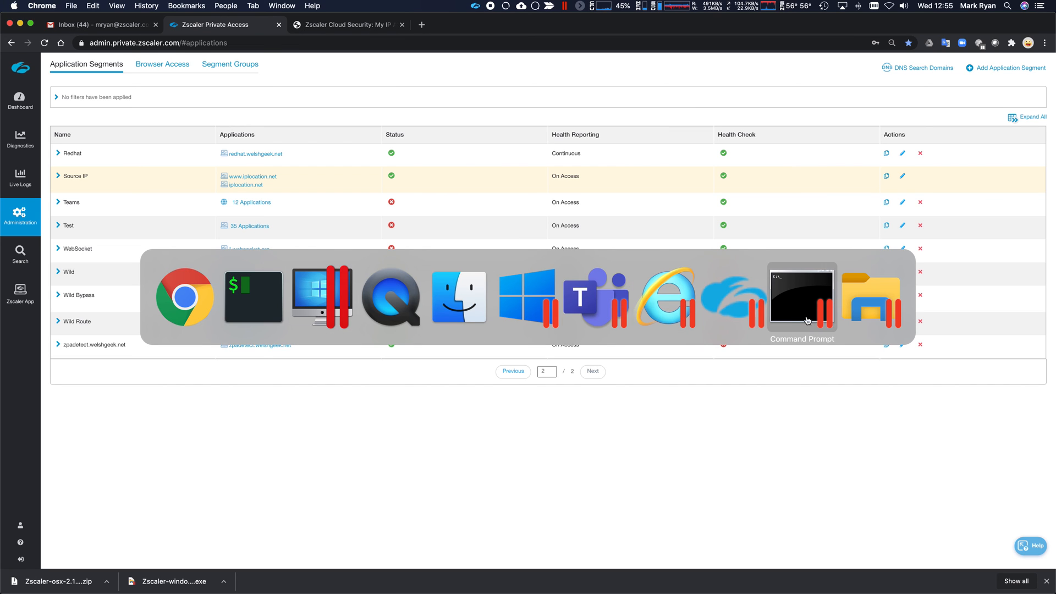
- Read the earlier curl --resolve command in the Windows Command Prompt, then return to iTerm2
click(801, 298)
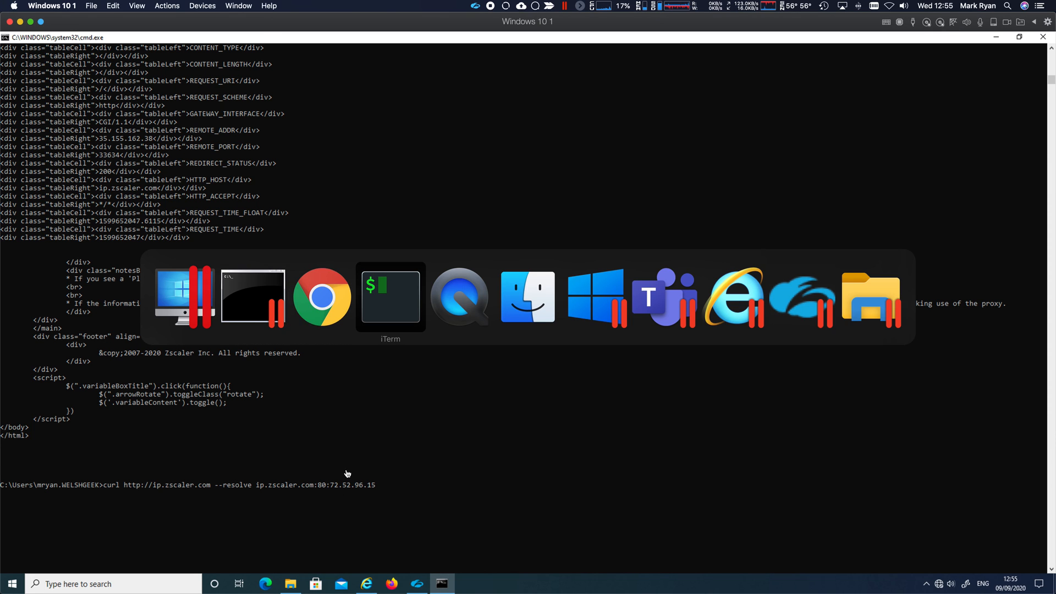
click(390, 296)
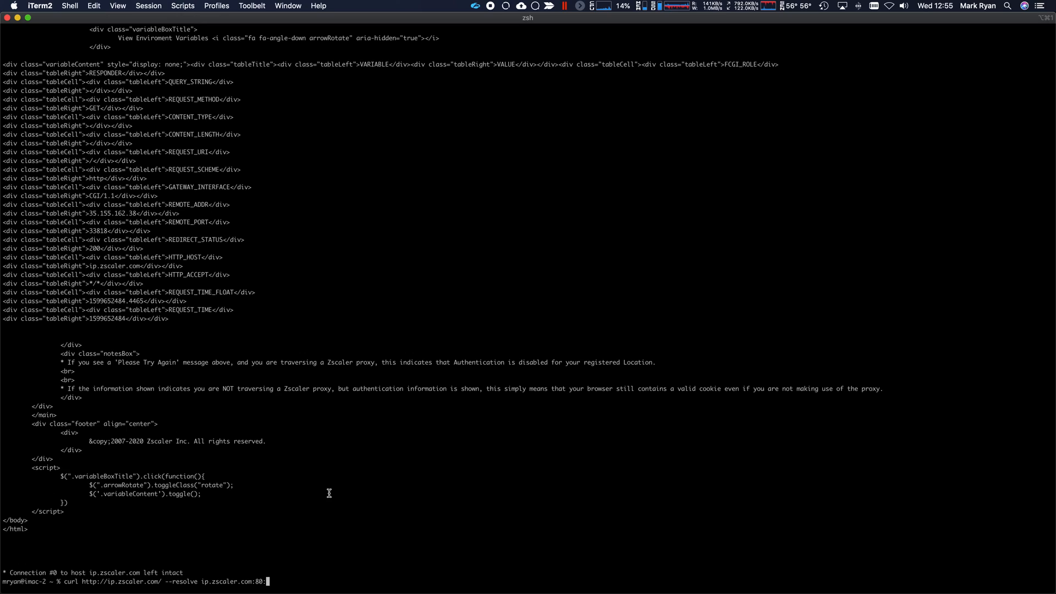
- Run the curl forced to 72.52.96.15 and highlight source IP 35.155.162.38
text(72.52.96.15)
key(Return)
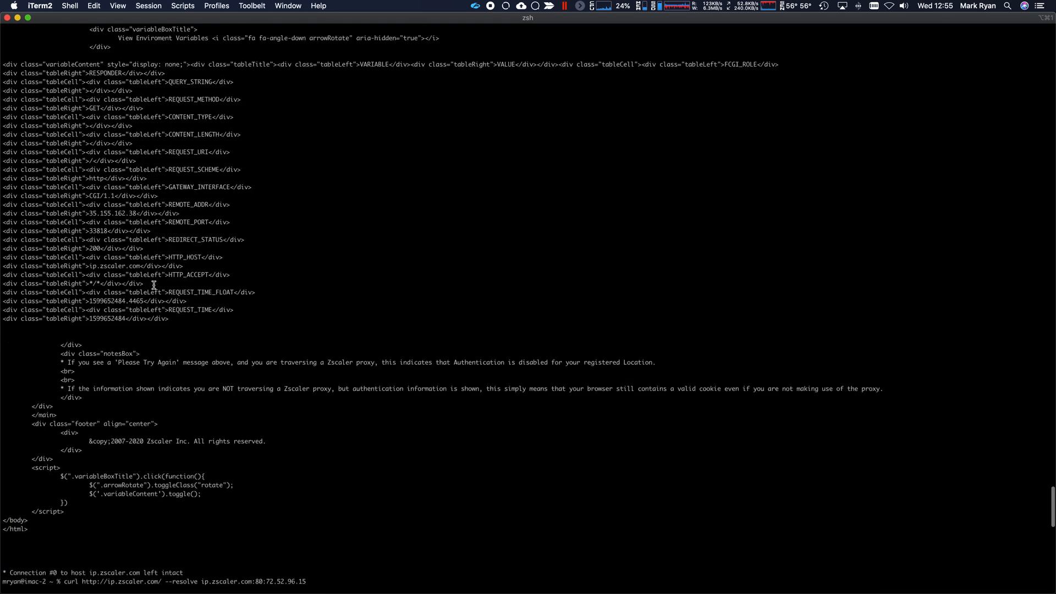
scroll(up, 3)
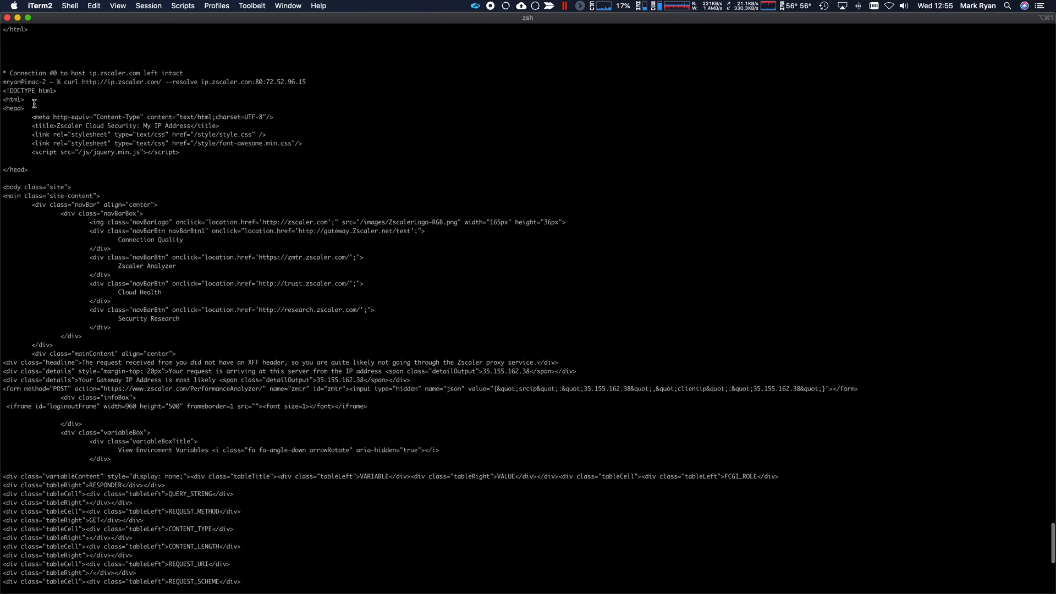
scroll(down, 3)
text(curl http://ip.zscaler.com/ --resolve ip.zscaler.com:80:72.52.96.15 -v)
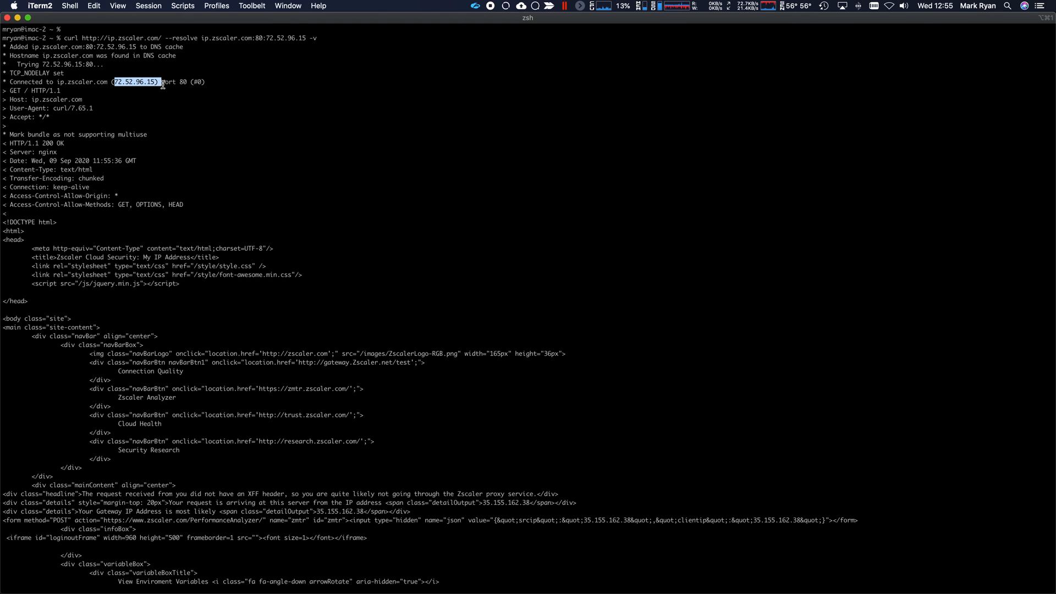
scroll(down, 3)
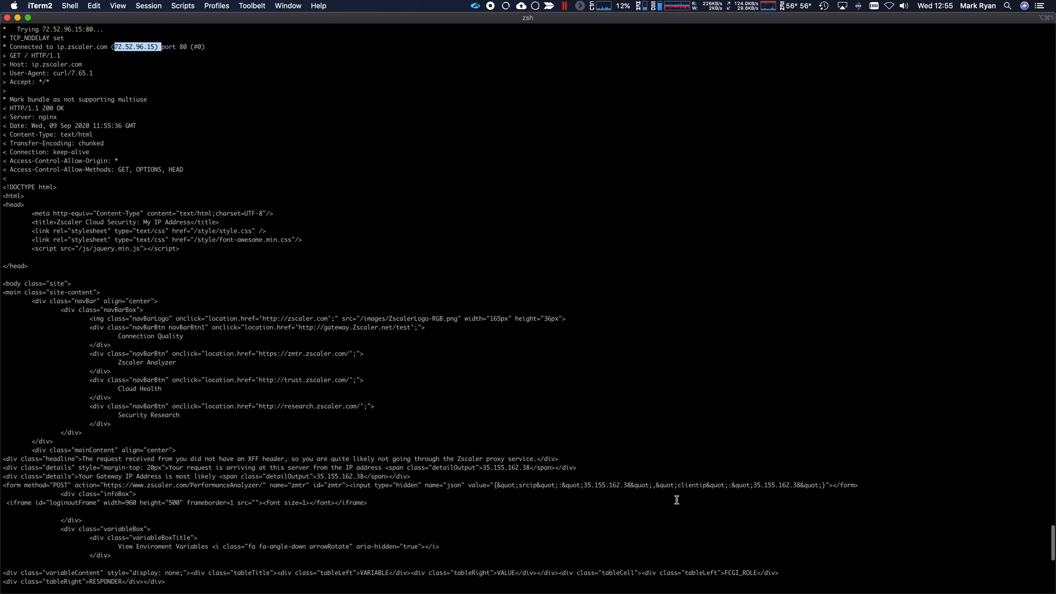
double_click(603, 485)
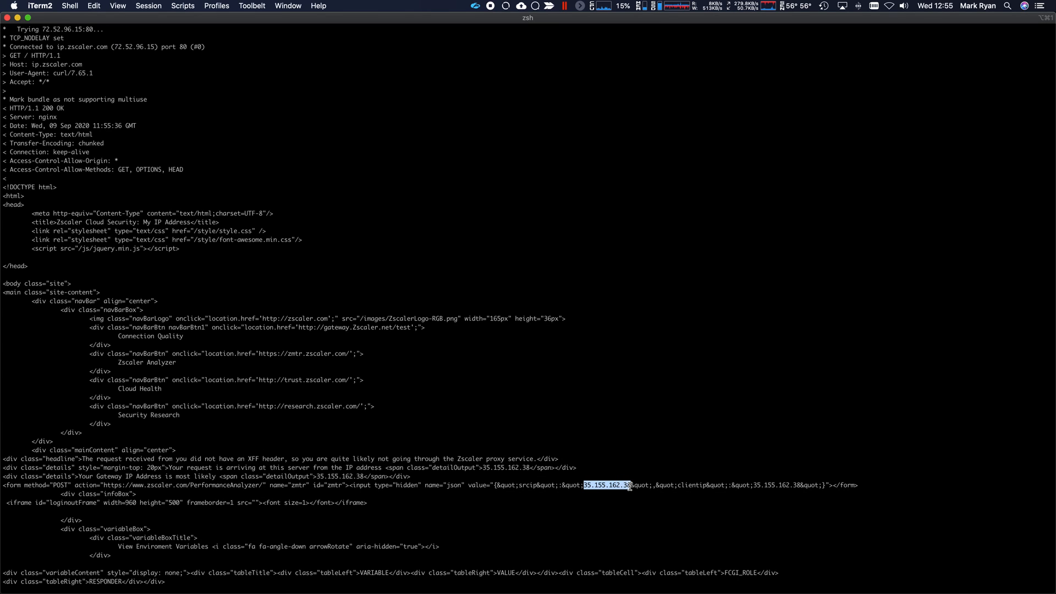